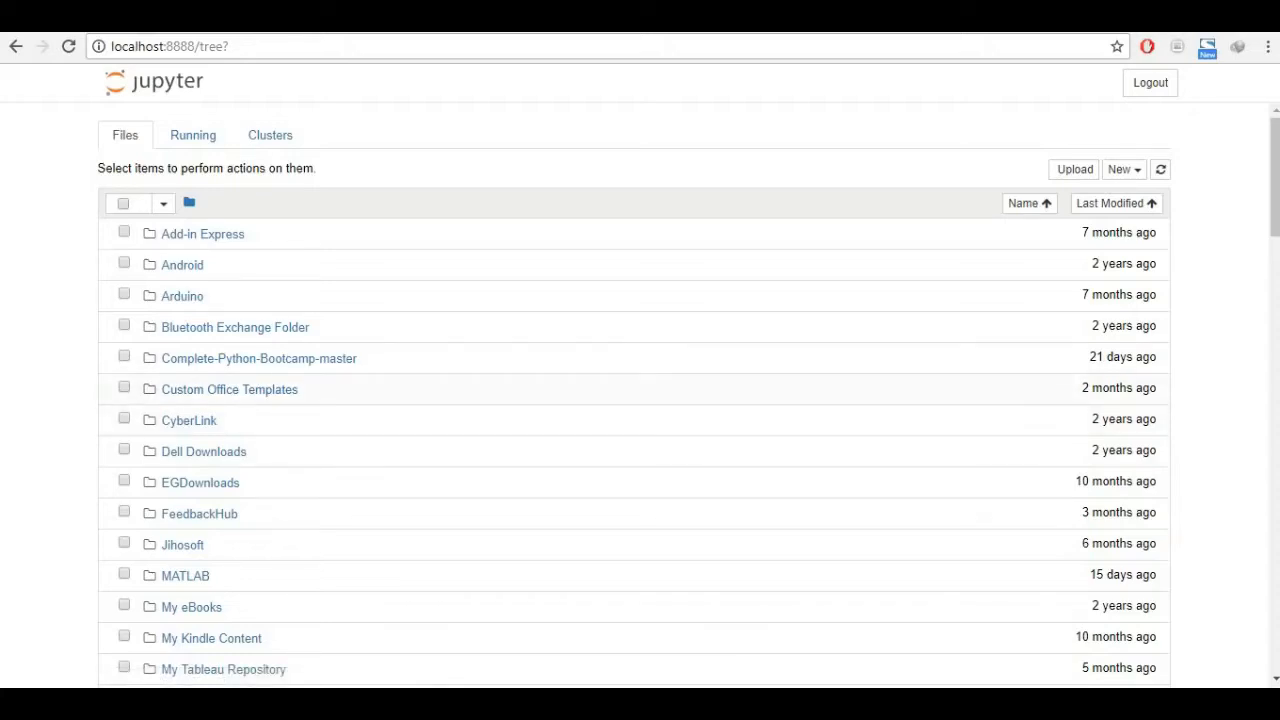
mouse_move(228, 388)
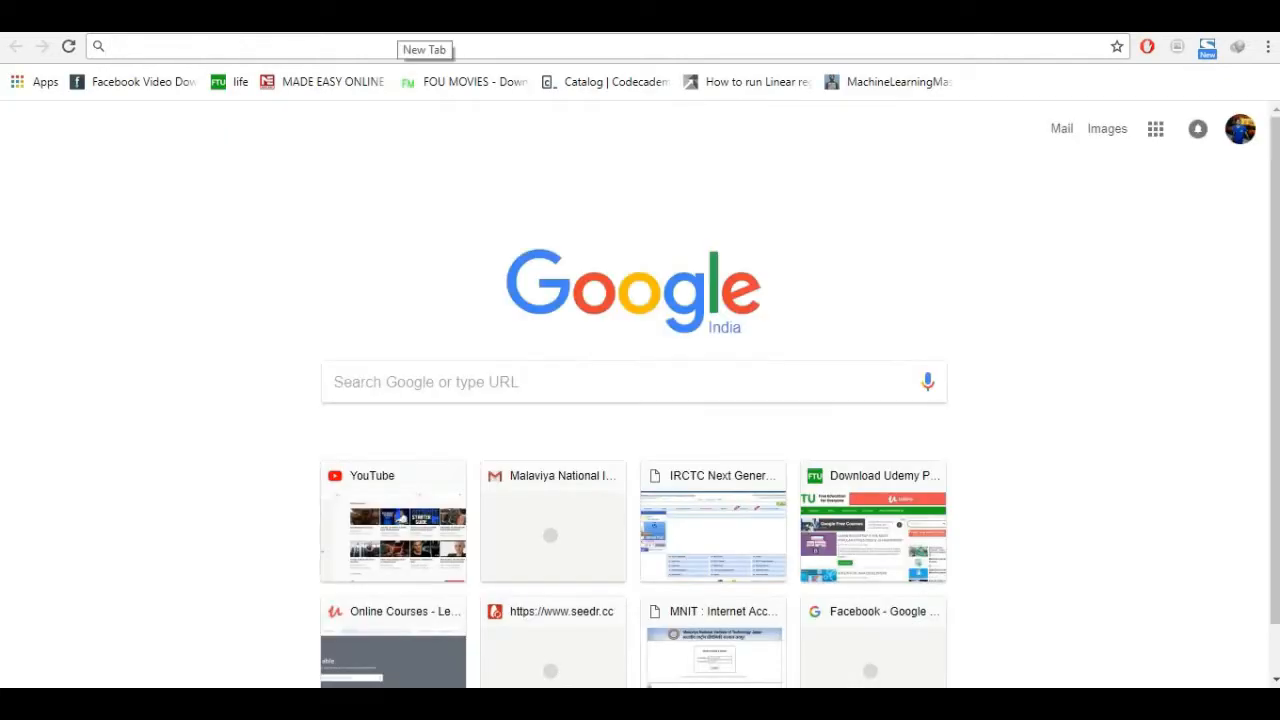
- Search Google for 'iris data' and open the 'Iris flower data set - Wikipedia' result
type("iris da")
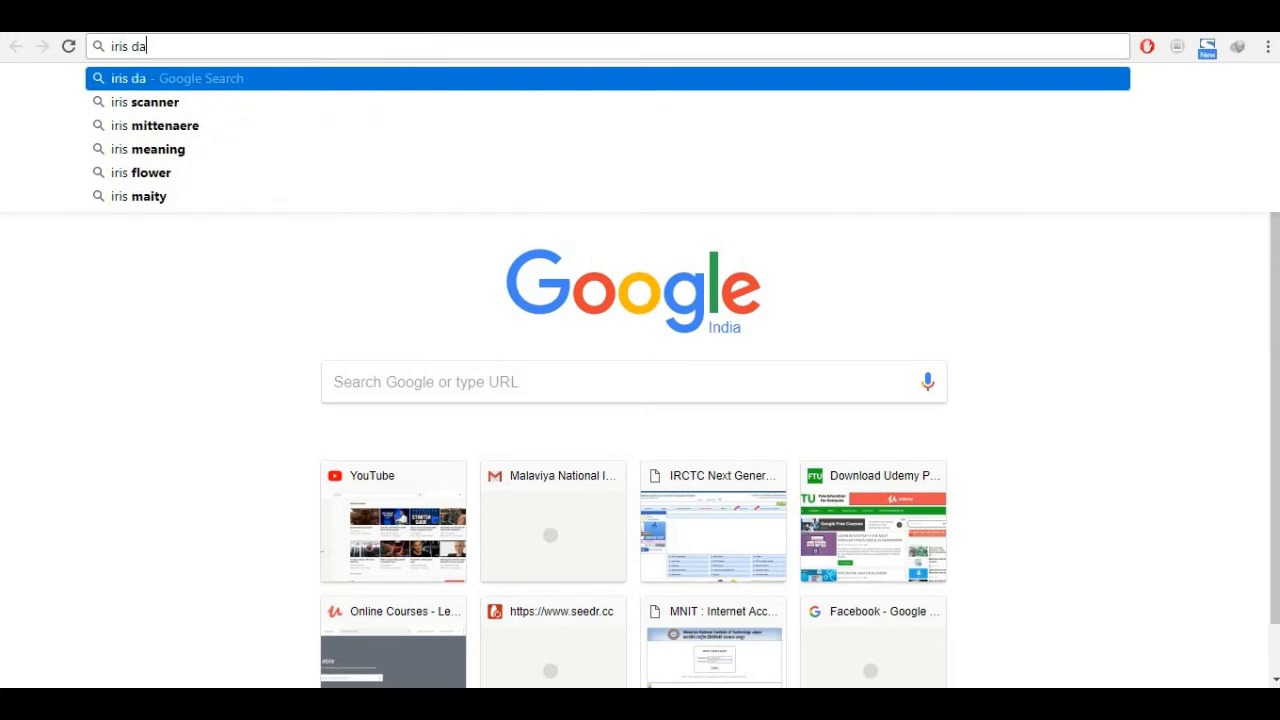
key("Return")
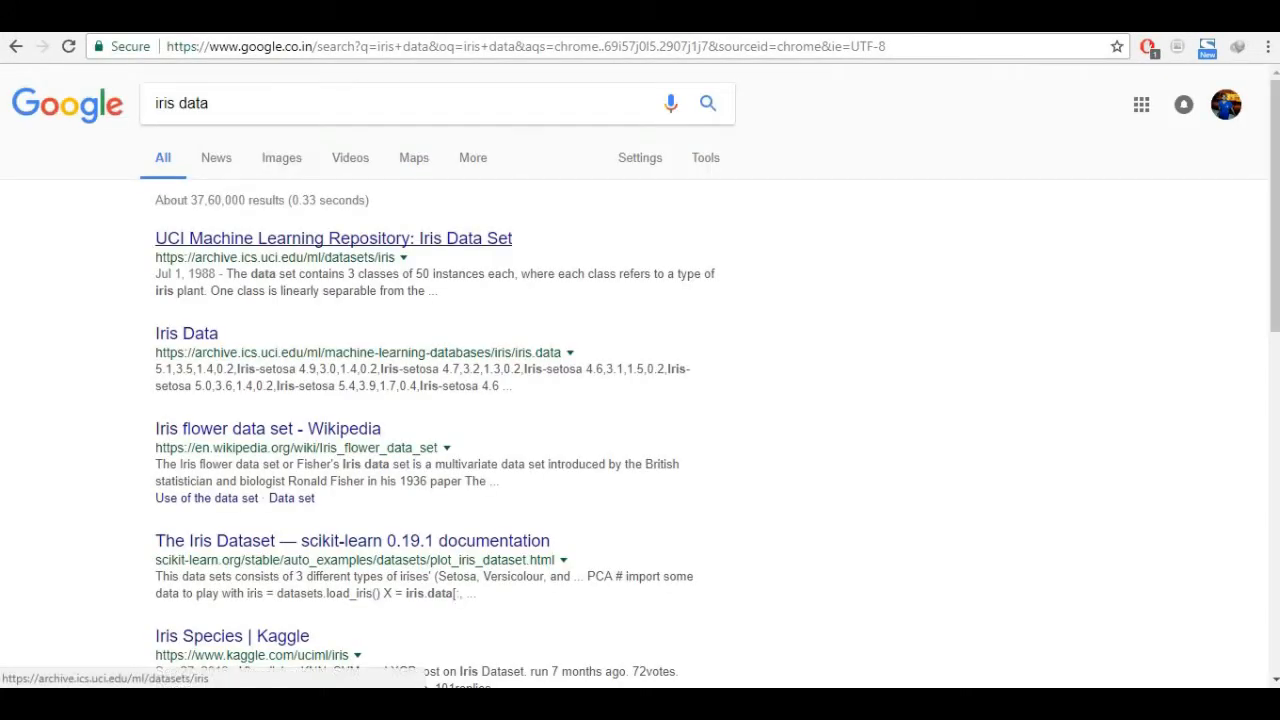
left_click(268, 428)
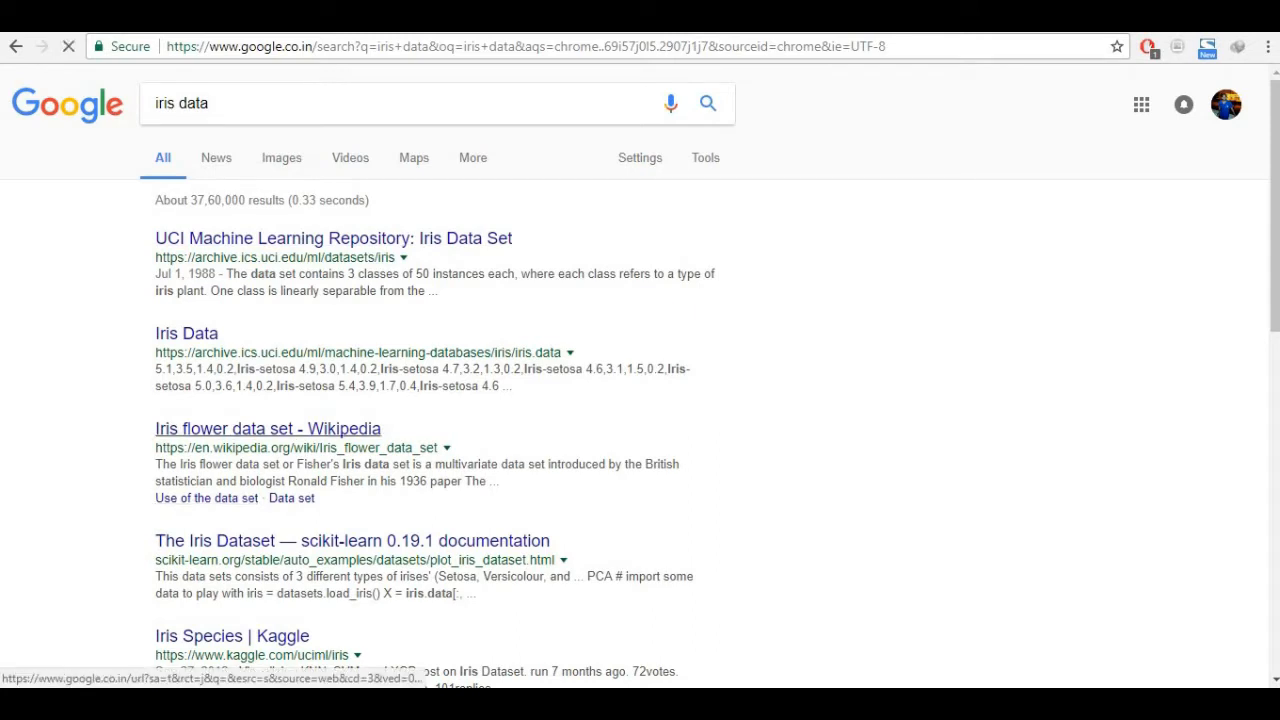
left_click(268, 428)
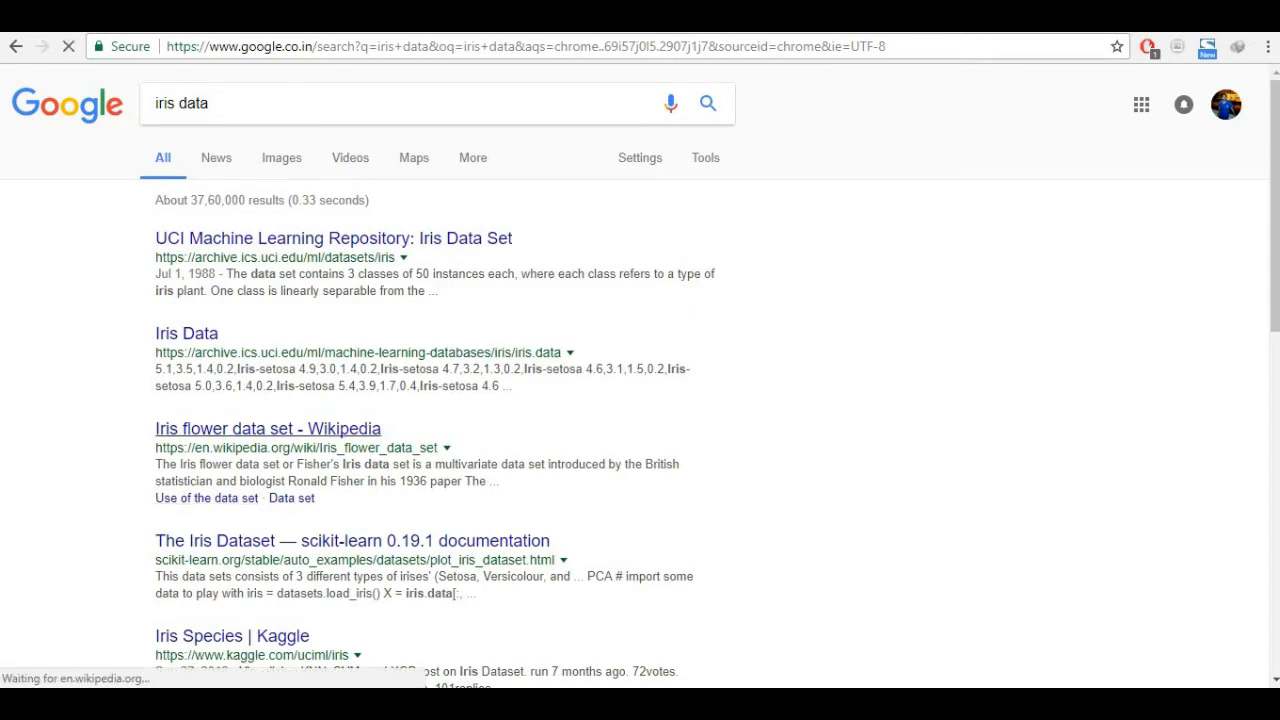
left_click(268, 428)
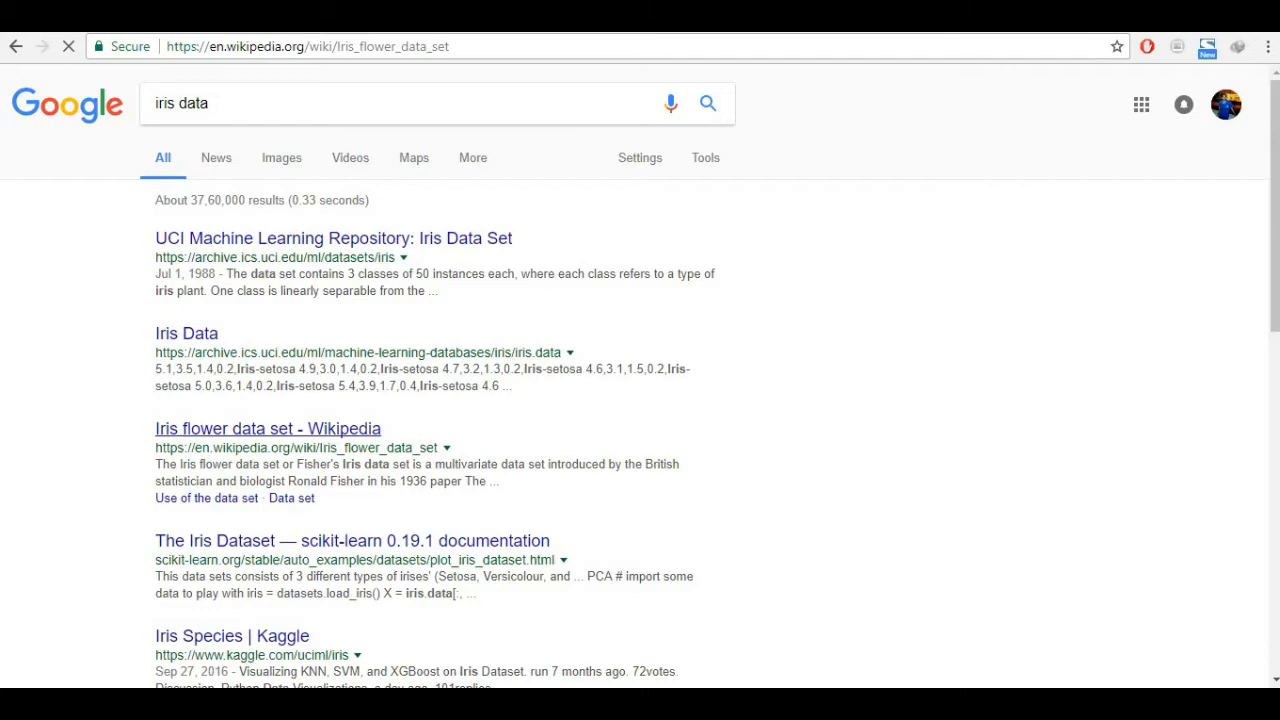
left_click(268, 428)
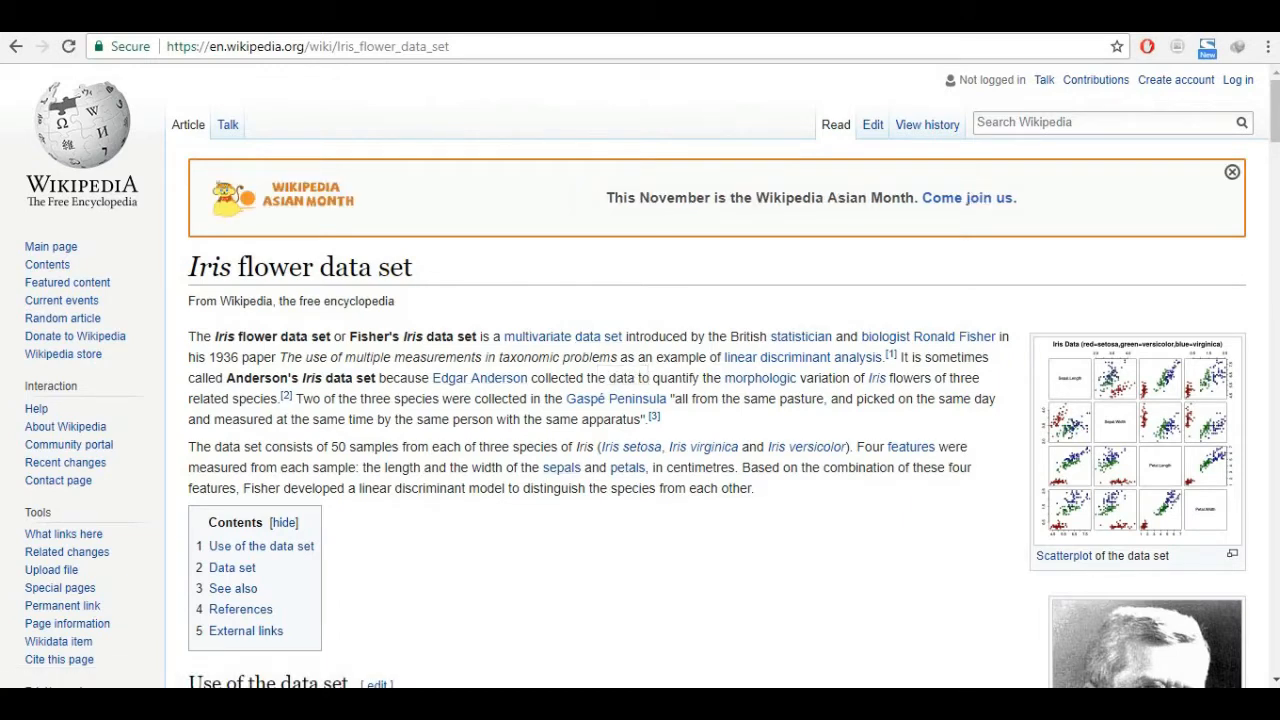
mouse_move(704, 448)
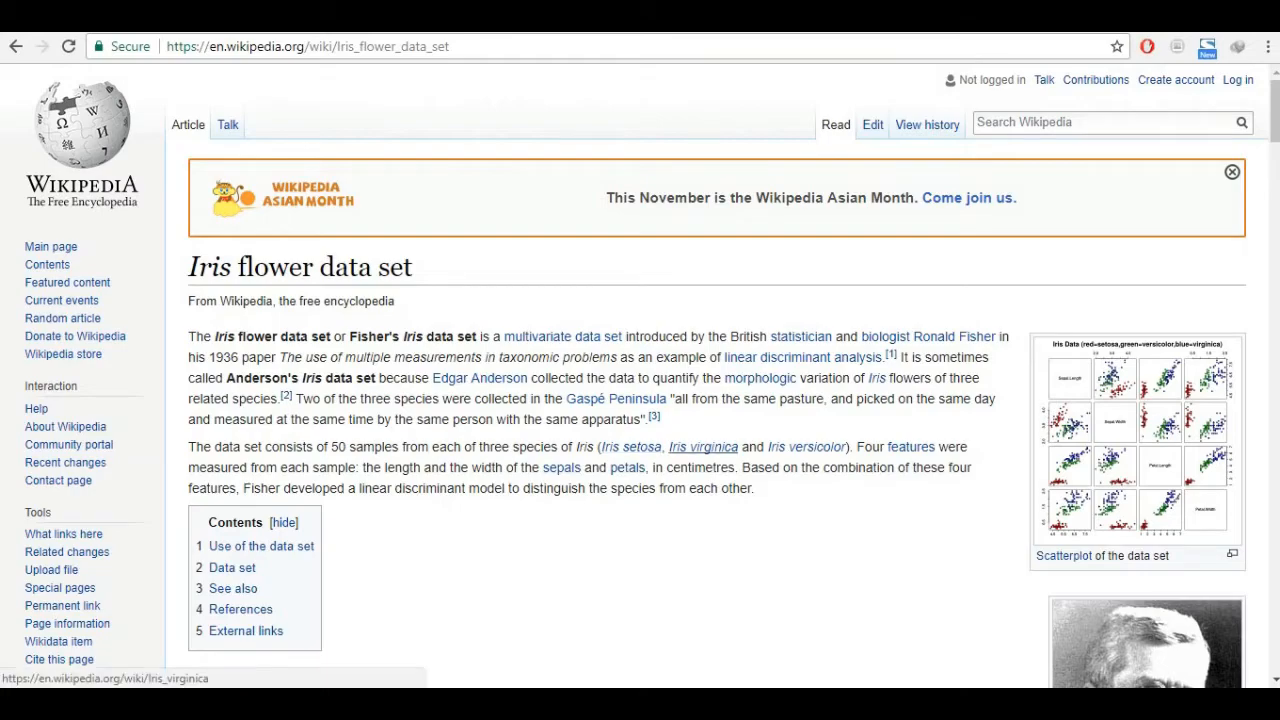
- Scroll through the Iris article and Fisher's Iris Data table, then switch back to the Jupyter tab
scroll("down", 3)
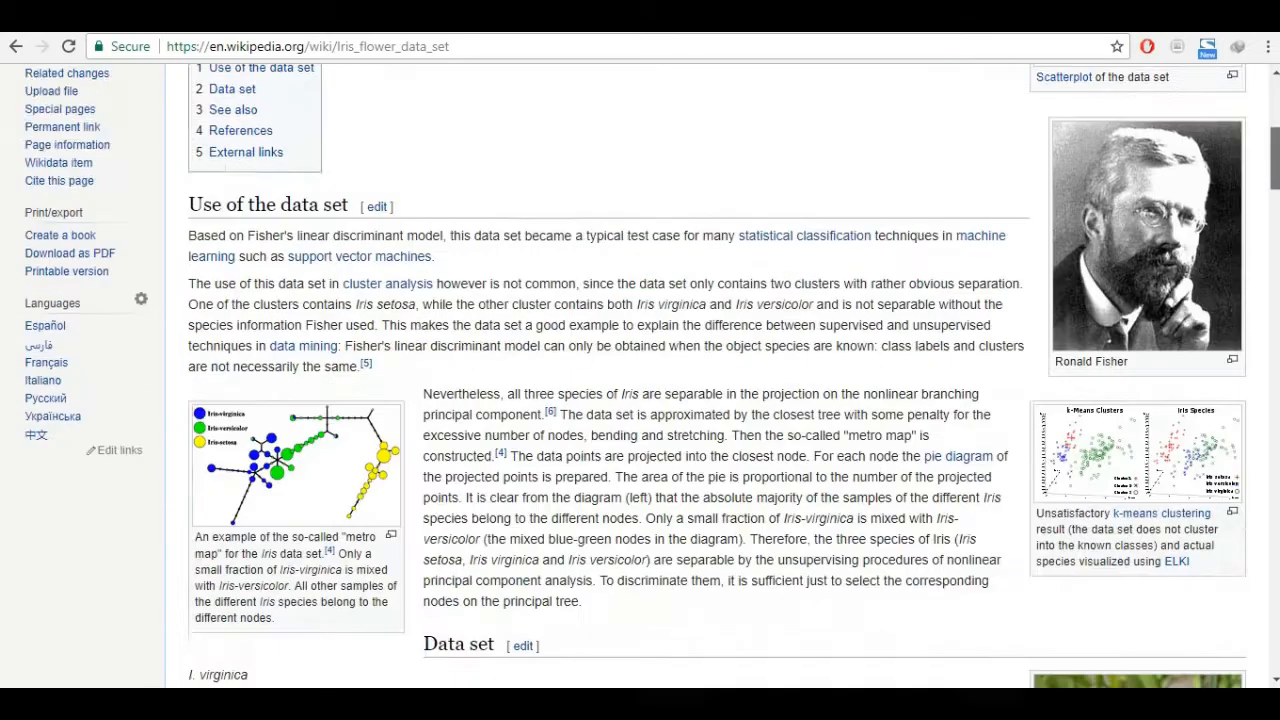
scroll("down", 3)
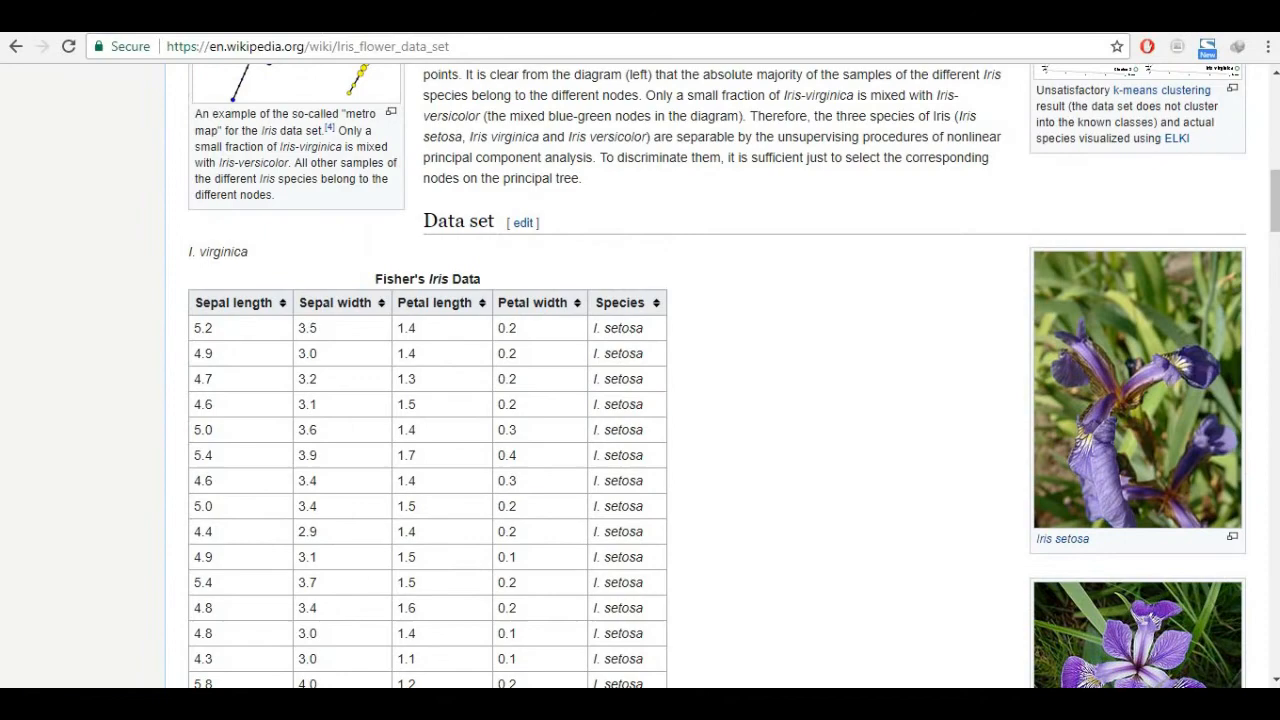
scroll("down", 3)
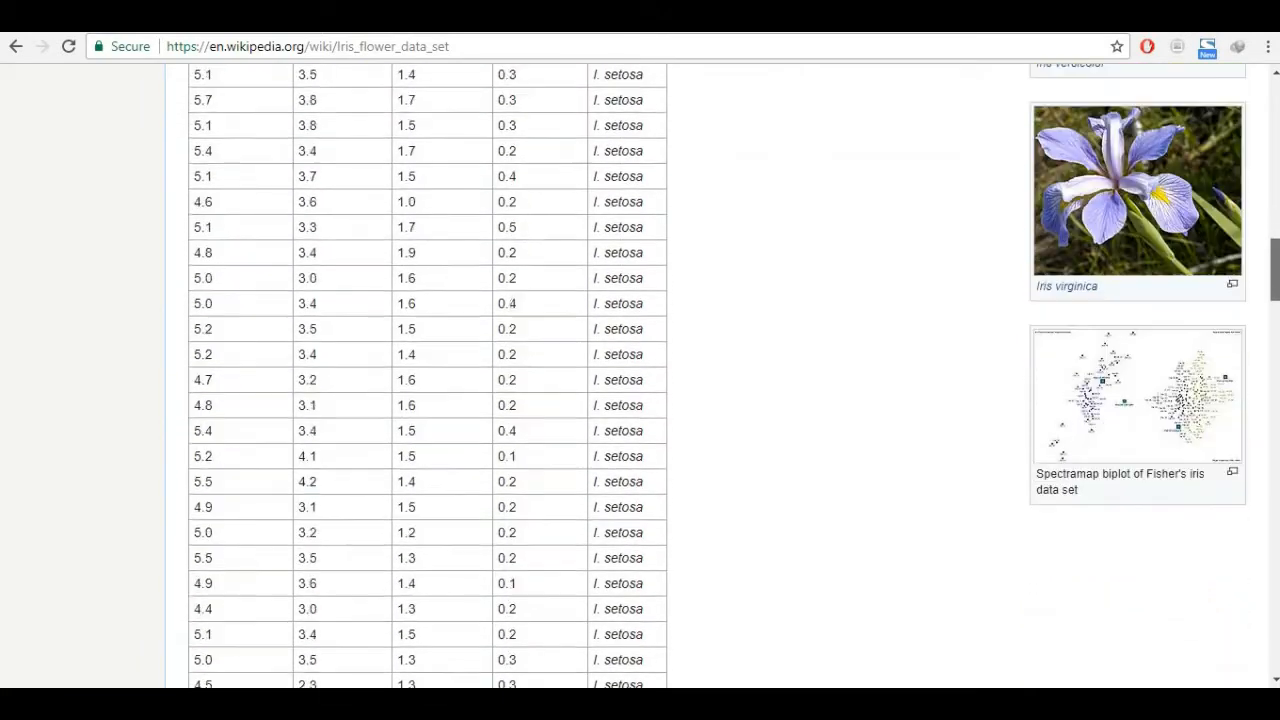
scroll("down", 3)
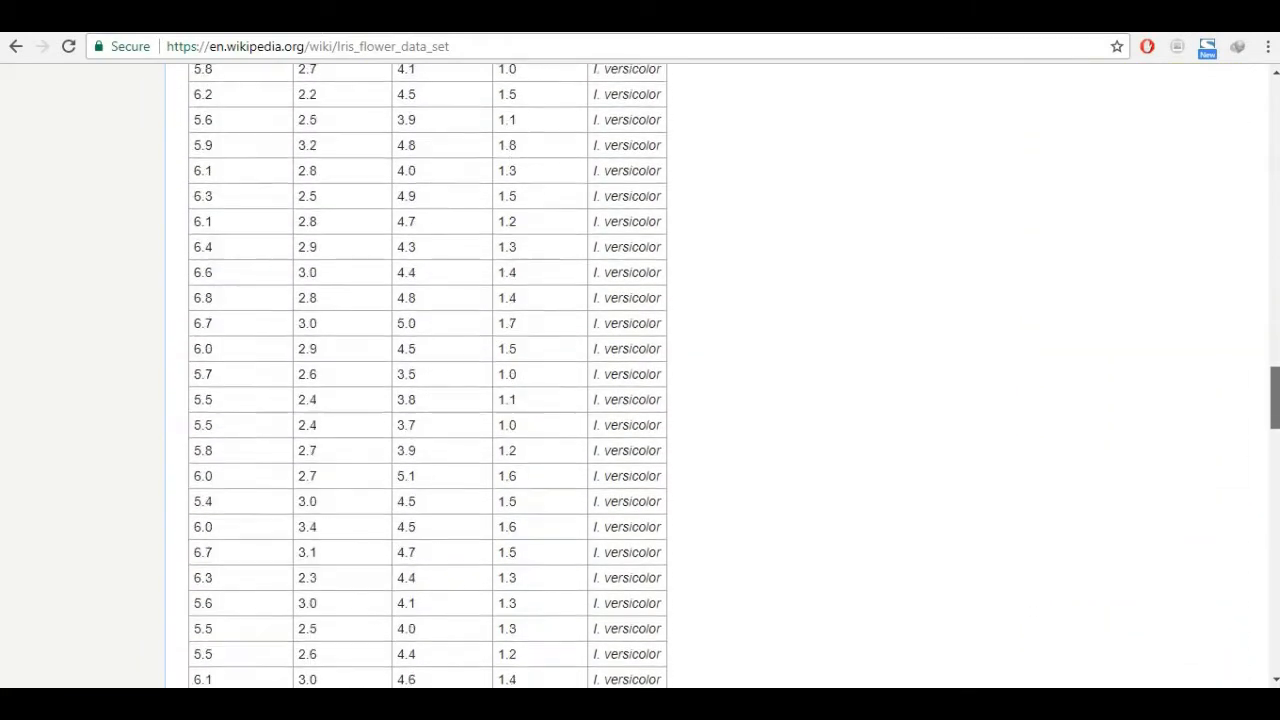
scroll("down", 3)
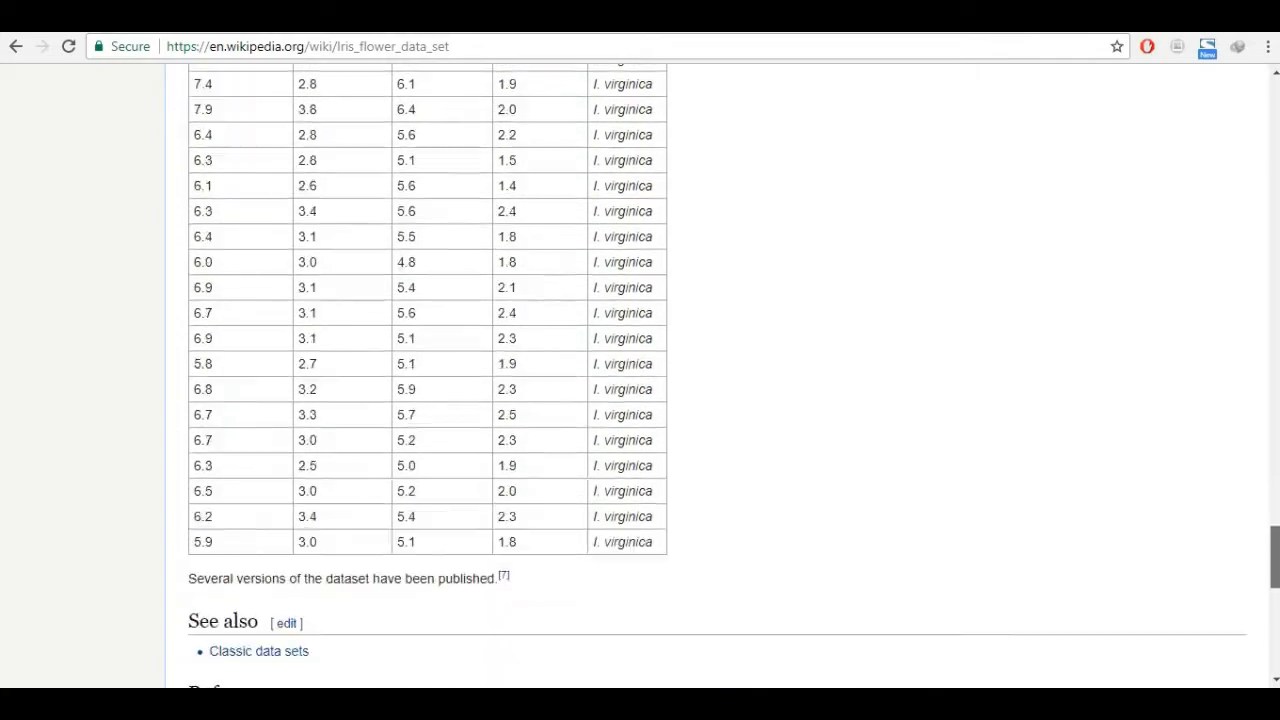
scroll("up", 3)
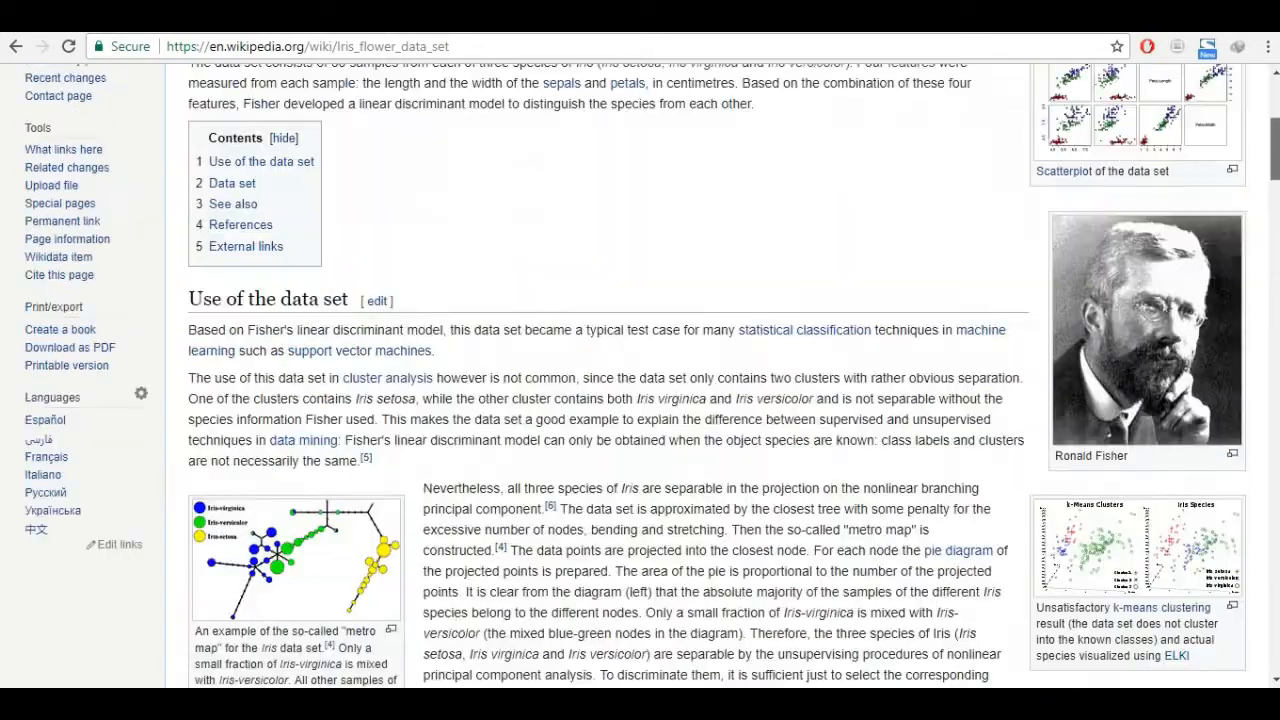
scroll("down", 3)
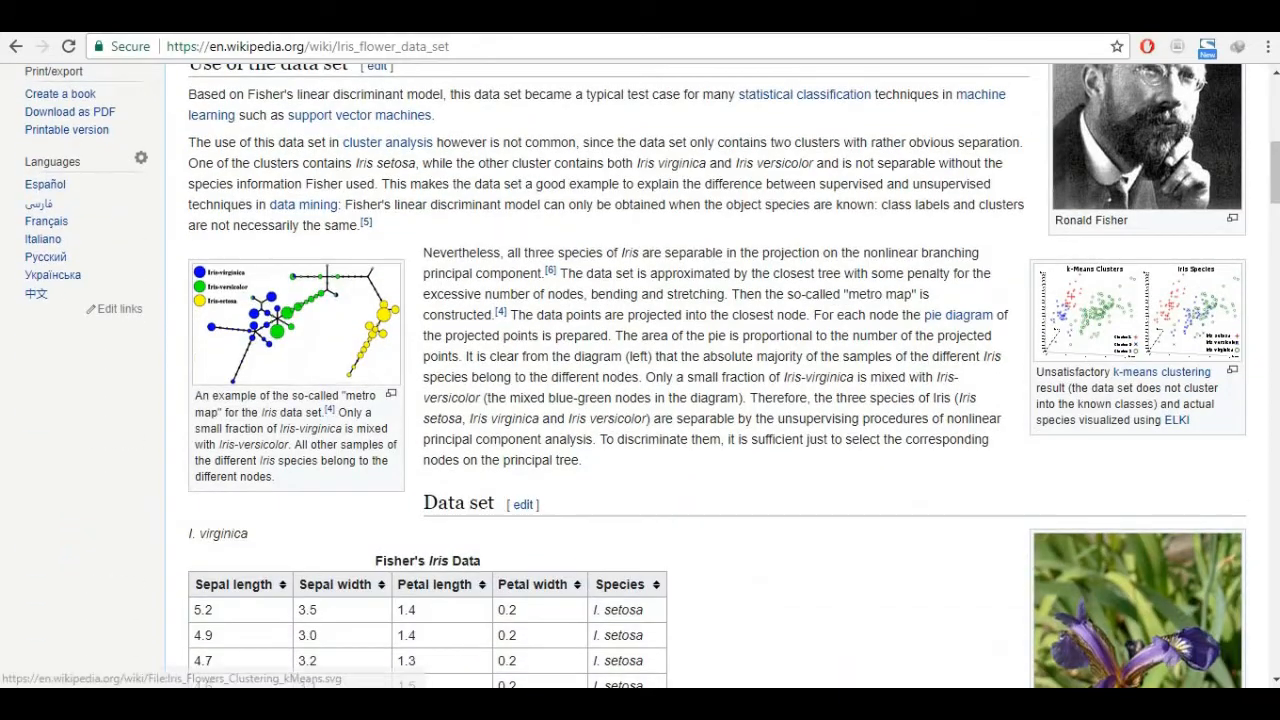
left_click(1136, 310)
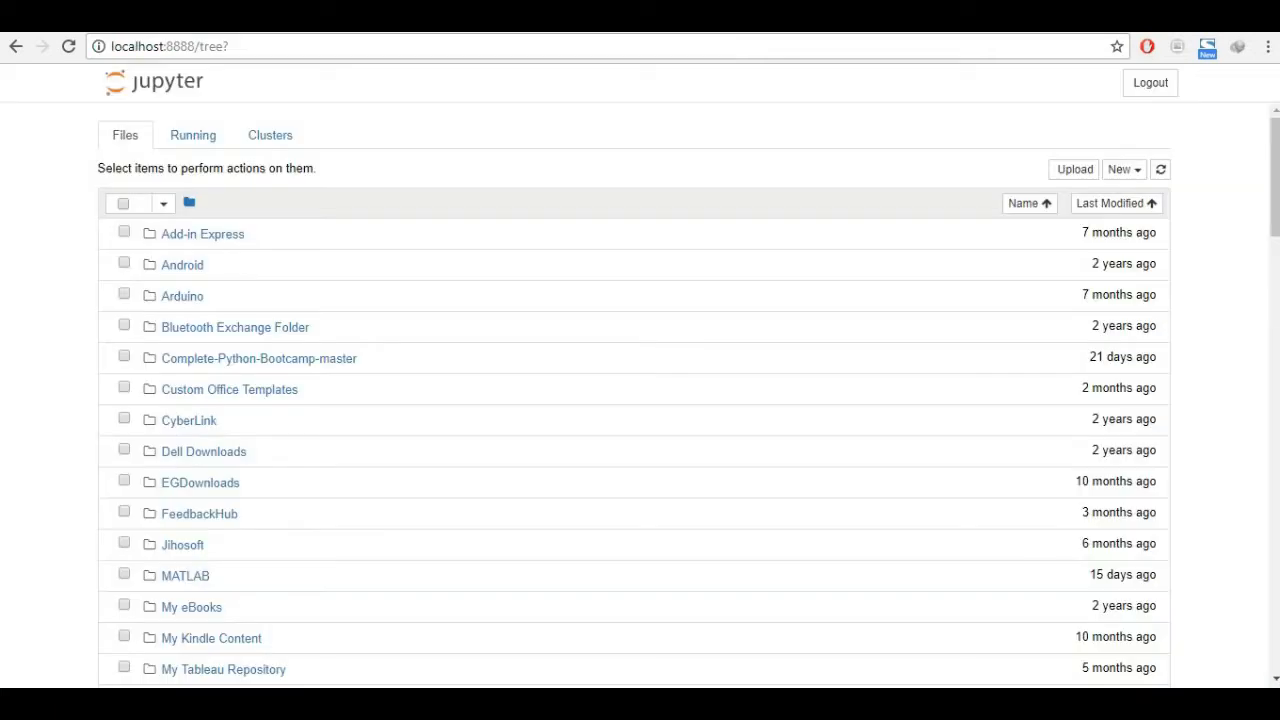
- Create a new Python 2 notebook from the Jupyter dashboard's New menu
left_click(1122, 168)
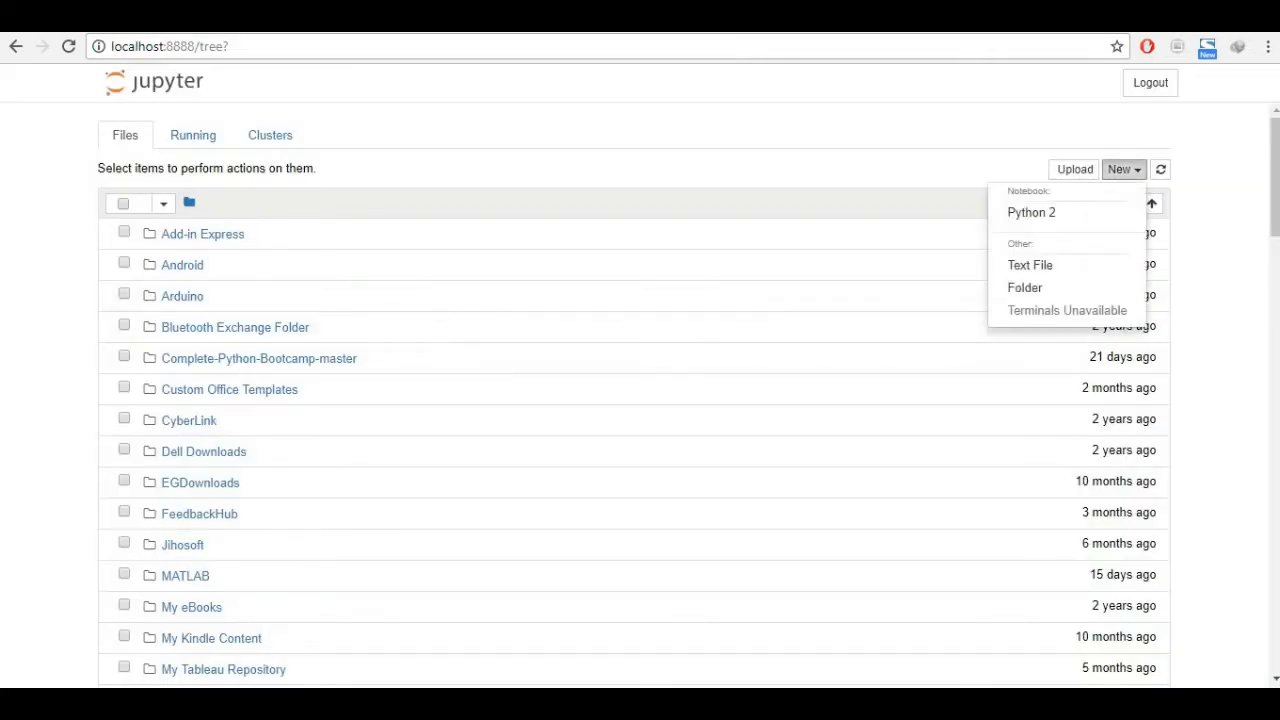
mouse_move(1032, 212)
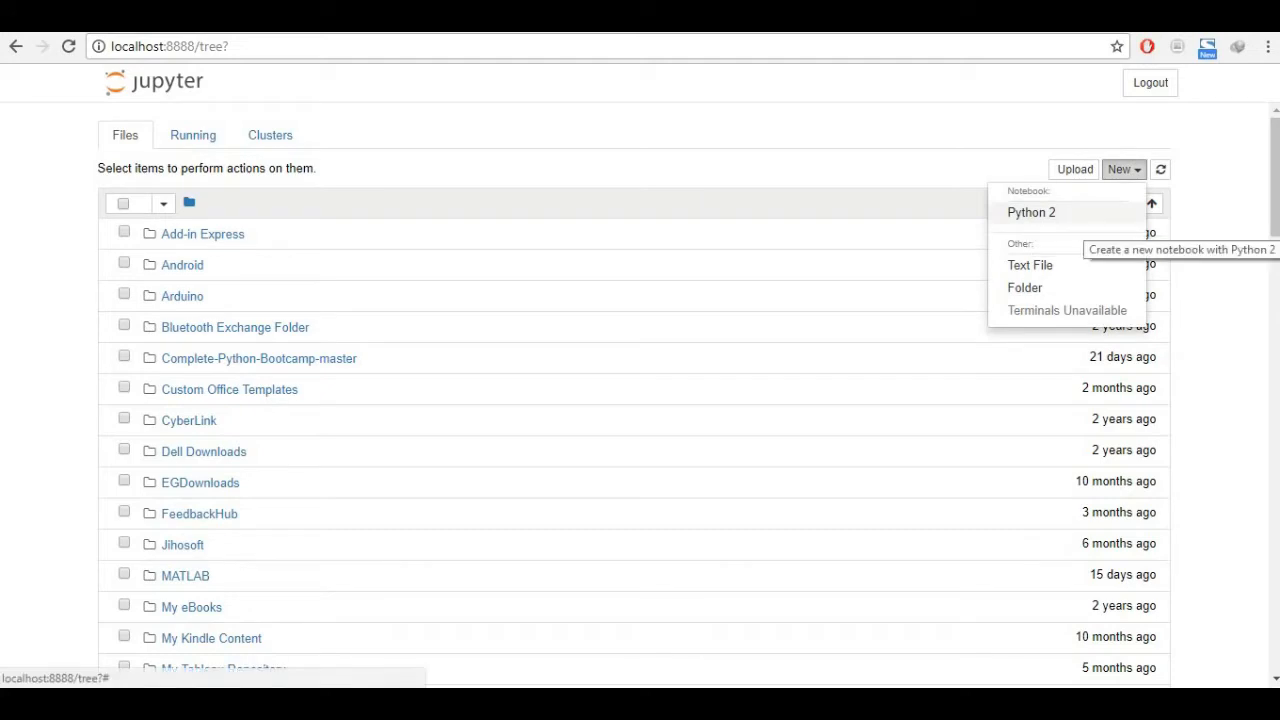
left_click(1032, 212)
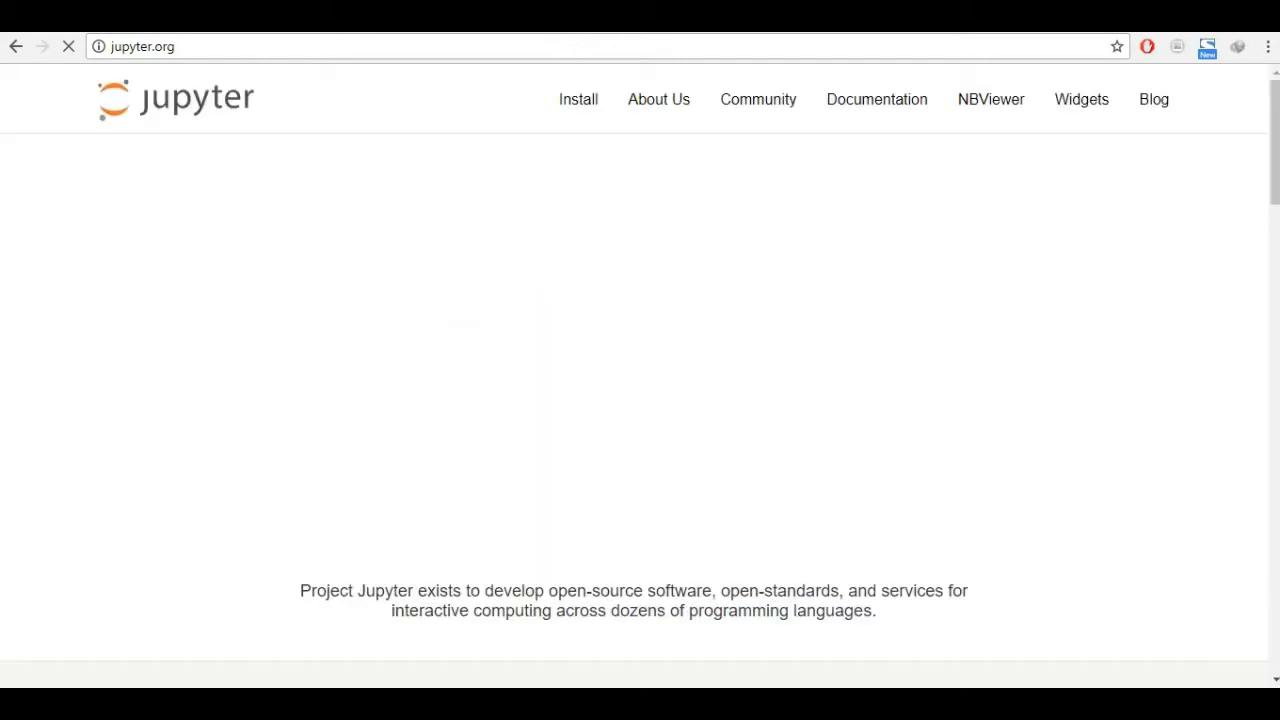
- Browse the jupyter.org Install page for Anaconda and pip, then switch to the Untitled40 notebook
scroll("down", 3)
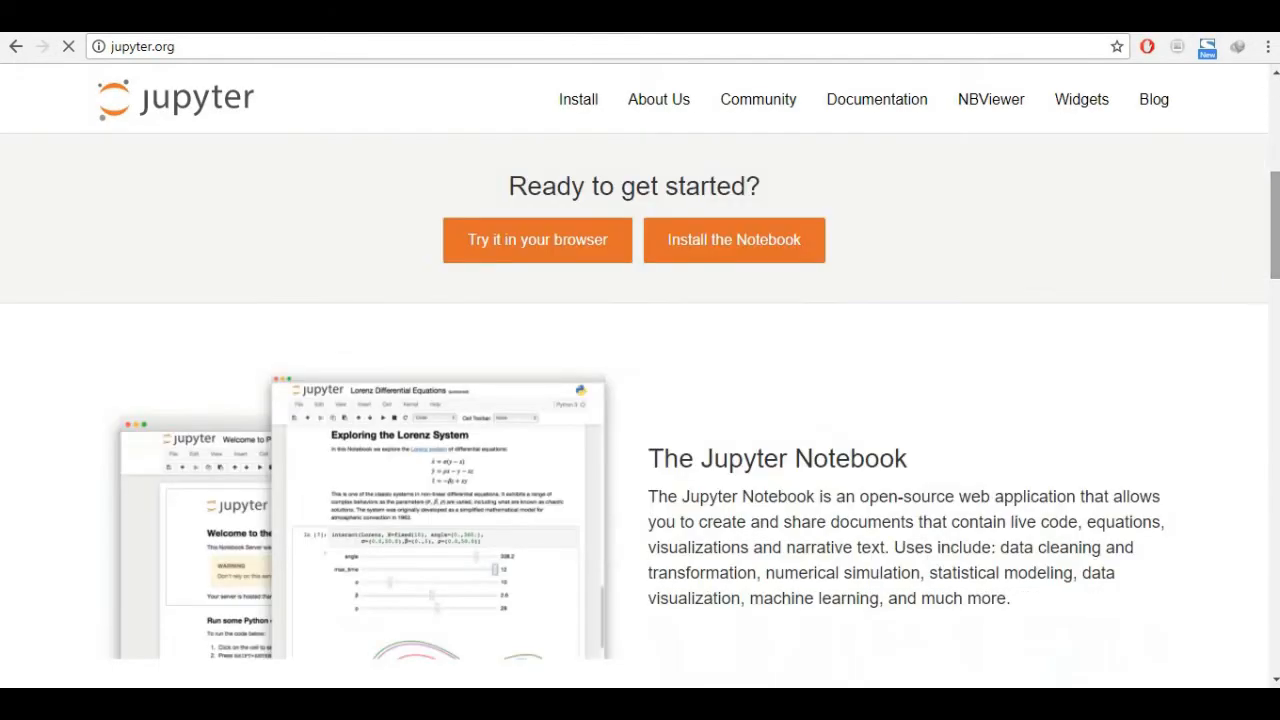
mouse_move(536, 240)
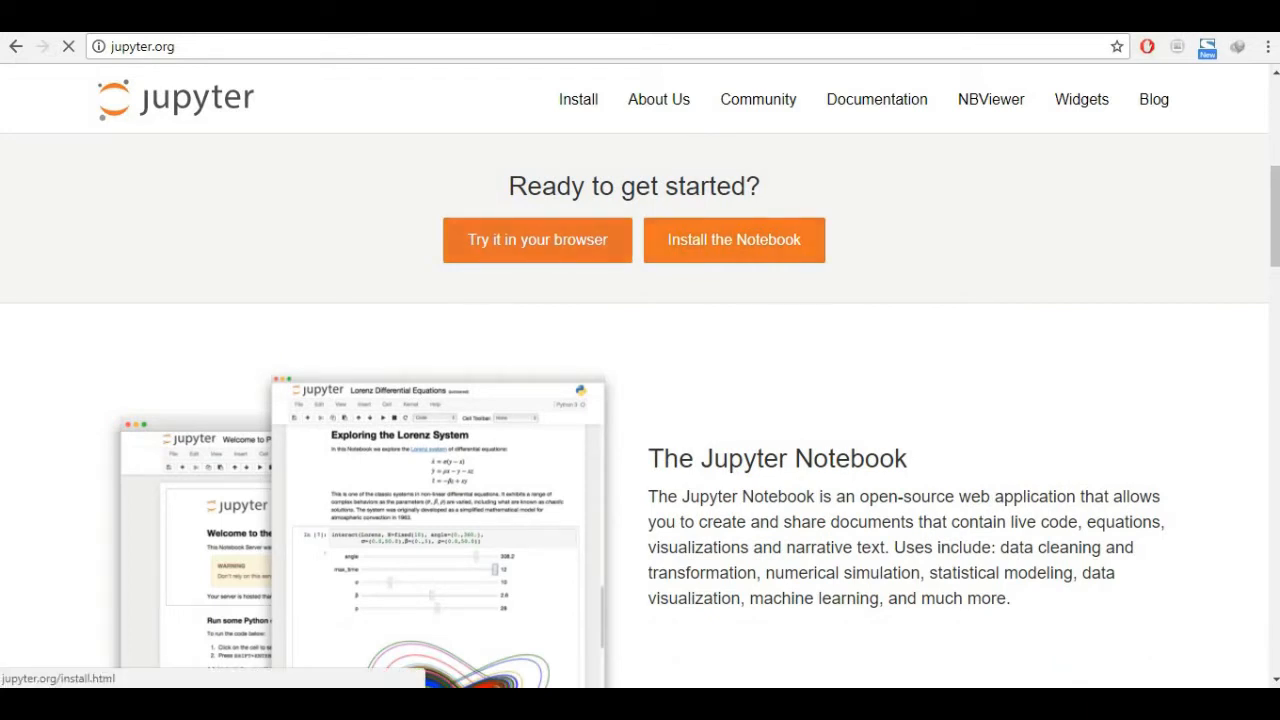
left_click(734, 240)
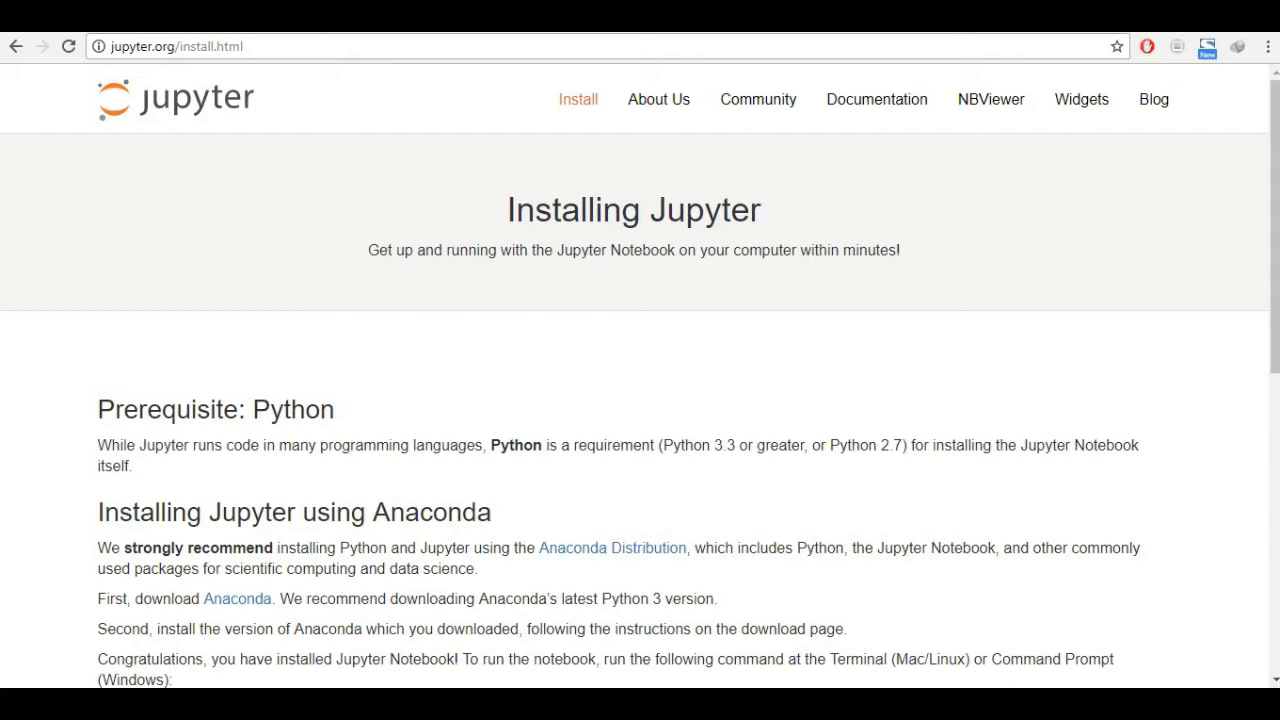
scroll("down", 3)
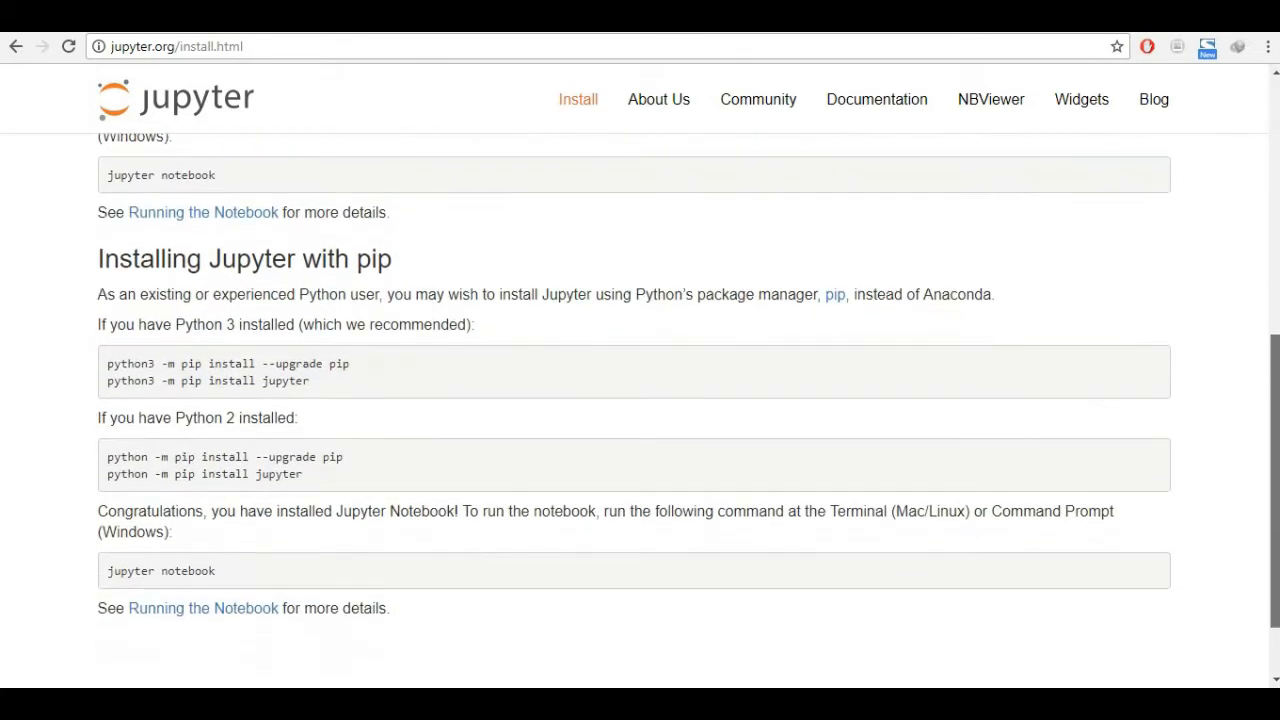
scroll("up", 3)
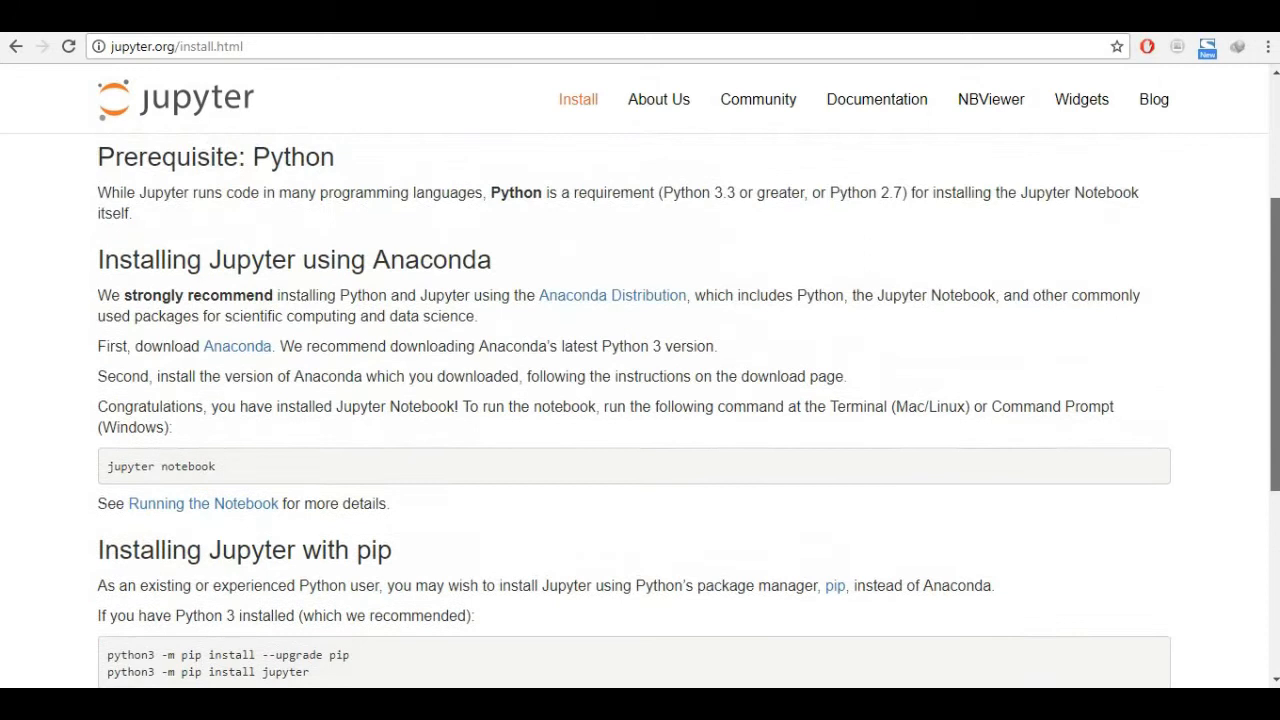
left_click(612, 296)
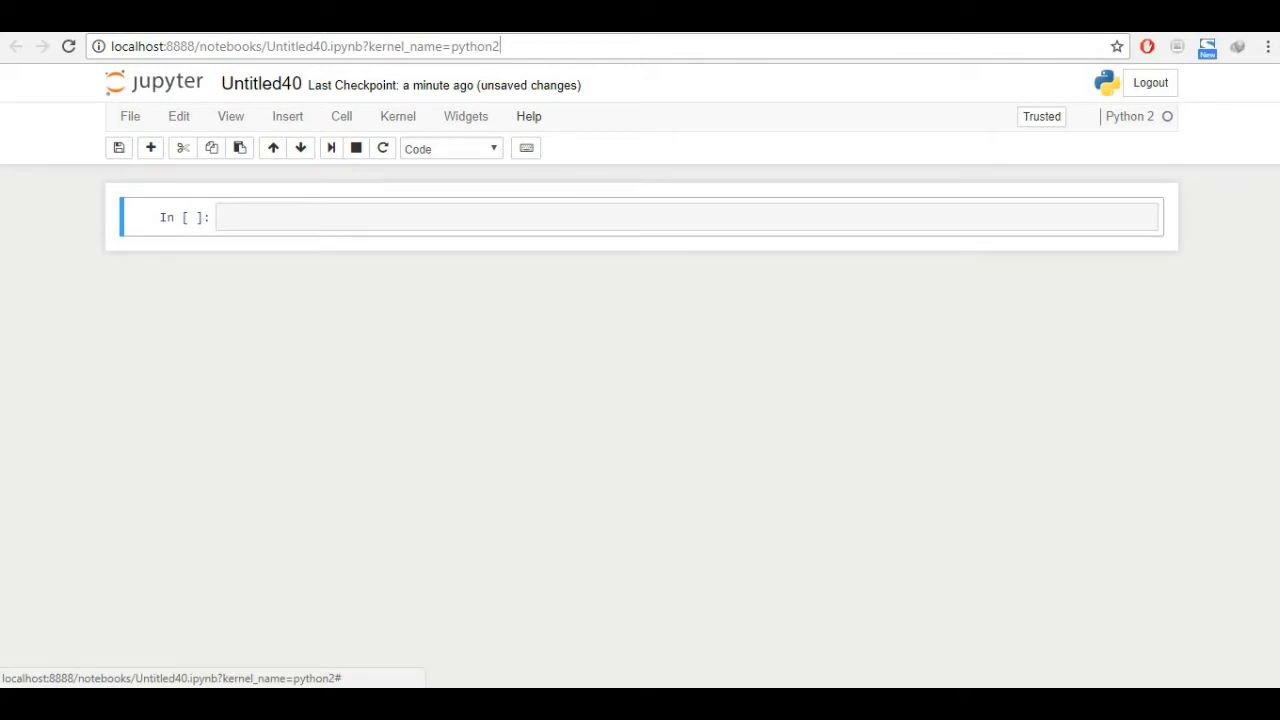
- Run practice cells assigning a = 5, b = 3 and computing c = a+b to get 8
left_click(650, 216)
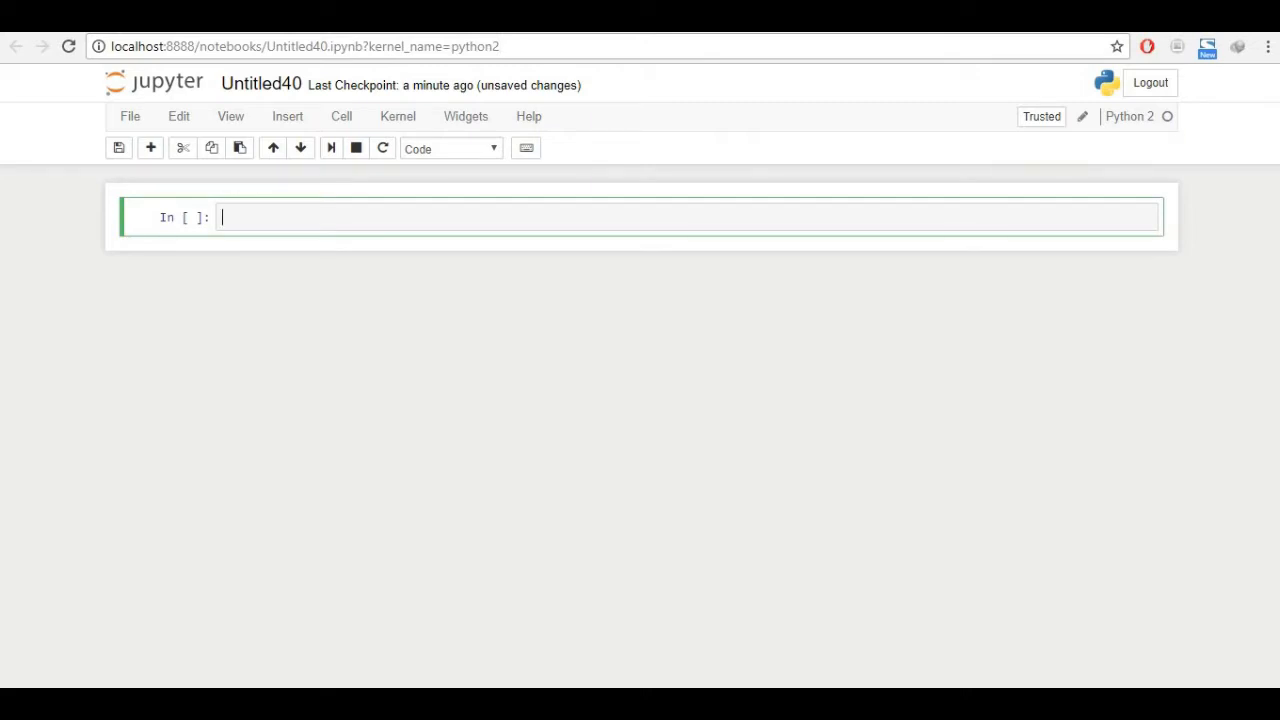
type("a =5")
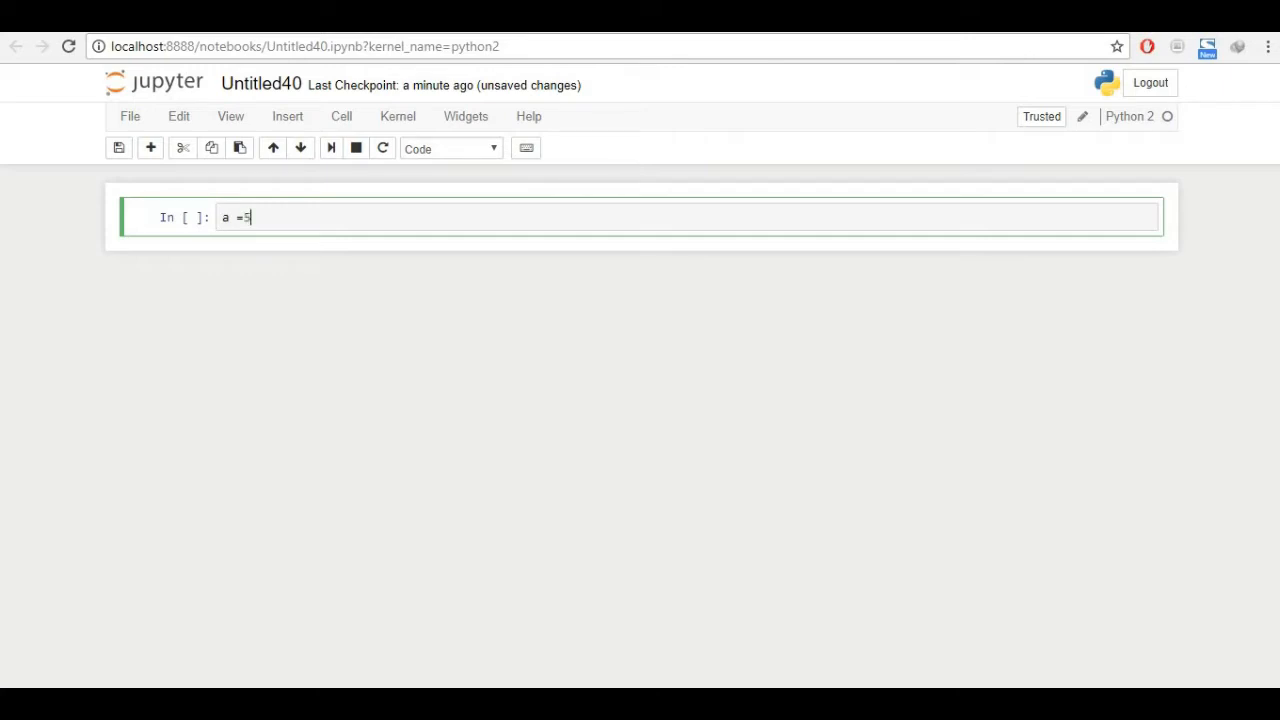
type("b")
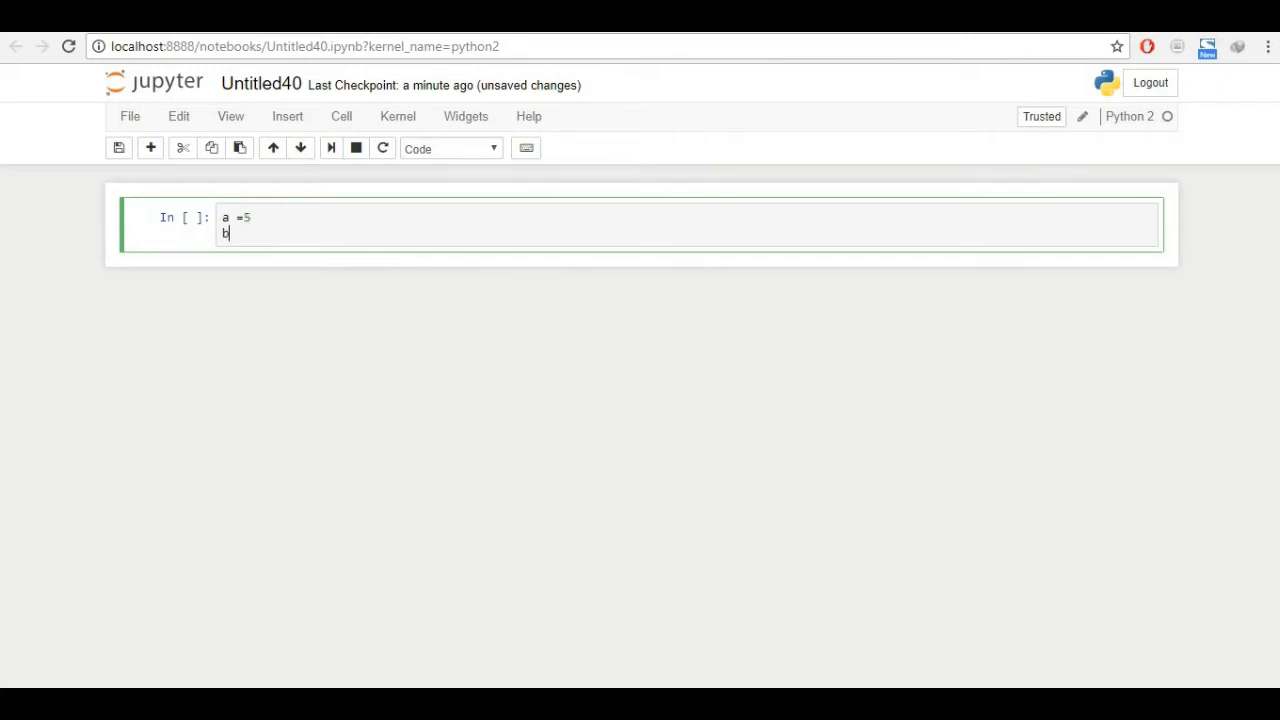
key("shift+enter")
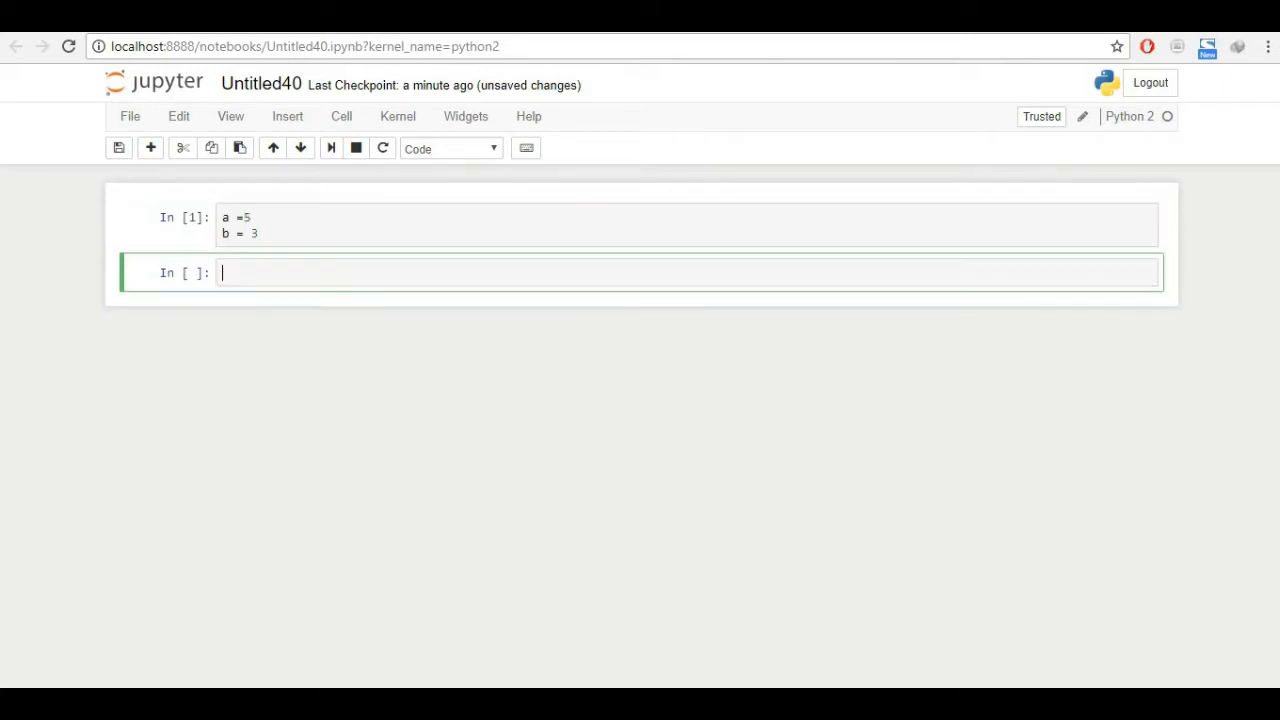
type("c=")
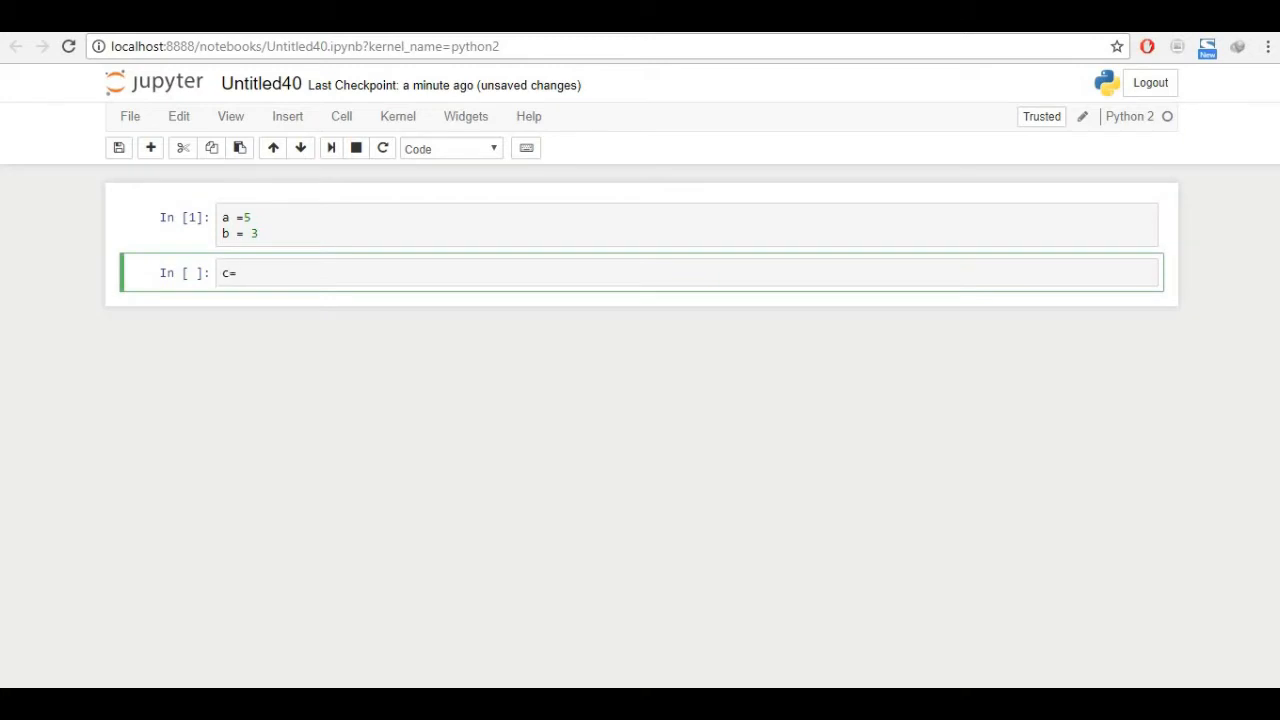
key("shift+Enter")
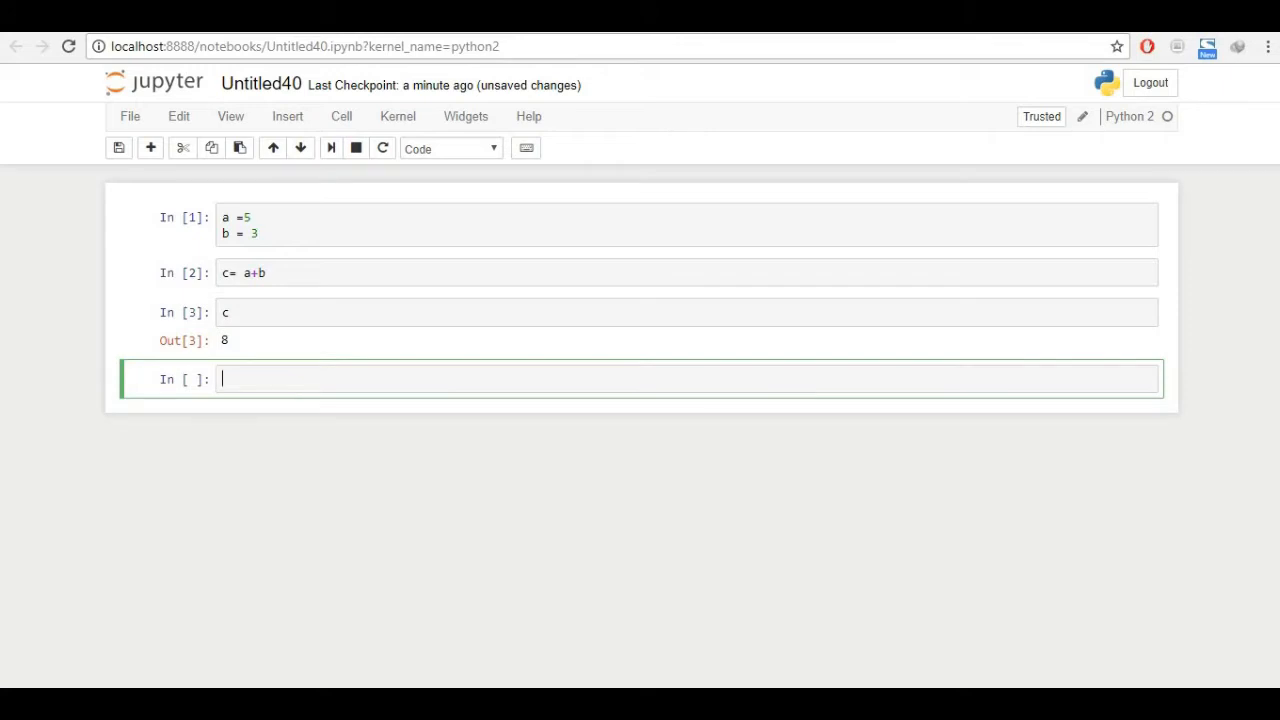
- Select and clear out the practice cells
left_click(640, 272)
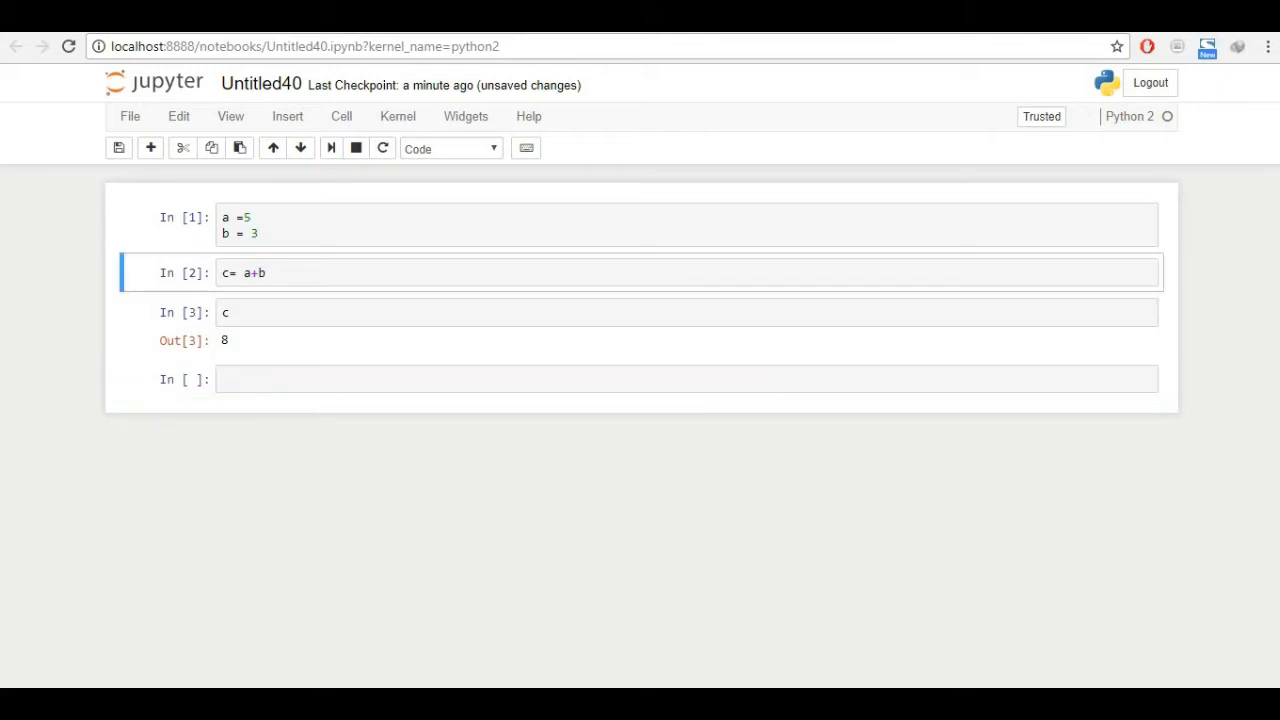
left_click(640, 312)
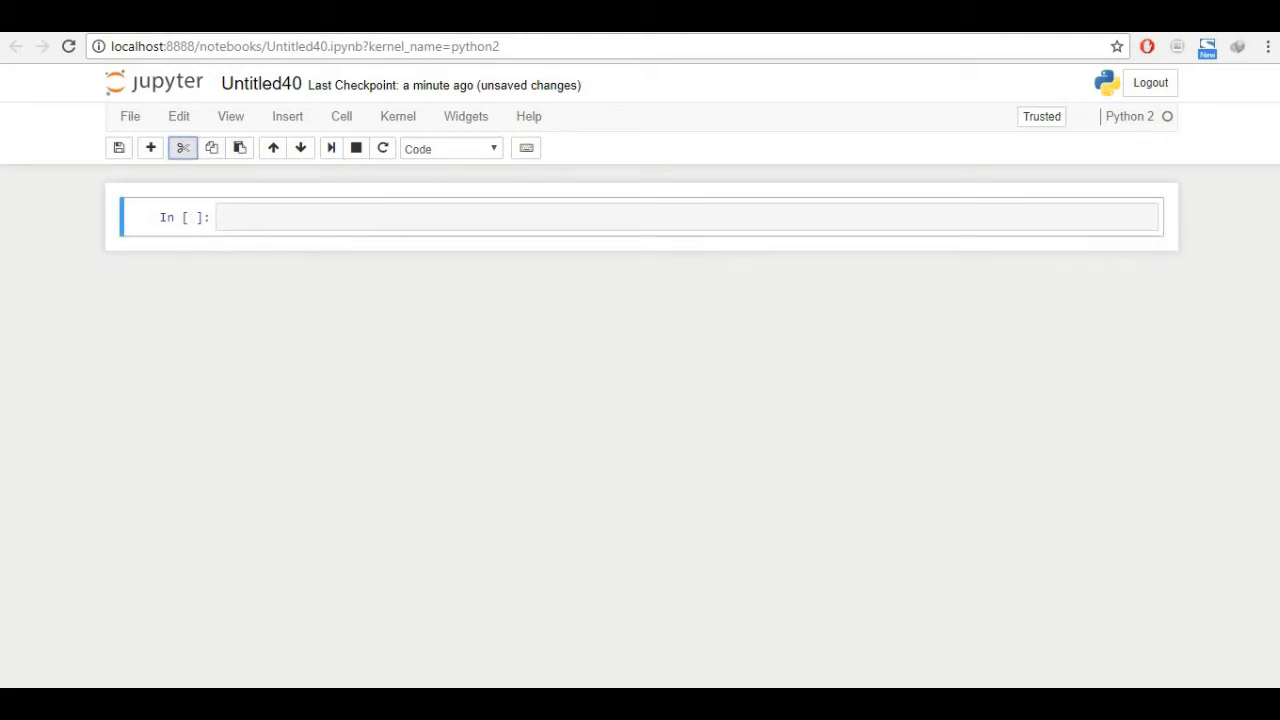
- Write import numpy as np and import pandas as pd in the first cell
type("import")
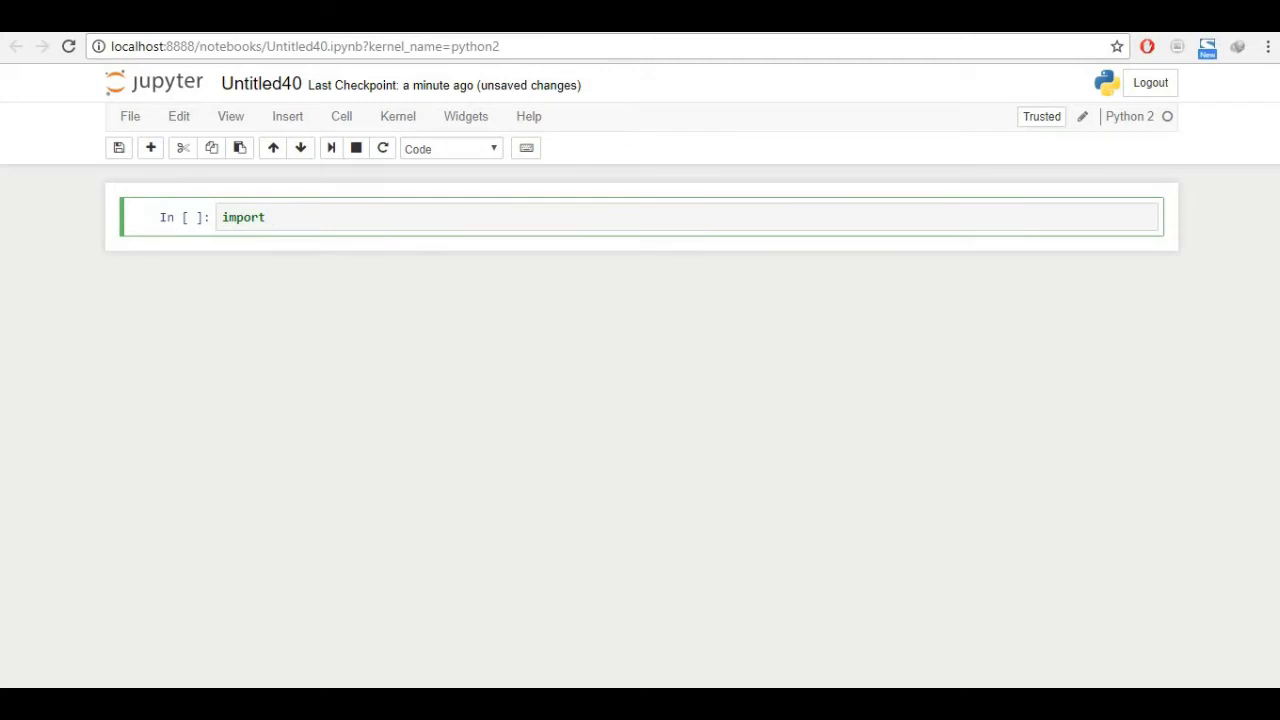
type("num")
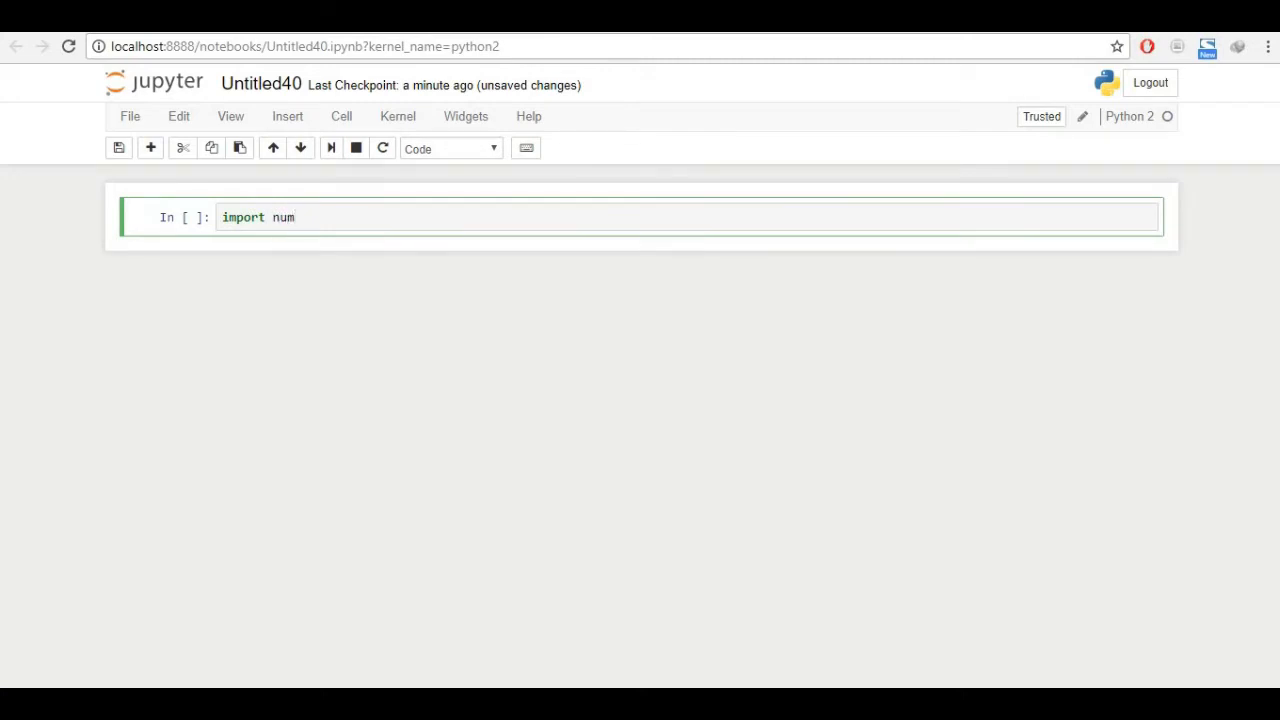
type("mpy as")
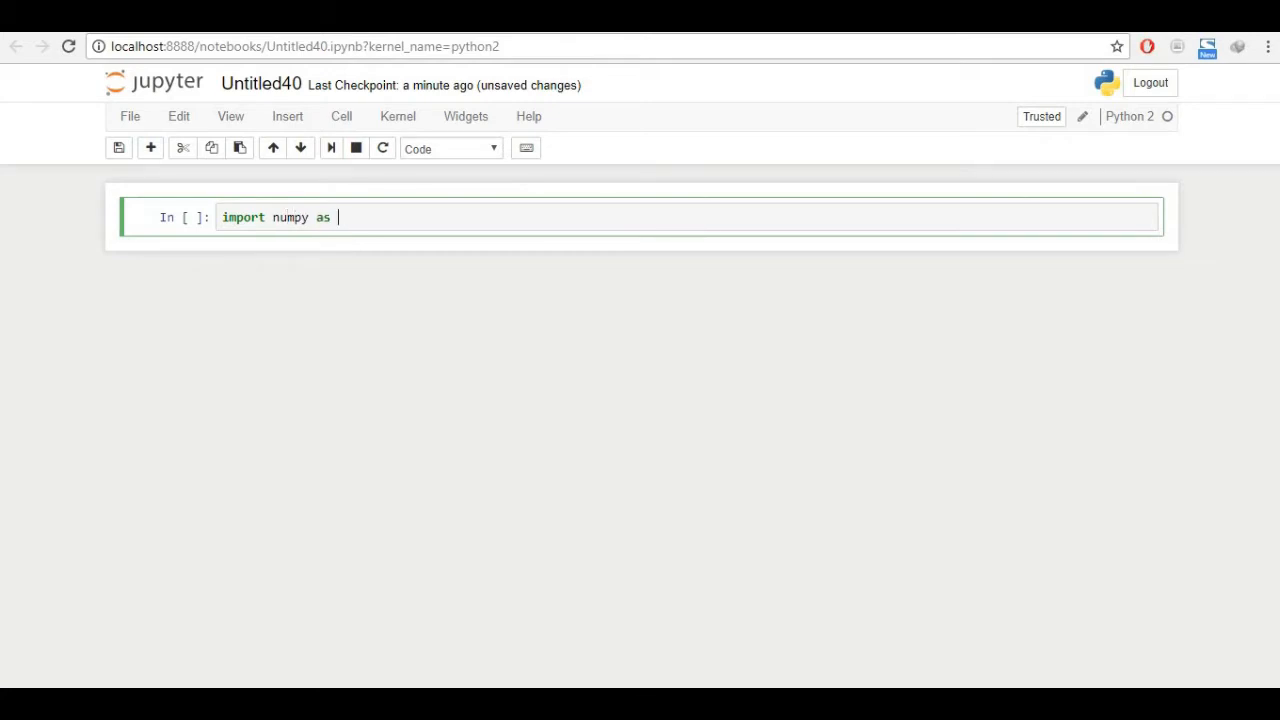
type("np")
type("imp")
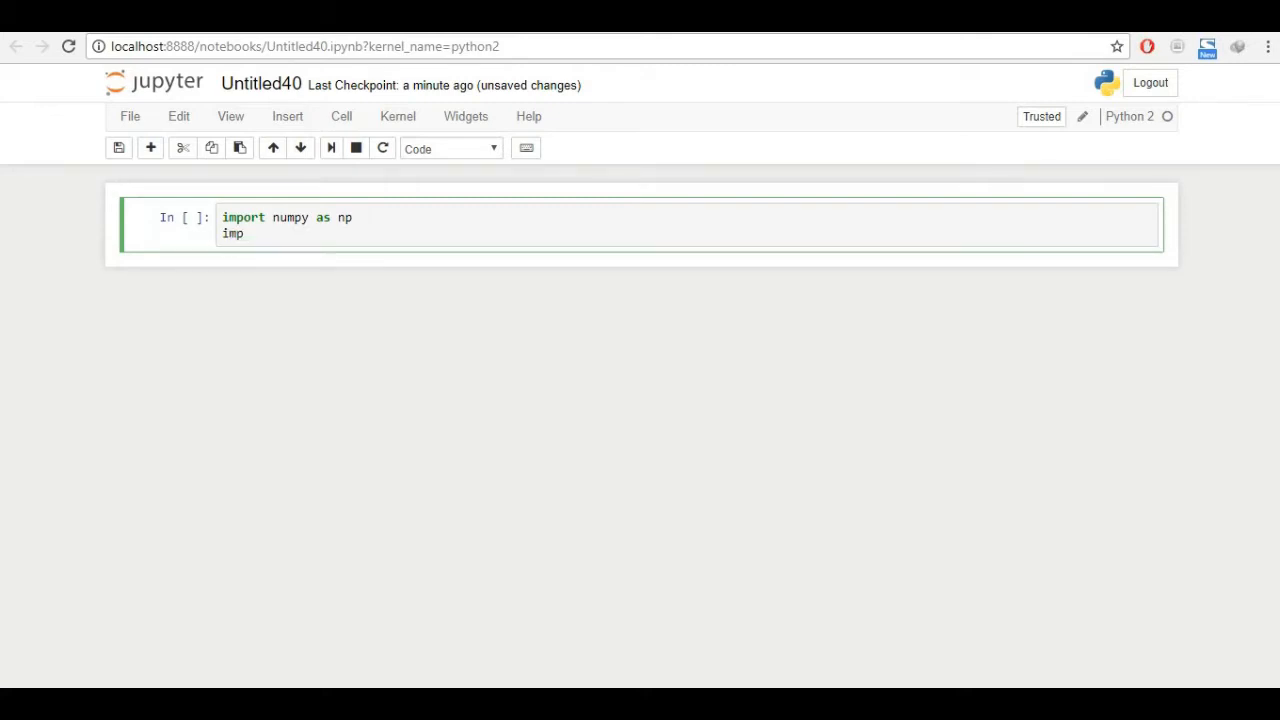
type("ort pan")
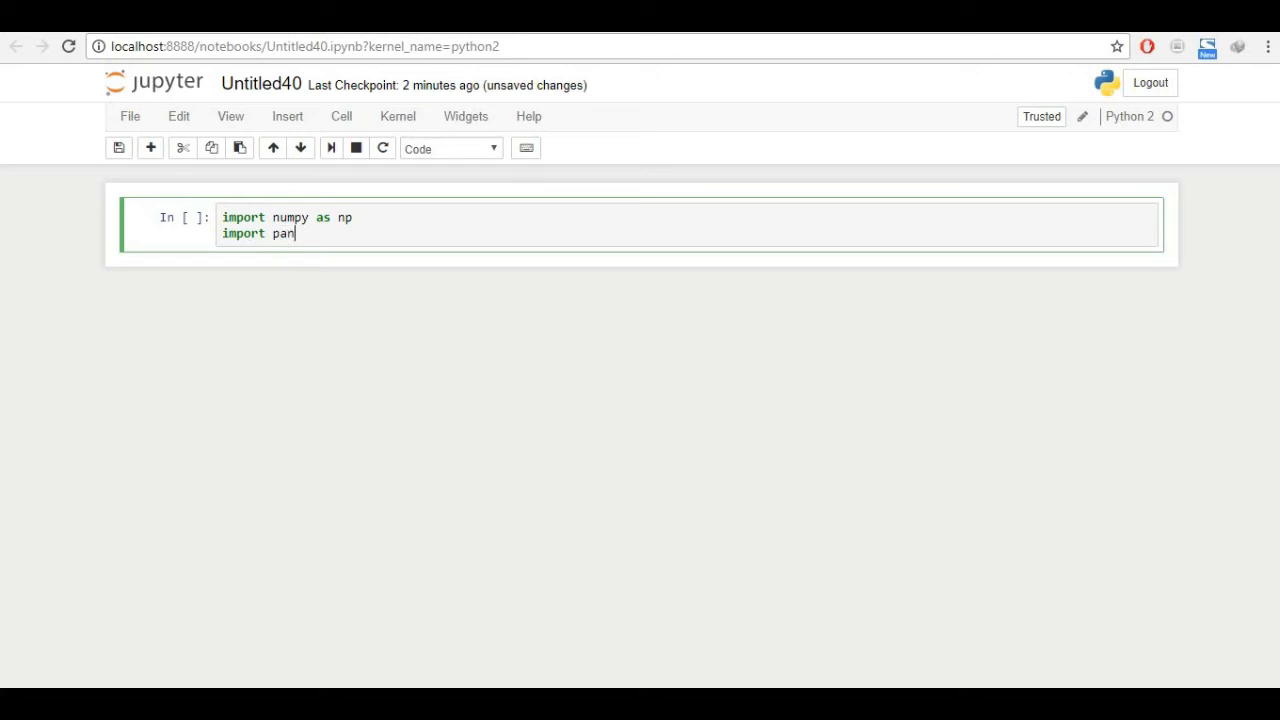
type("das as p")
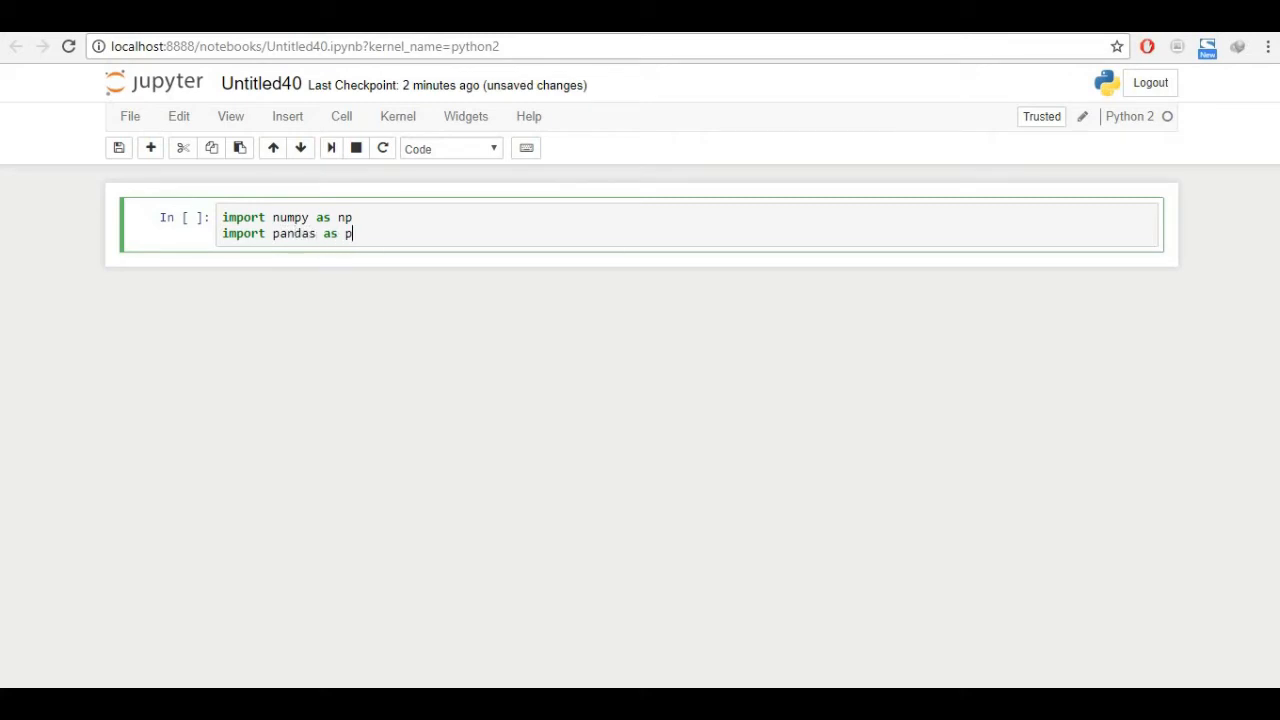
type("d")
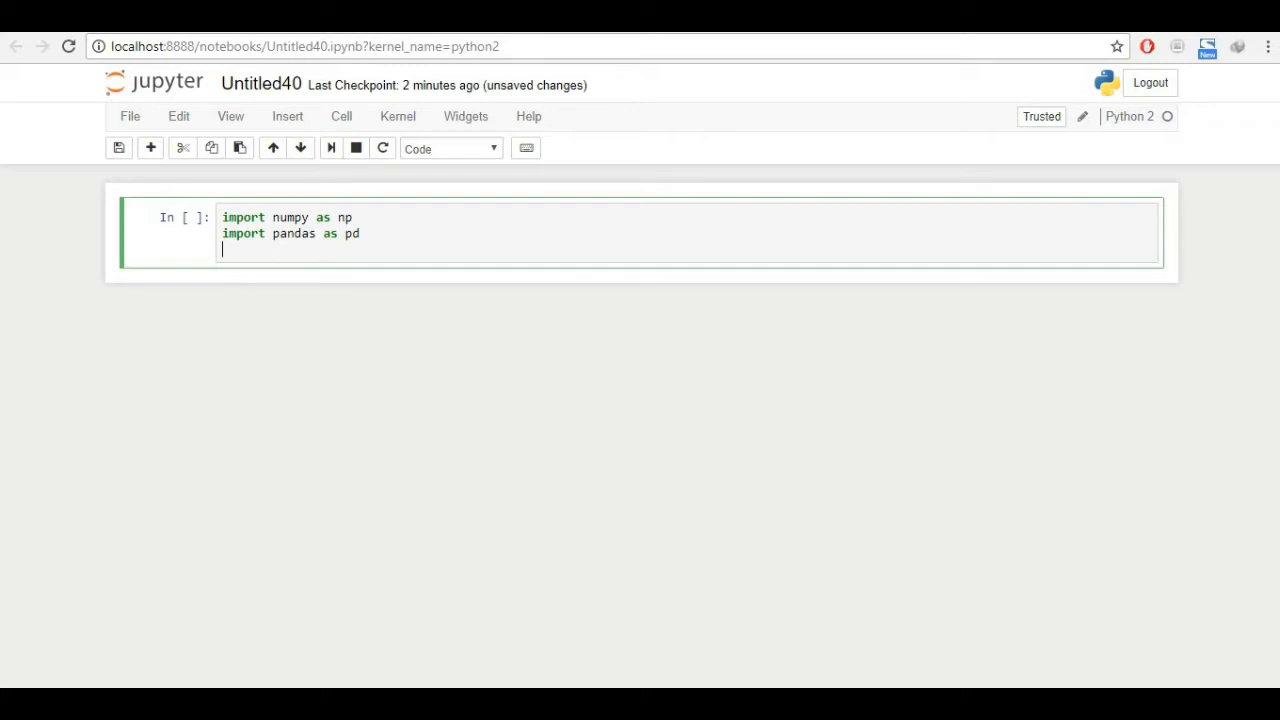
type("f")
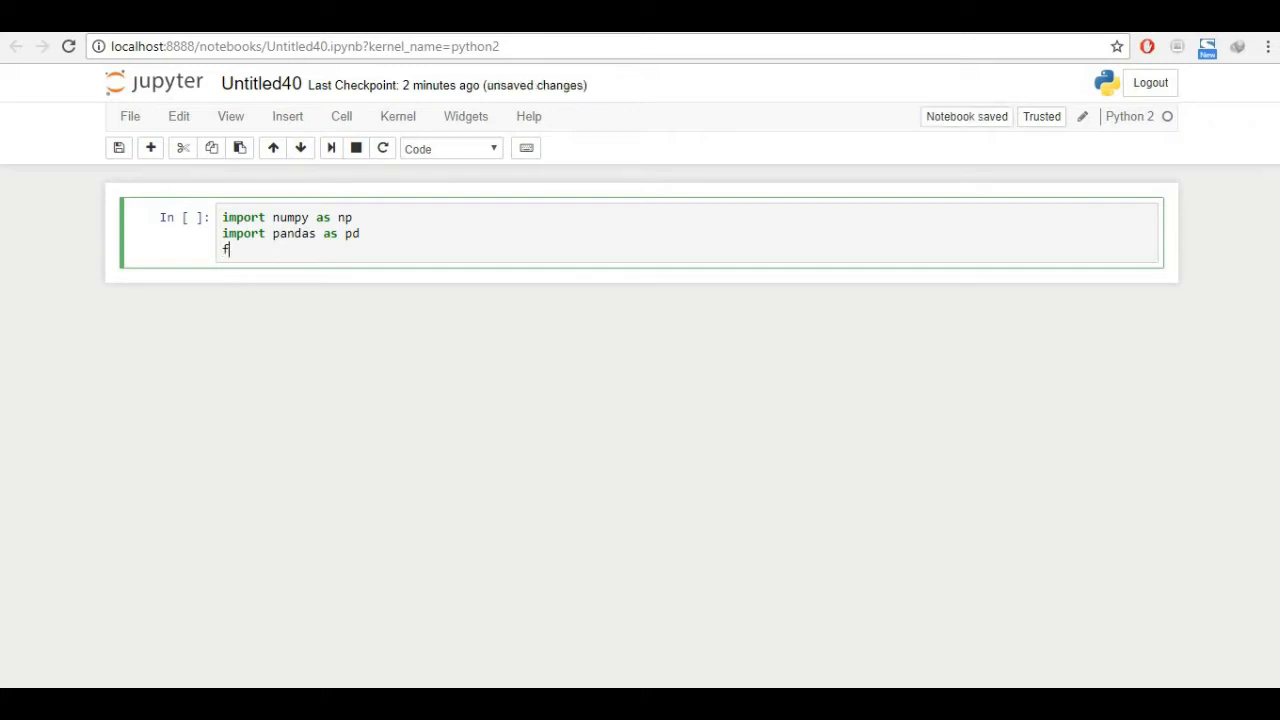
- Add from sklearn import datasets to the import cell
type("from sk")
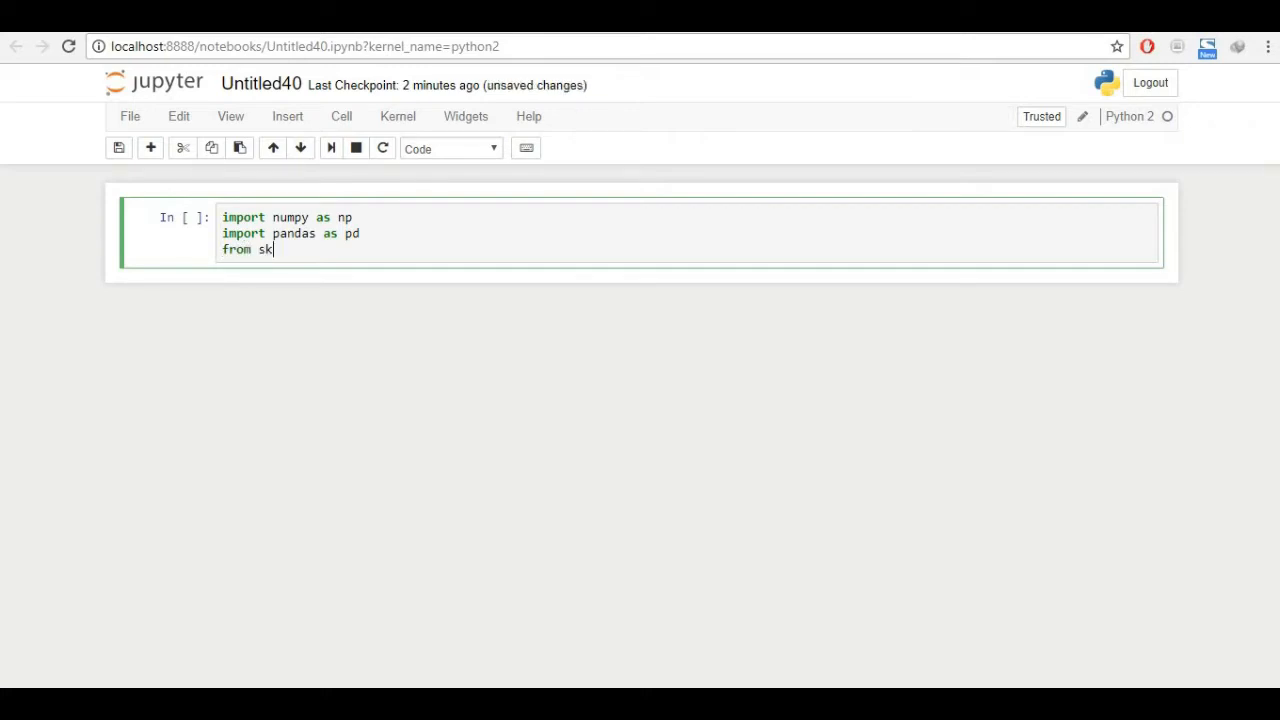
type("learn imp")
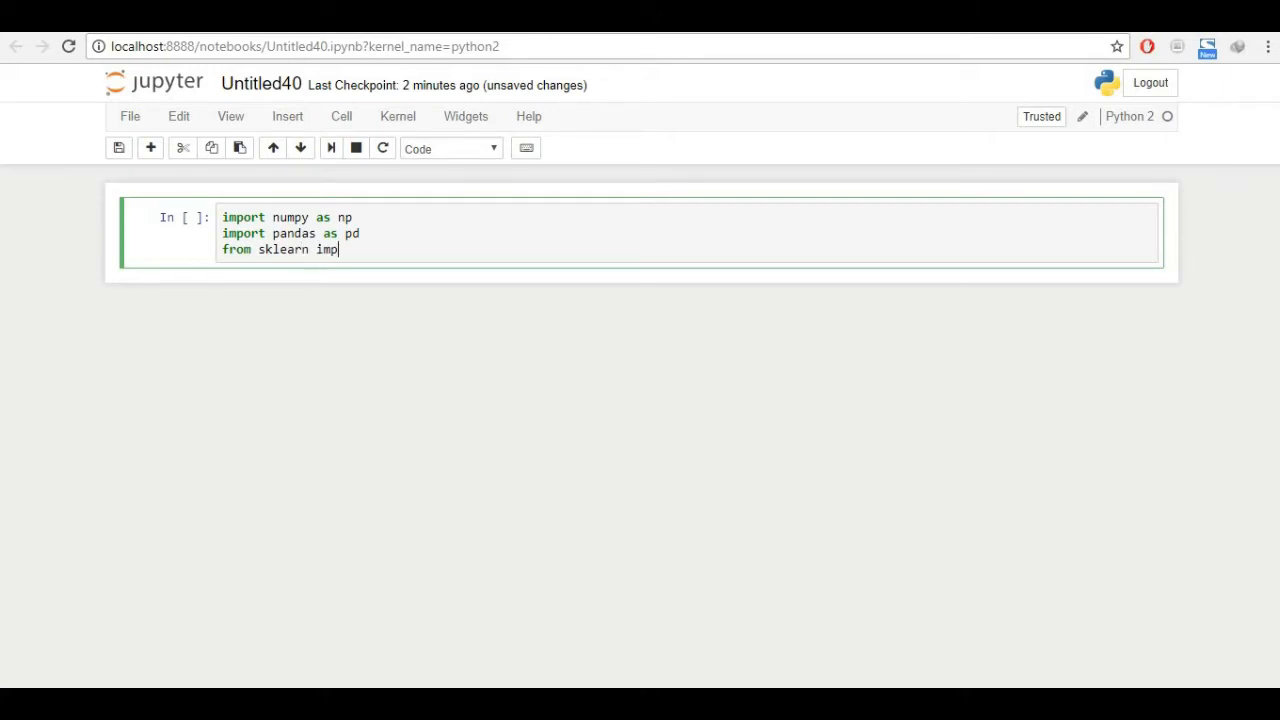
type("ort")
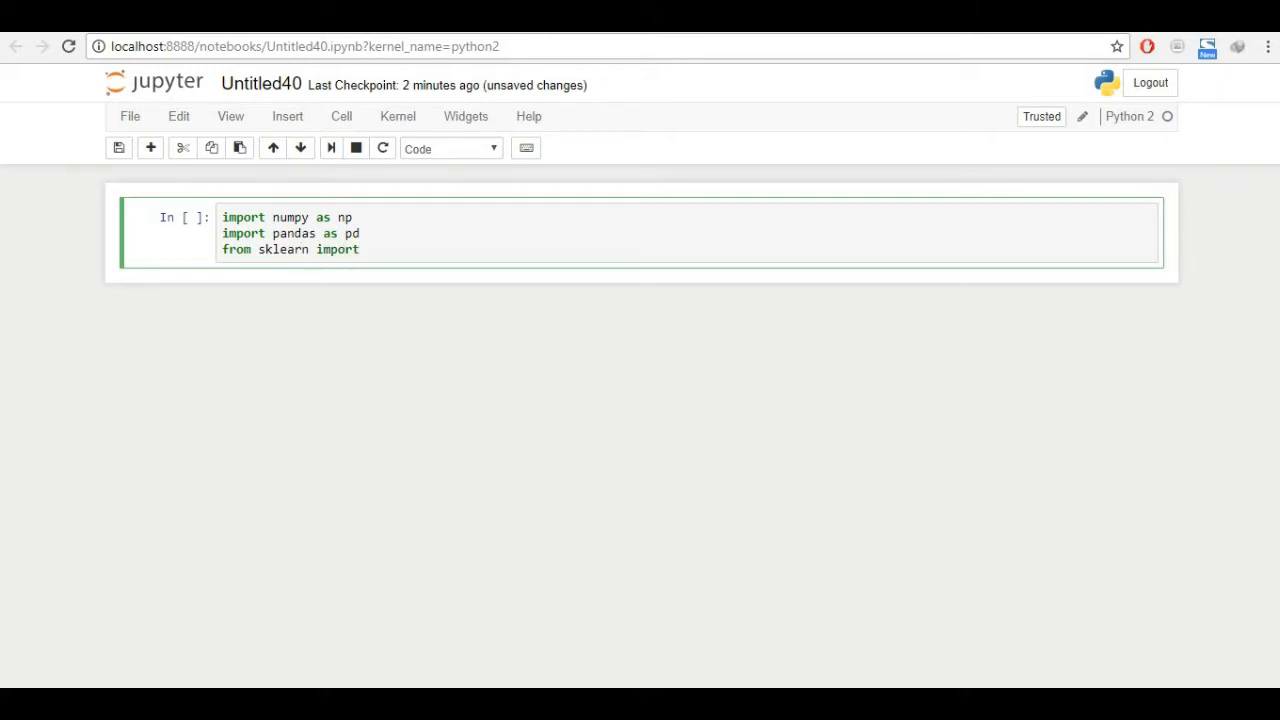
type("datasets")
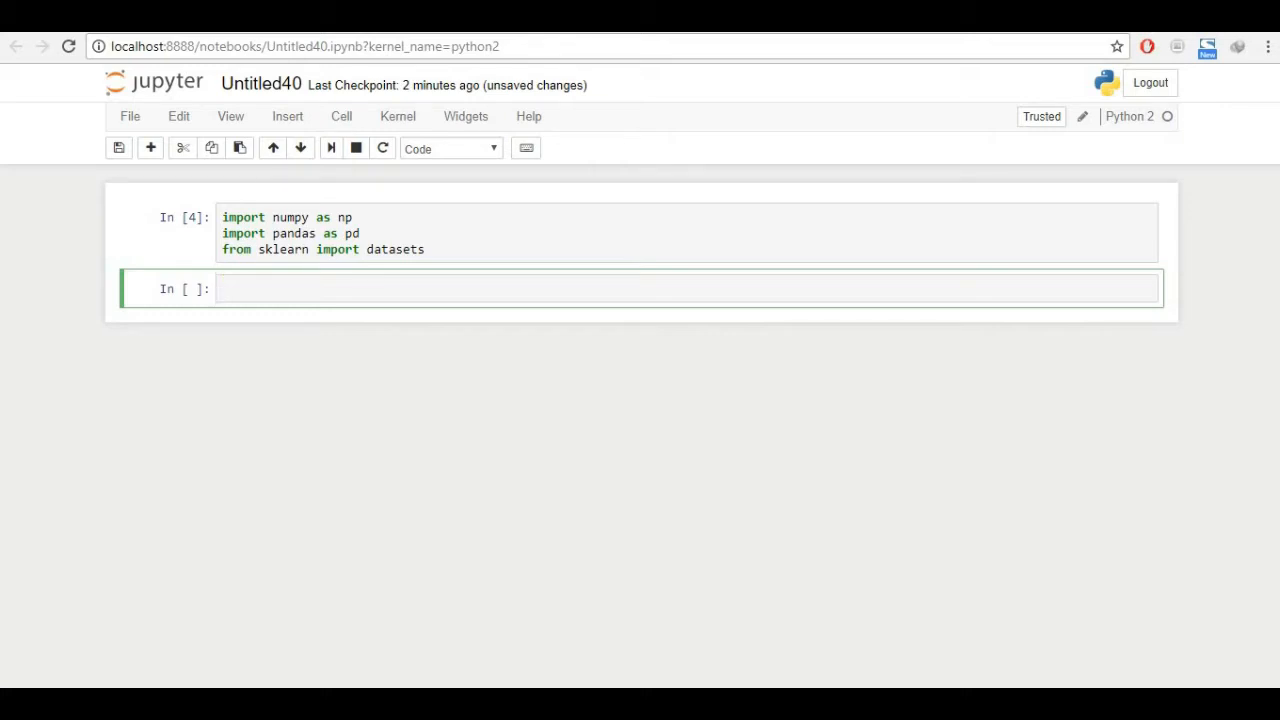
- Write iris = datasets.load_iris() using Tab completion for the loader name
type("iris =")
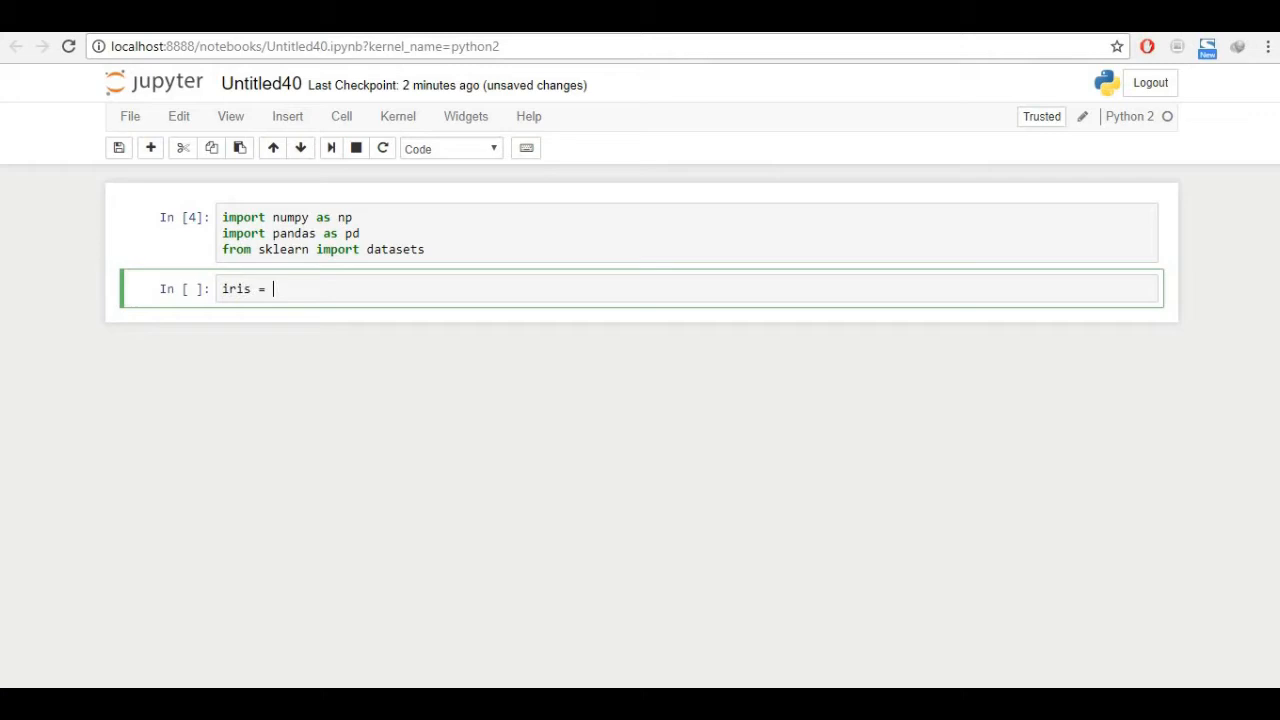
type("datasets")
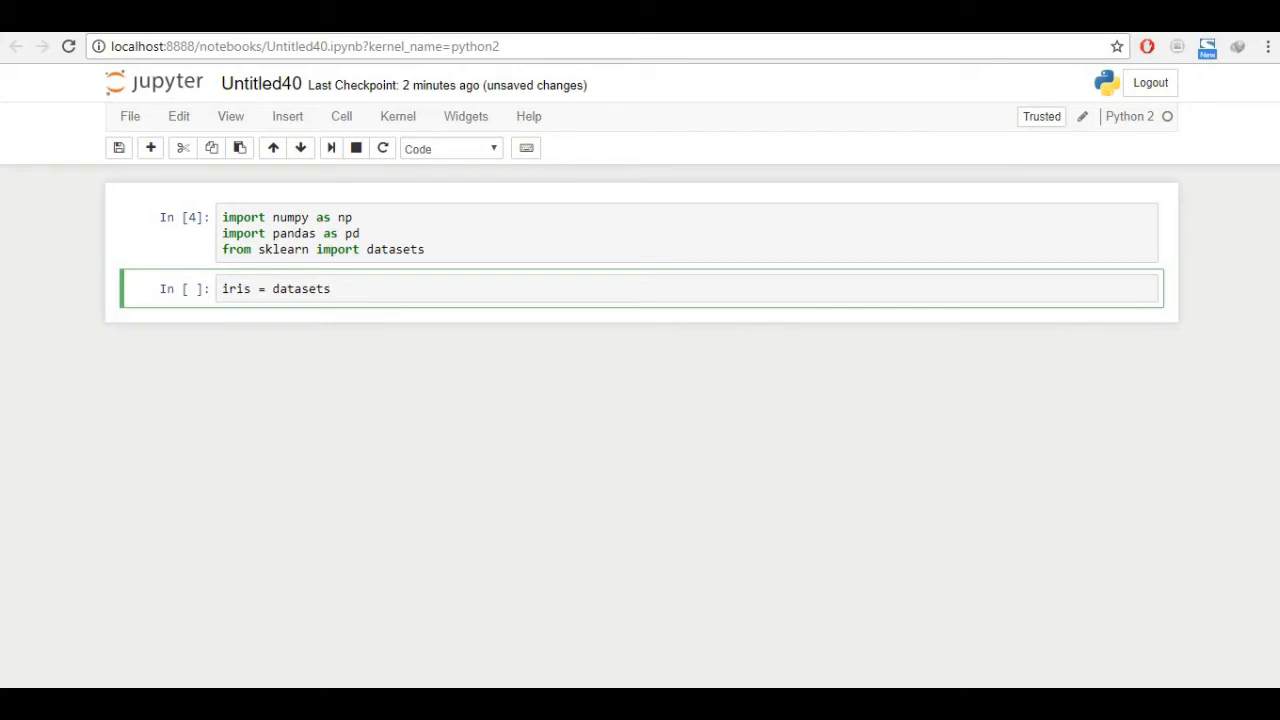
type(".load")
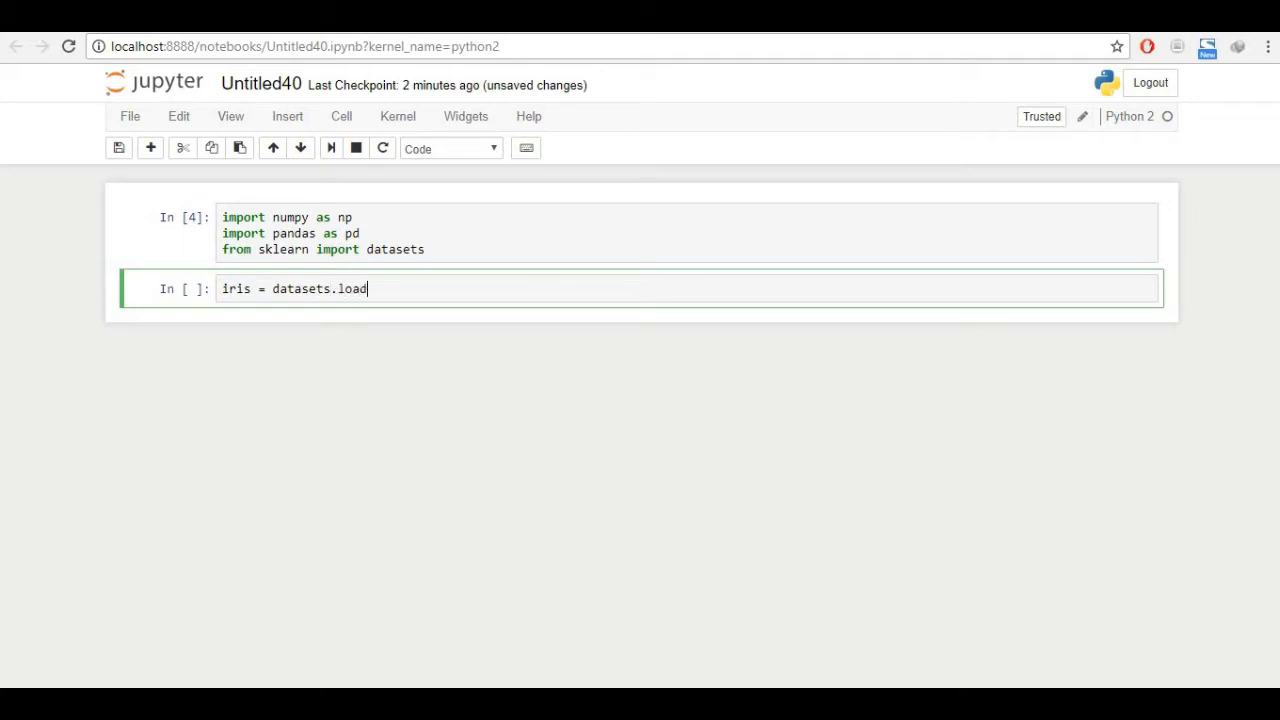
type("_")
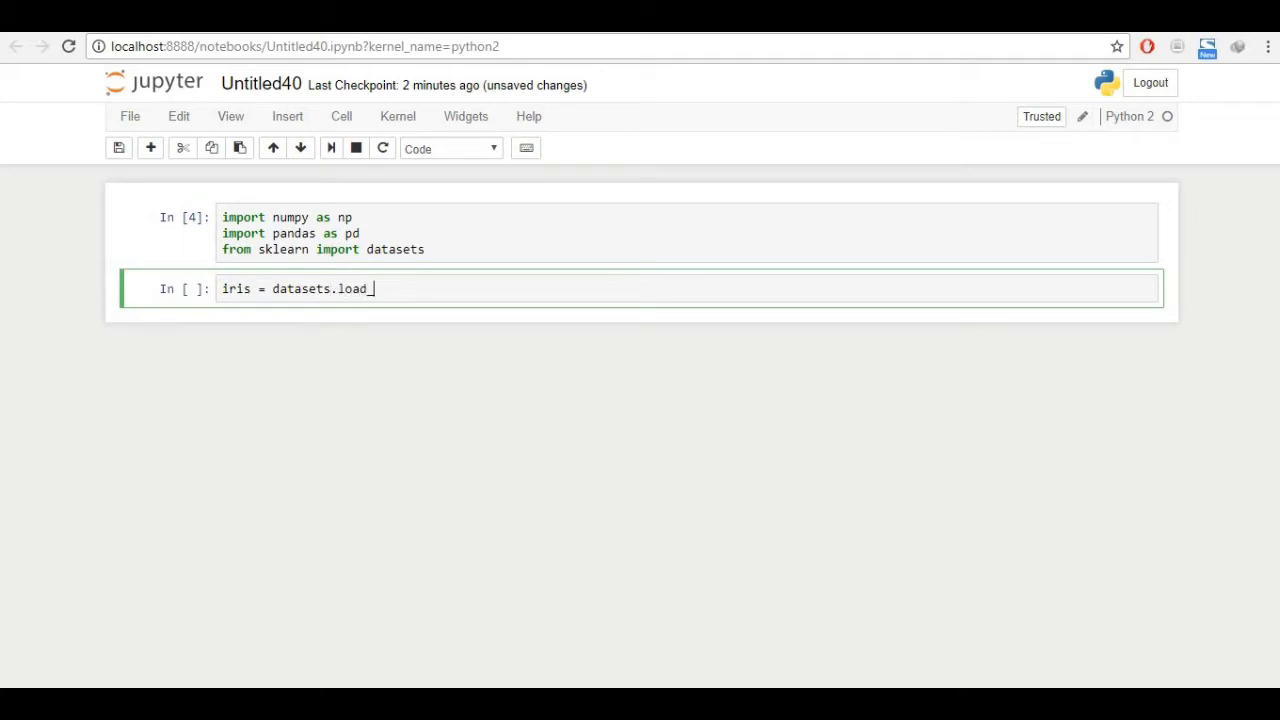
key("Tab")
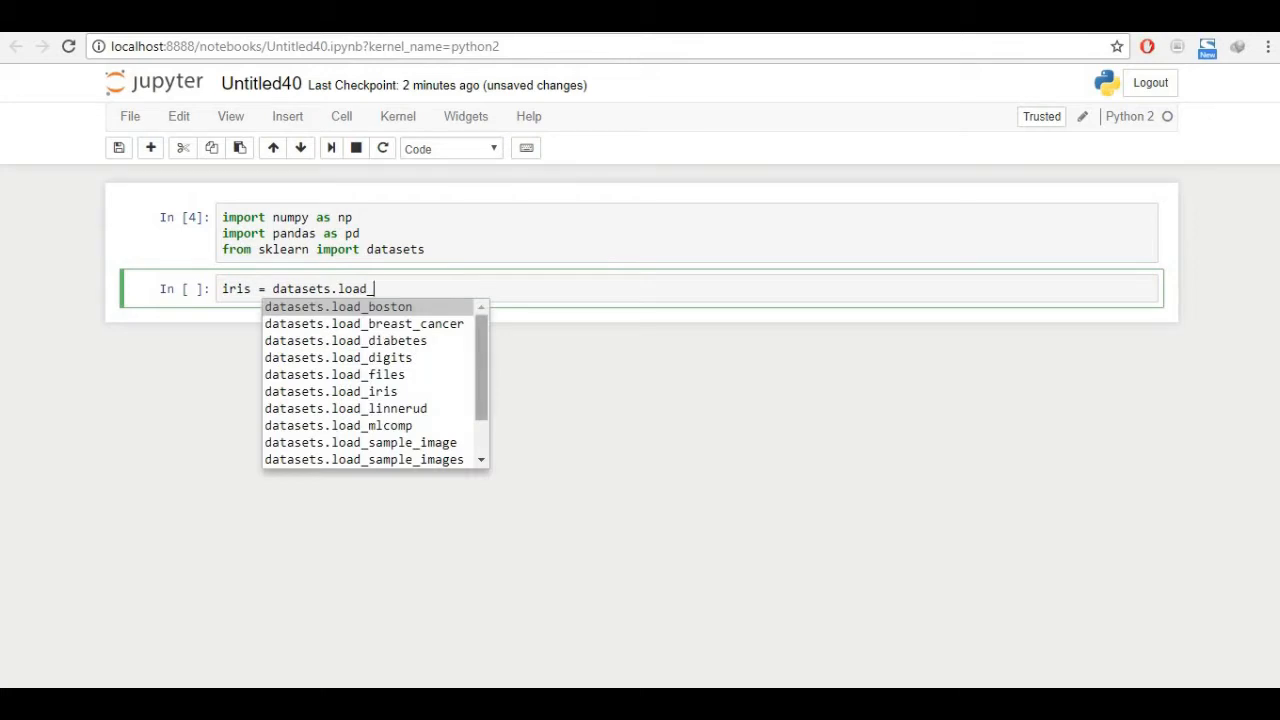
type("ir")
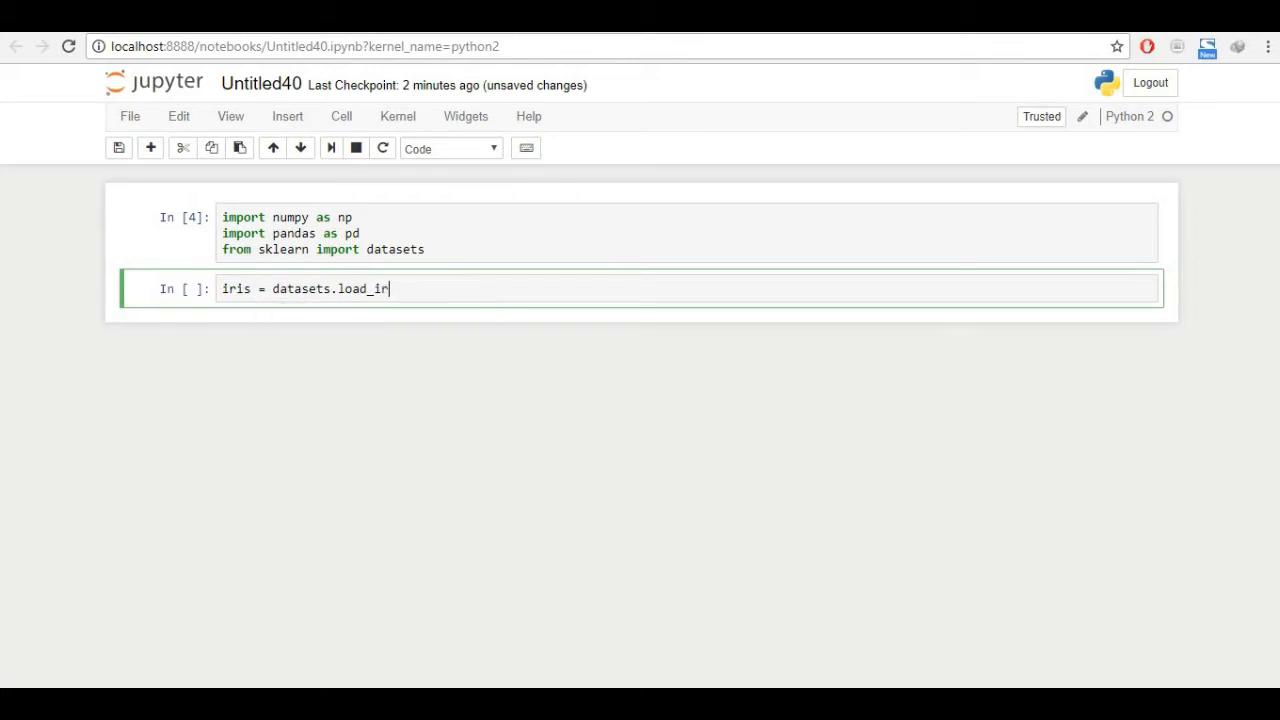
type("is()")
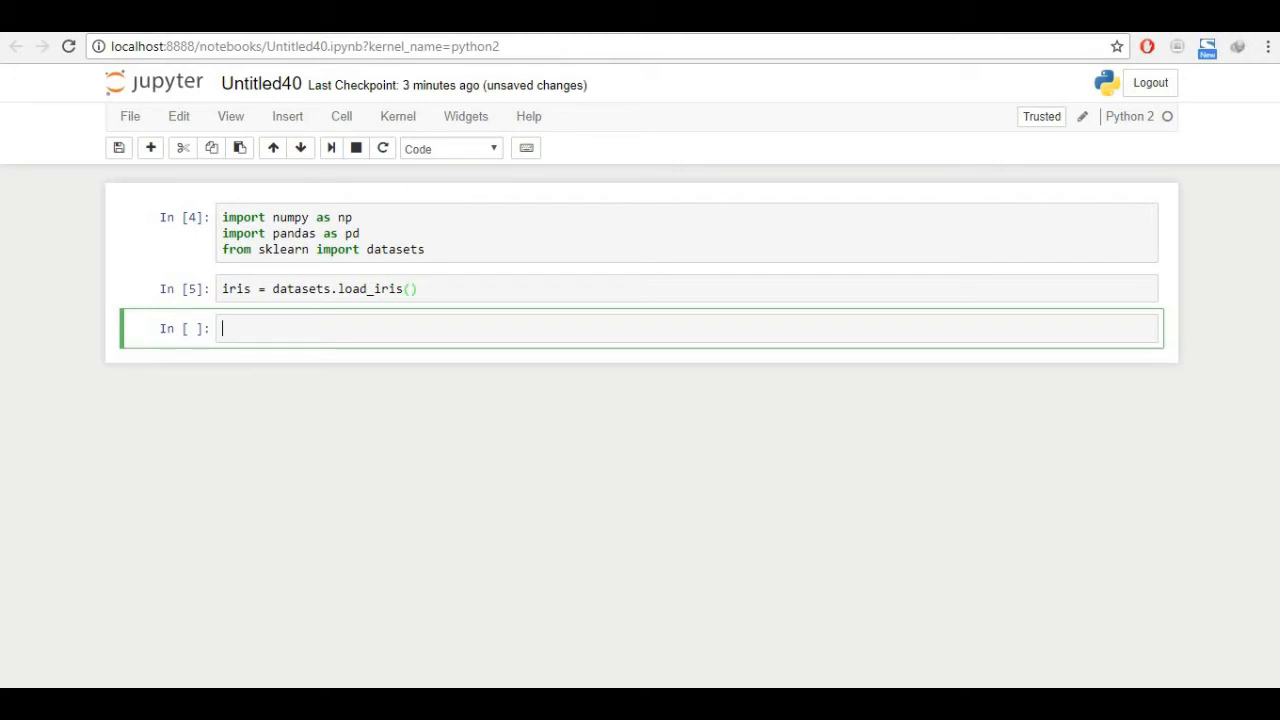
- Enter iris in the next cell, fixing the misspelled name
type("irsis")
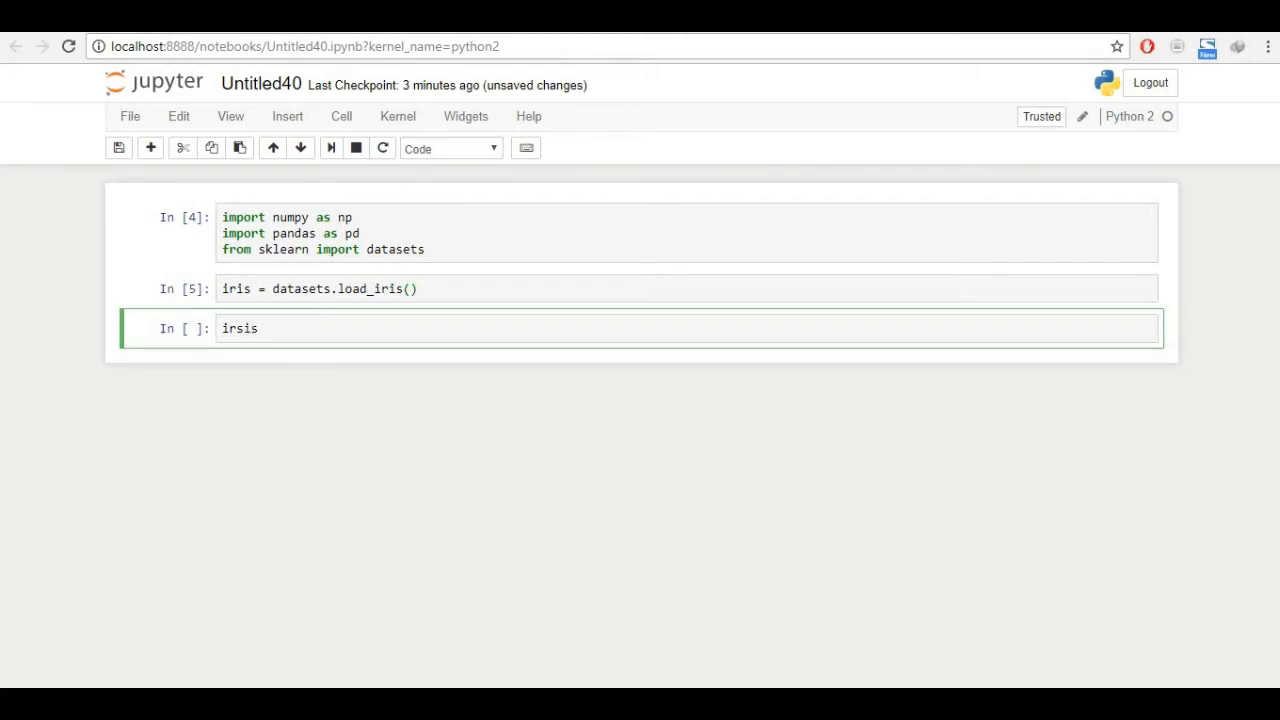
key("BackSpace")
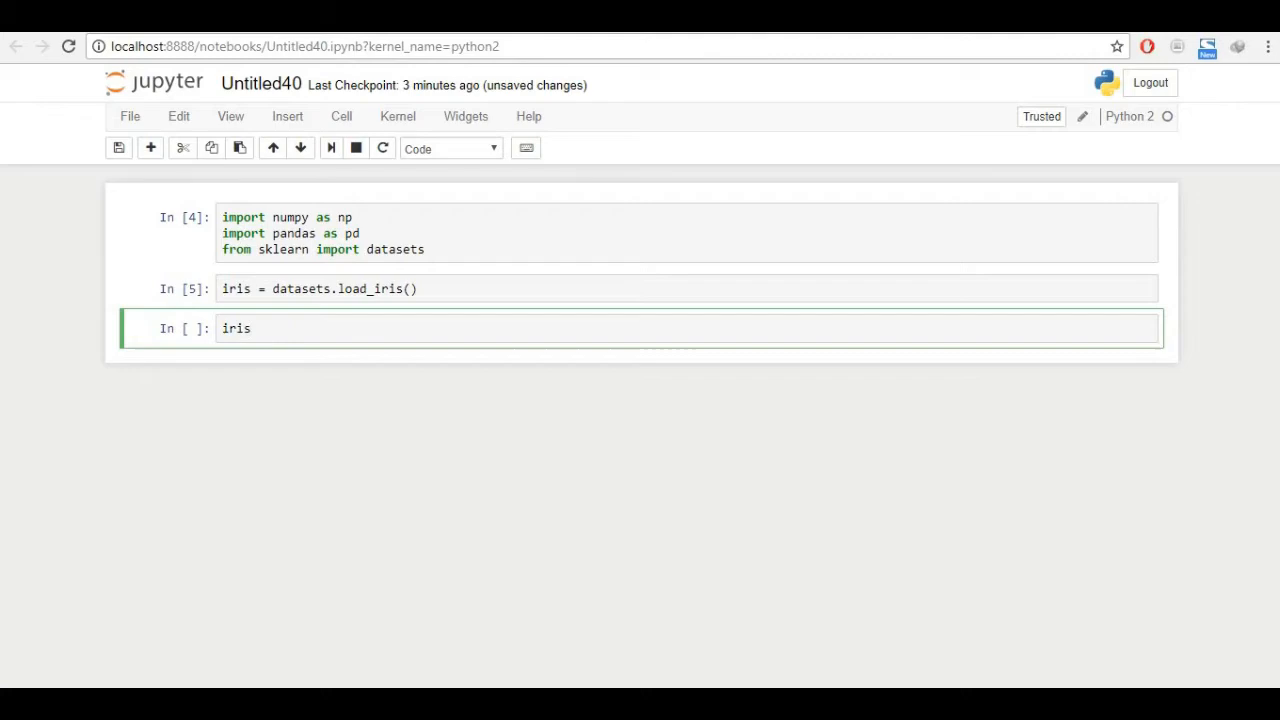
- Display the iris dataset, scroll through its data arrays and highlight the target label values
key("Shift+Return")
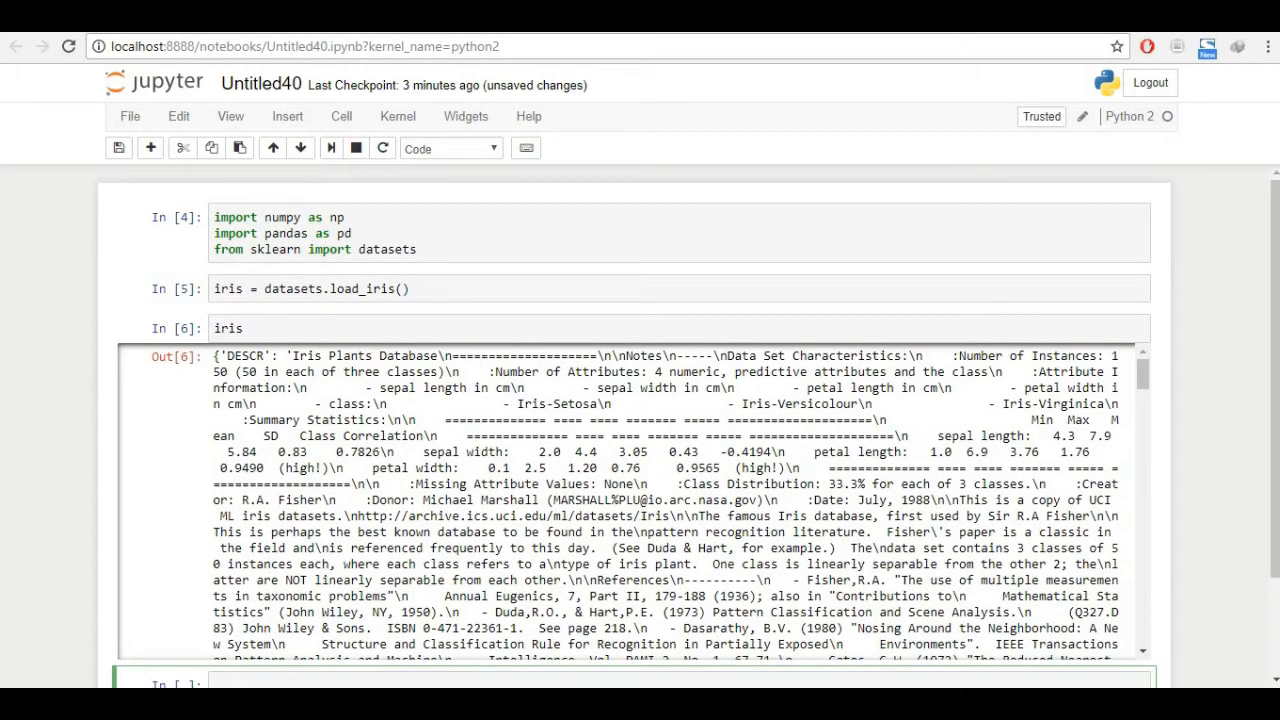
scroll("down", 3)
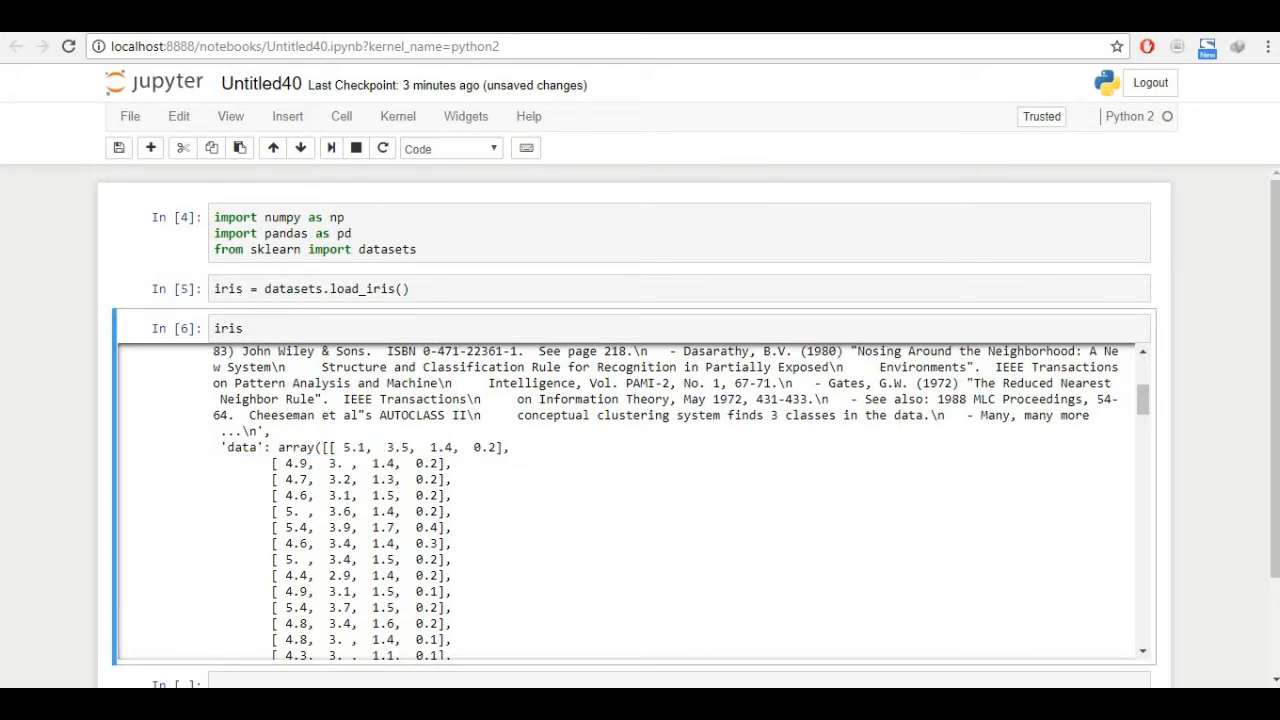
scroll("down", 3)
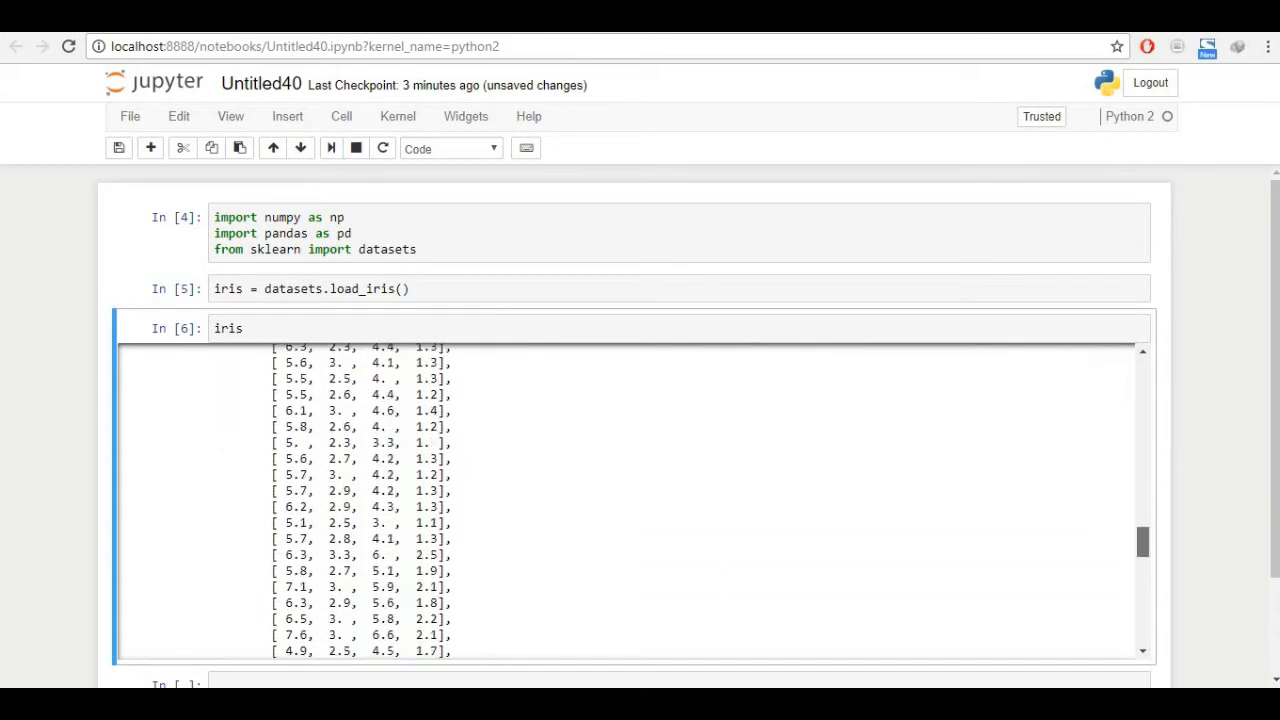
scroll("down", 3)
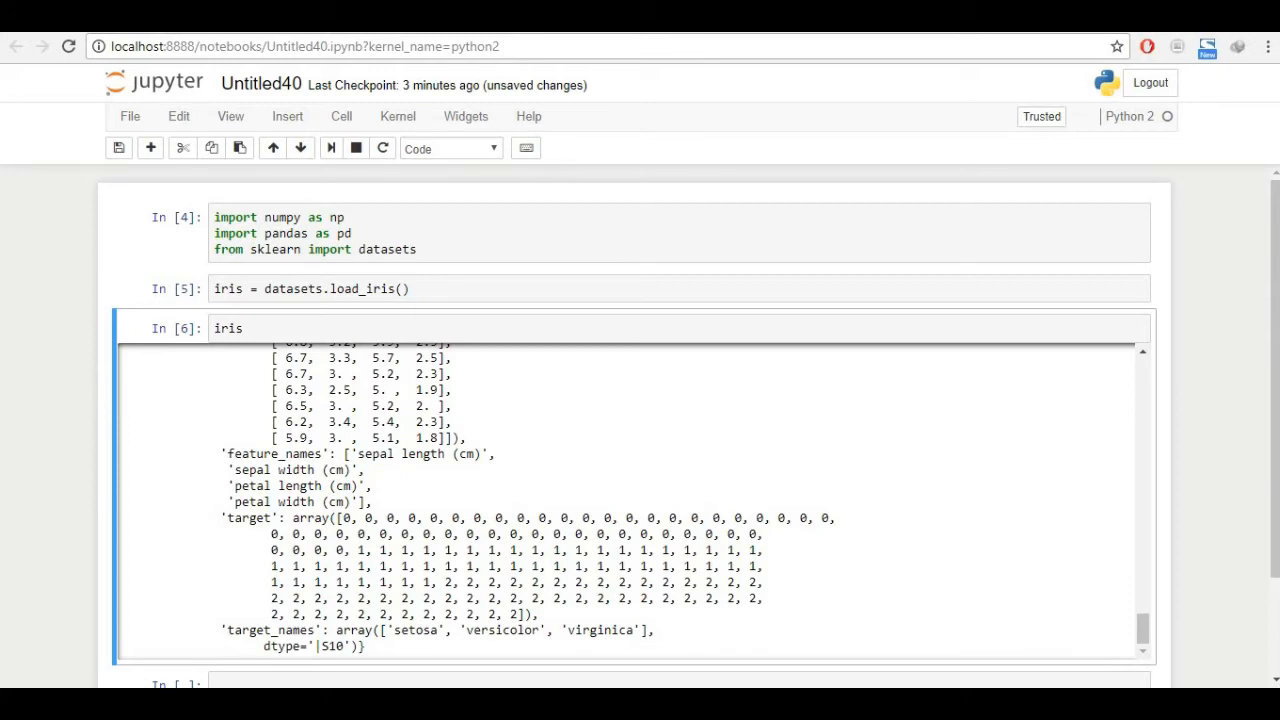
left_click_drag(344, 518, 352, 548)
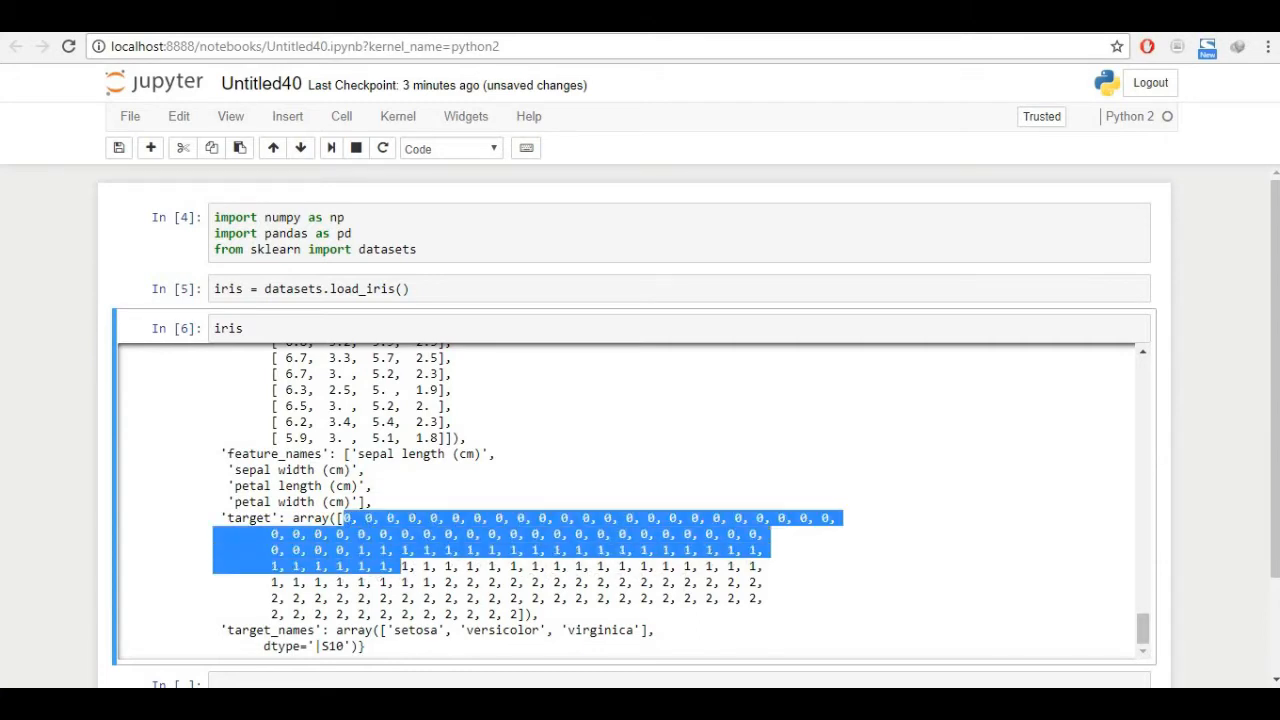
left_click_drag(396, 566, 516, 614)
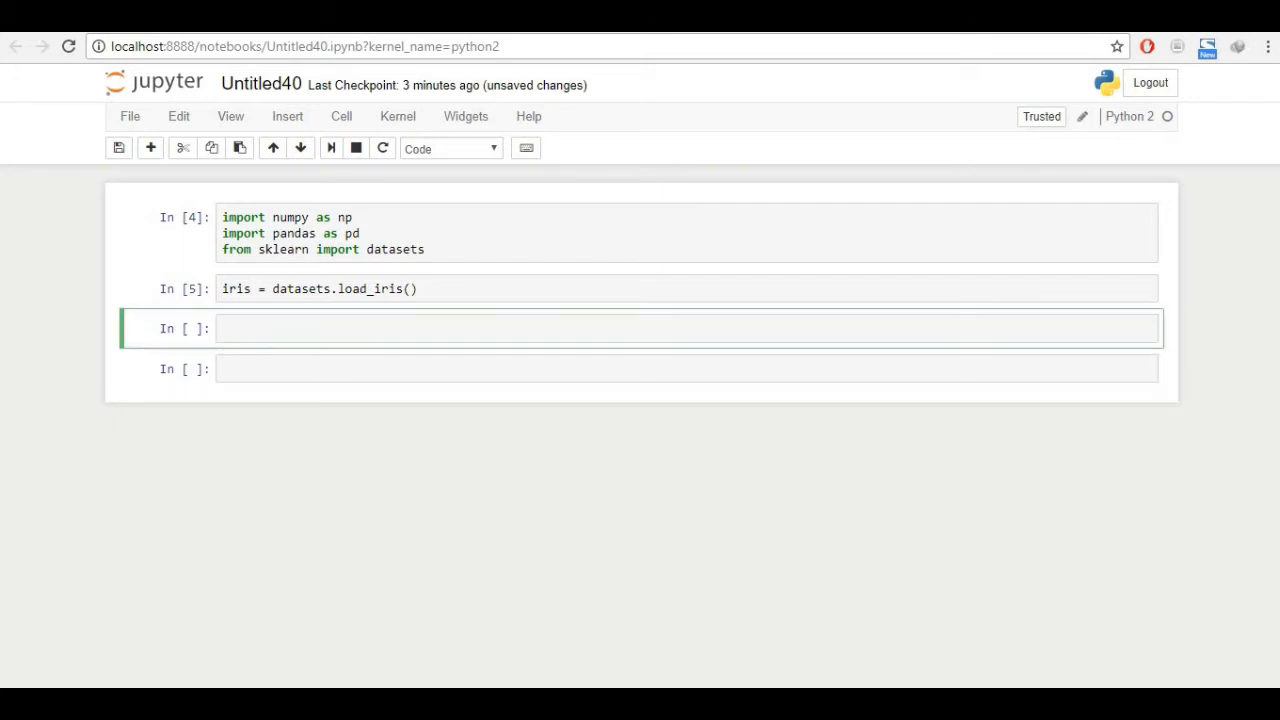
- Run x = pd.DataFrame(iris.data) to build a DataFrame from the Iris measurements
type("x = pd")
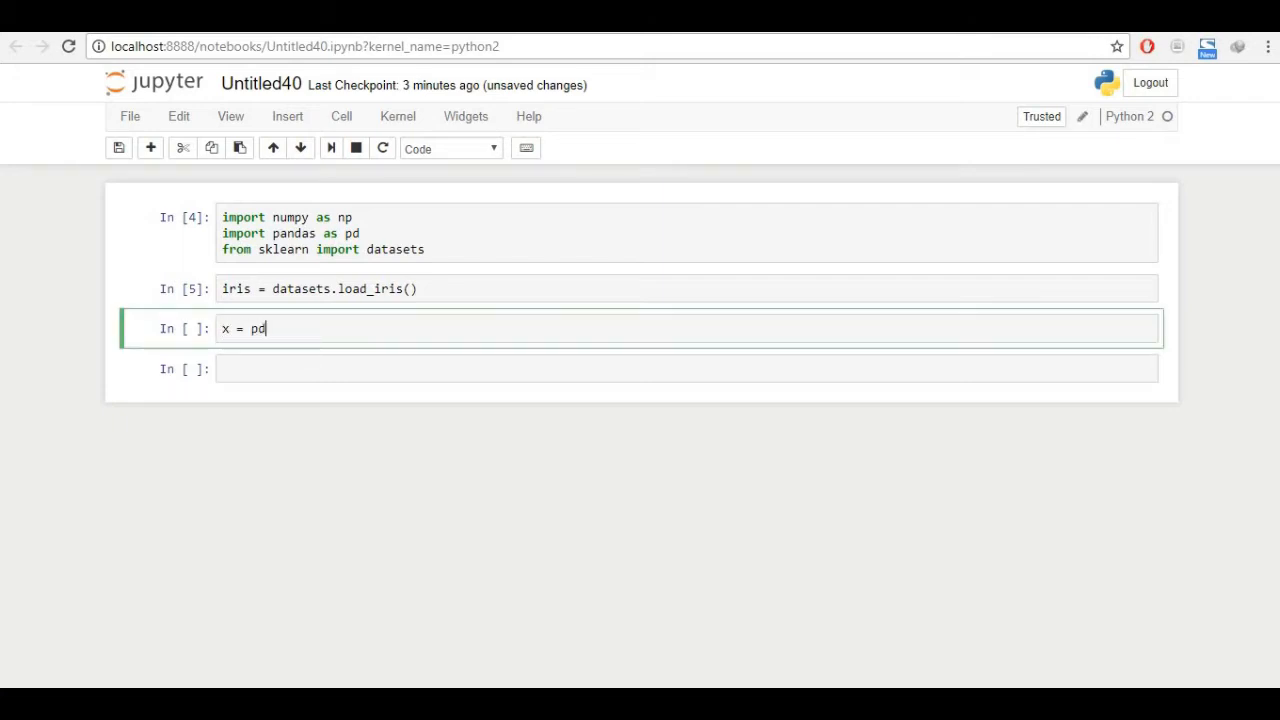
type(".Da")
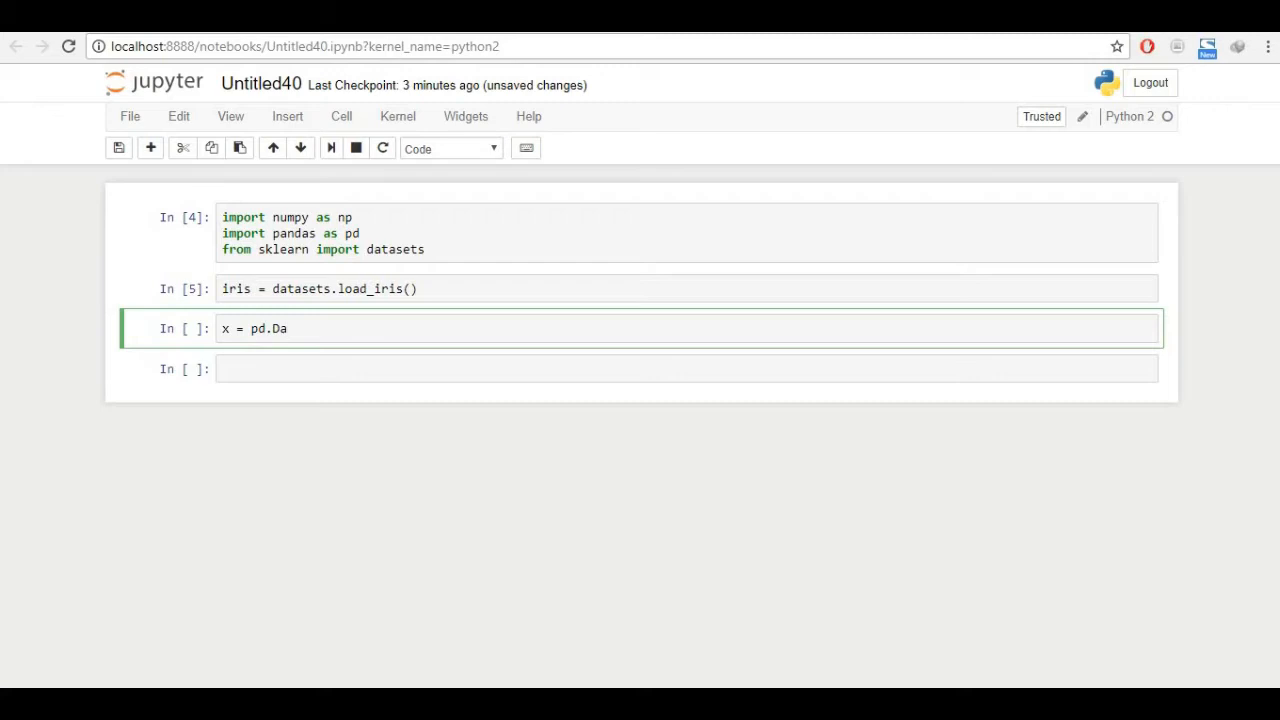
type("ta")
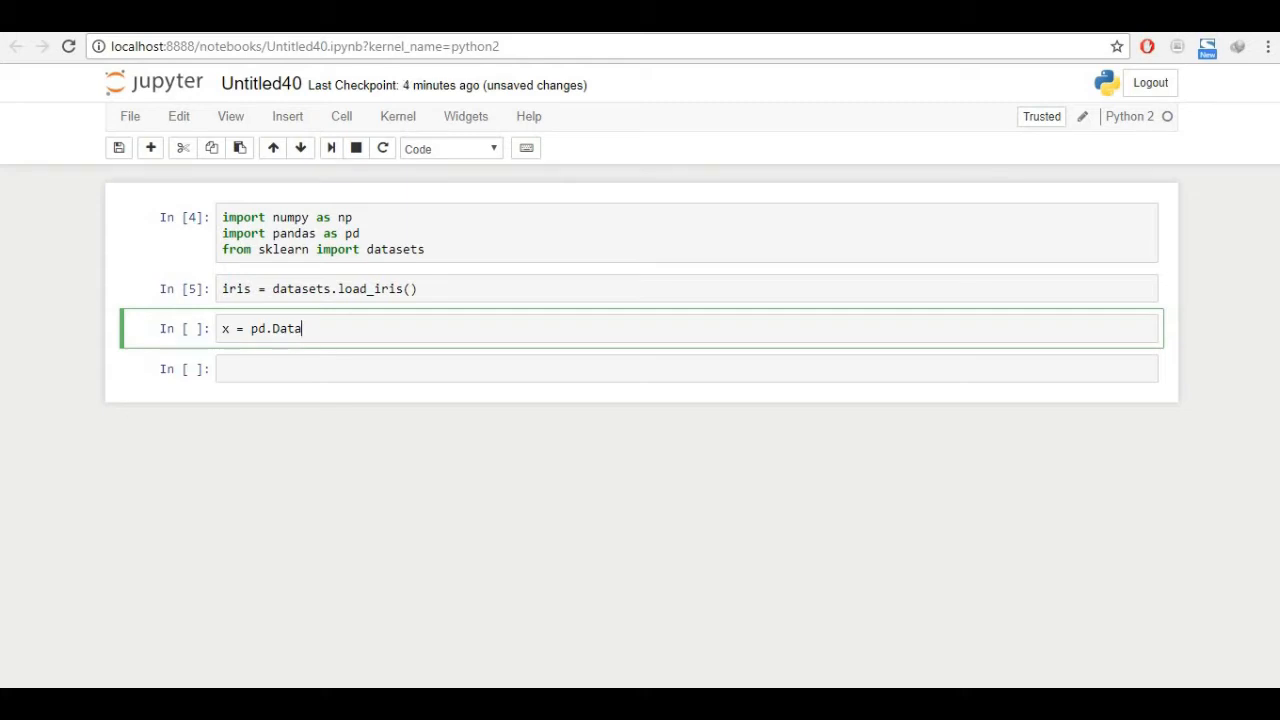
type("Fram")
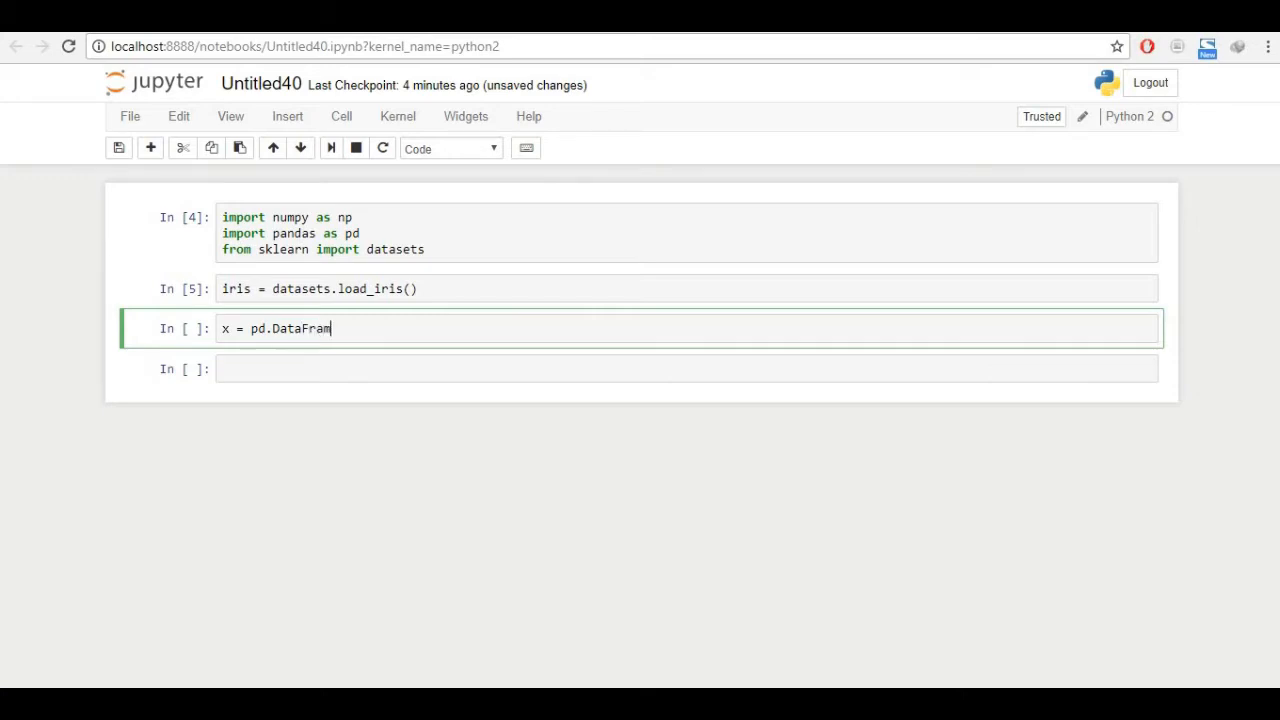
type("e")
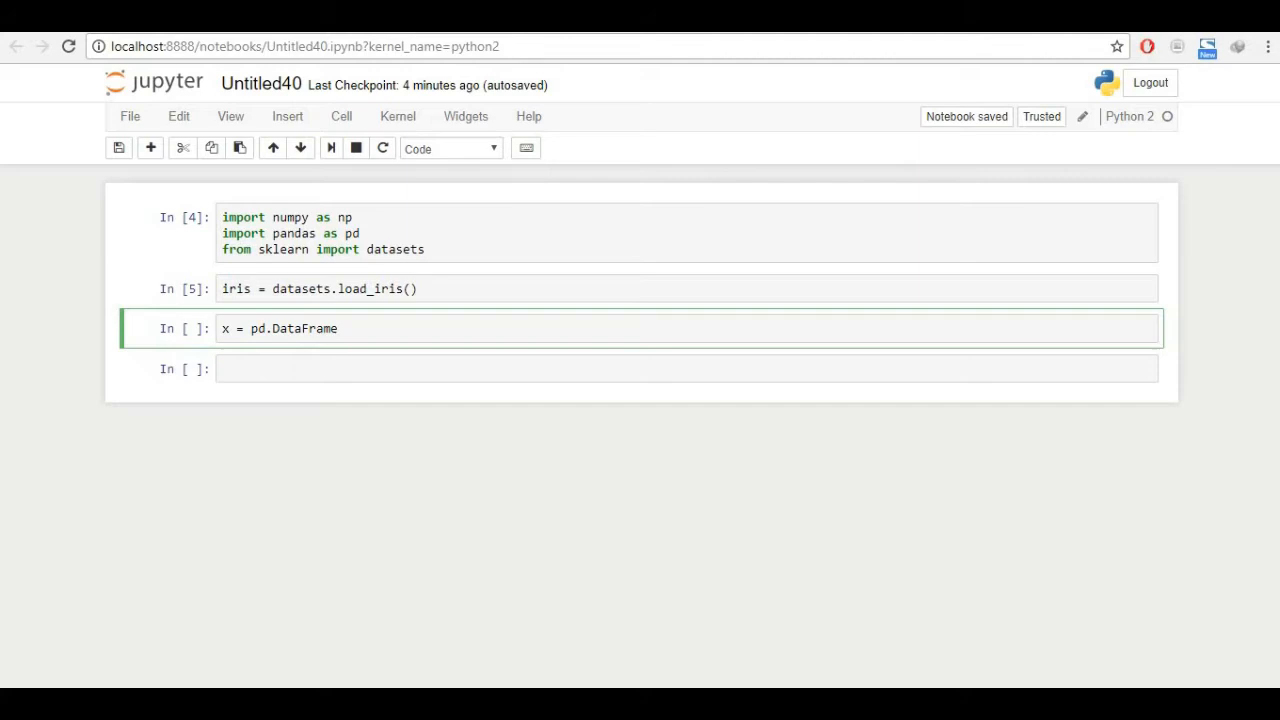
type("(iris.")
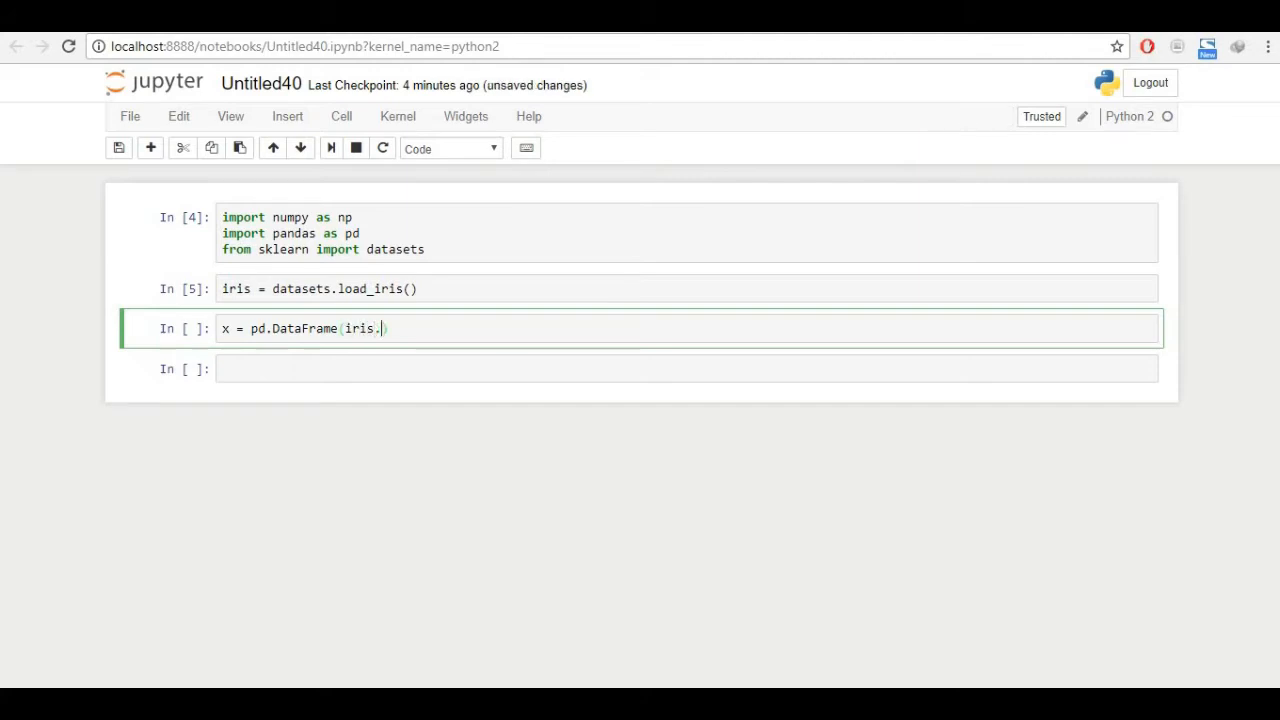
key("shift+Return")
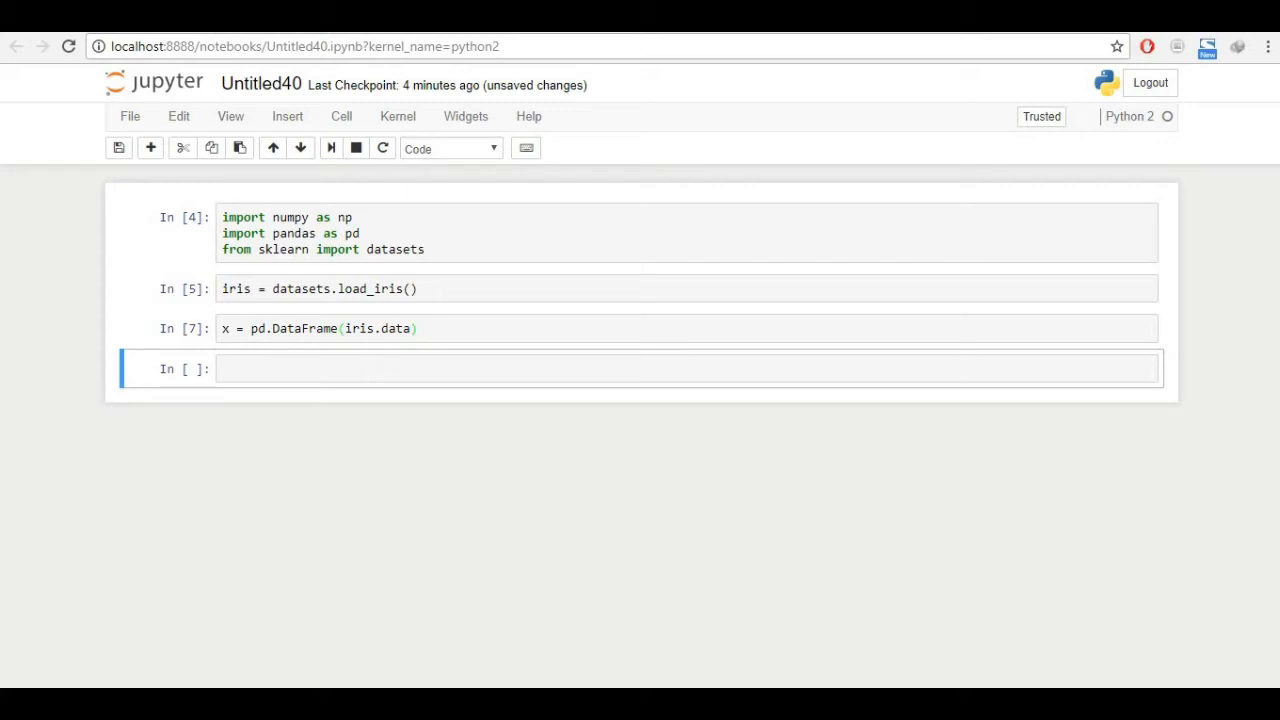
- Run x.head() to show the first five rows of the Iris DataFrame
type("x.")
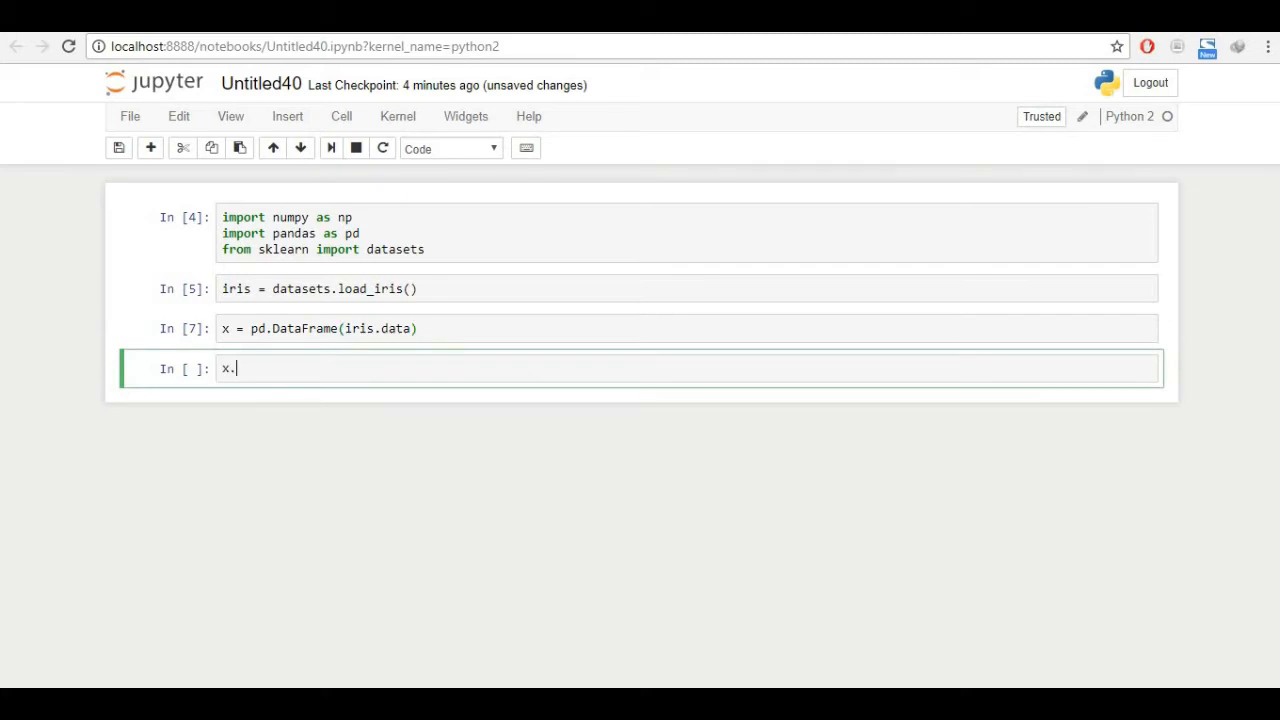
type("head()")
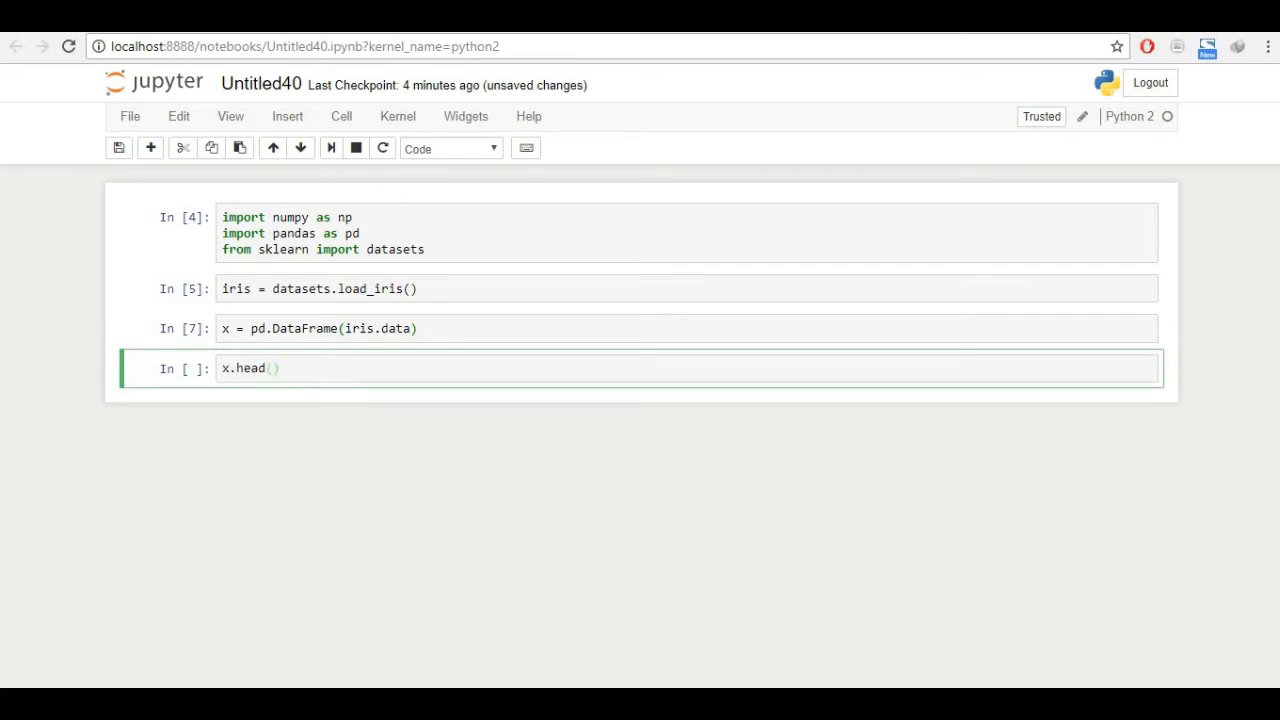
key("shift+Return")
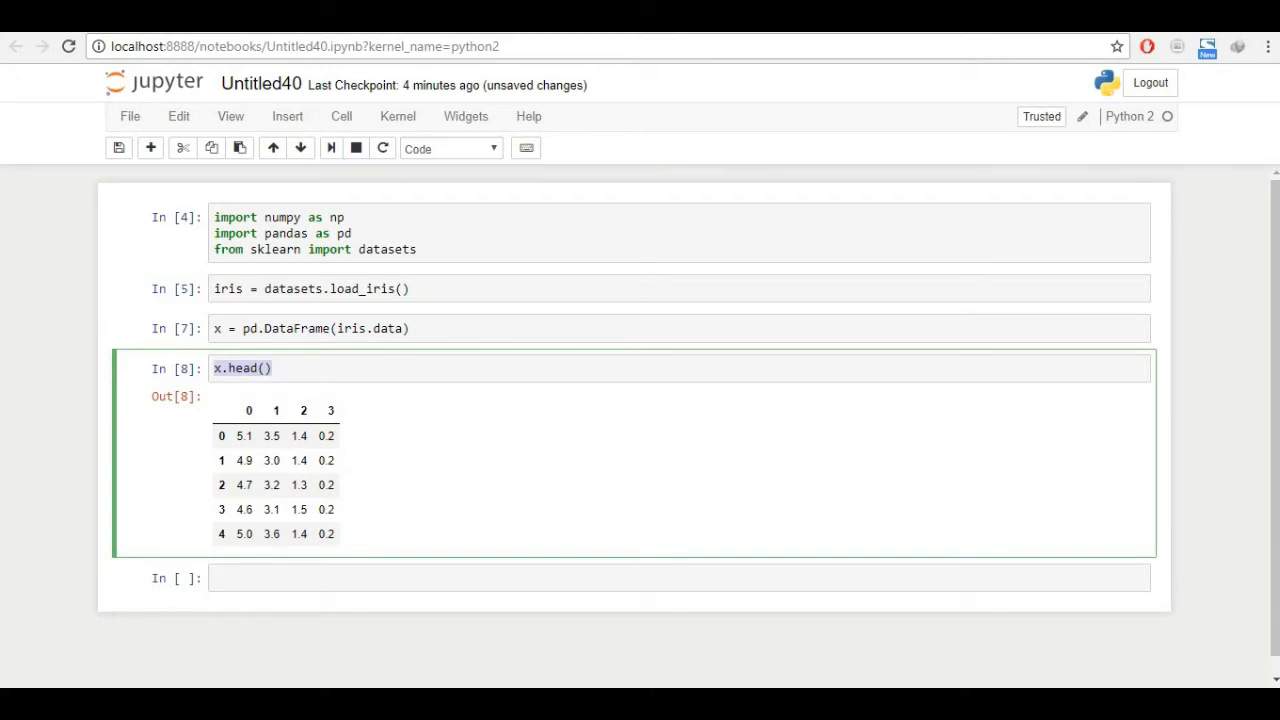
- Set x.columns to ['sepal_length','sepal_width','petal_length','petal_width'] and run the cell
type("x.colum")
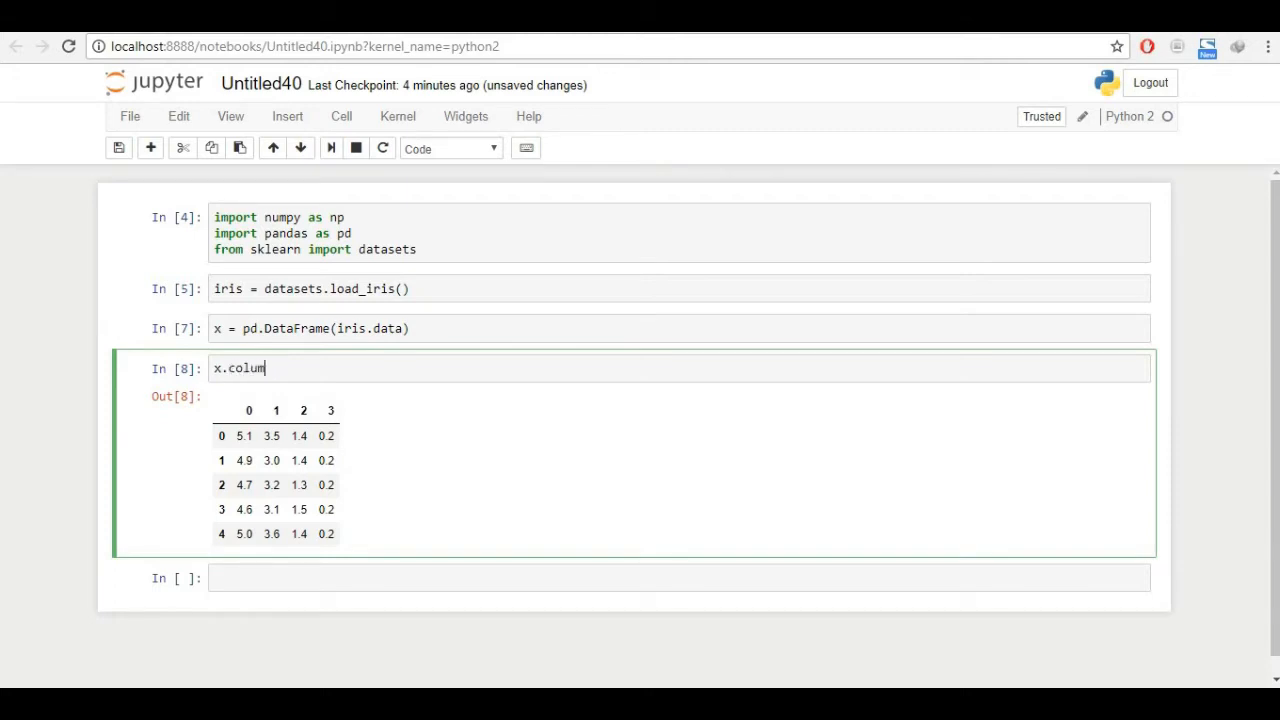
type("s")
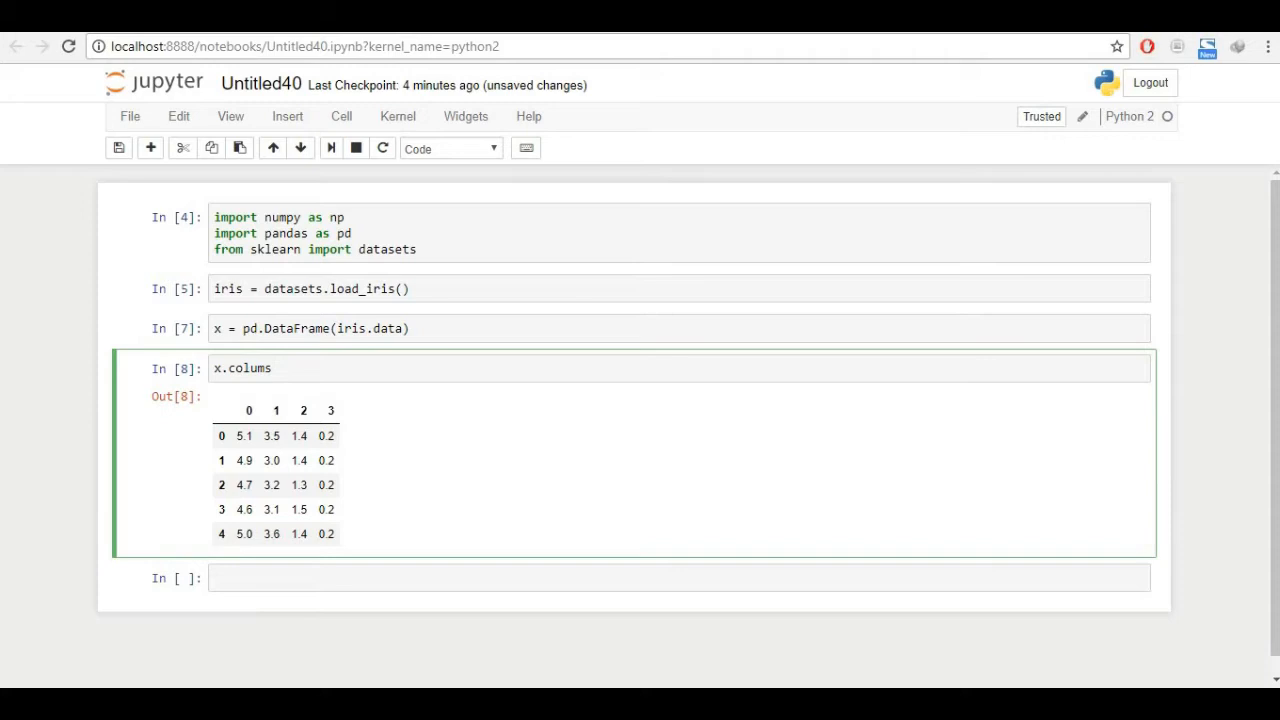
type("=")
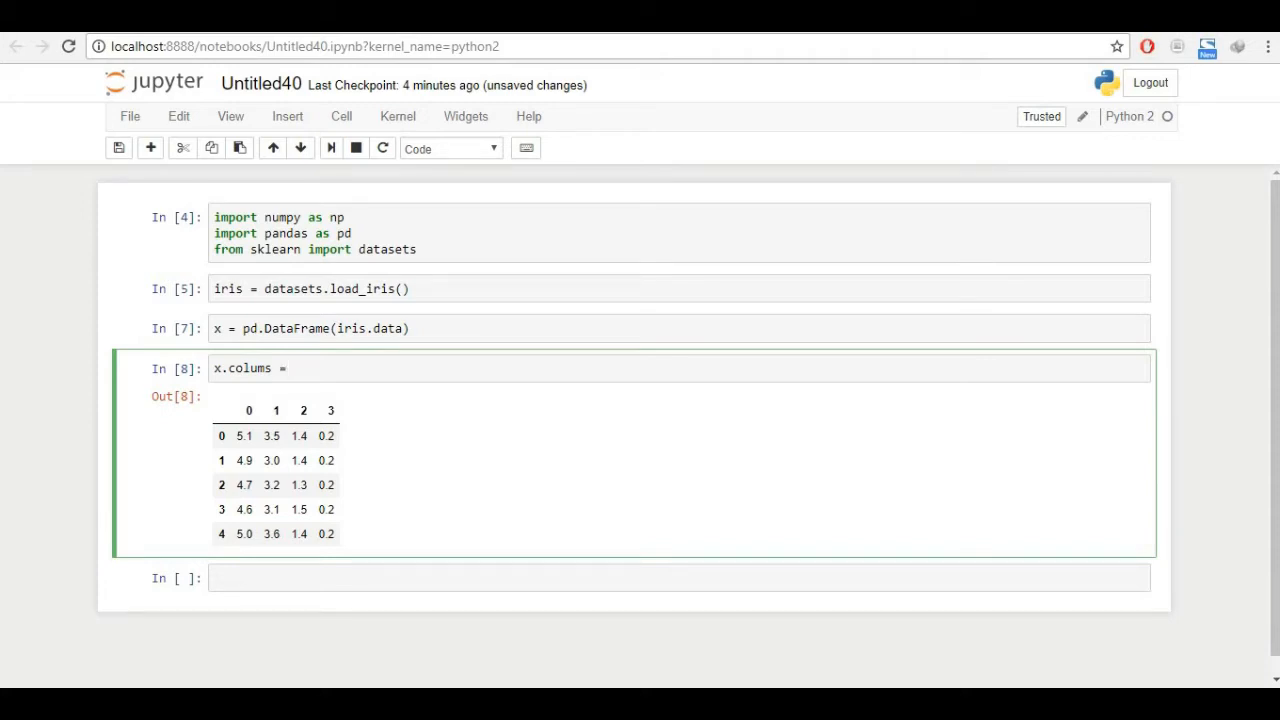
left_click(290, 368)
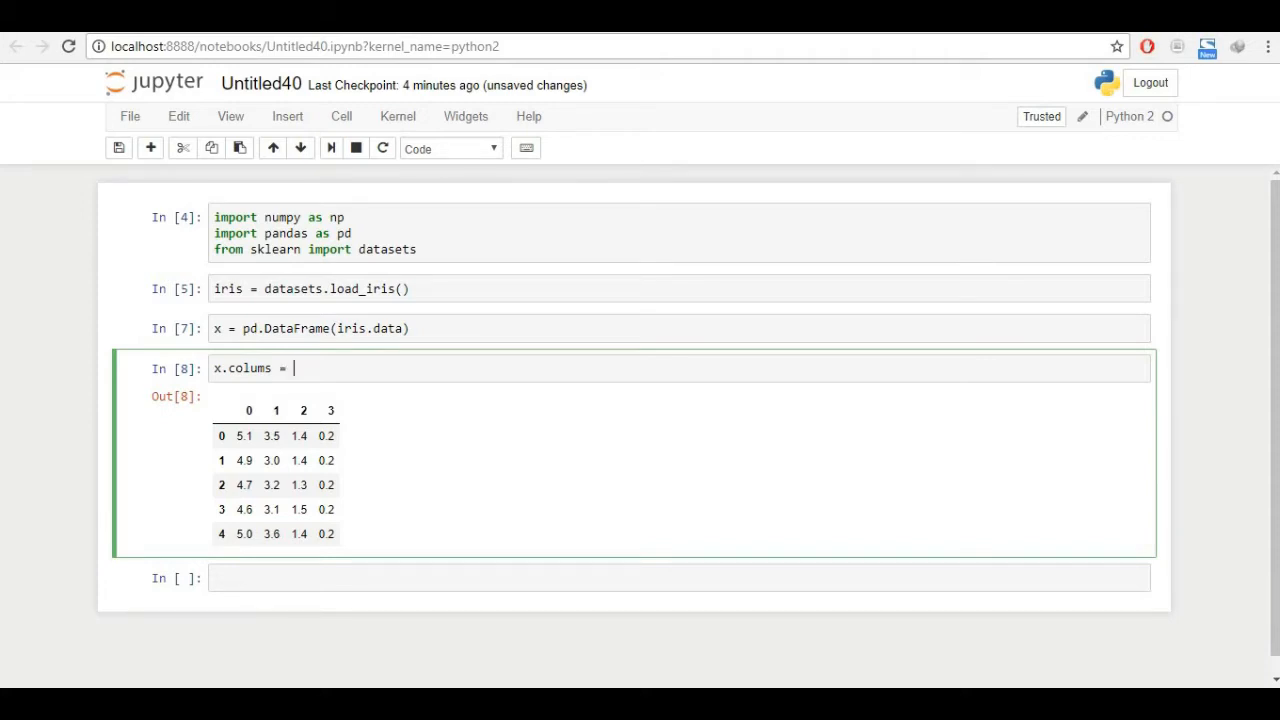
type("[]")
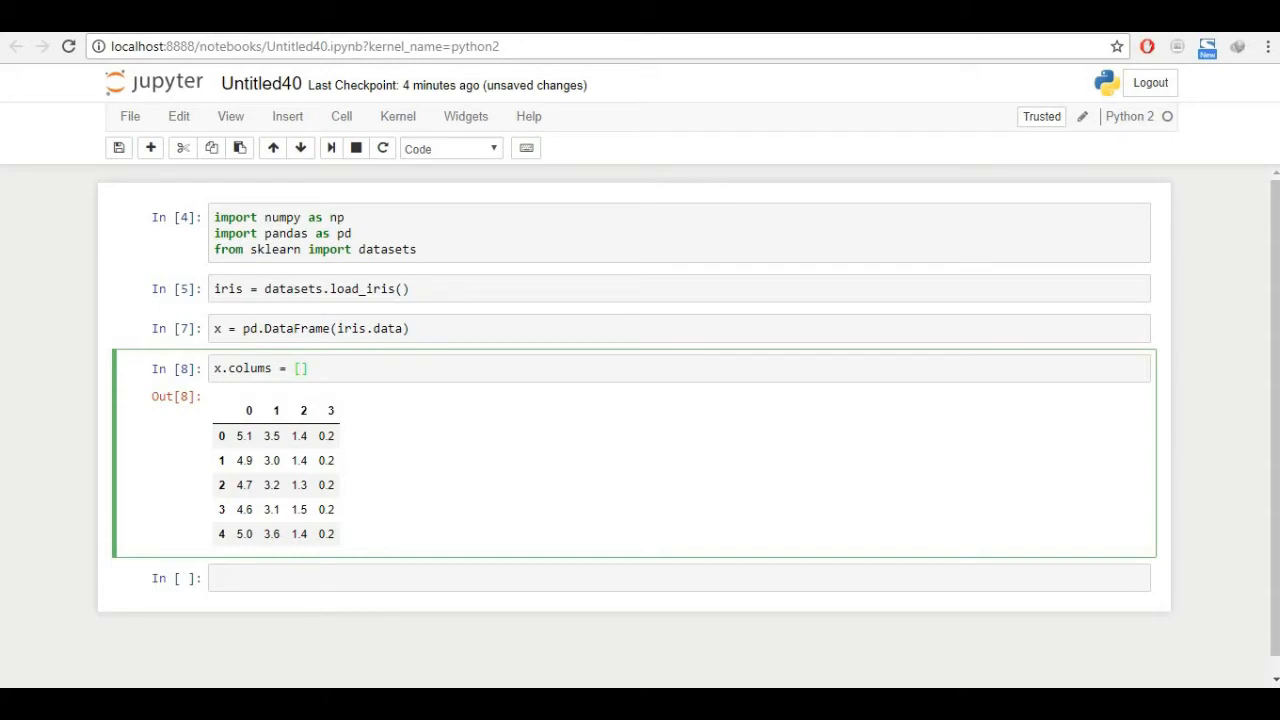
type("[x.columns= ['sepal_length','sepal_width','petal_length','petal_width']")
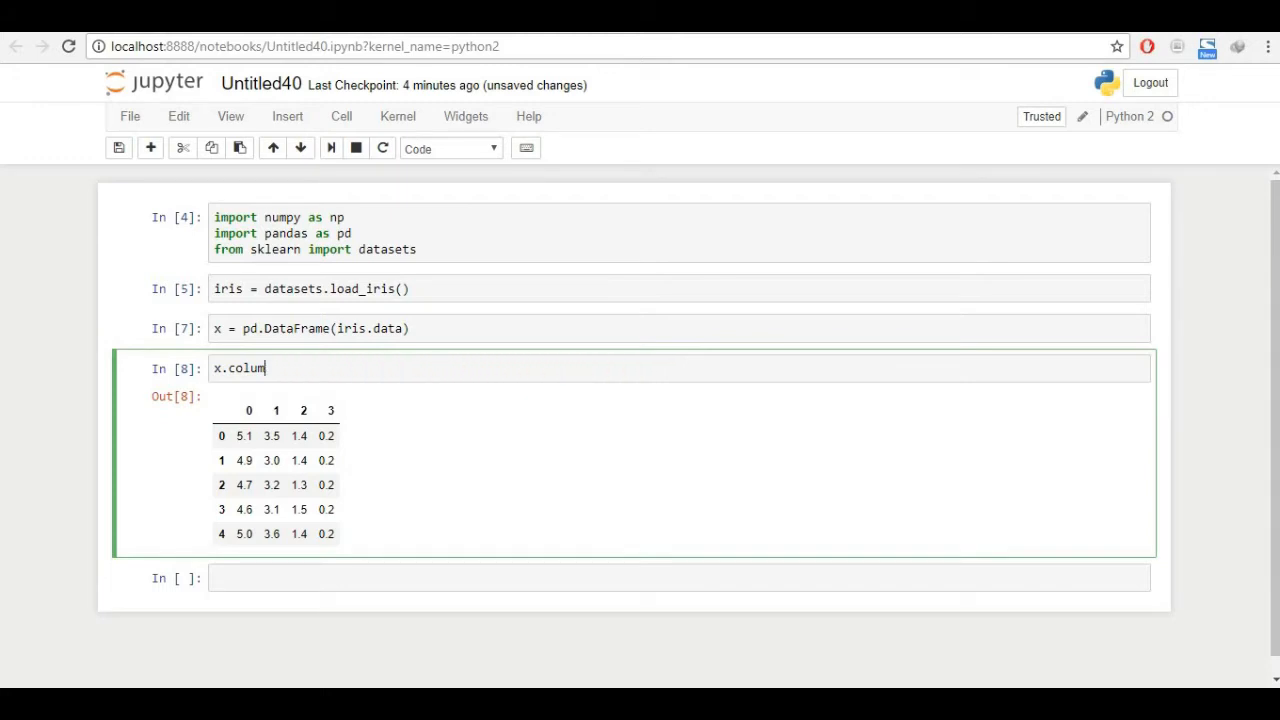
type("v")
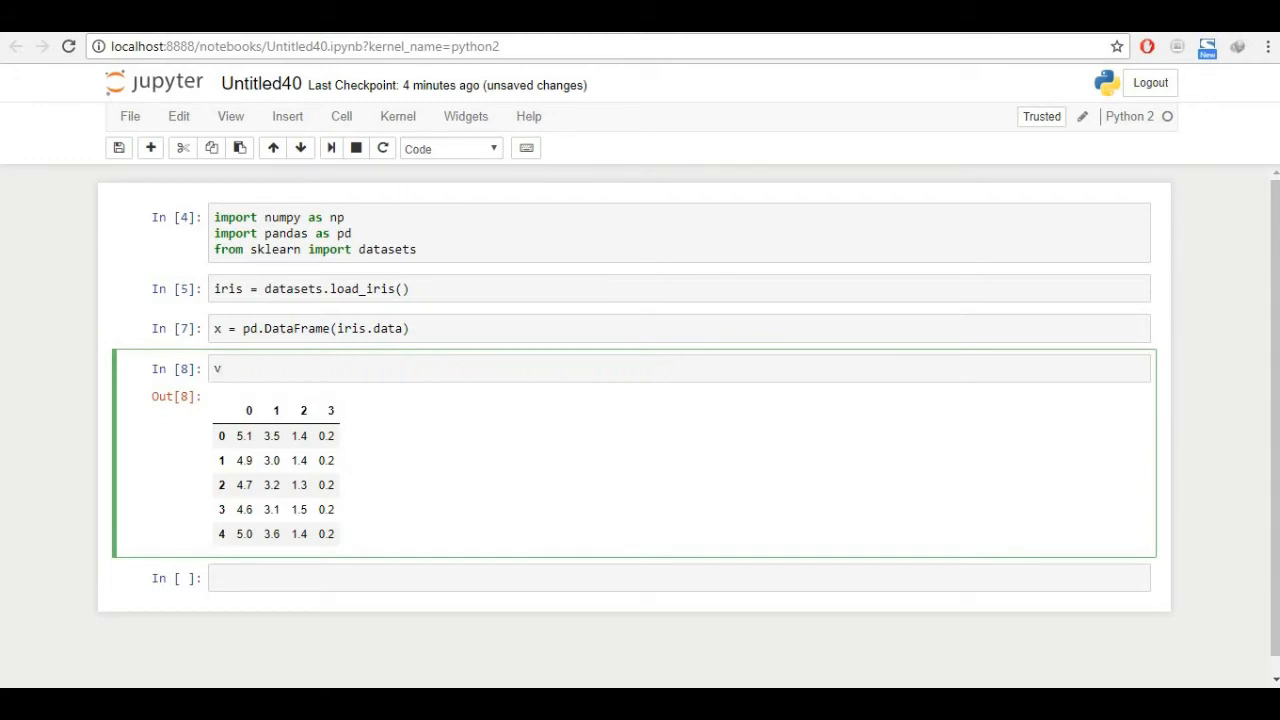
type("x.columns= ['sepal_length','sepal_width','petal_length','petal_width']")
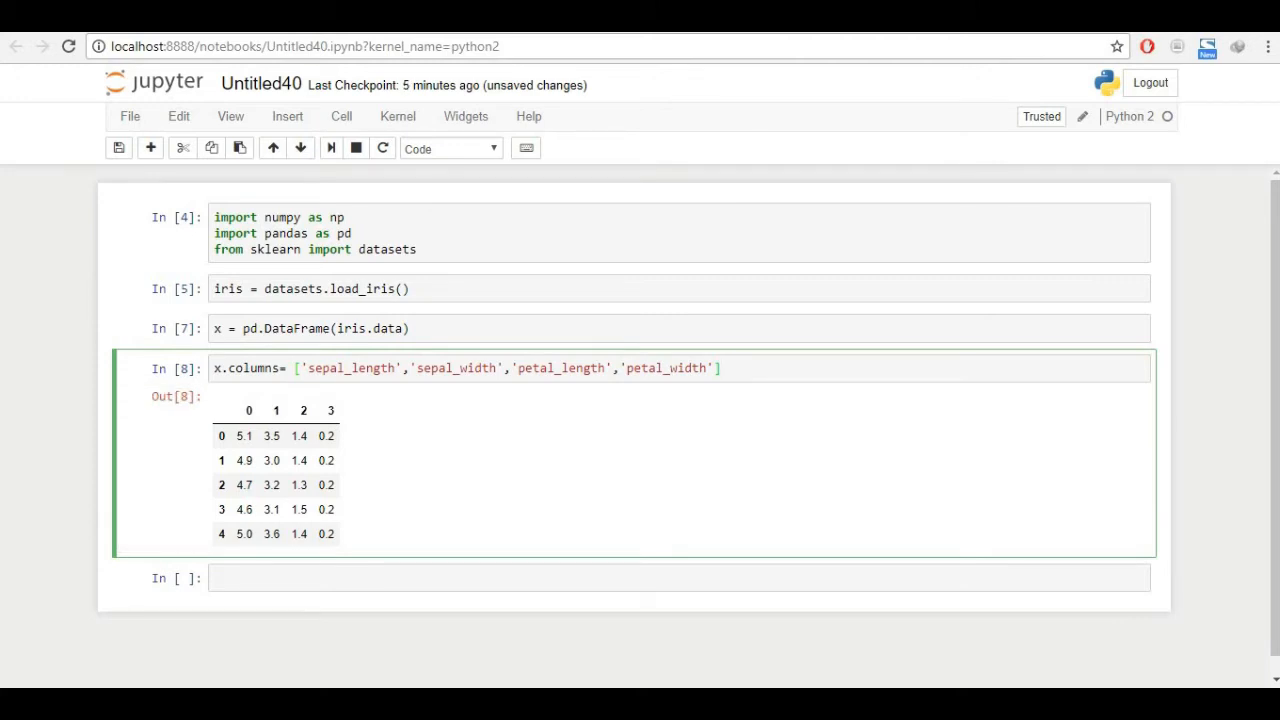
type("x.")
left_click(678, 232)
type("fro")
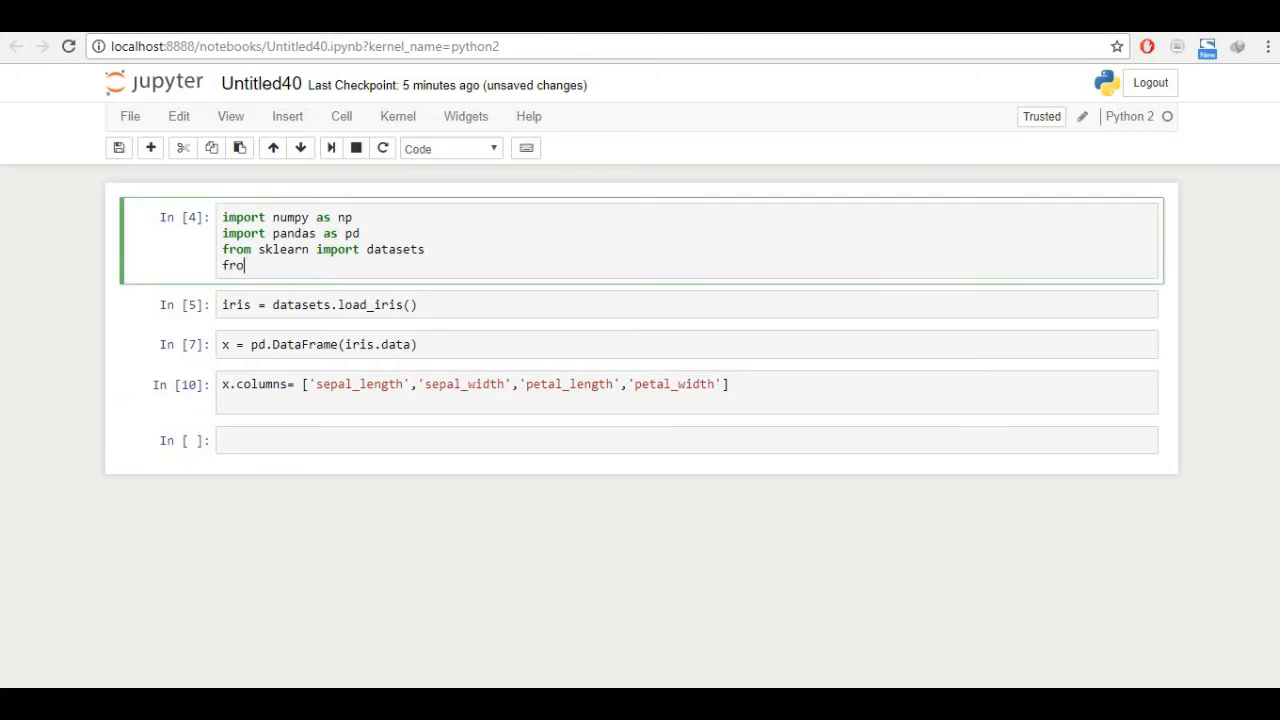
- Write from sklearn.cluster import KMeans in the import cell and rerun it
type("m skl")
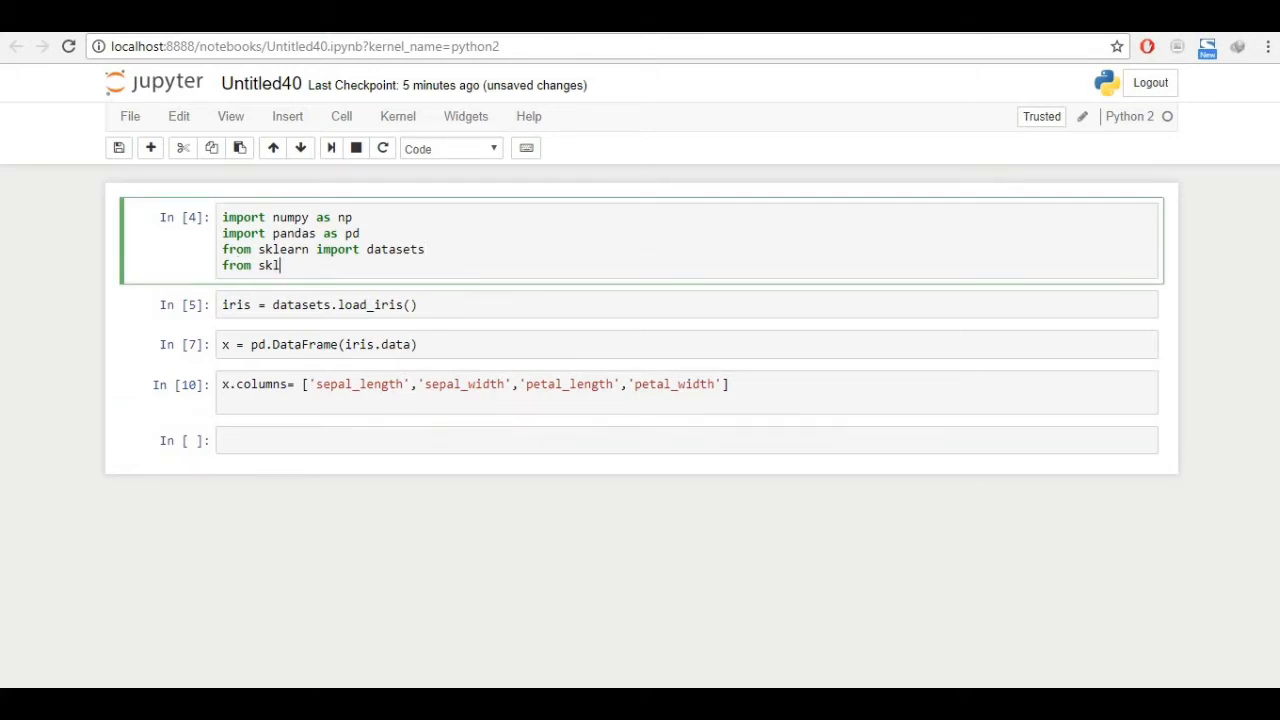
type("earn.cluster")
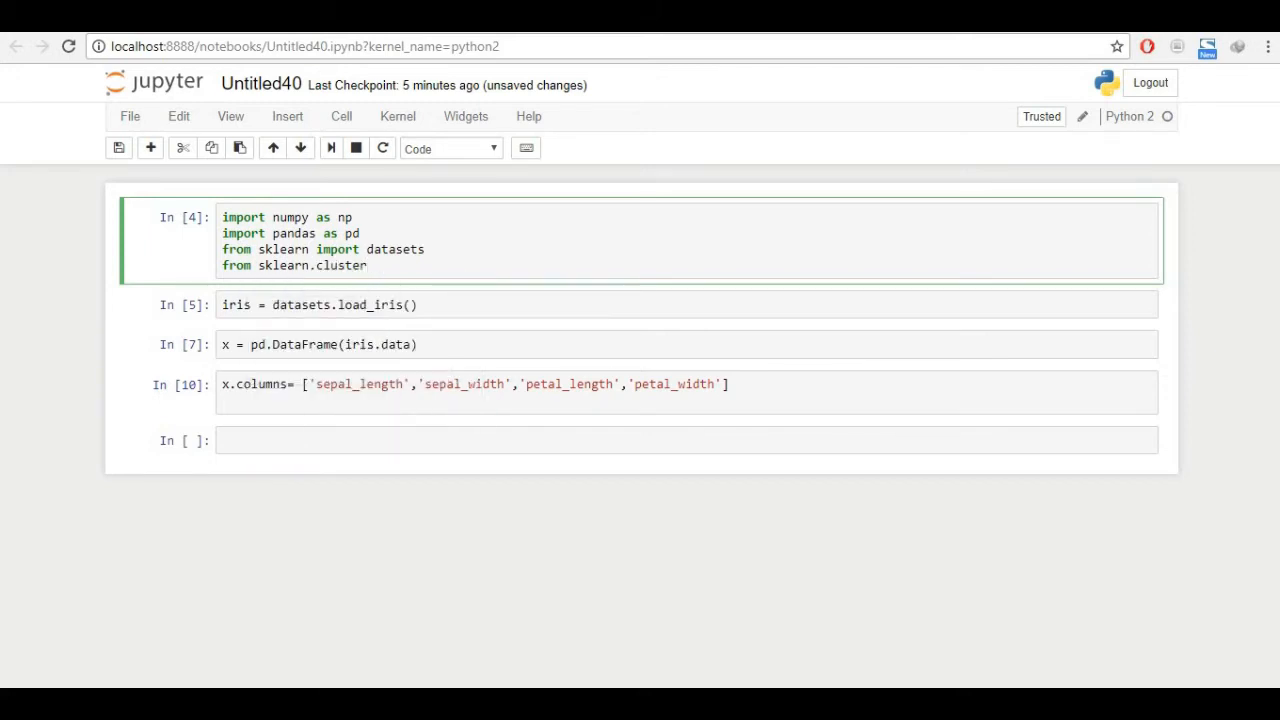
type("impo")
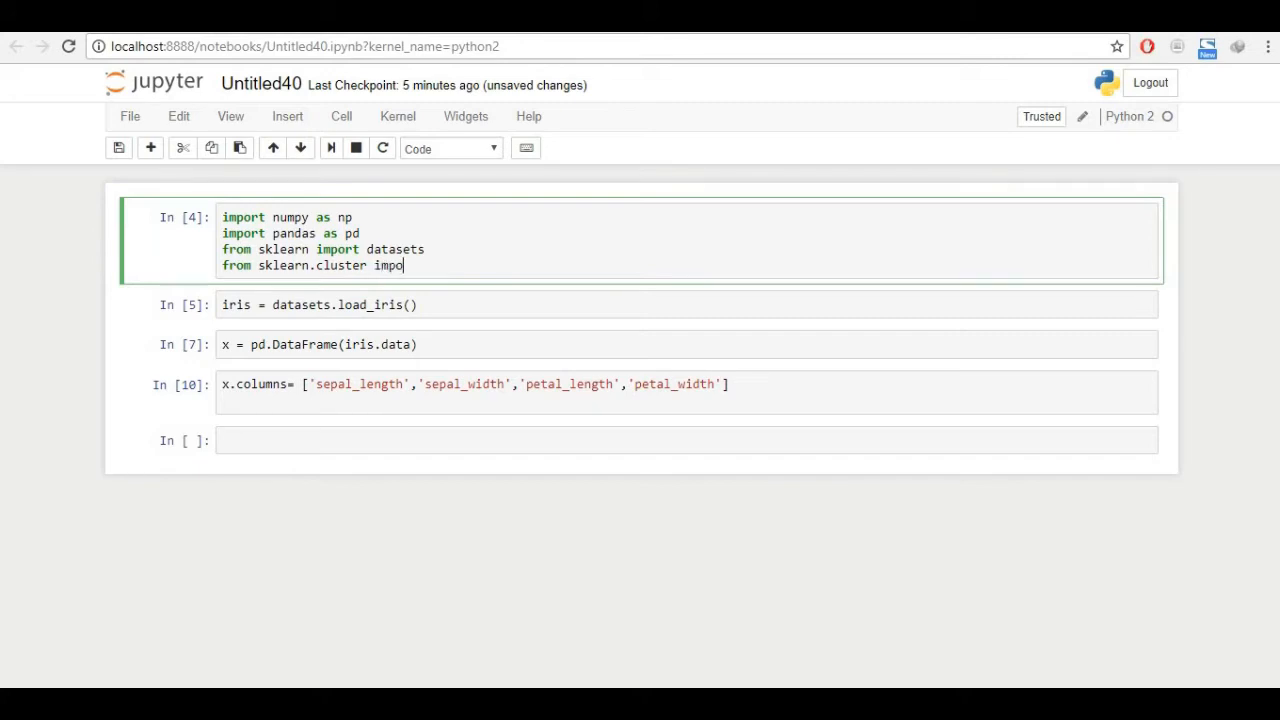
type("rt KMeans")
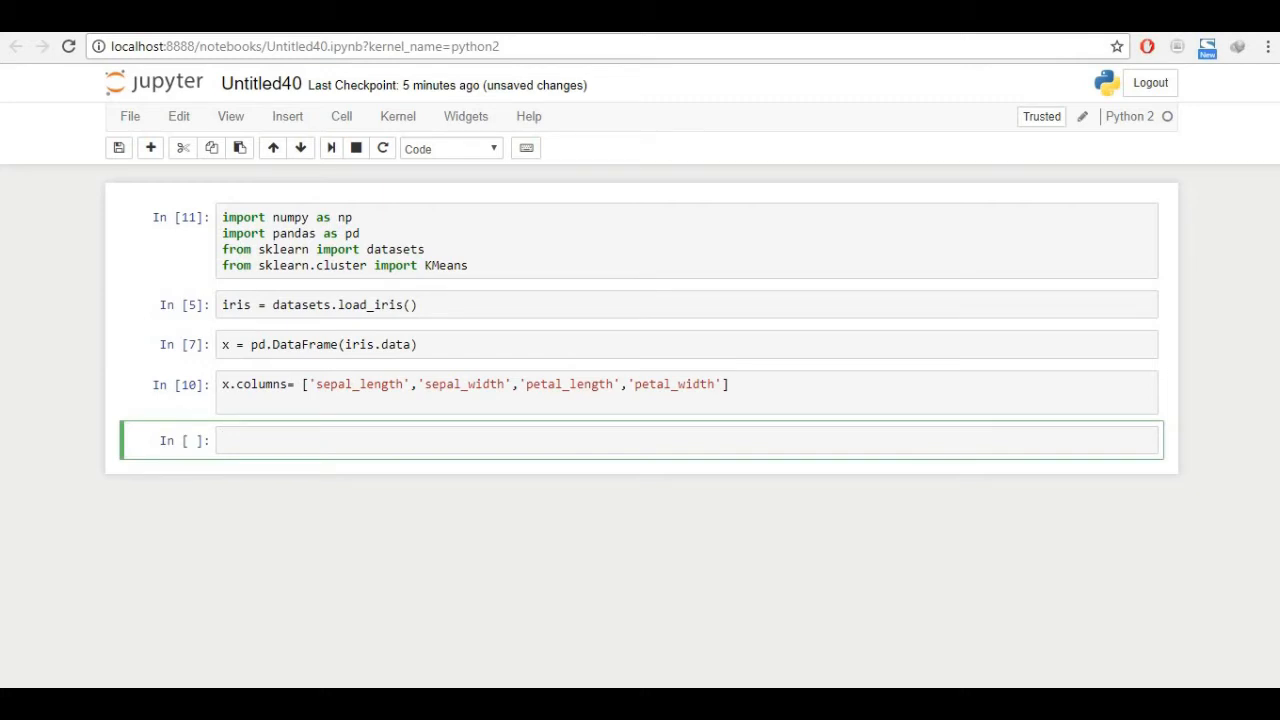
type("a = KM")
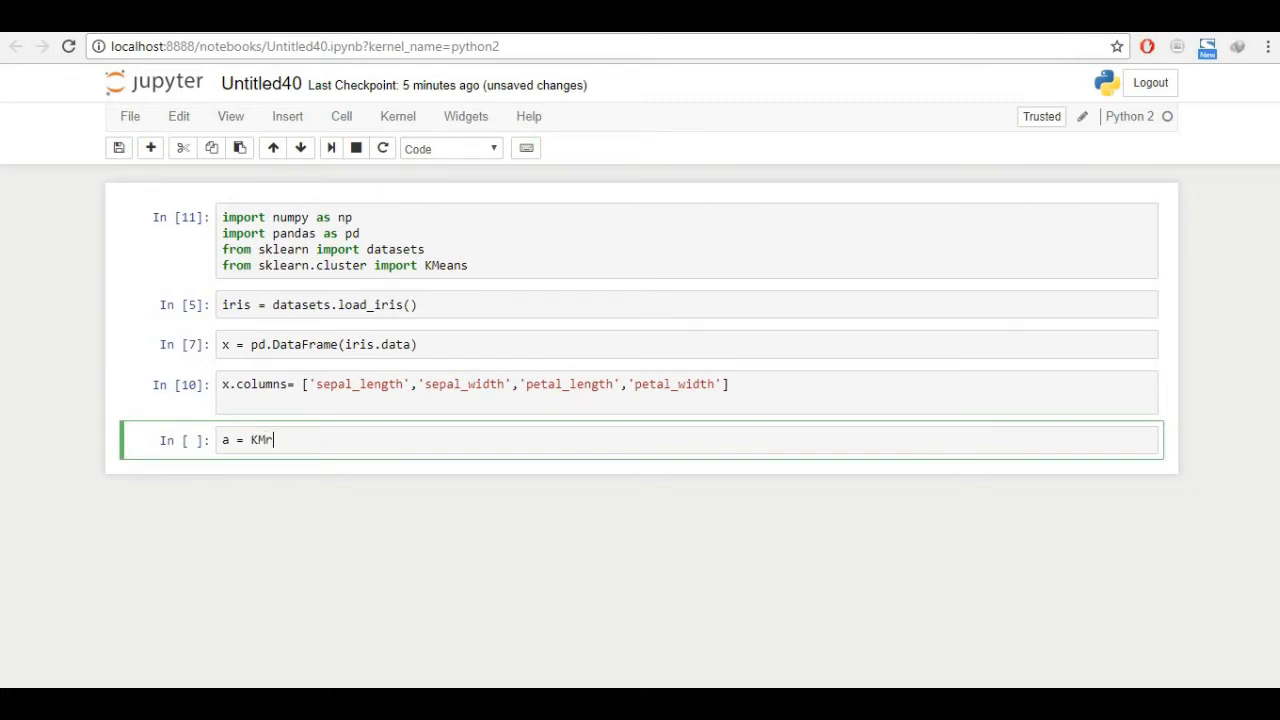
- Write a = KMeans(n_clusters=3) and a.fit(x) in a new cell and run it
type("eans")
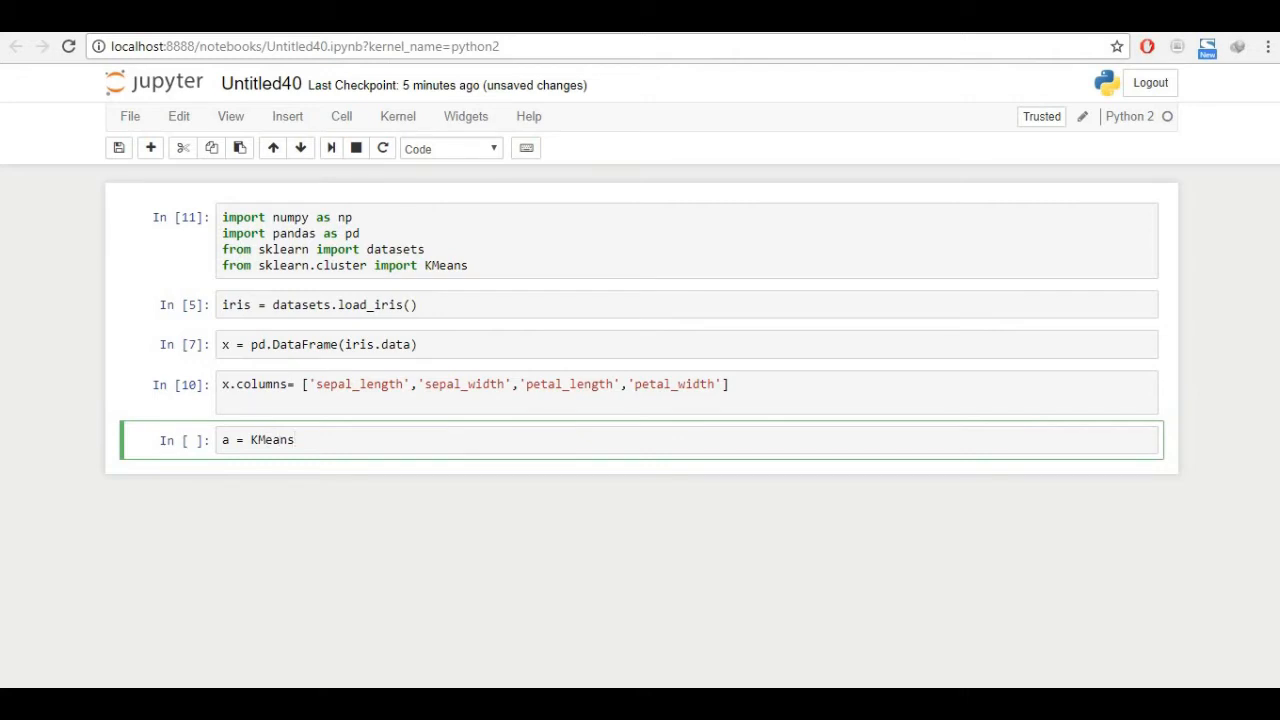
type("()")
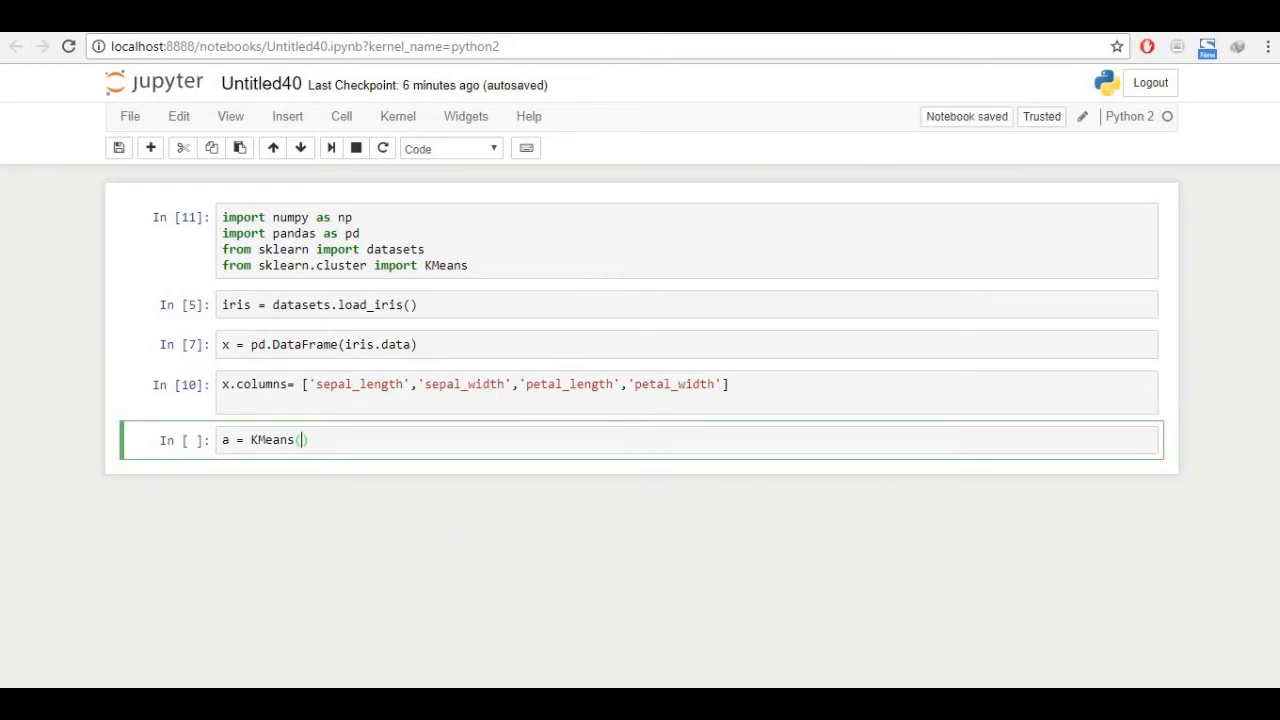
type("n_clusters=3")
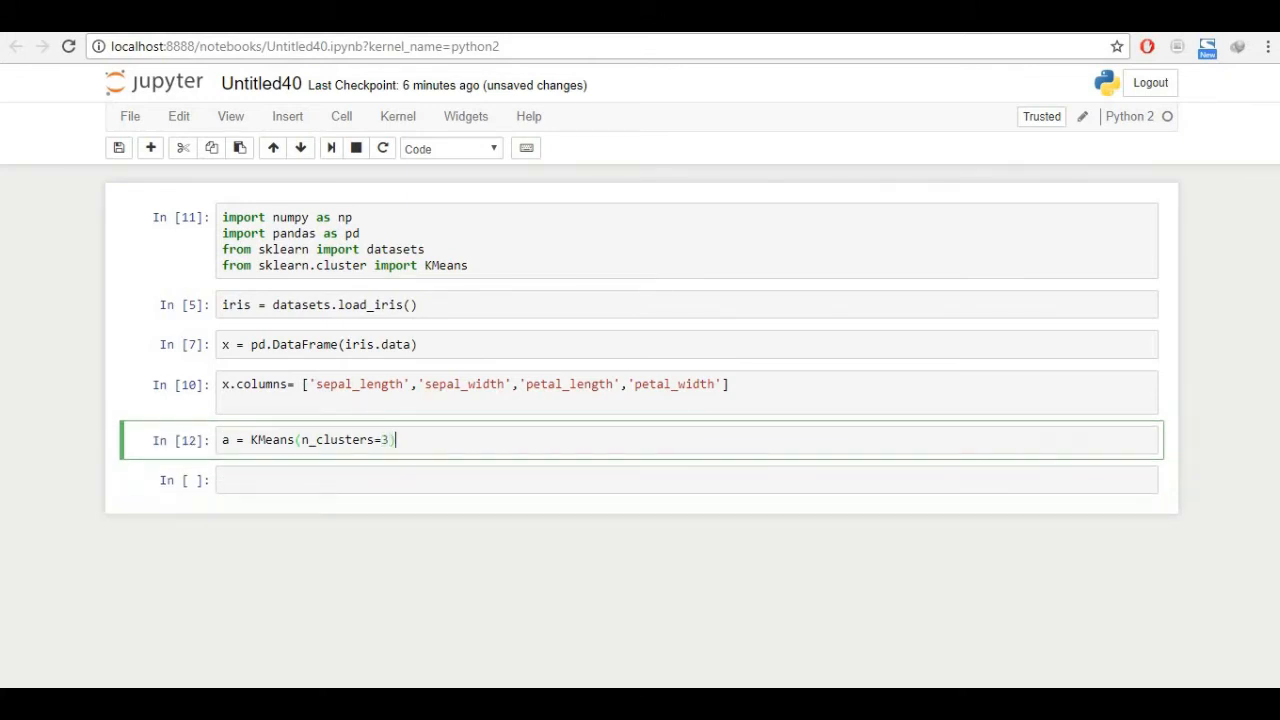
key("enter")
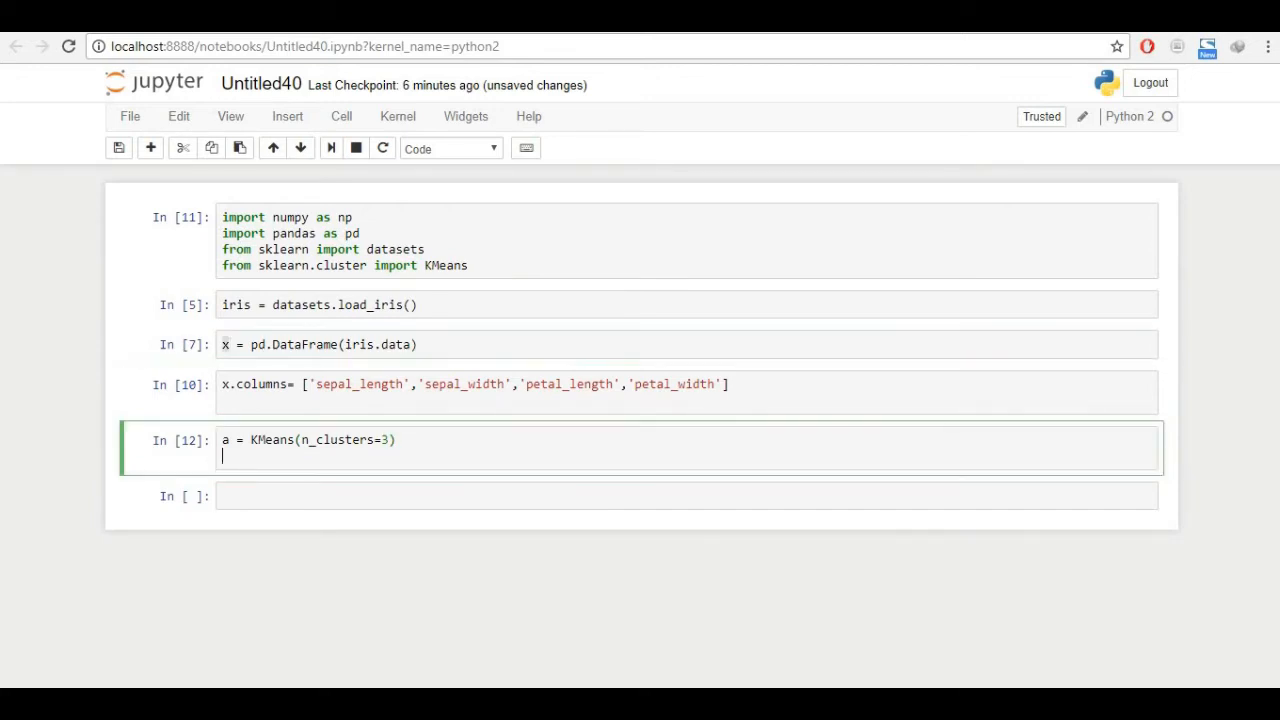
type("a.f")
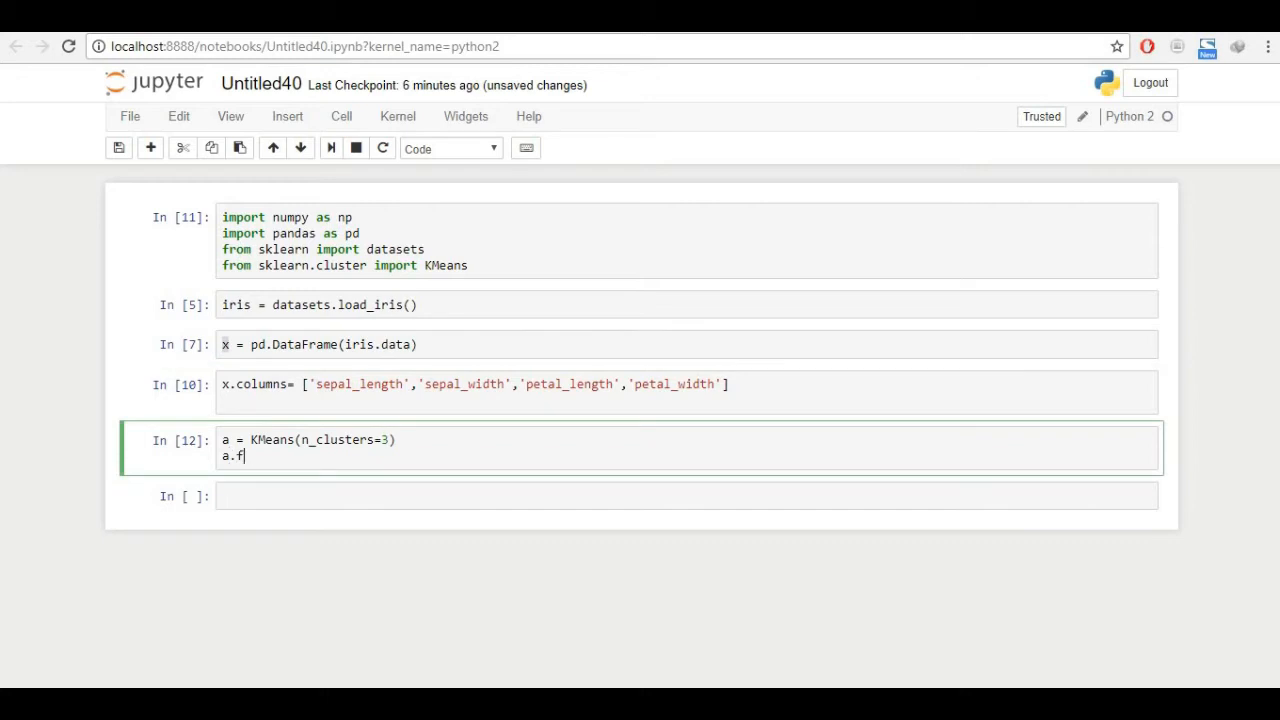
type("it()")
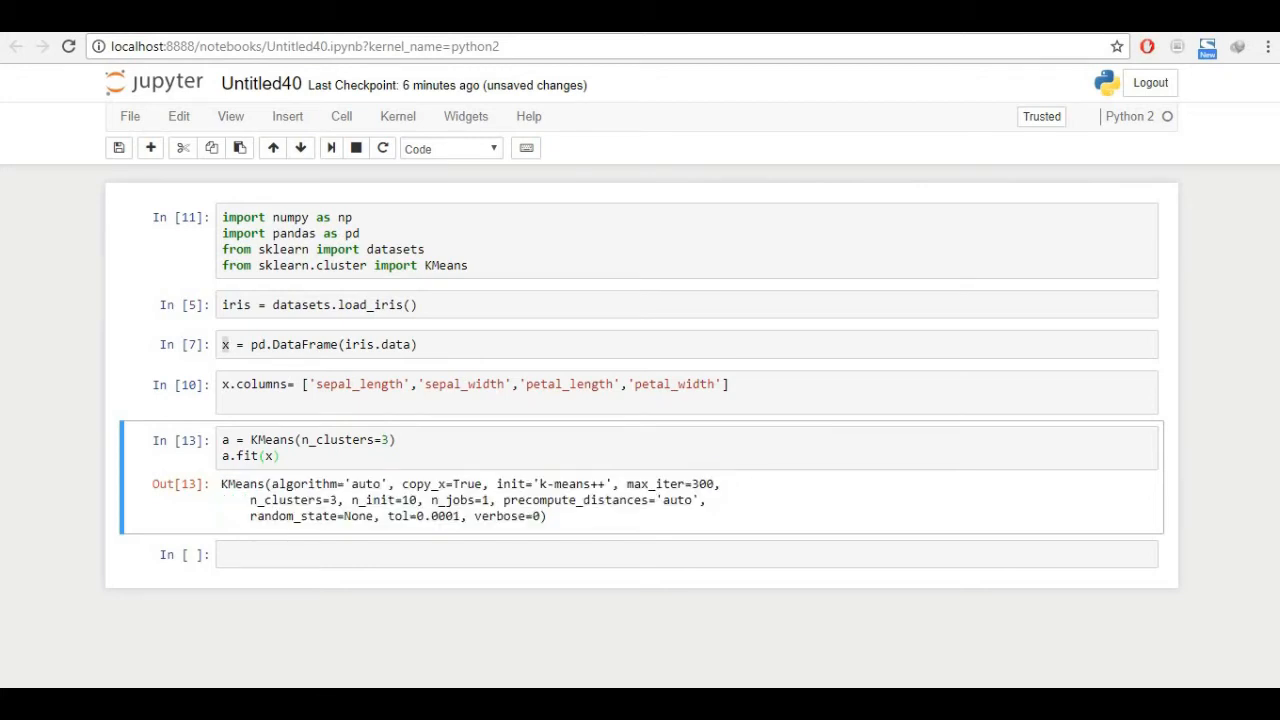
double_click(296, 500)
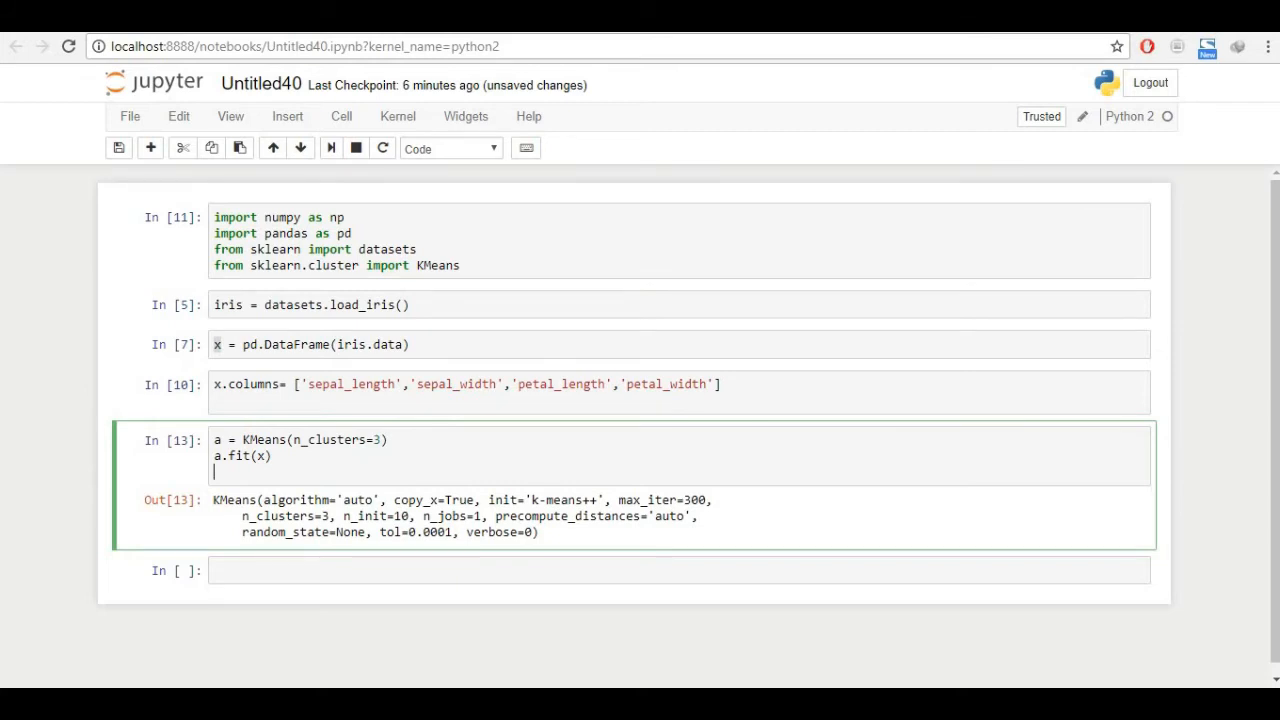
- Append a.labels_ to the KMeans cell and rerun it to print the 0/1/2 cluster labels
type("a.")
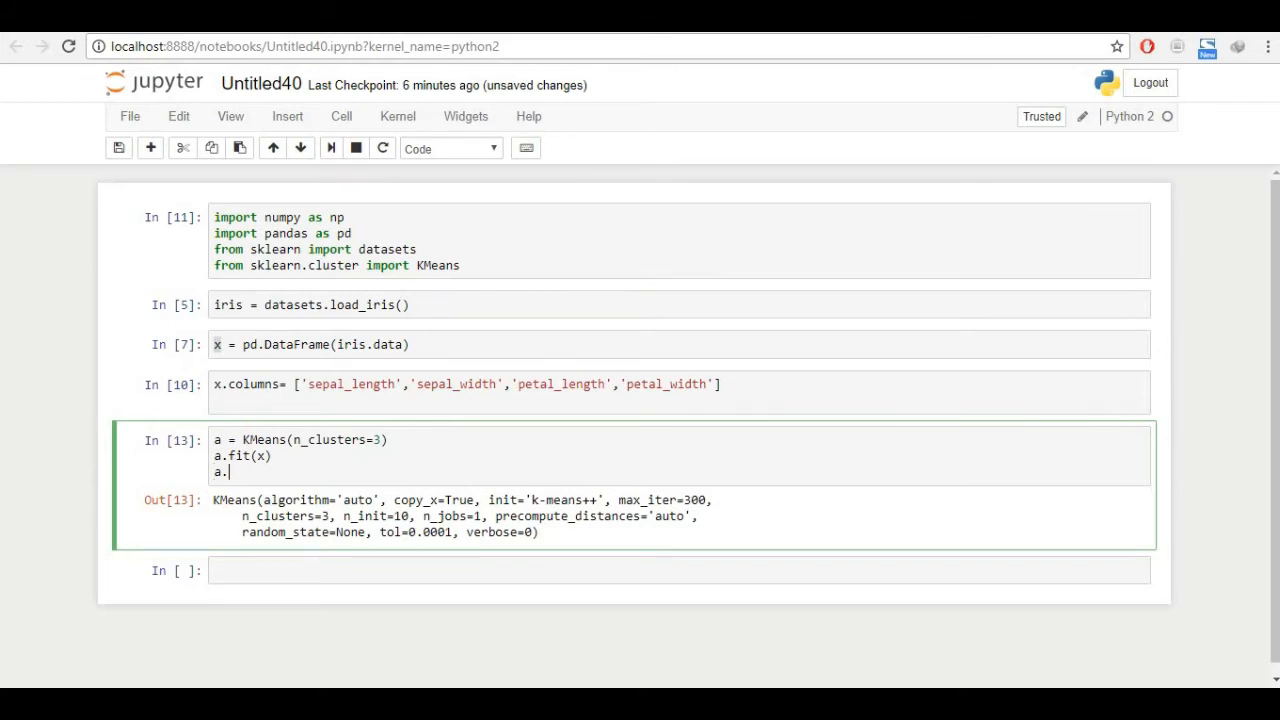
type("labels_")
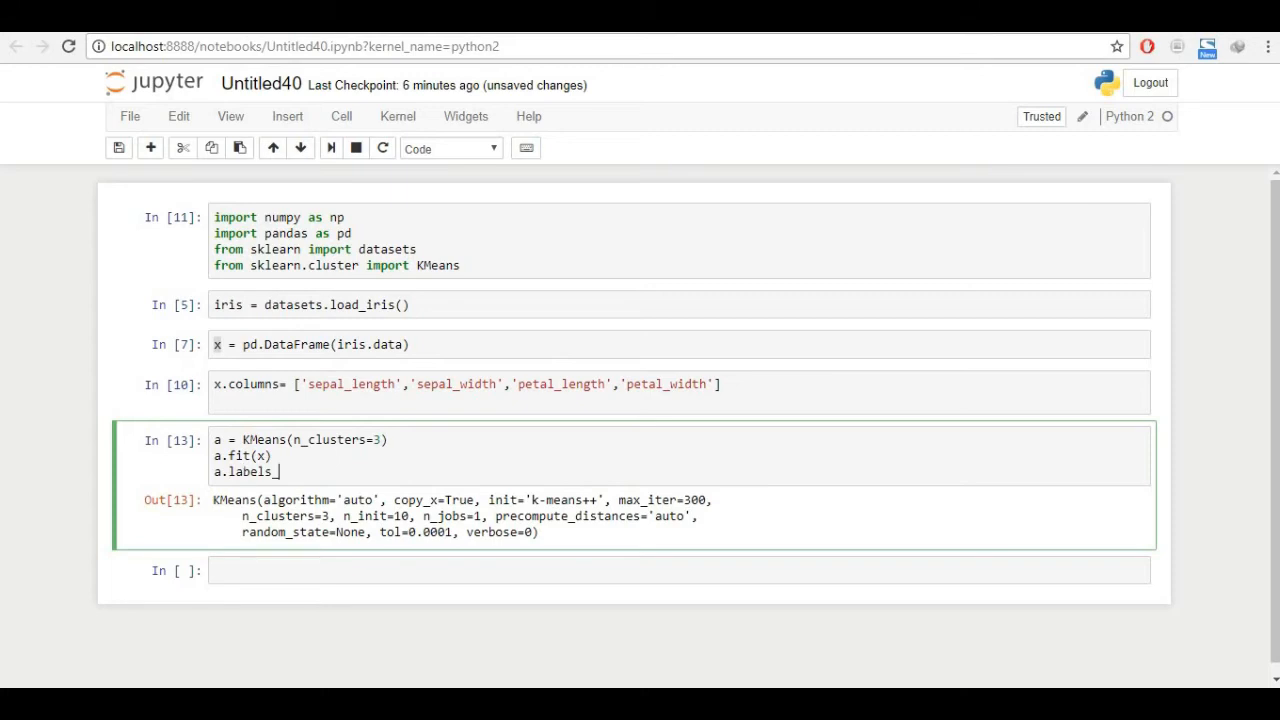
key("Shift+Return")
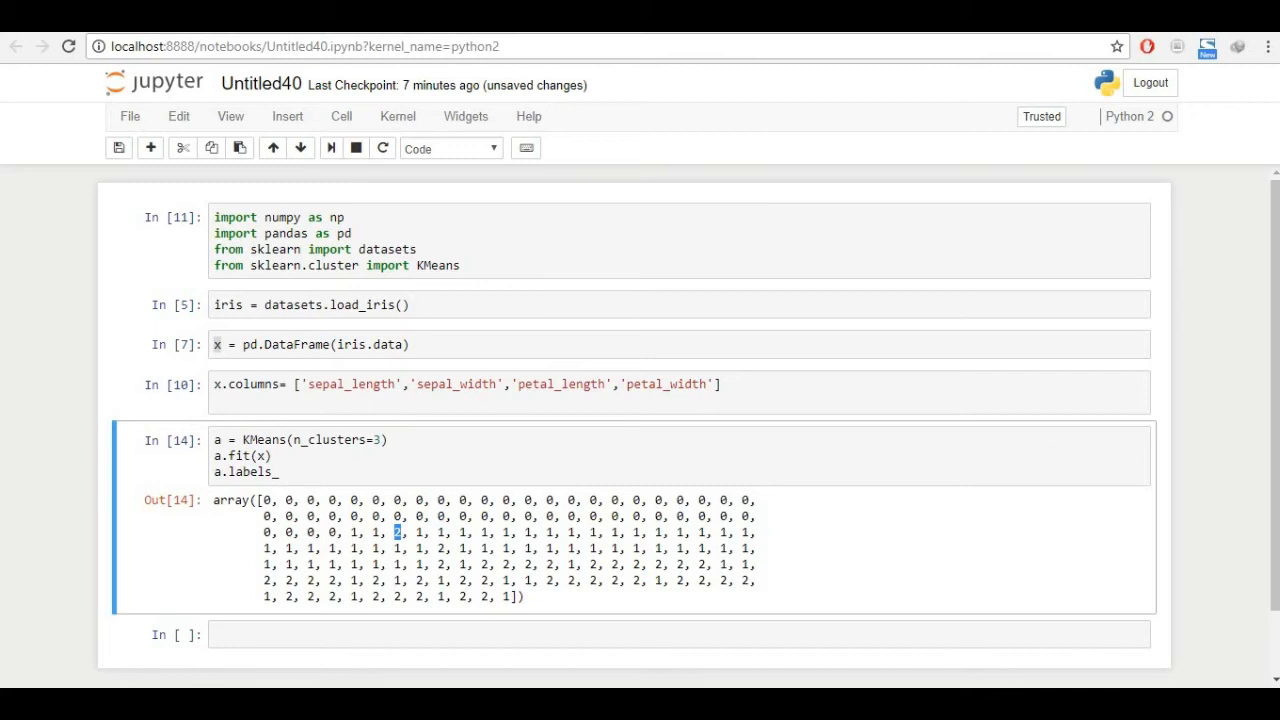
left_click_drag(396, 532, 510, 596)
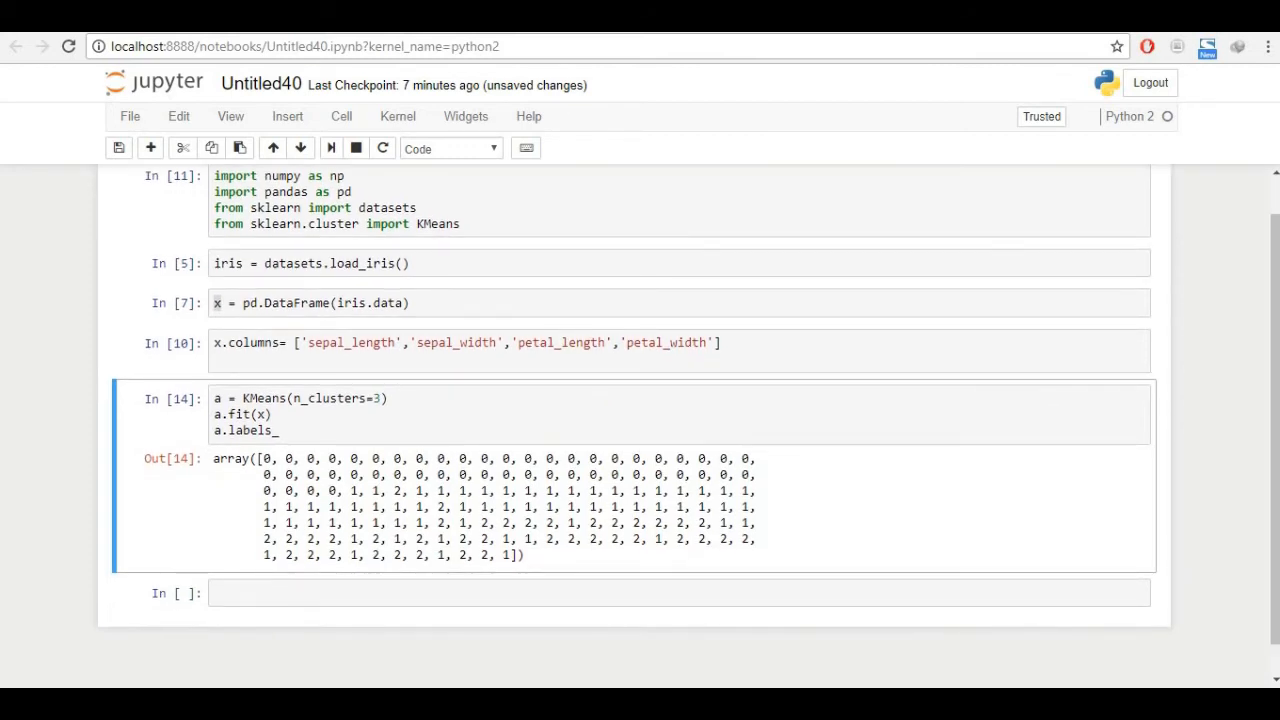
scroll("down", 3)
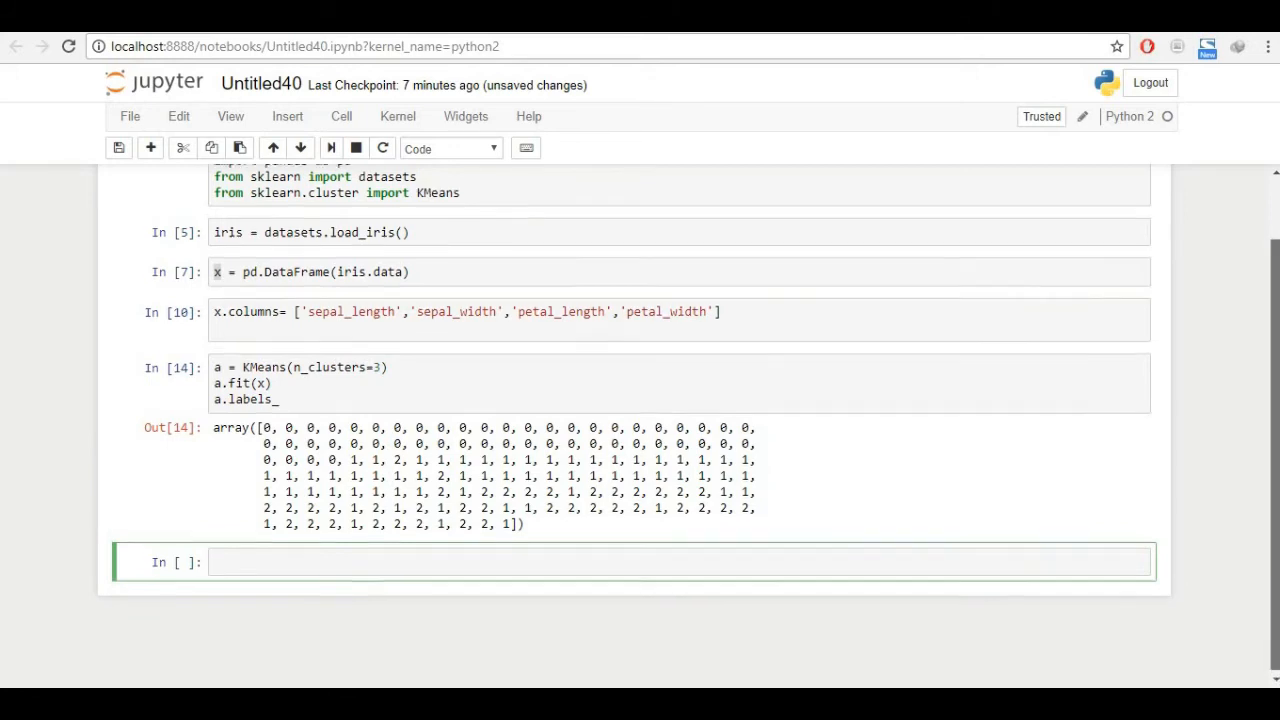
- Add import matplotlib.pyplot as plt to the import cell, fixing the pylot typo
scroll("up", 3)
type("import")
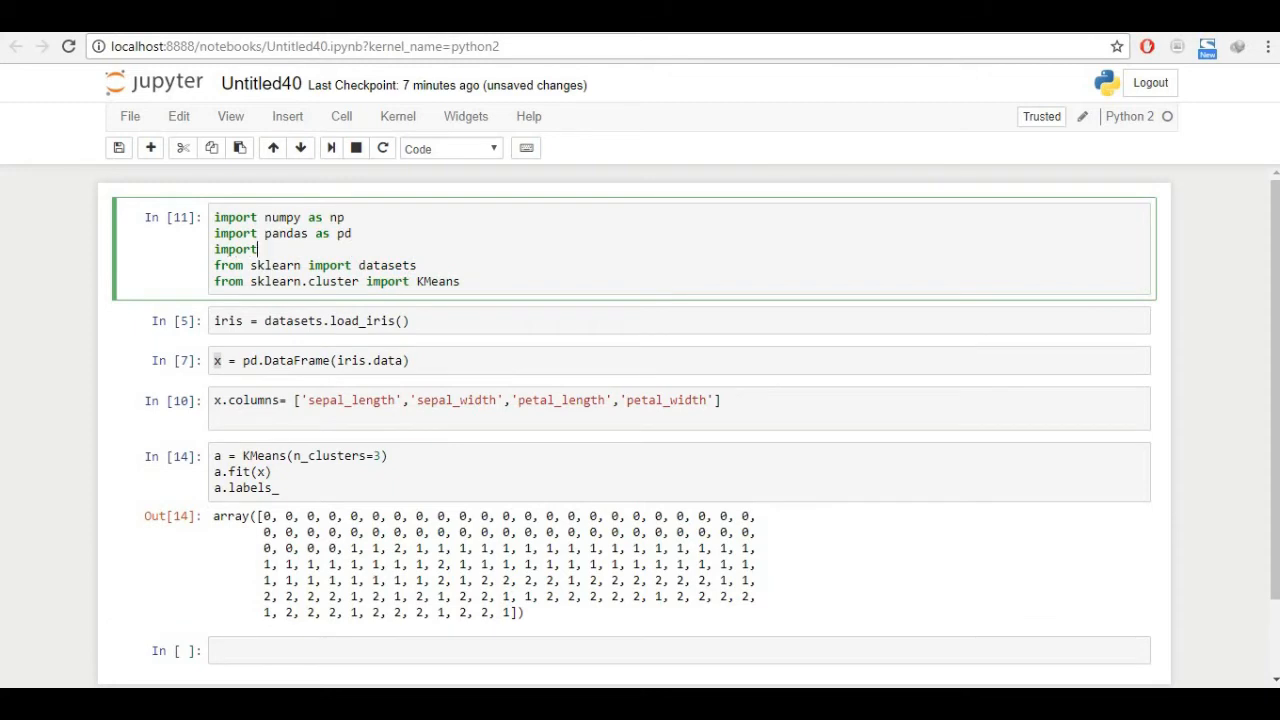
type("mat")
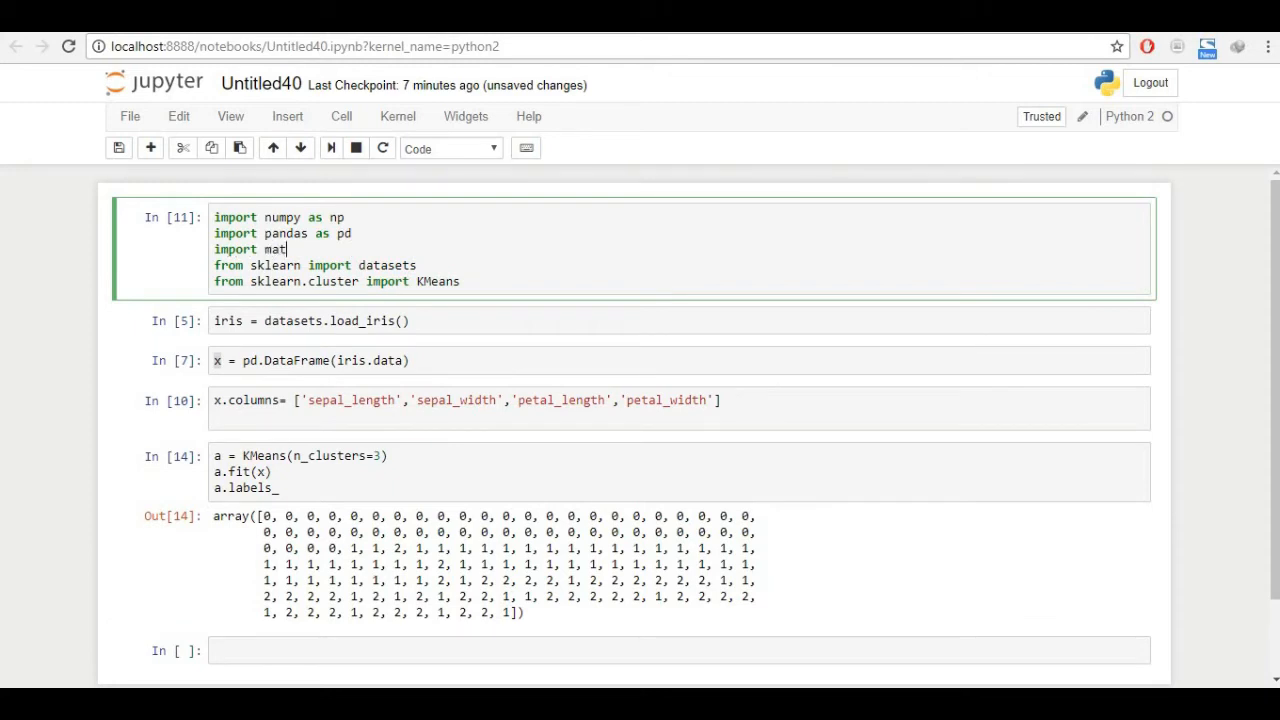
type("plotlib.pyplot as")
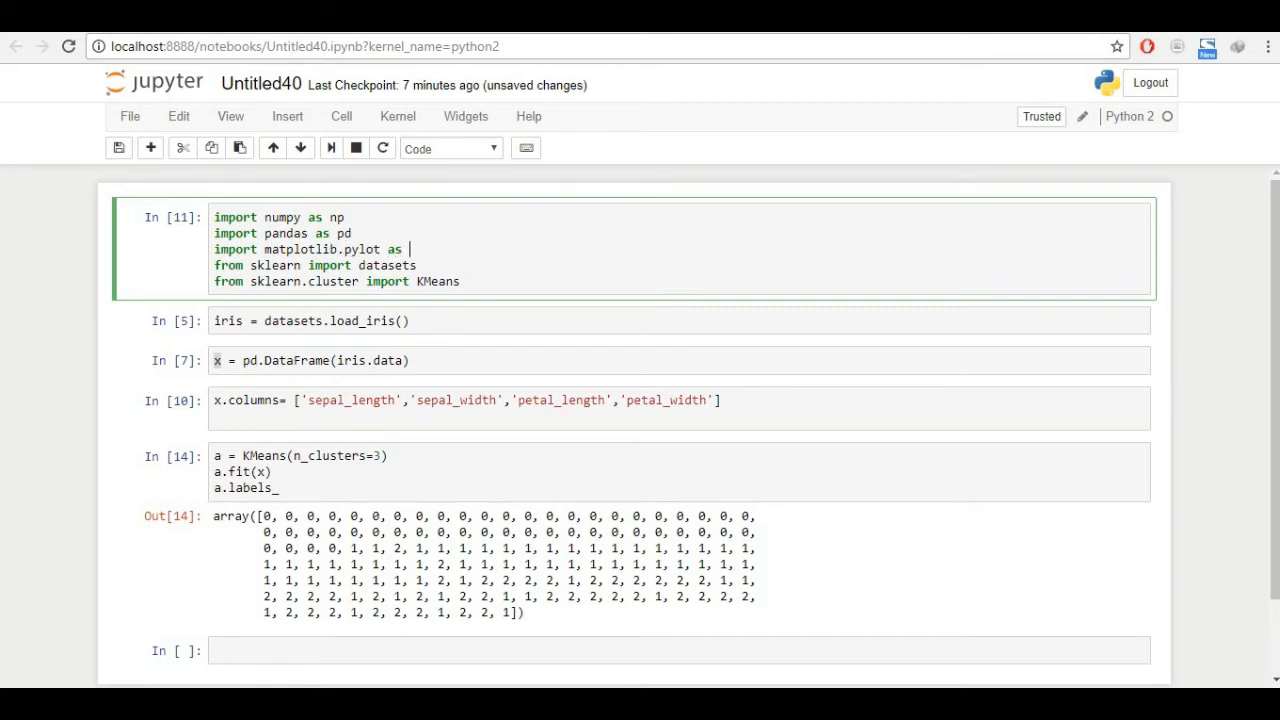
type("plt")
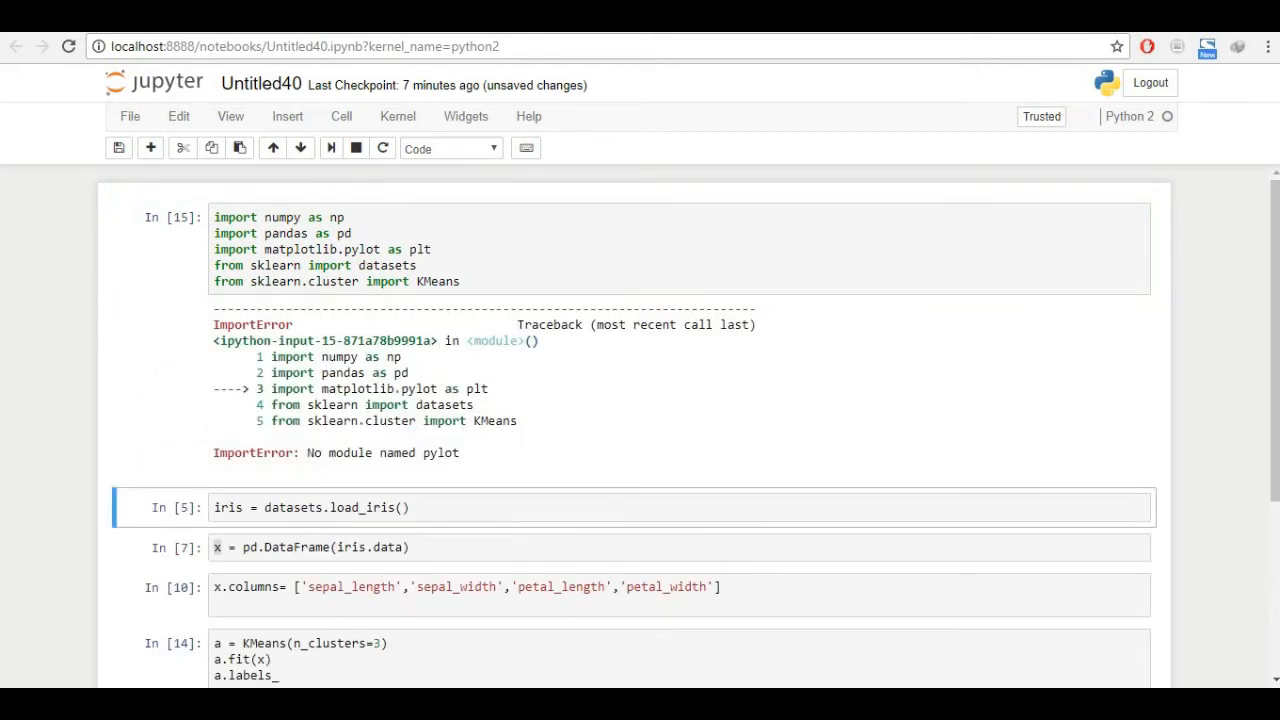
left_click(370, 248)
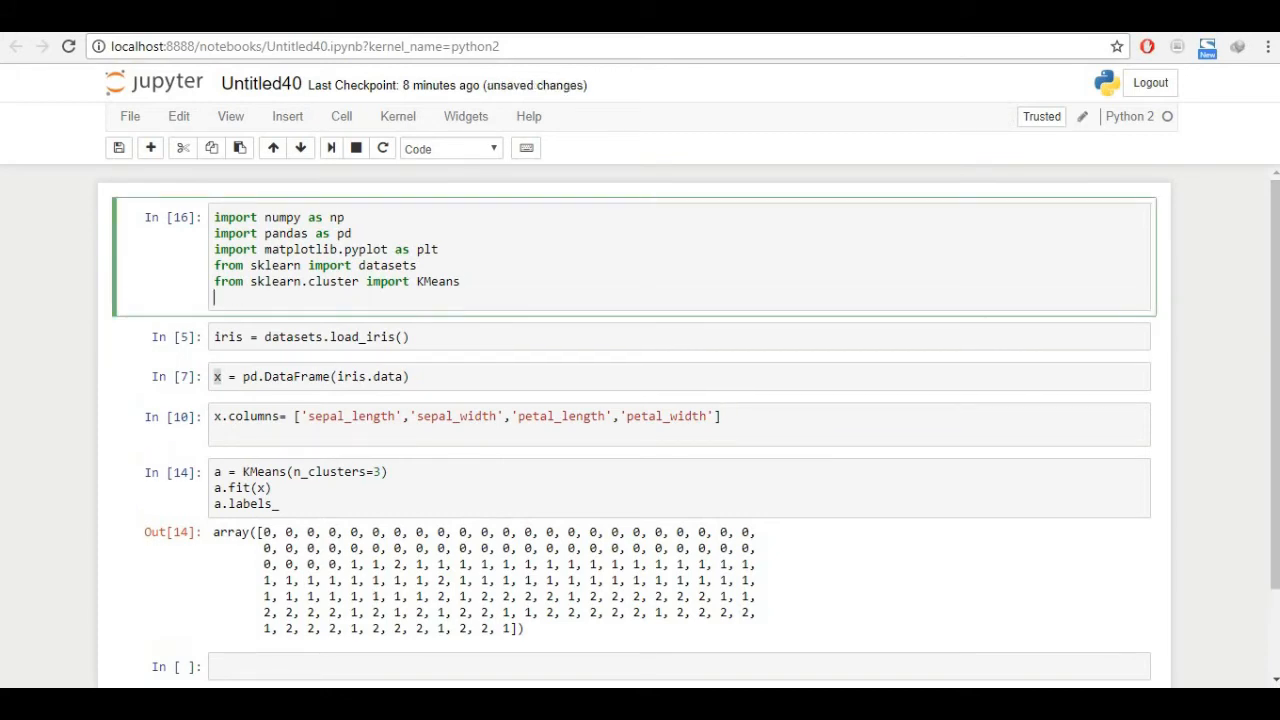
- Add from sklearn.metrics import accuracy_score and rerun the import cell
type("from")
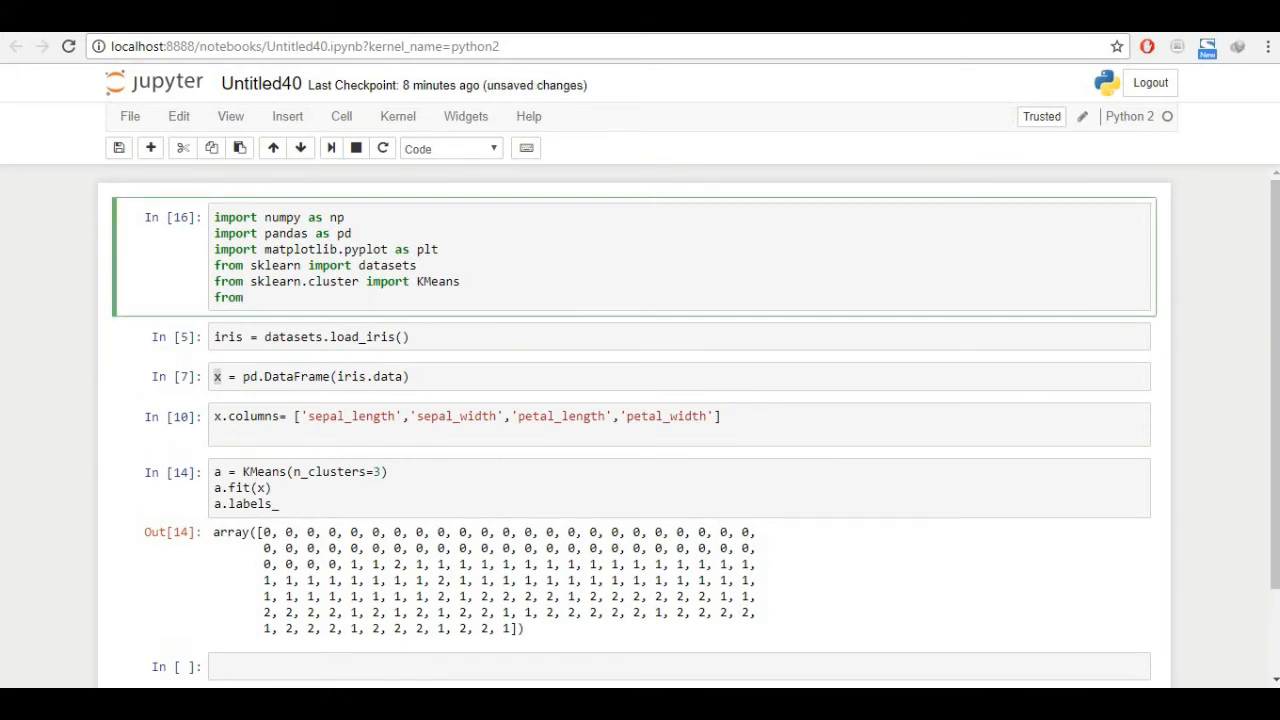
type("sklearn.me")
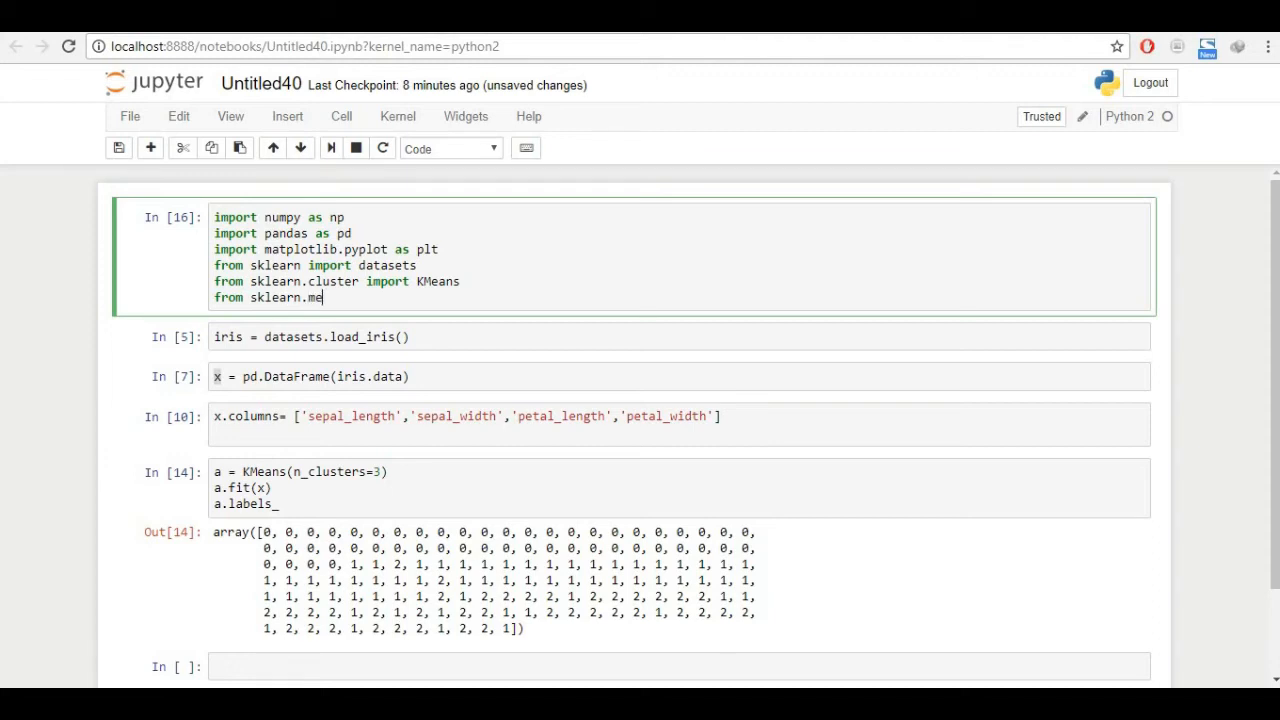
type("trics import")
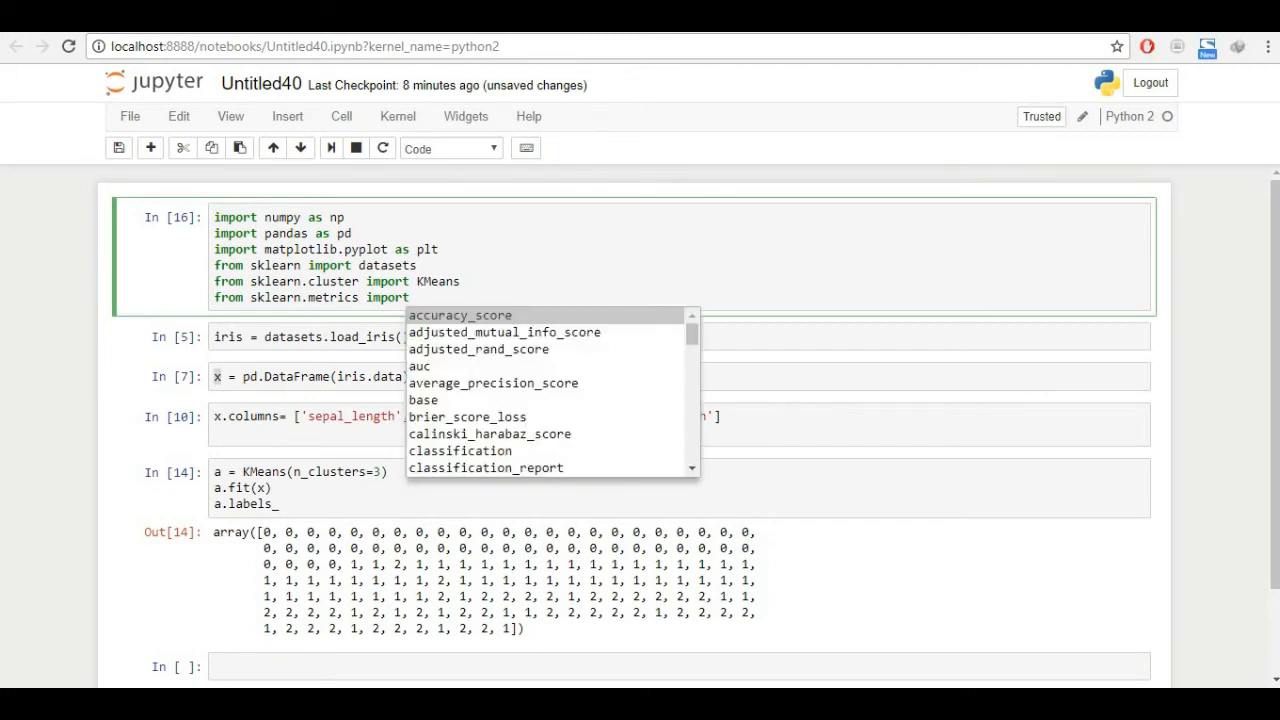
left_click(460, 314)
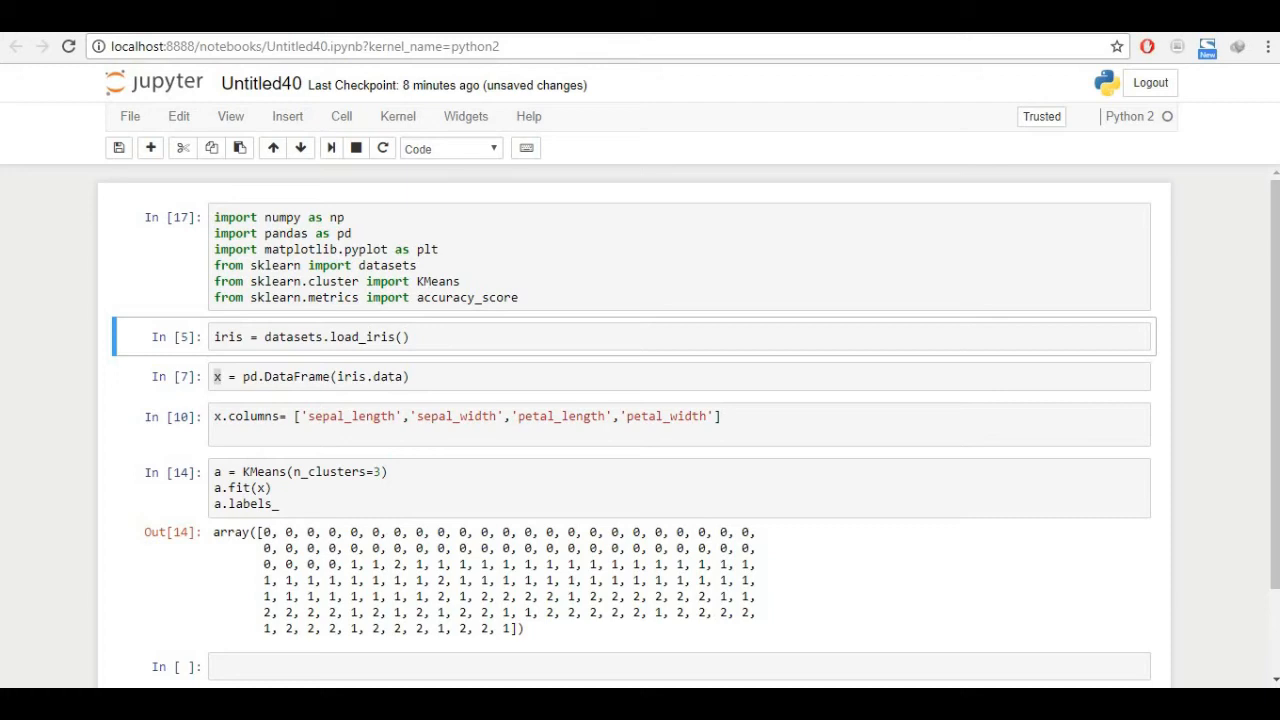
scroll("down", 3)
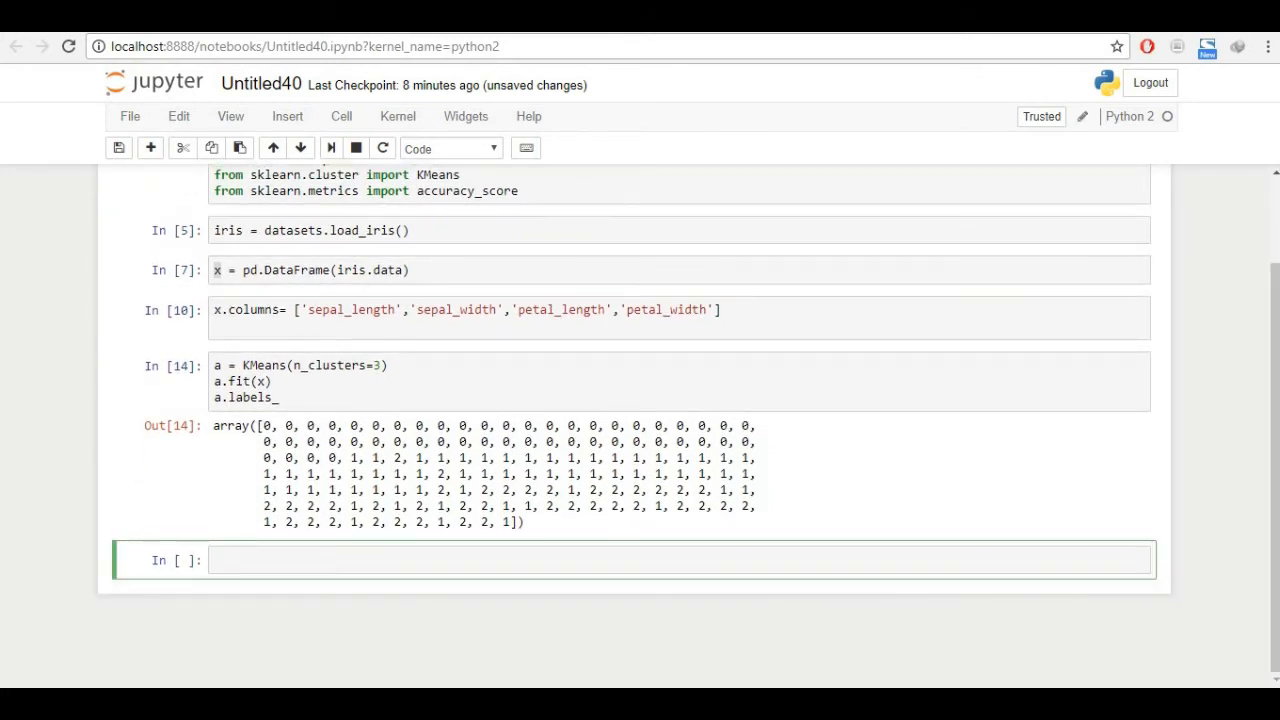
- Write z = plt.scatter(x.sepal_length, x.sepal_width, x.petal_length, ...) in a new cell
type("z=")
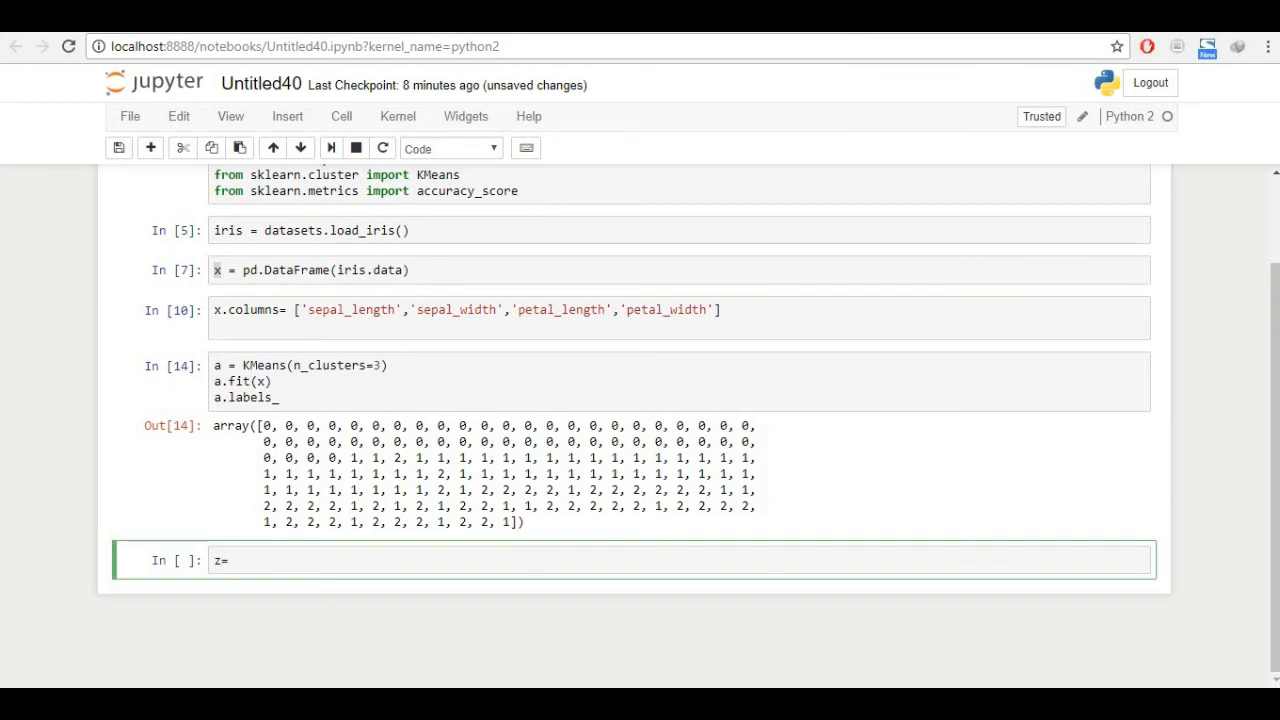
type("pl")
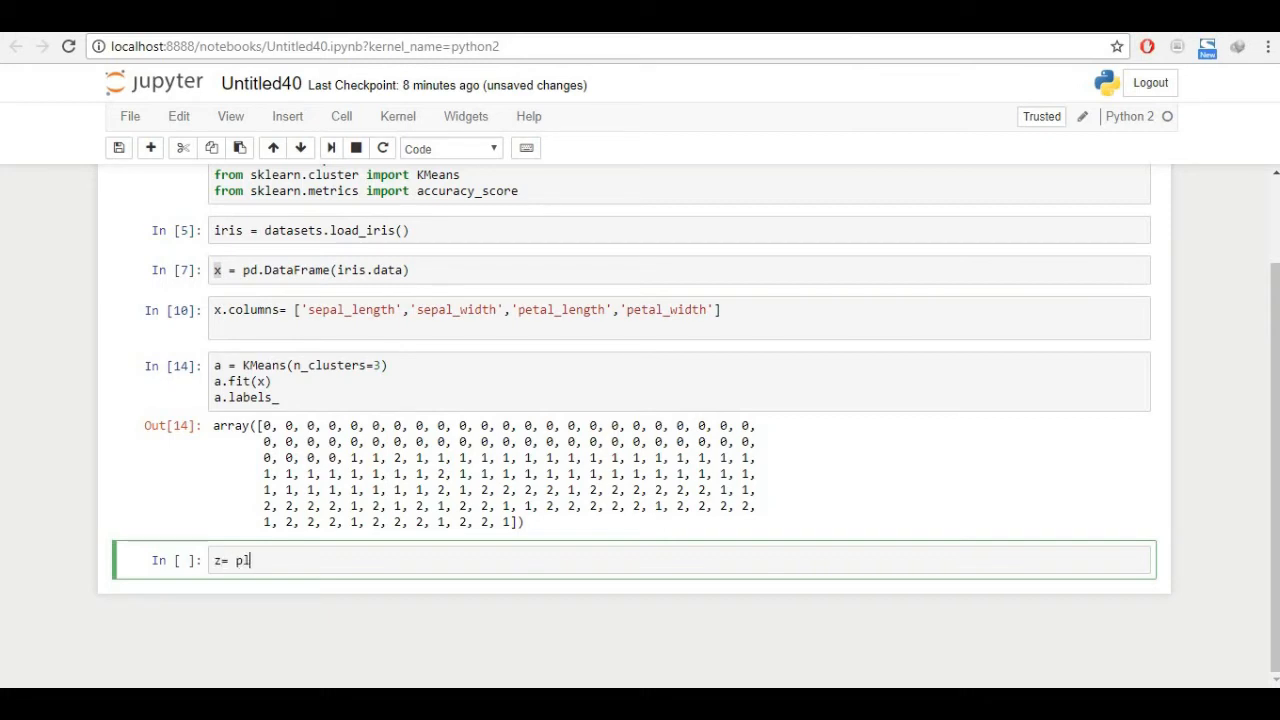
type("t.s")
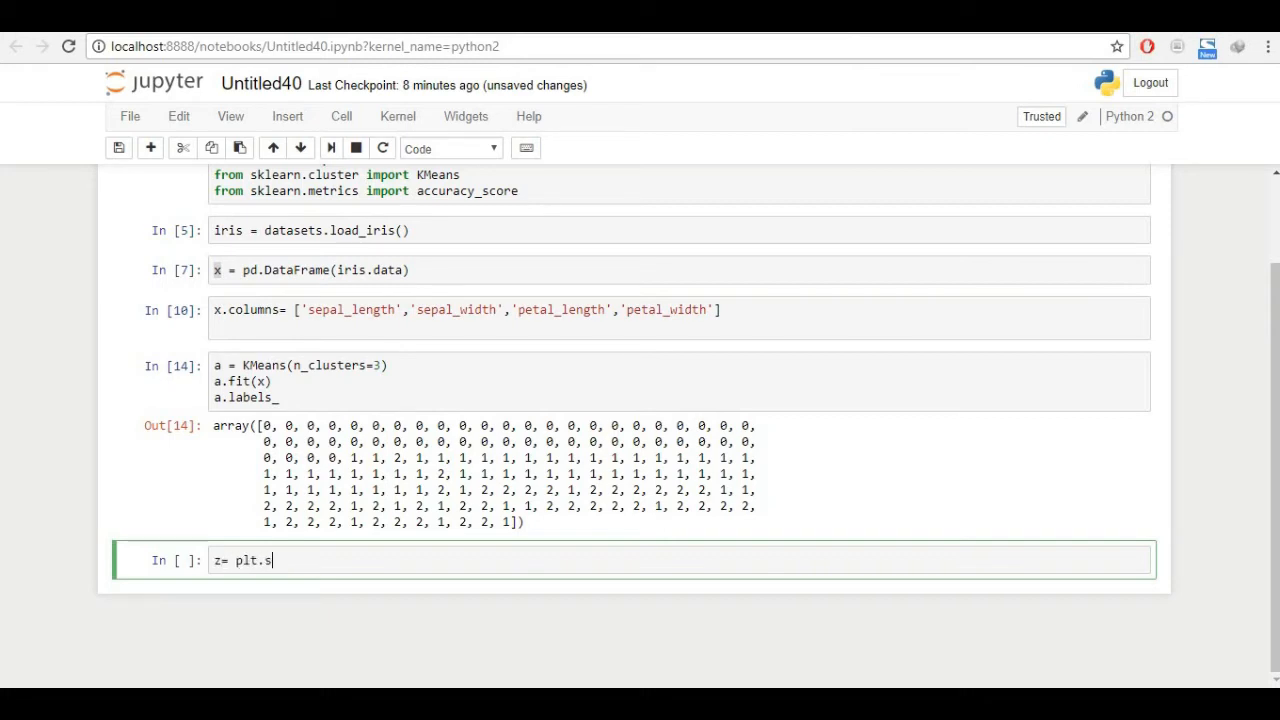
type("catter")
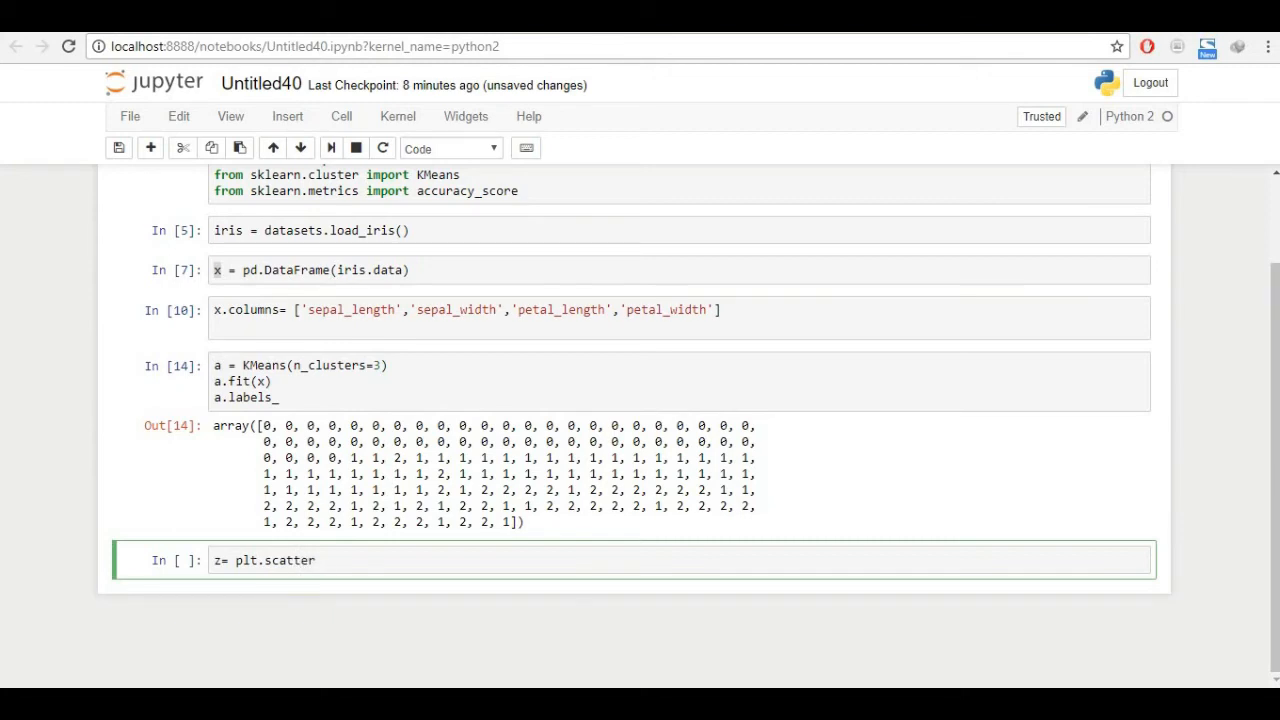
type("(")
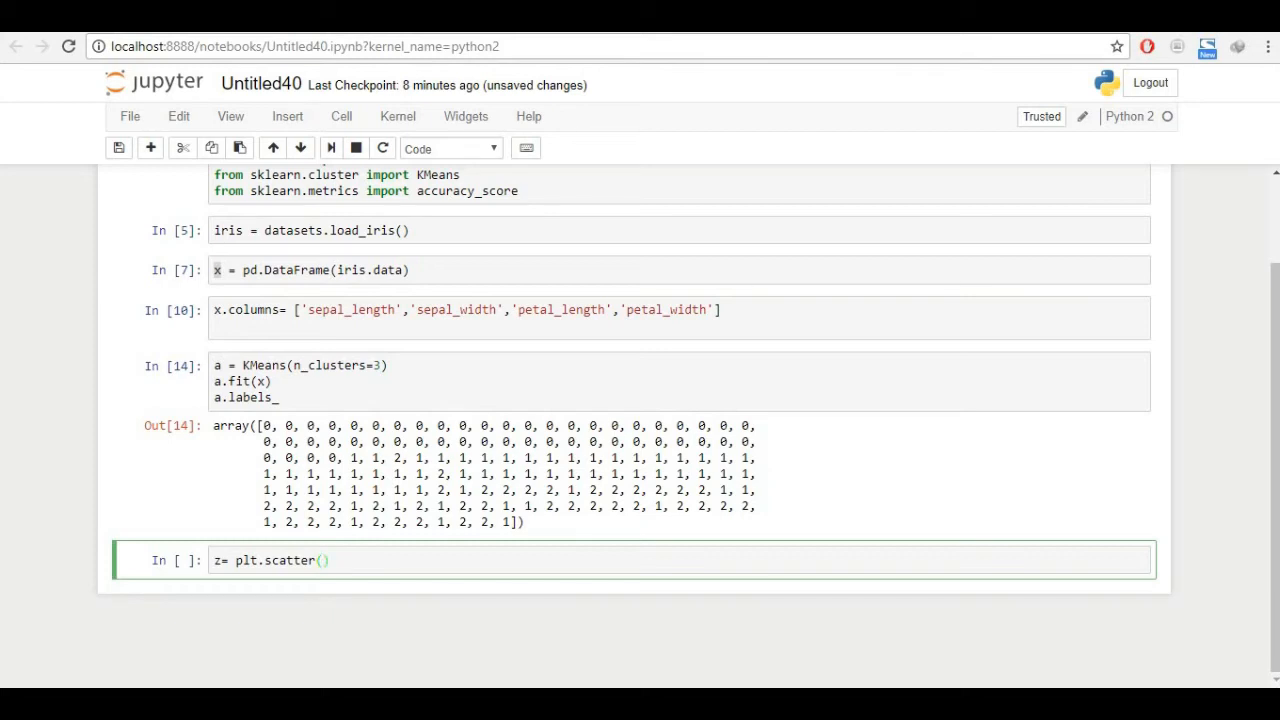
type("x.se")
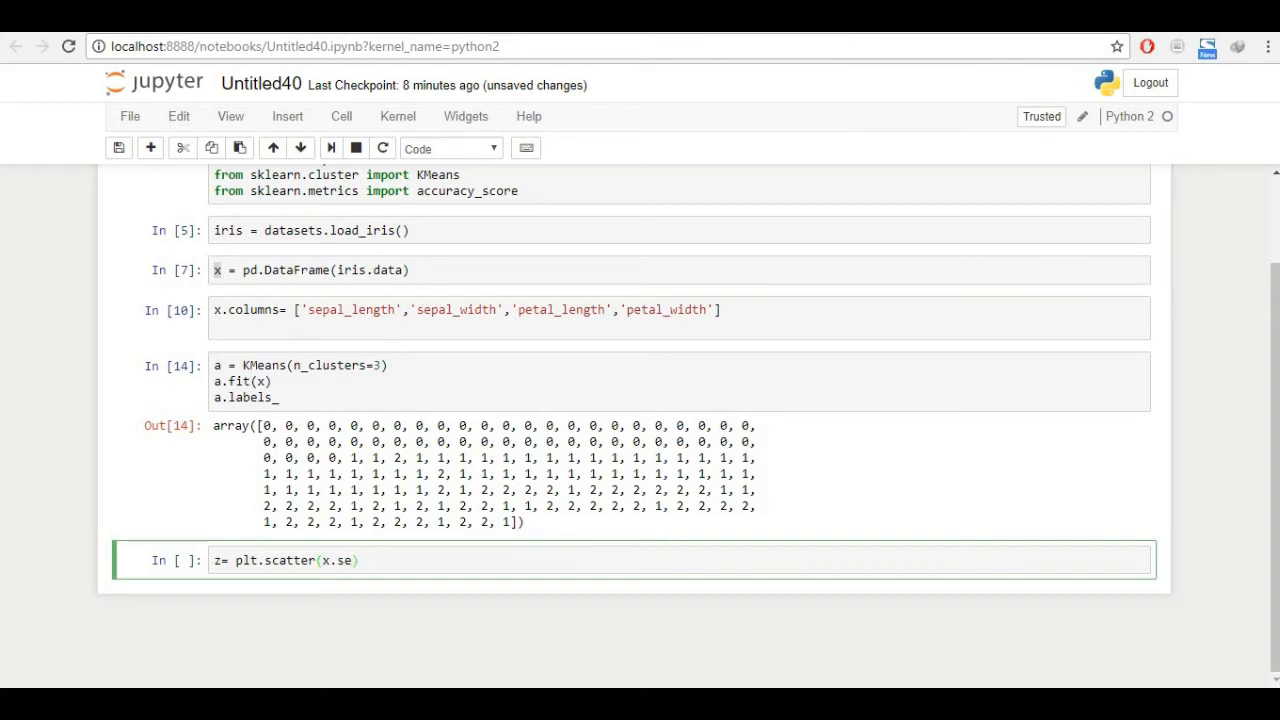
type("pal_length,x.sepal_width")
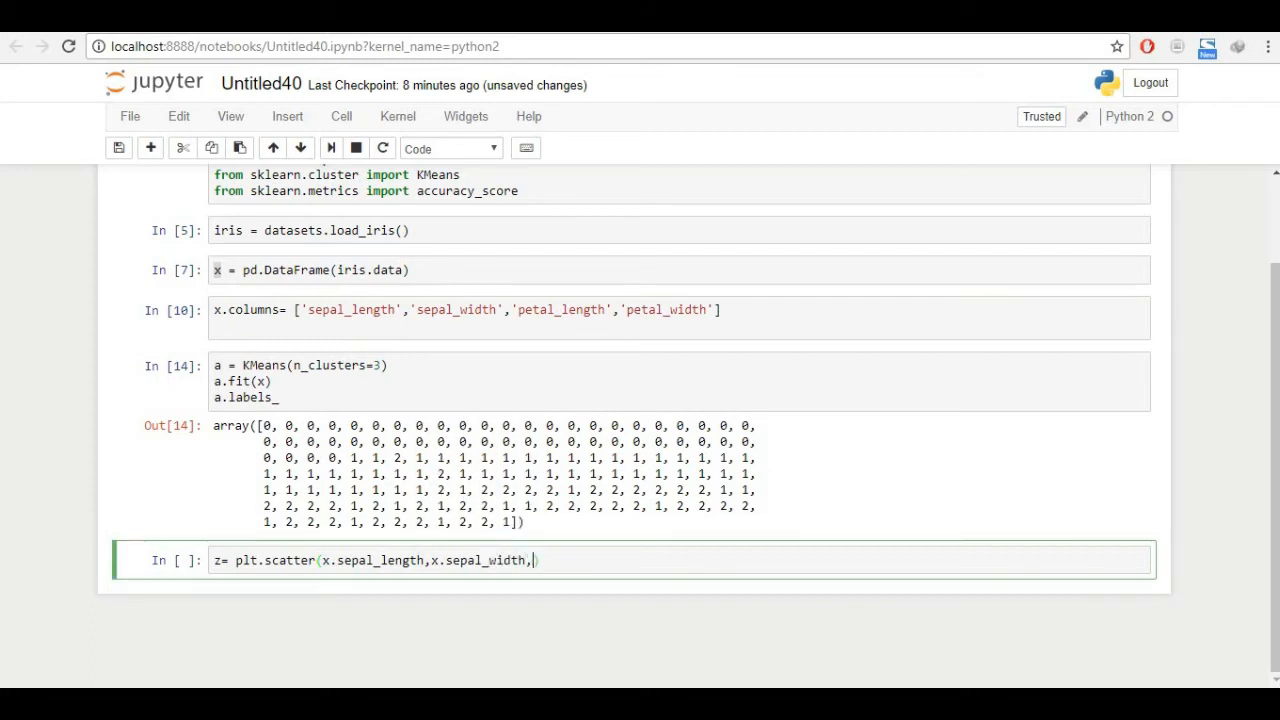
type(",x.peta")
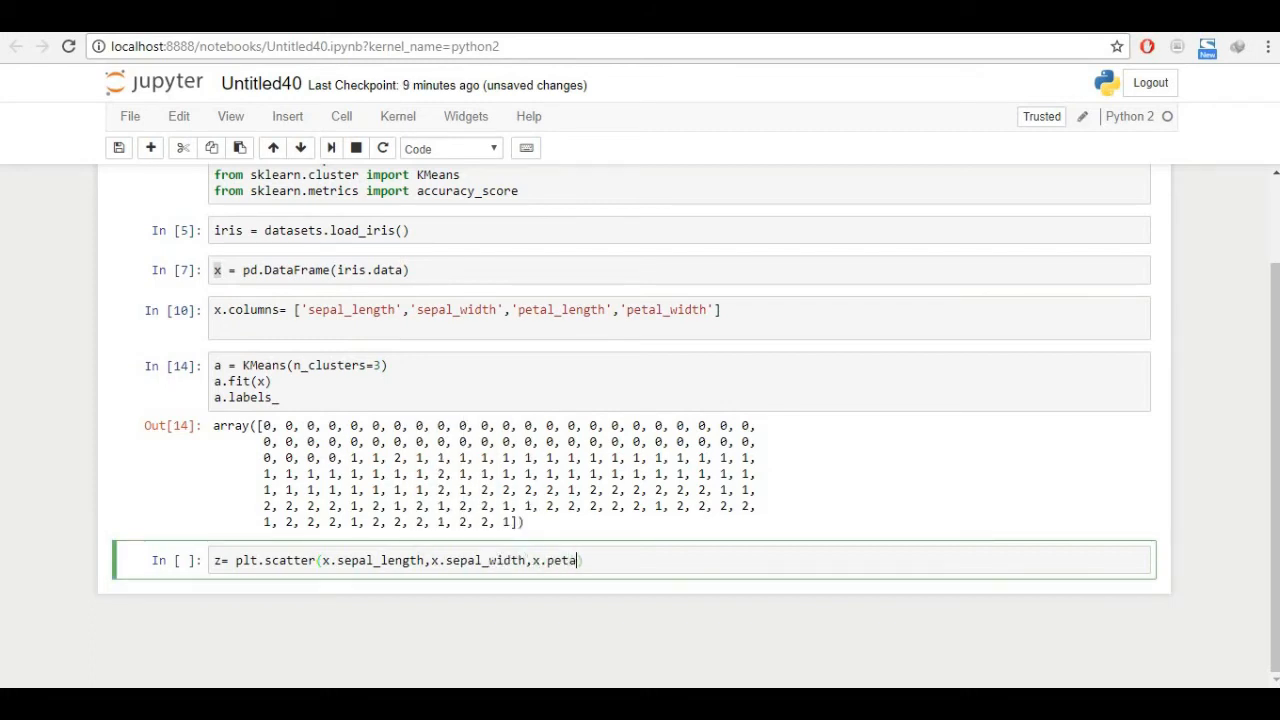
type("l_length")
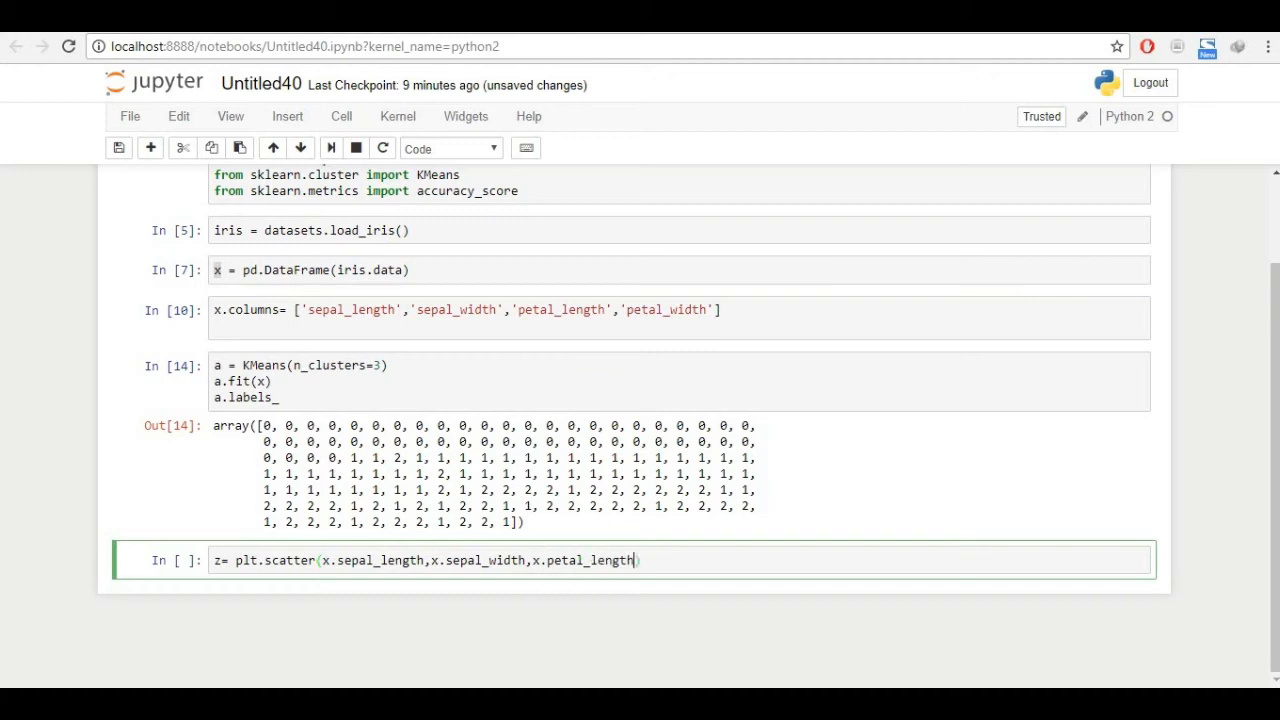
type(",")
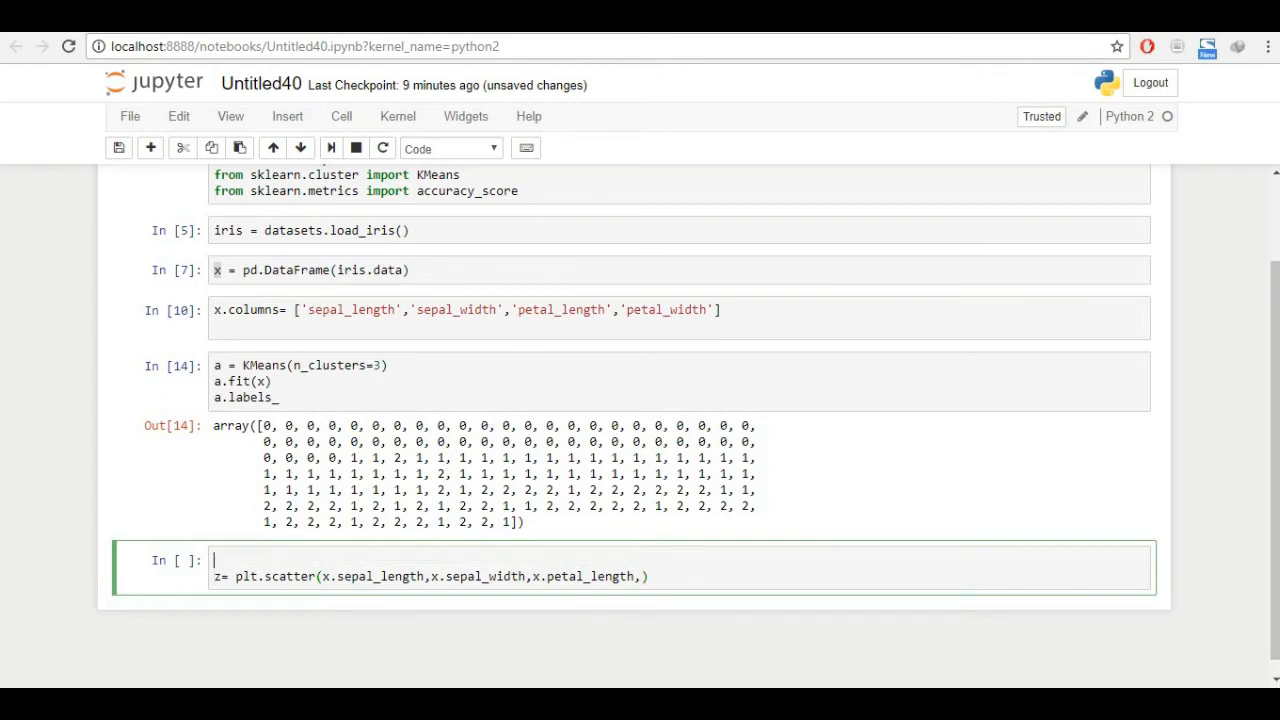
- Define colormap = np.array(['Red','Blue','Green']) above the scatter call
type("colorma")
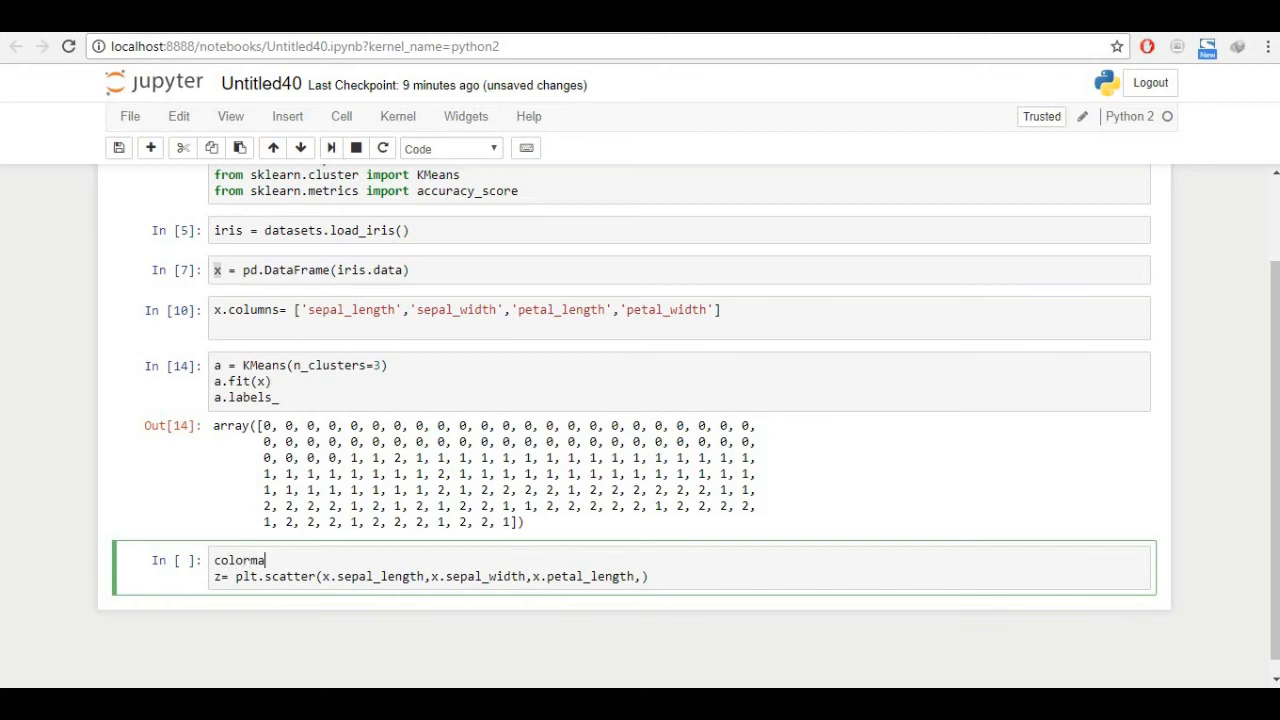
type("p =")
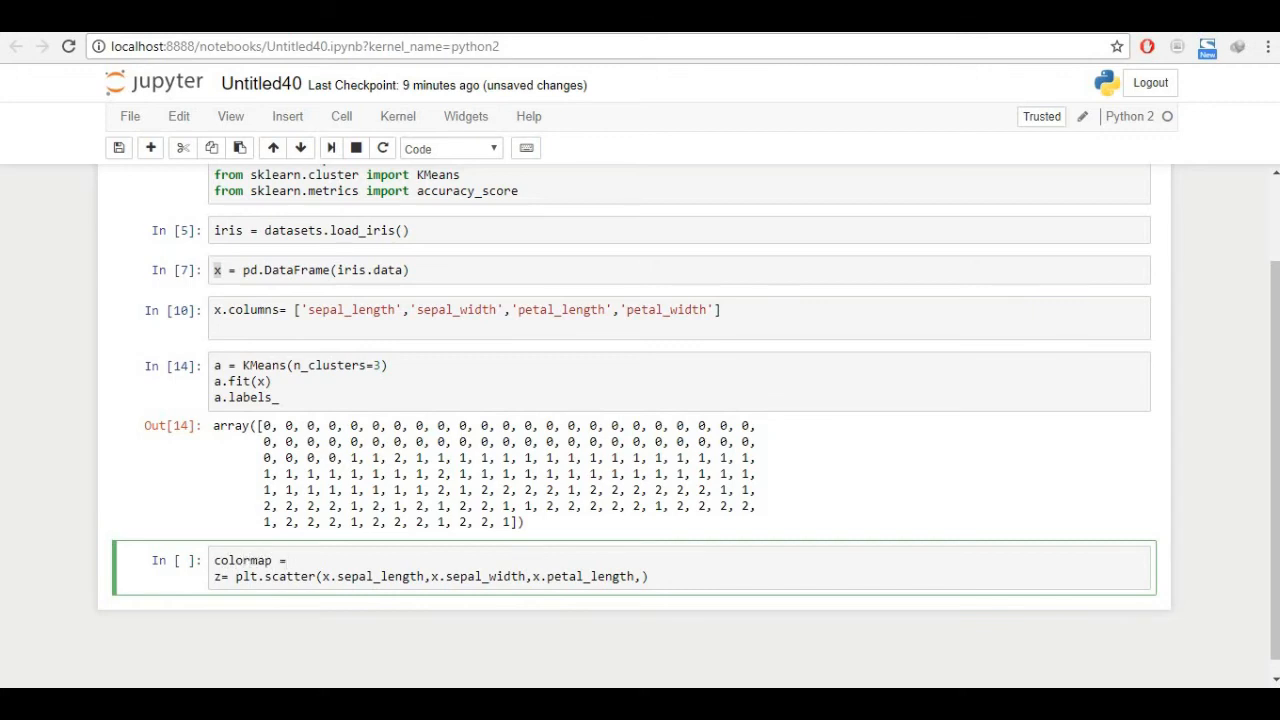
type("np.array")
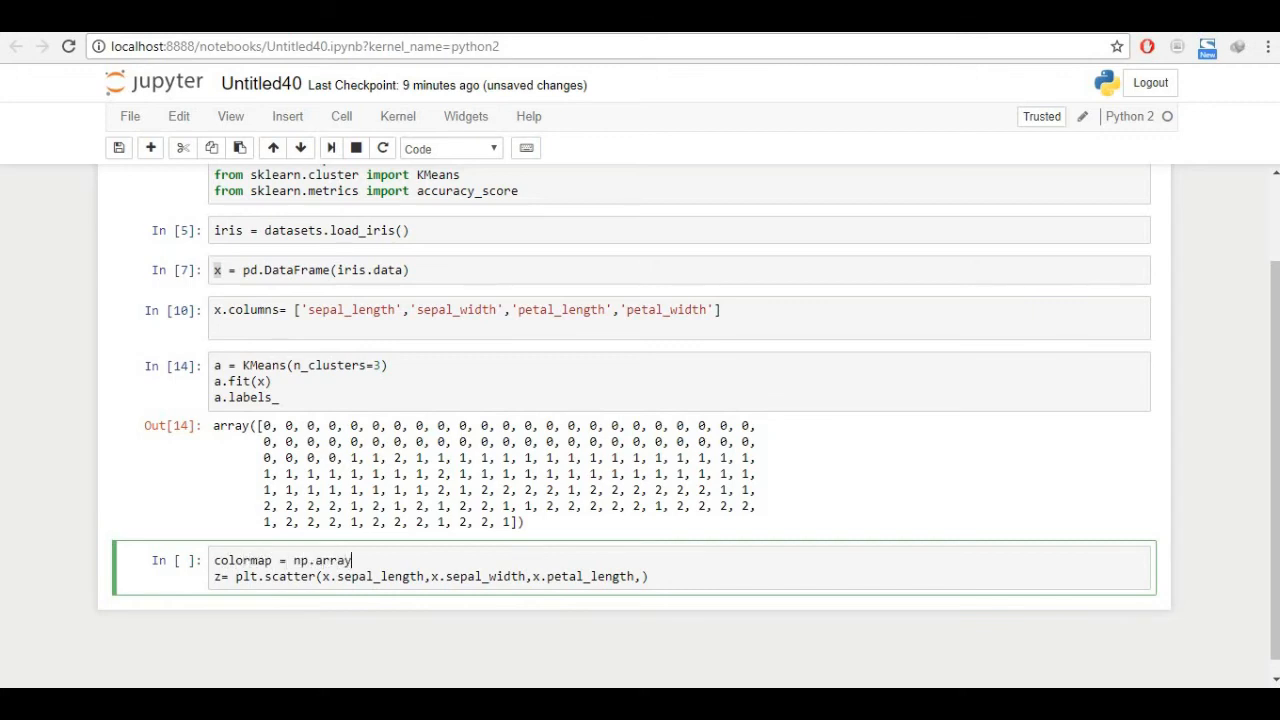
type("(")
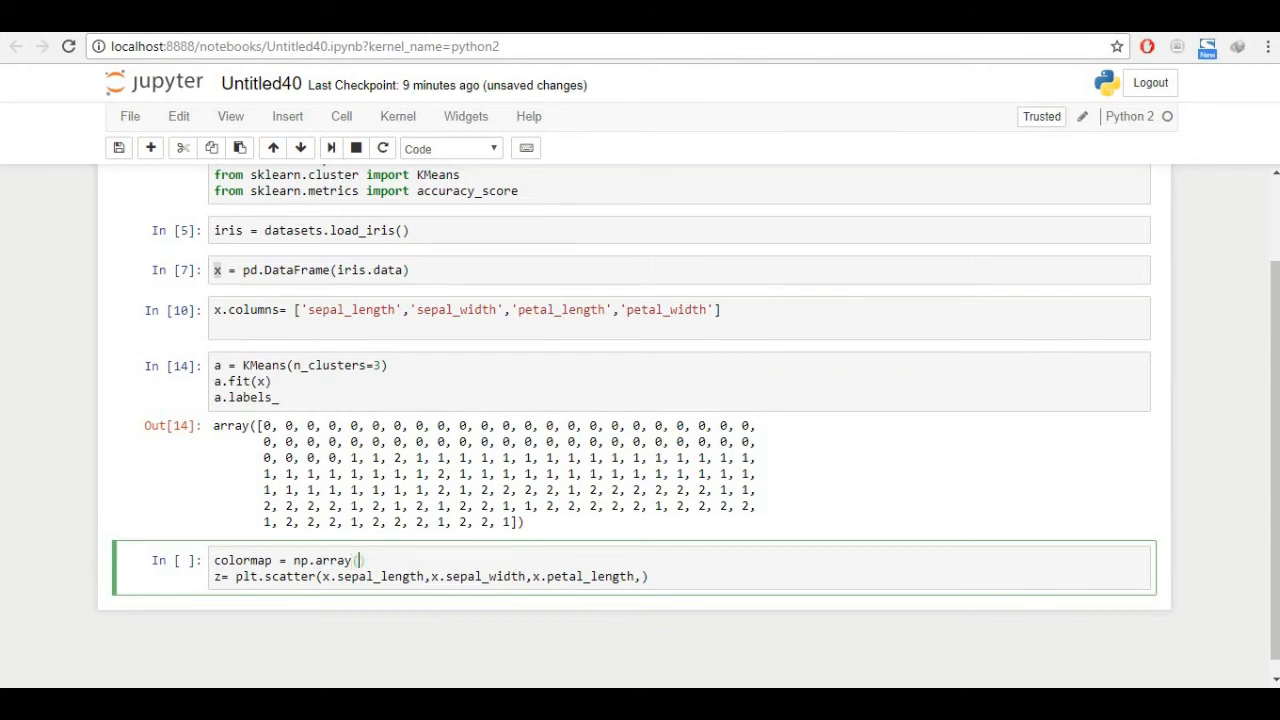
type("['']")
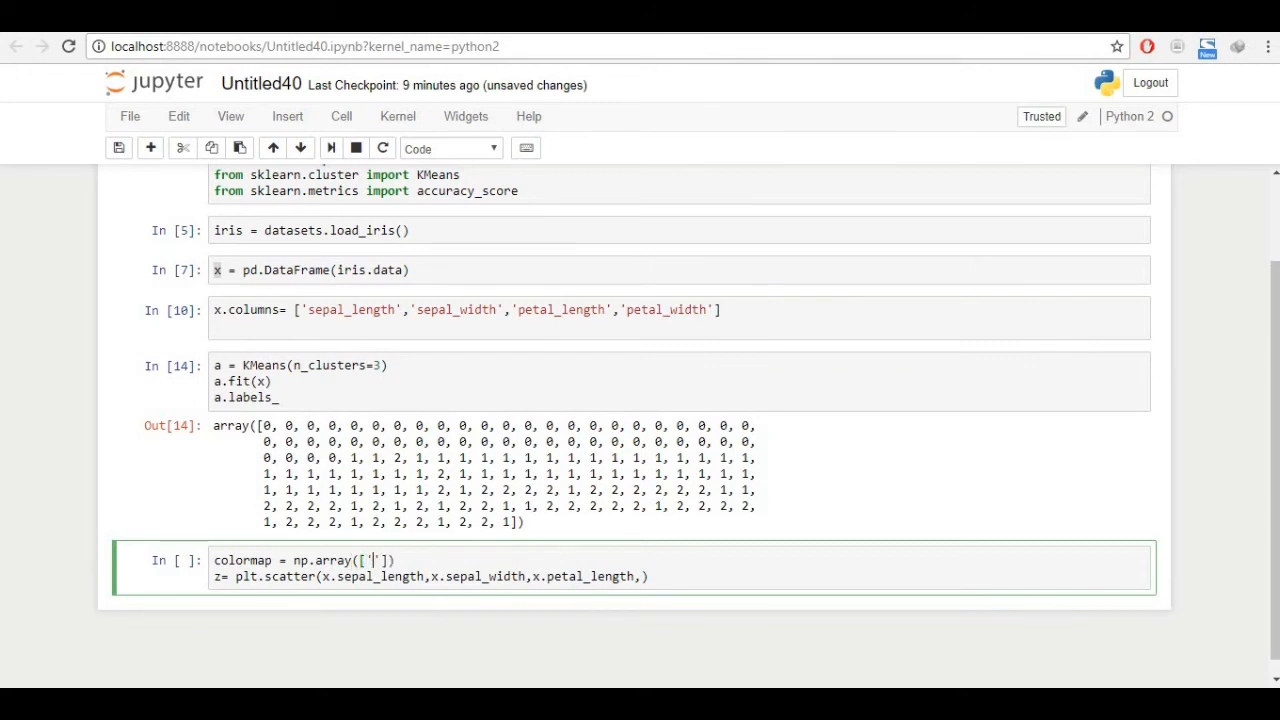
type("Red")
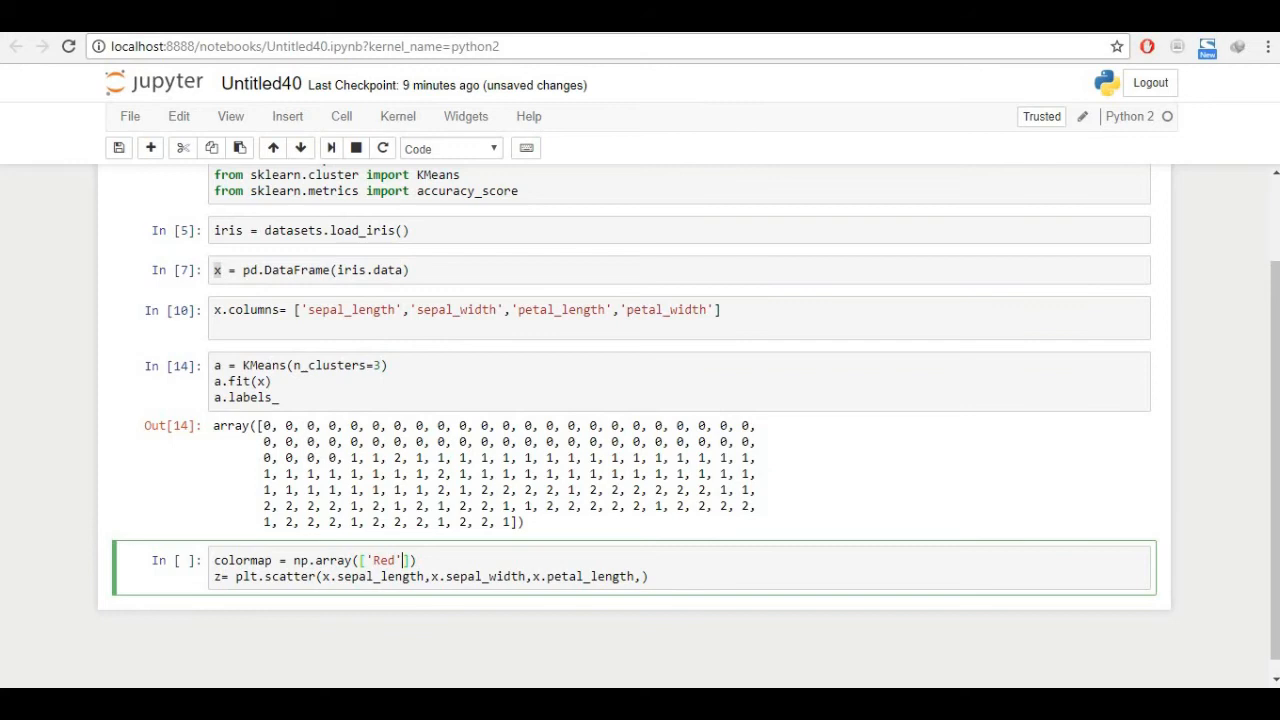
type(",''")
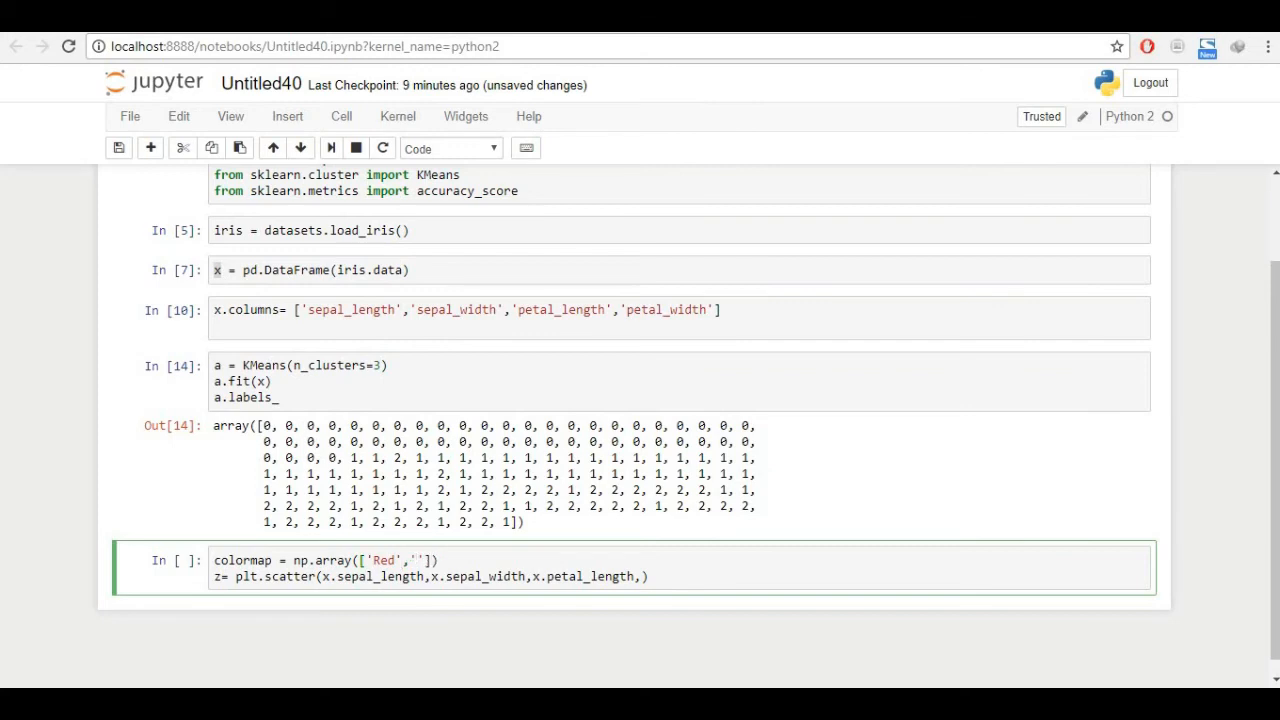
type("Blue")
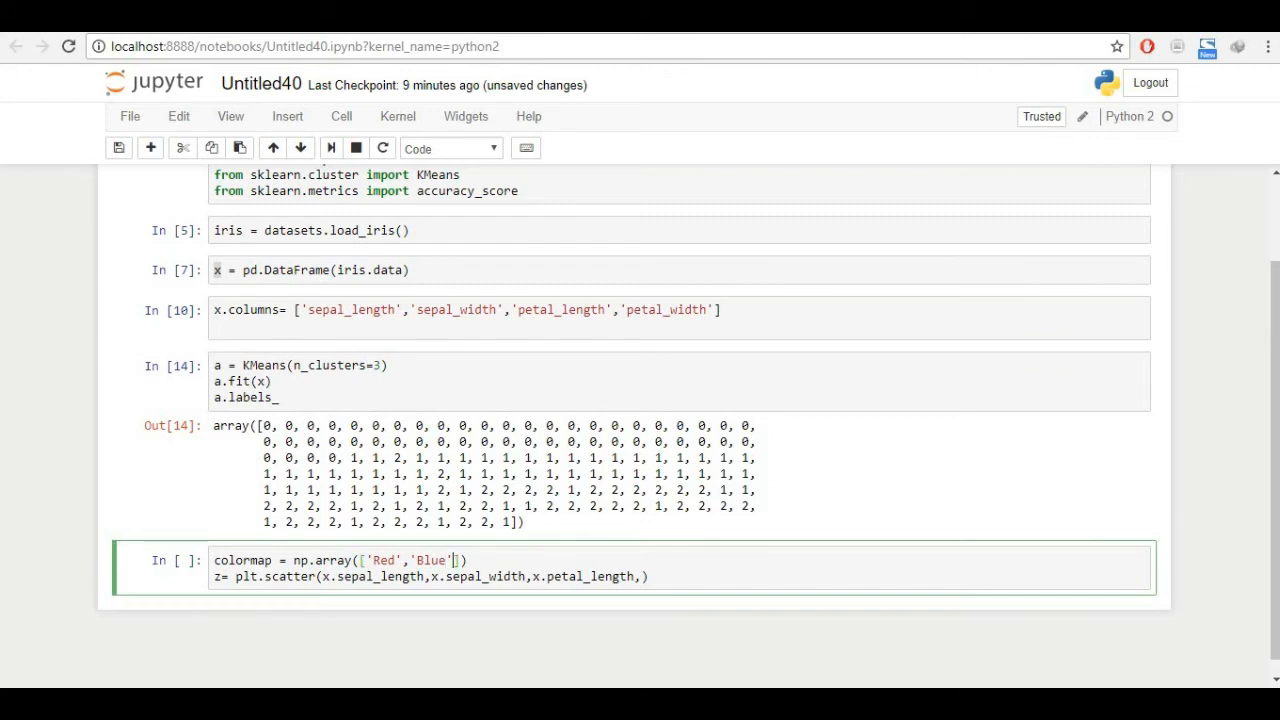
type(",'G'")
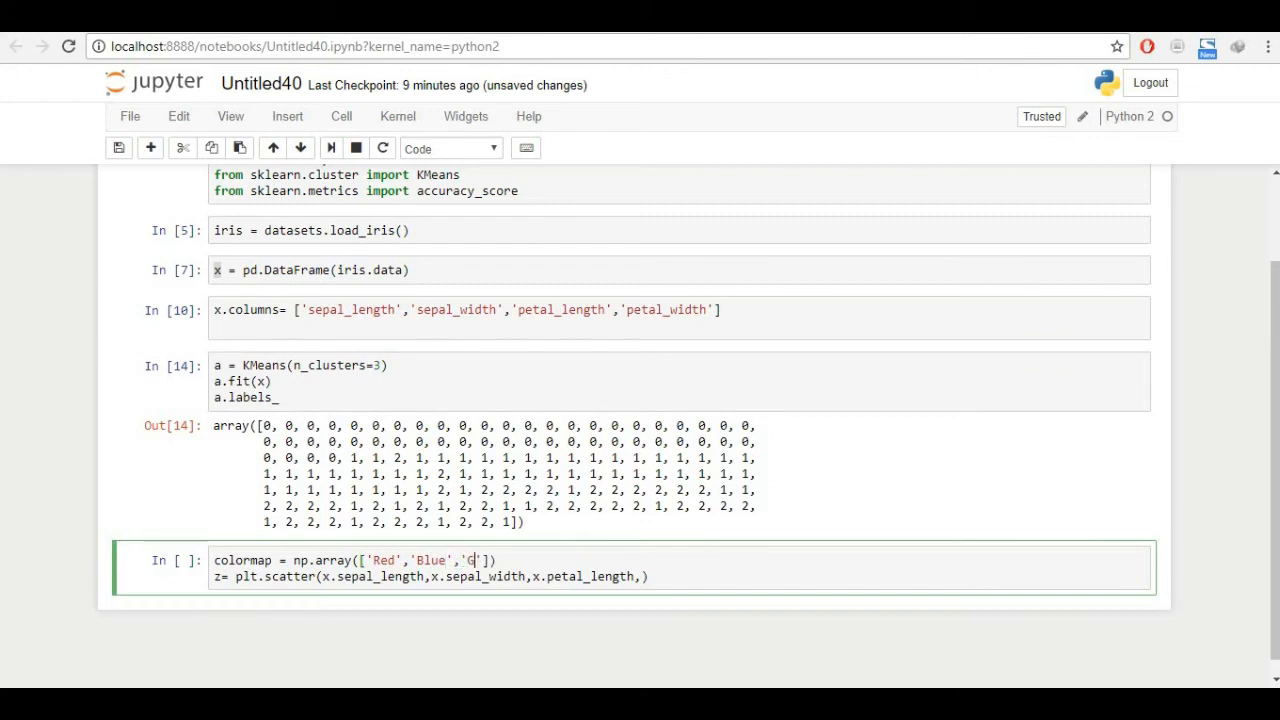
type("reen")
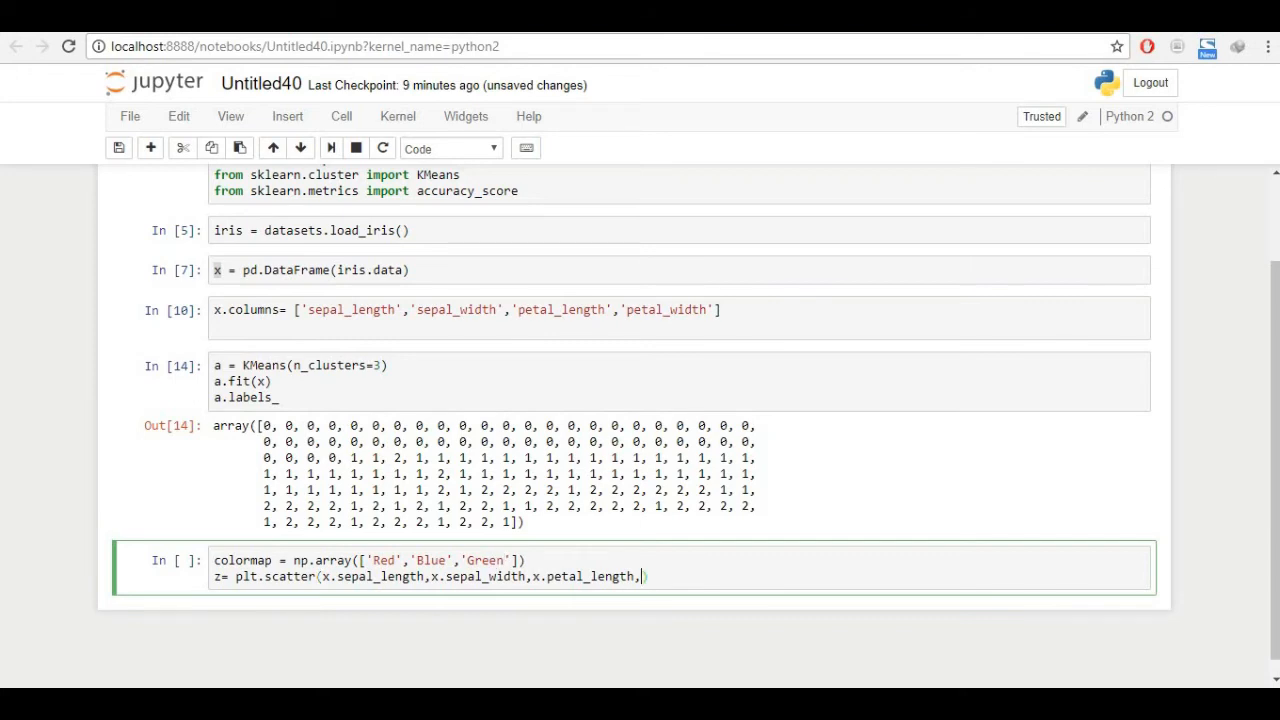
- Pass c=colormap(a.labels_) to the scatter call and run it, hitting a TypeError
type("c = colorma")
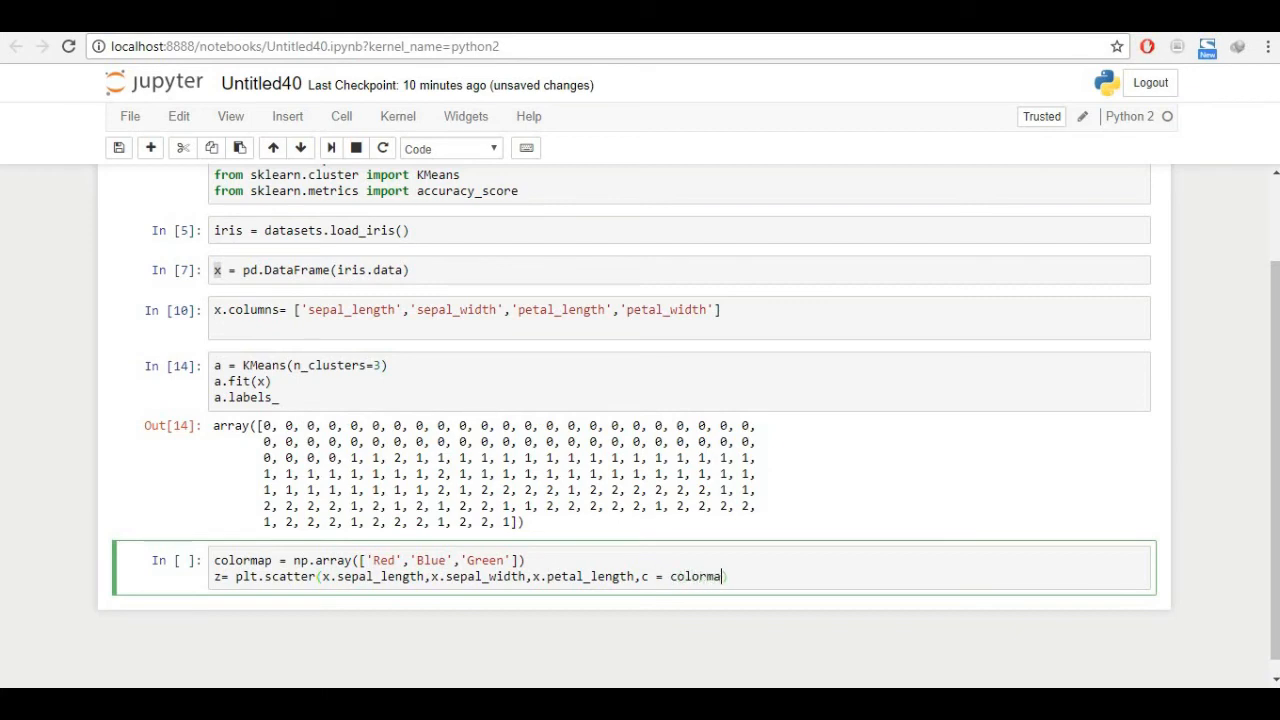
type("(z)")
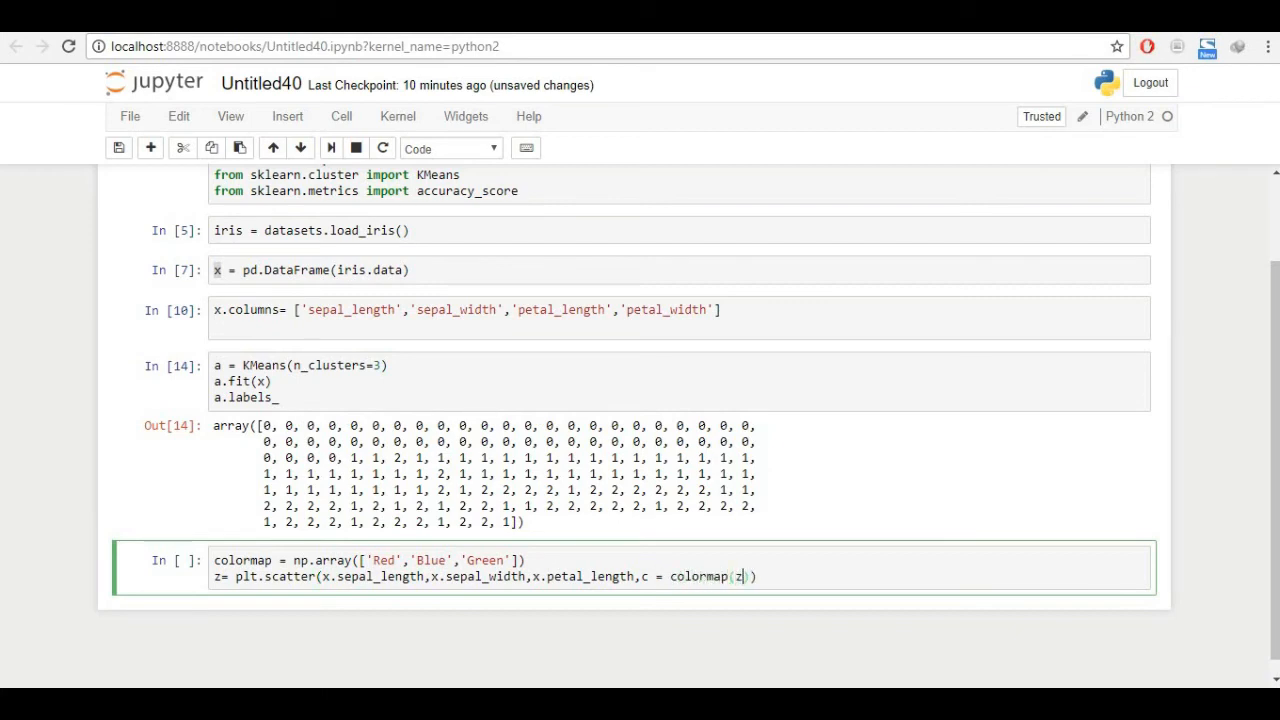
type("a,")
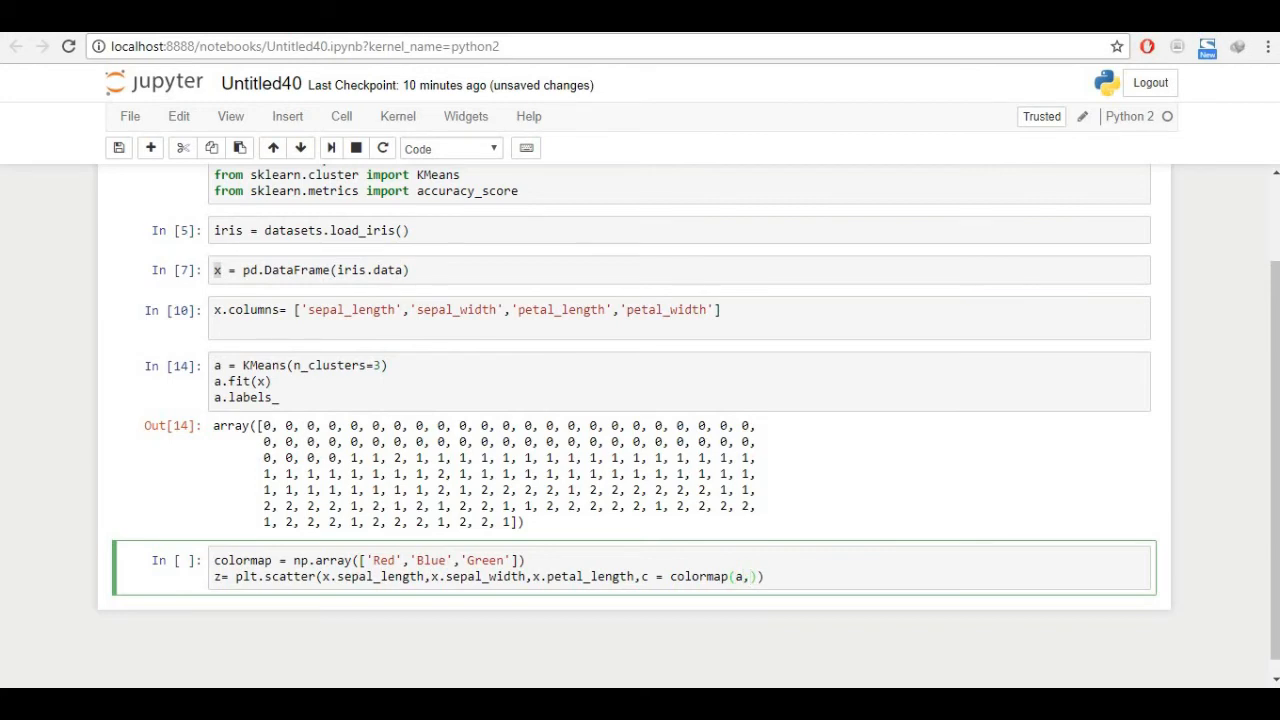
type(".")
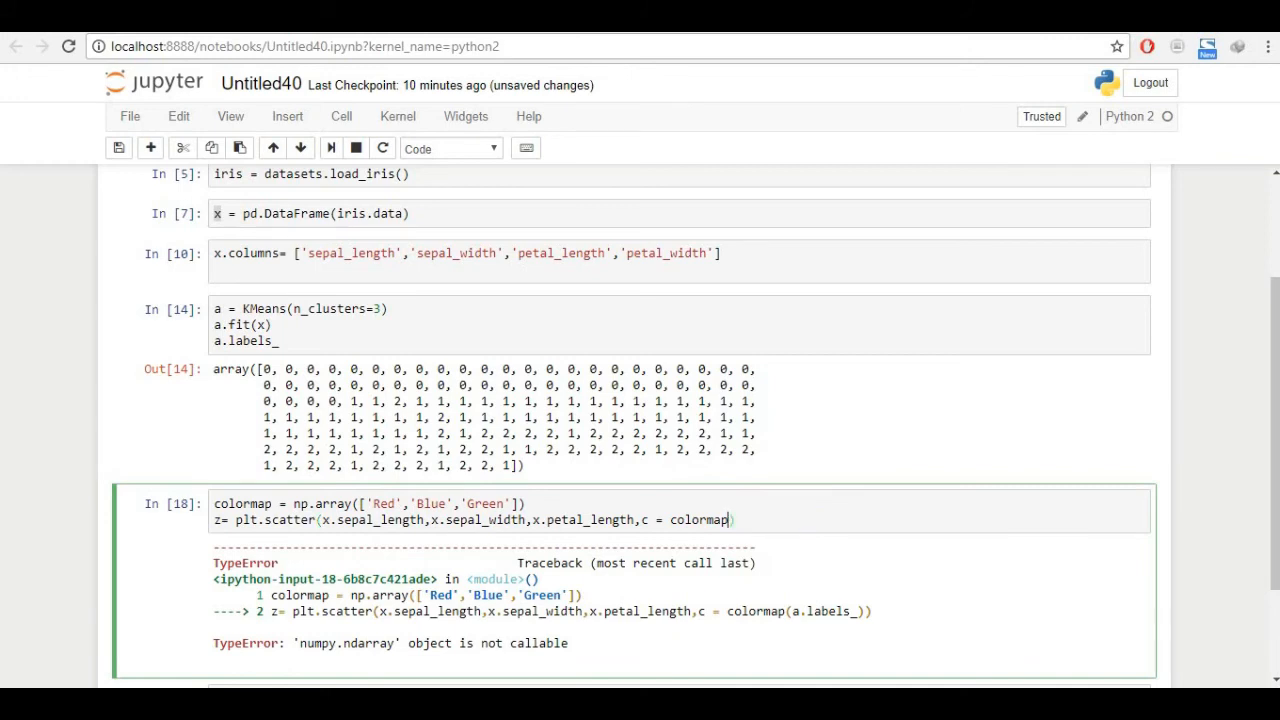
type("[]")
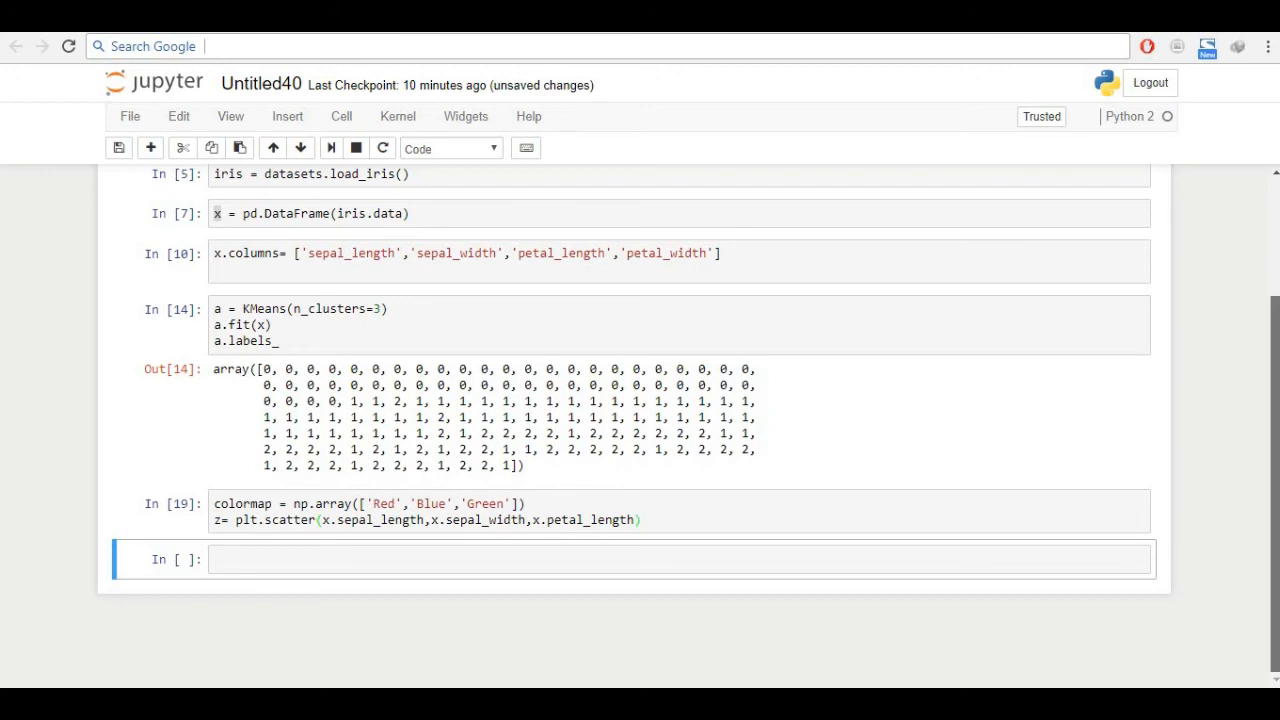
- Add %matplotlib inline to the import cell and rerun to show a plain sepal scatter plot
scroll("up", 3)
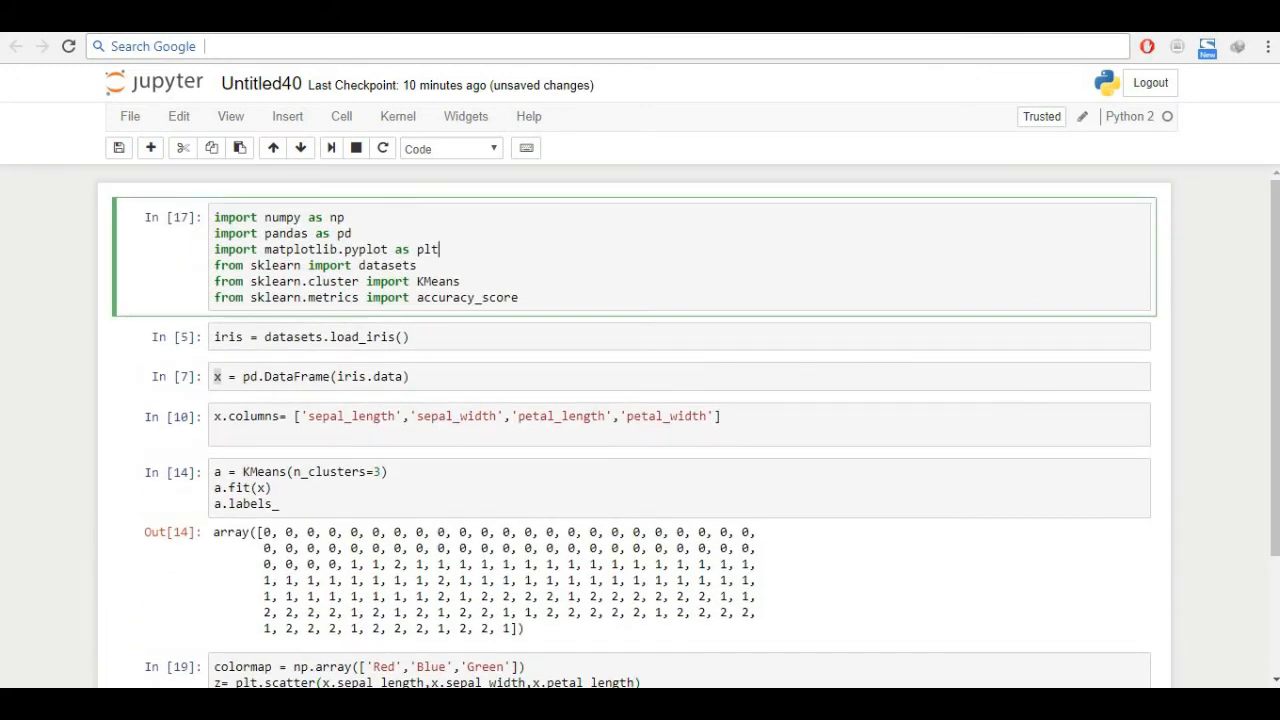
type("%matplotlib")
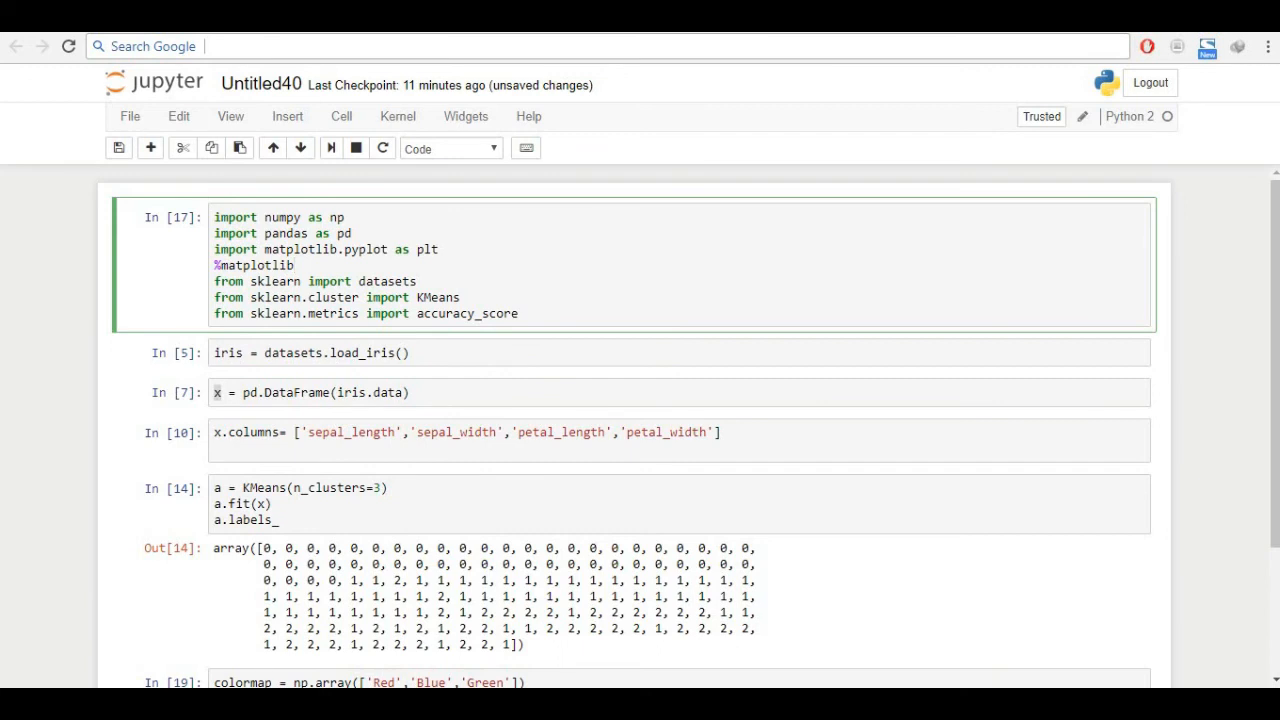
type("inline")
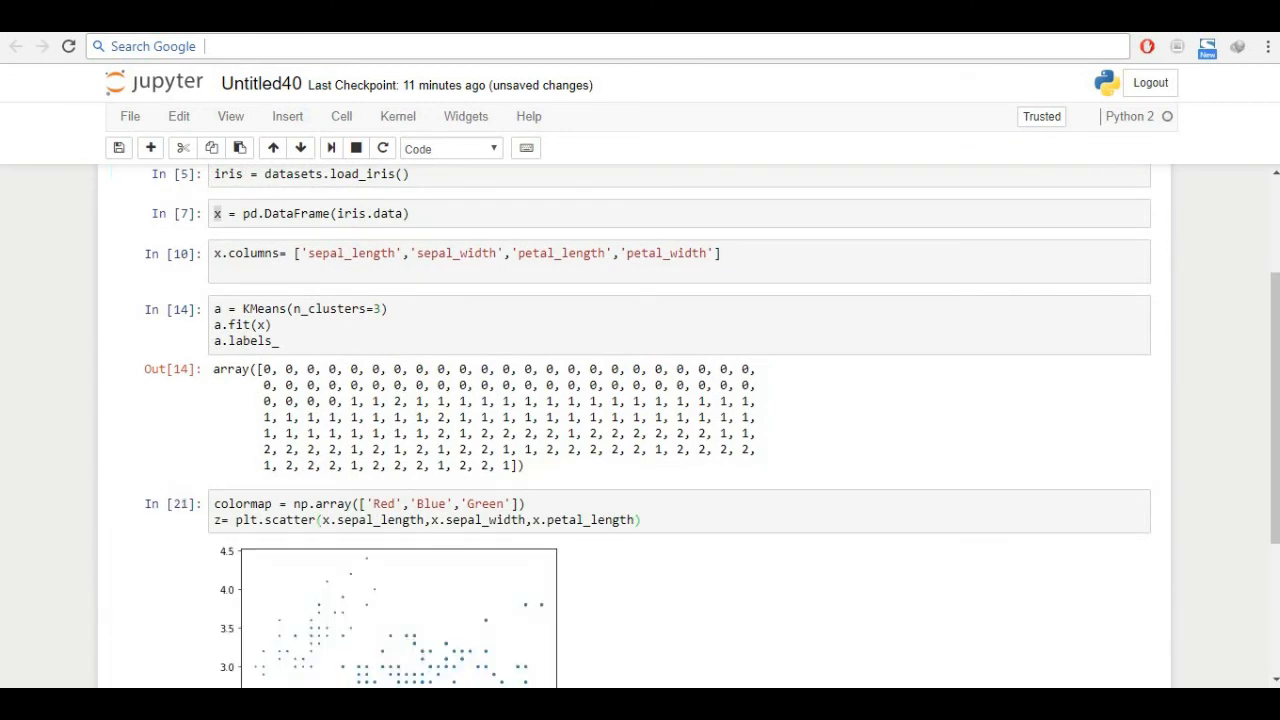
- Add c = colormap[a.labels_] to the scatter call and rerun for red/blue/green clusters
scroll("down", 3)
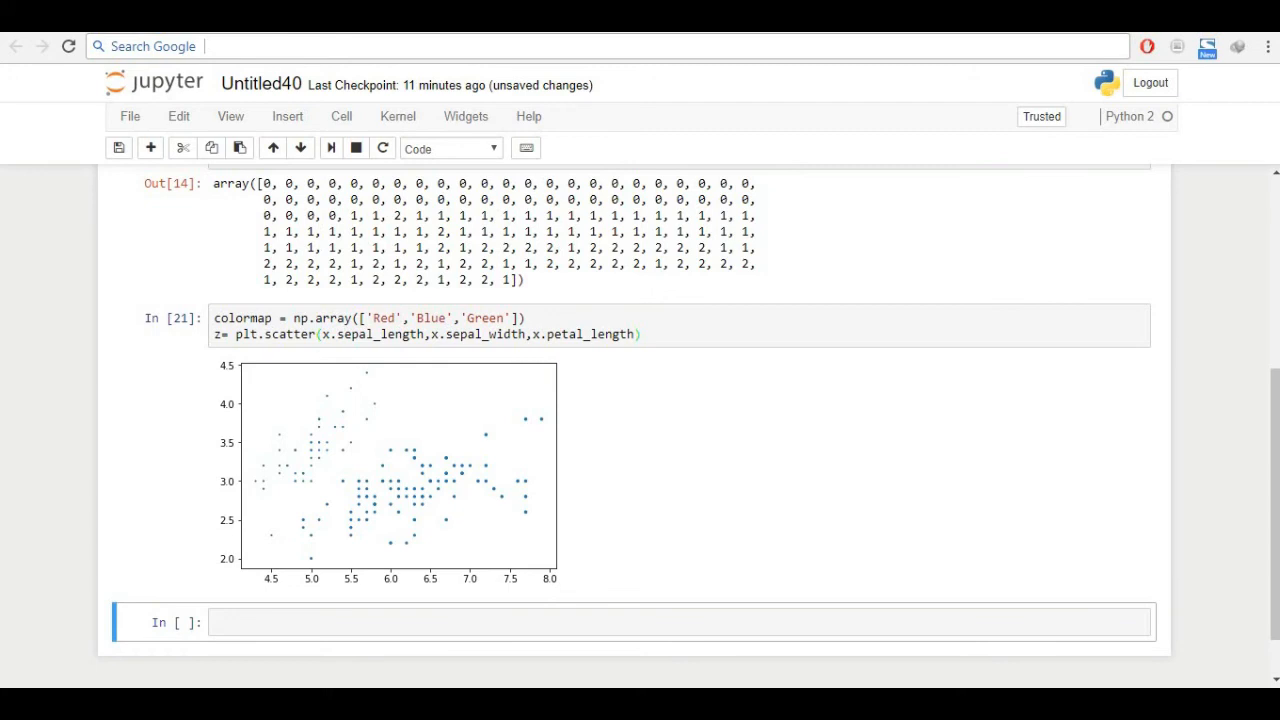
type(",c =")
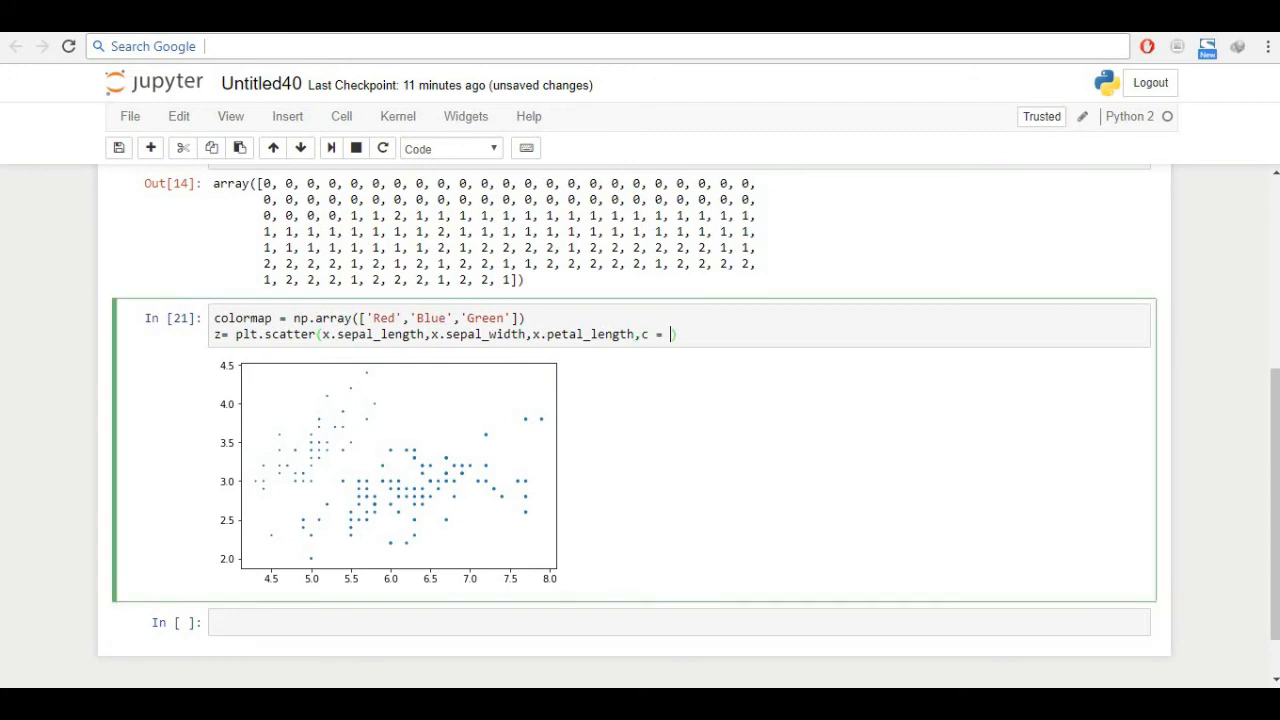
type("colrmap")
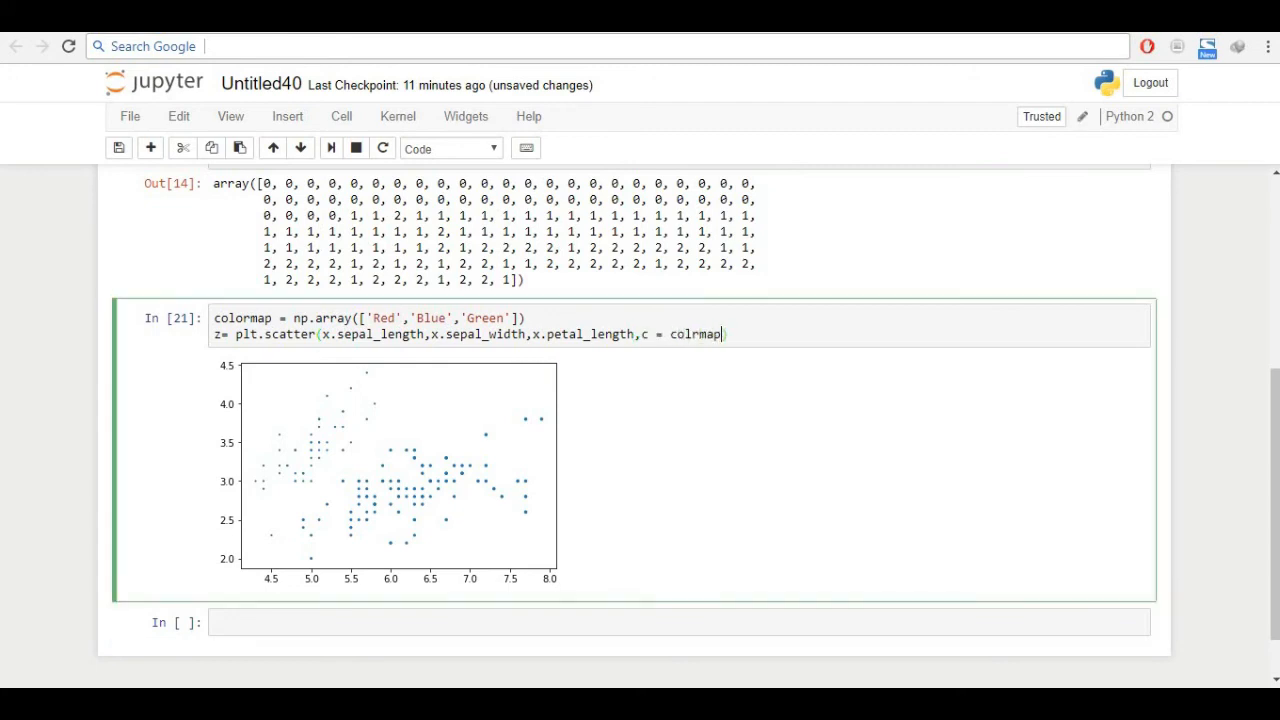
key("Backspace")
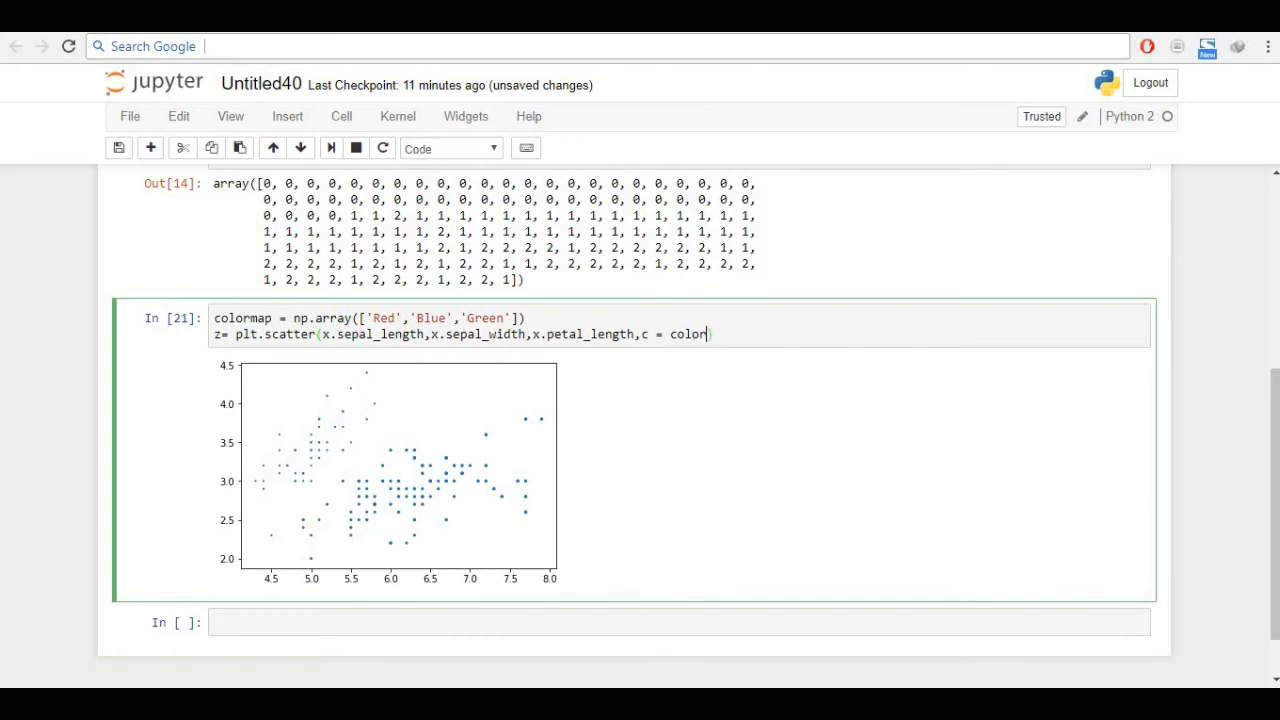
type("map[a.labels_")
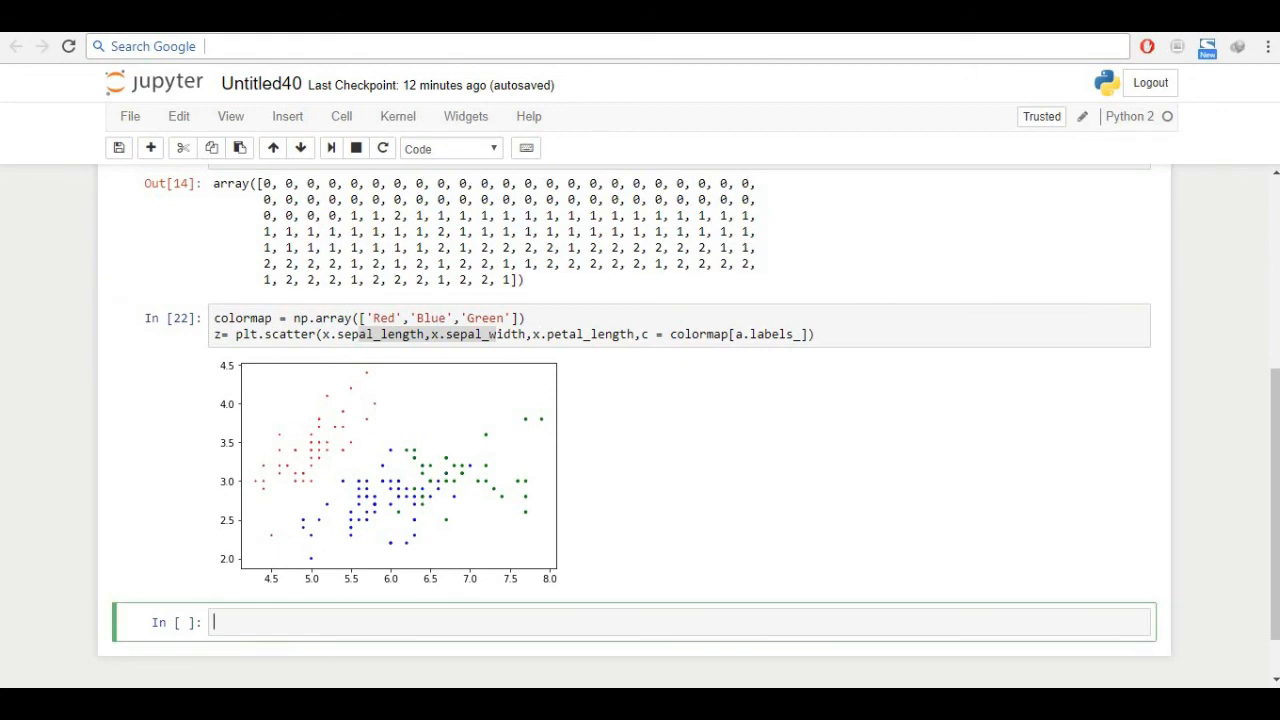
left_click(308, 46)
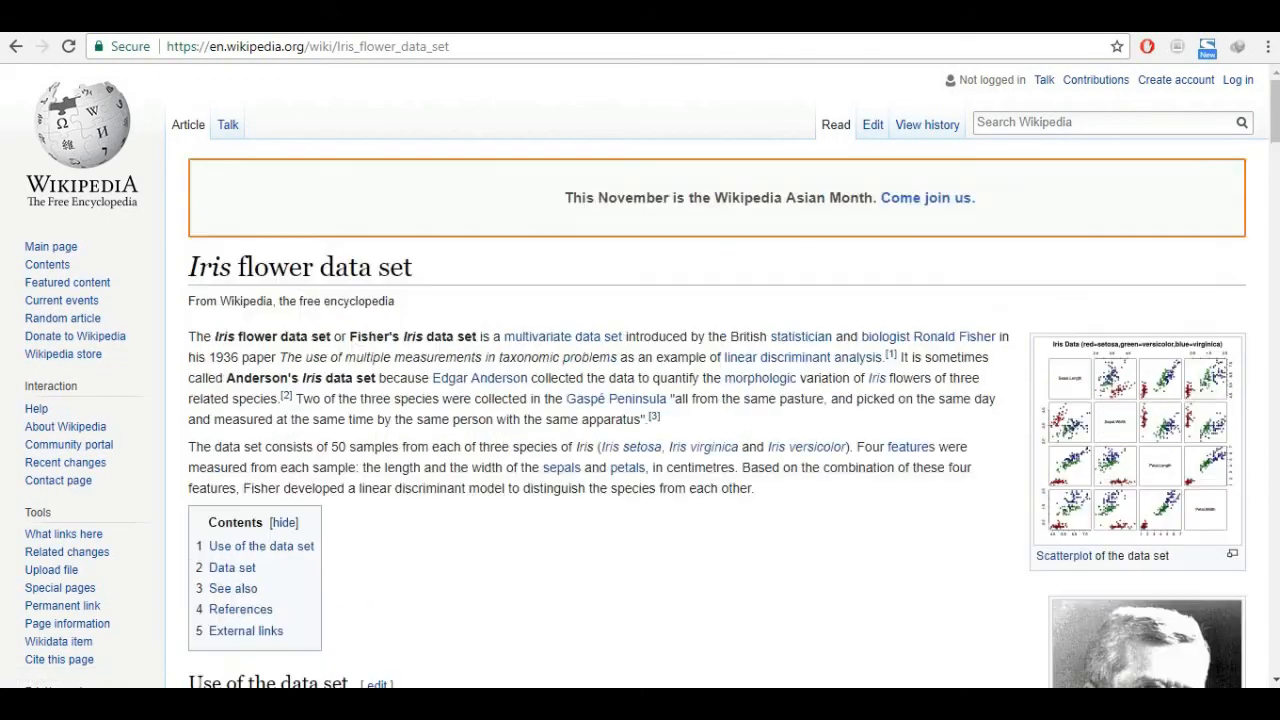
scroll("down", 3)
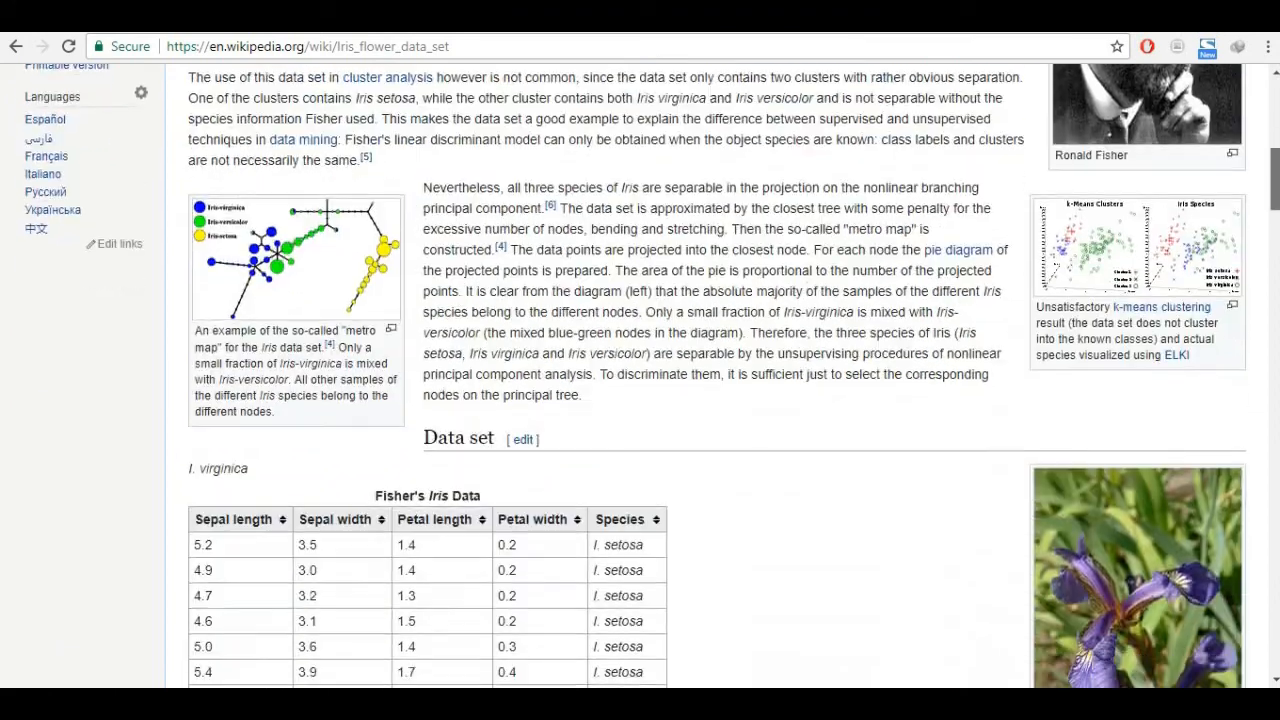
left_click(1136, 244)
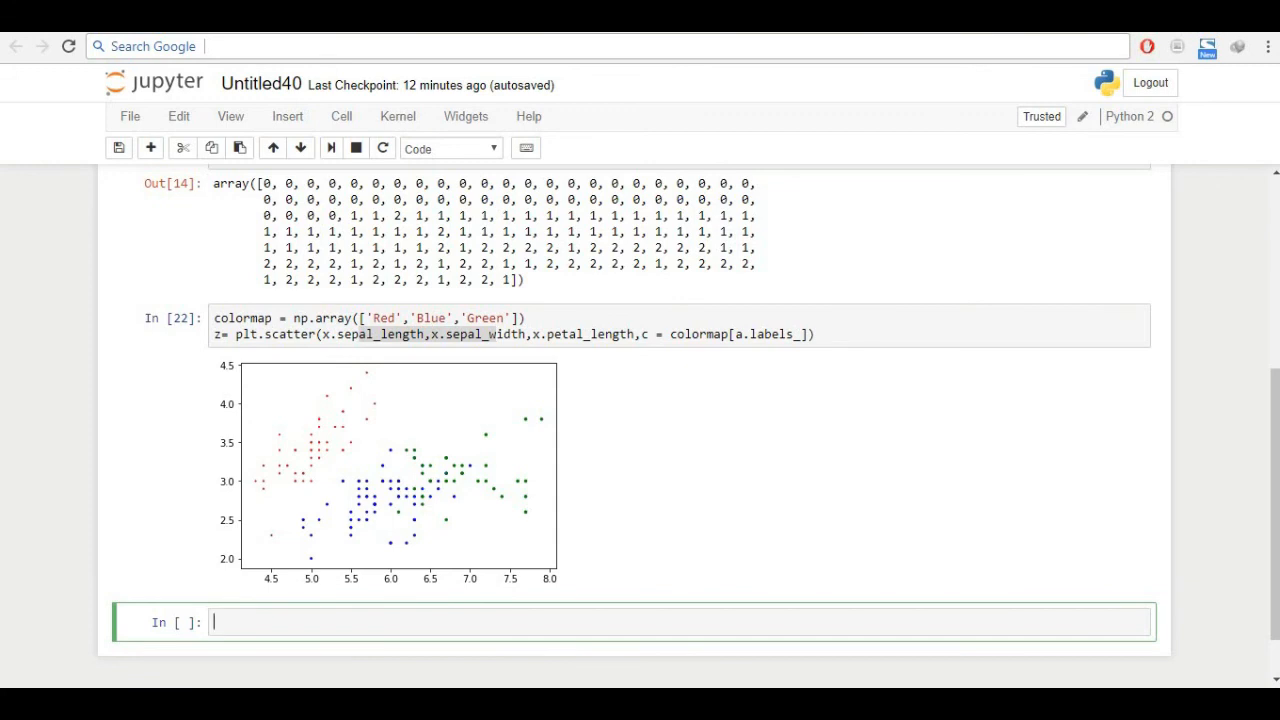
- Run accuracy_score(iris.target, a.labels_) in a new cell, giving about 0.893
type("accuracy_score")
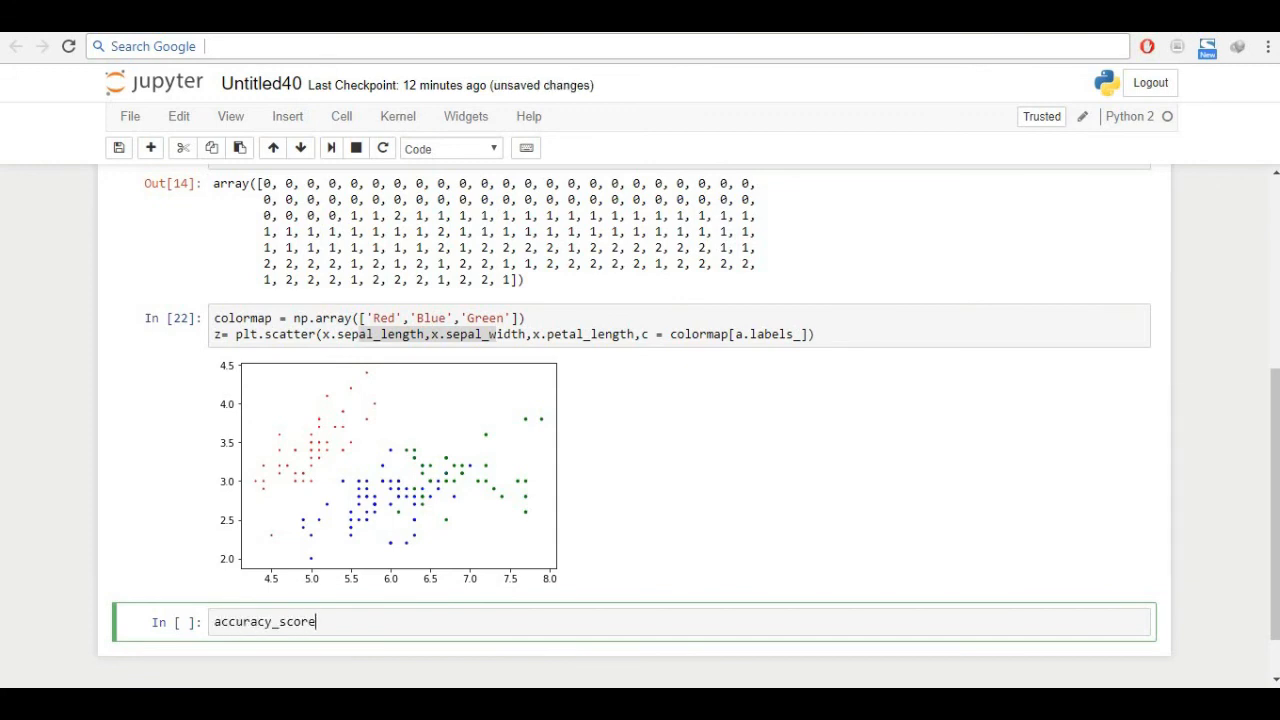
type("()")
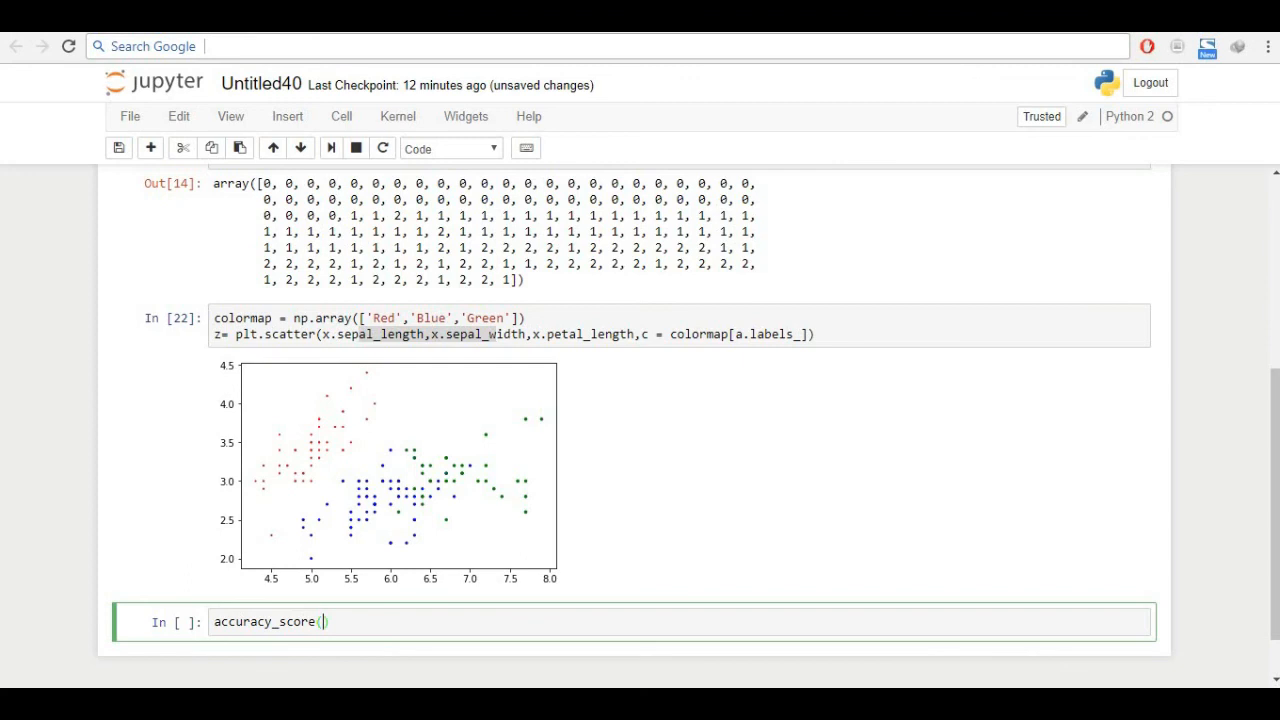
type("a")
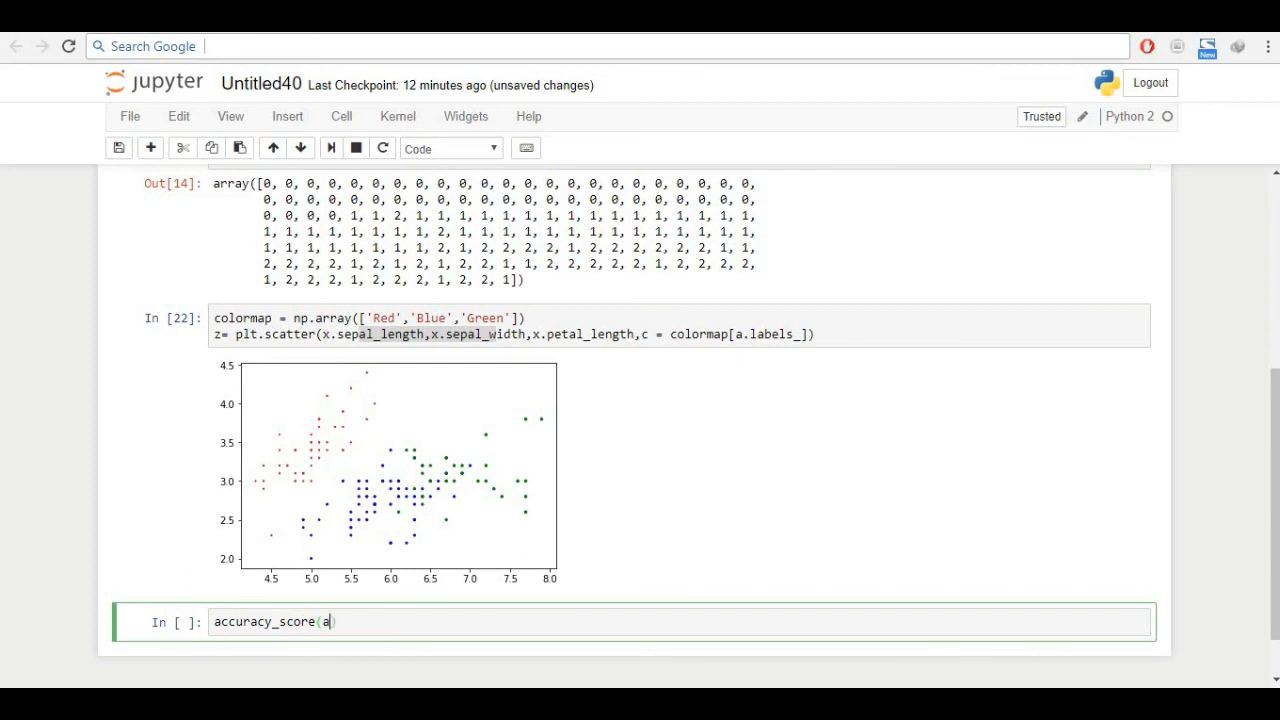
key("Backspace")
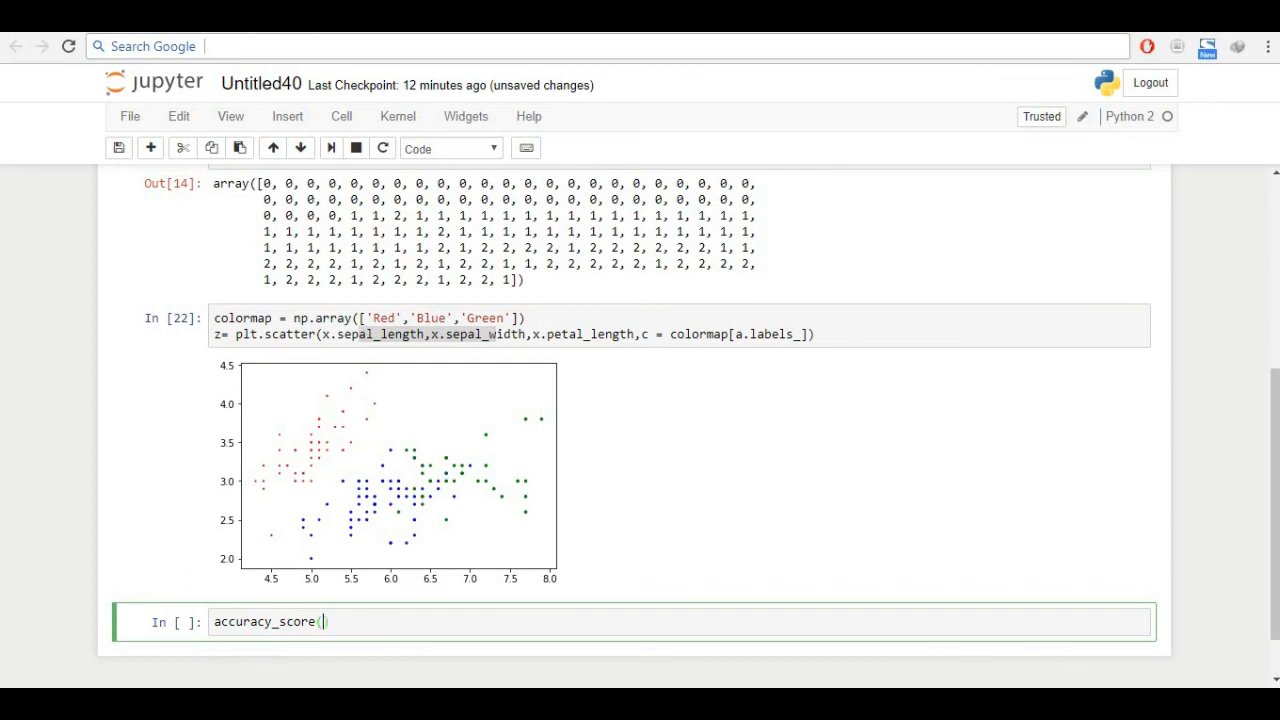
type("iris")
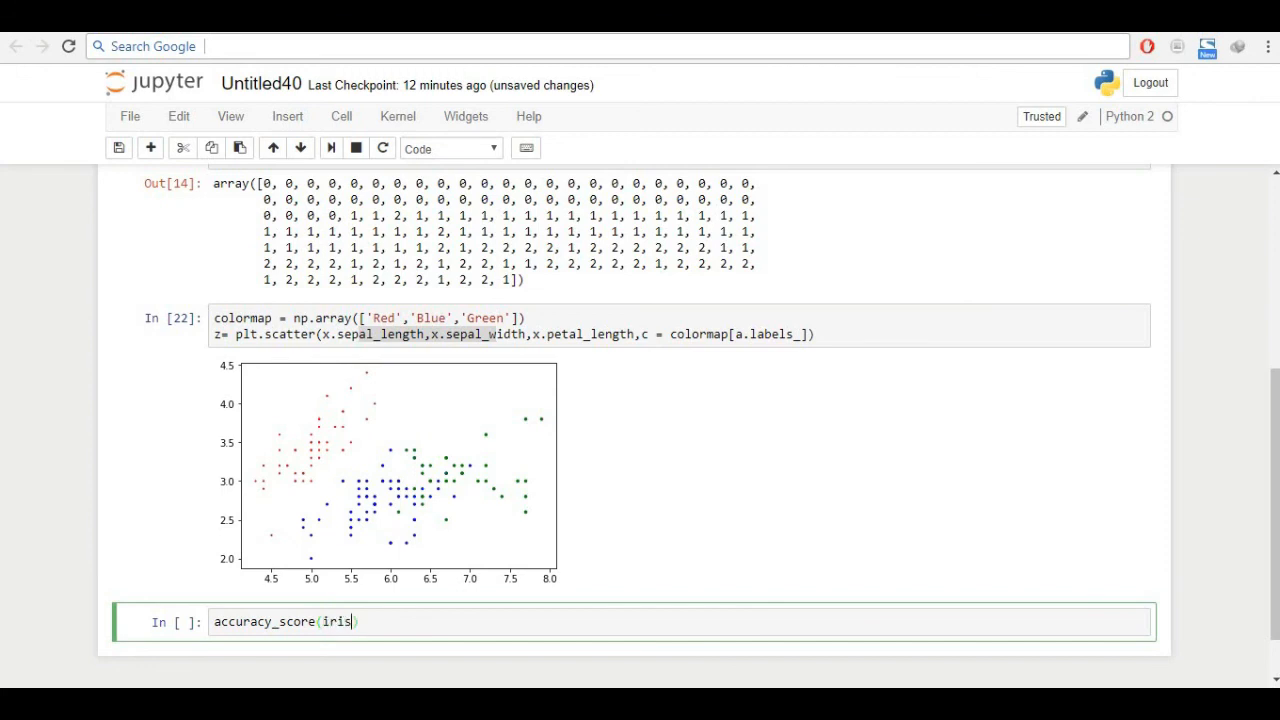
type(".target")
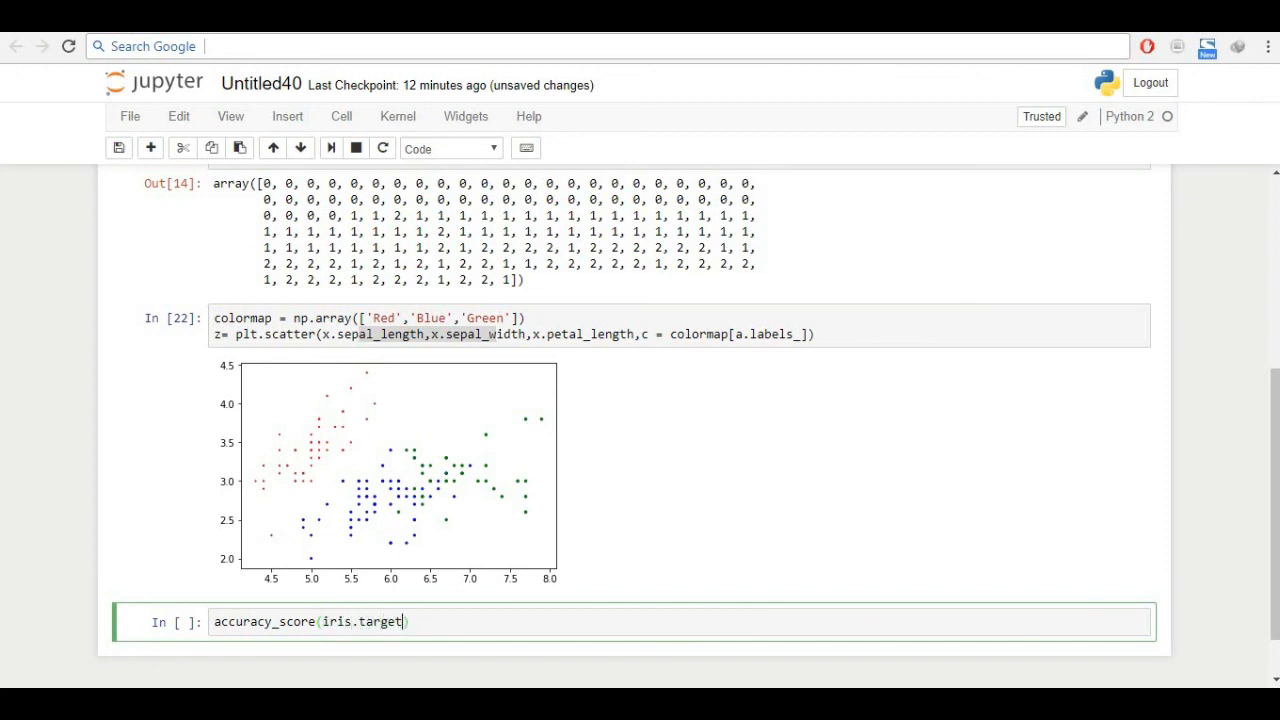
type(",")
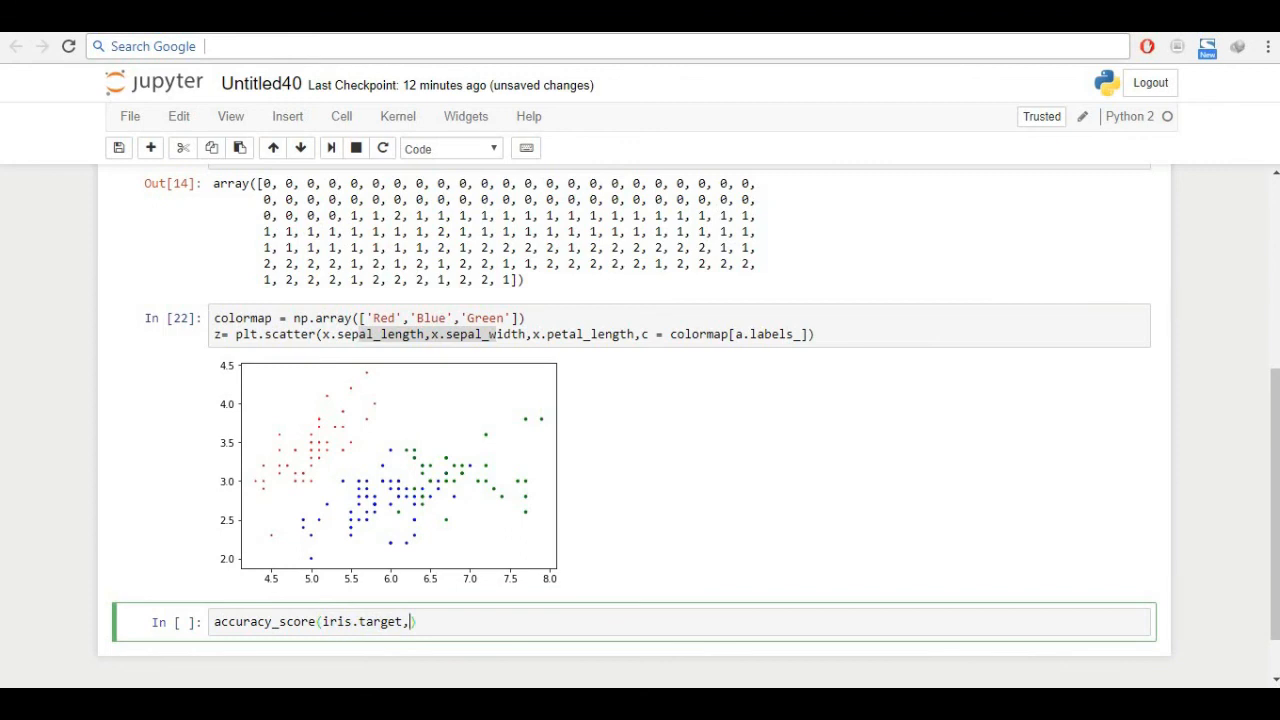
type("a")
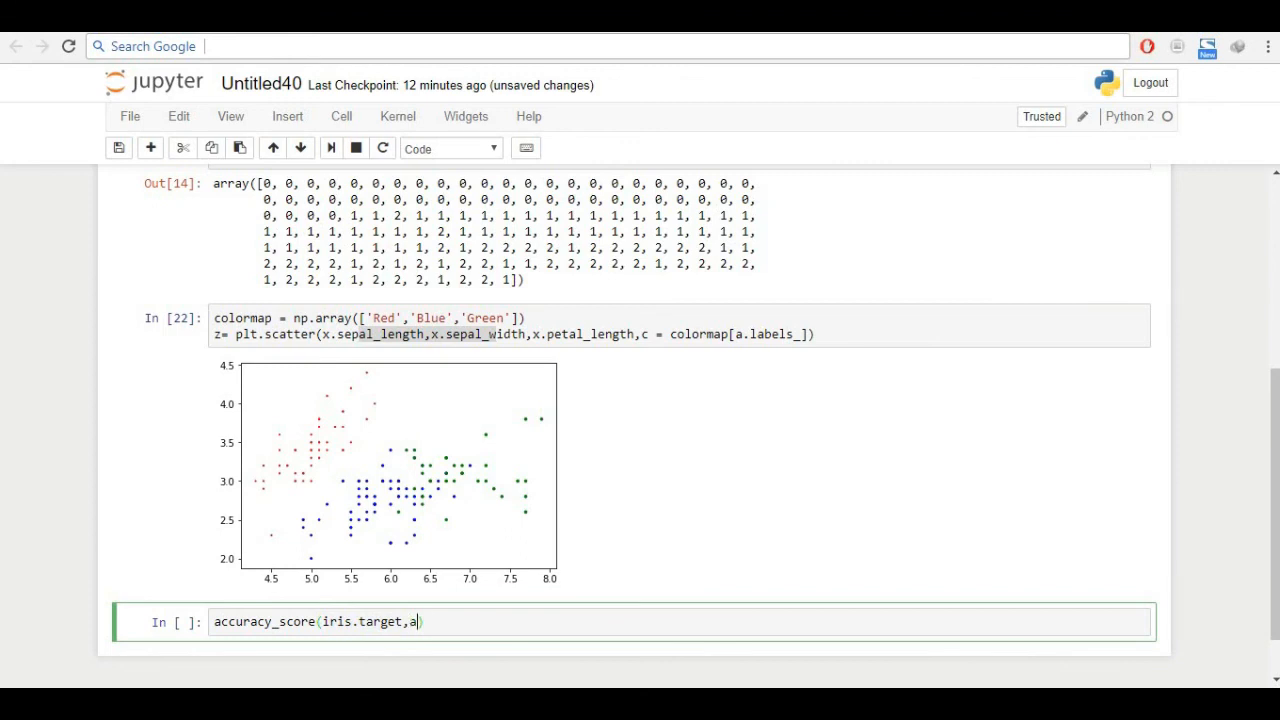
type(".labels)")
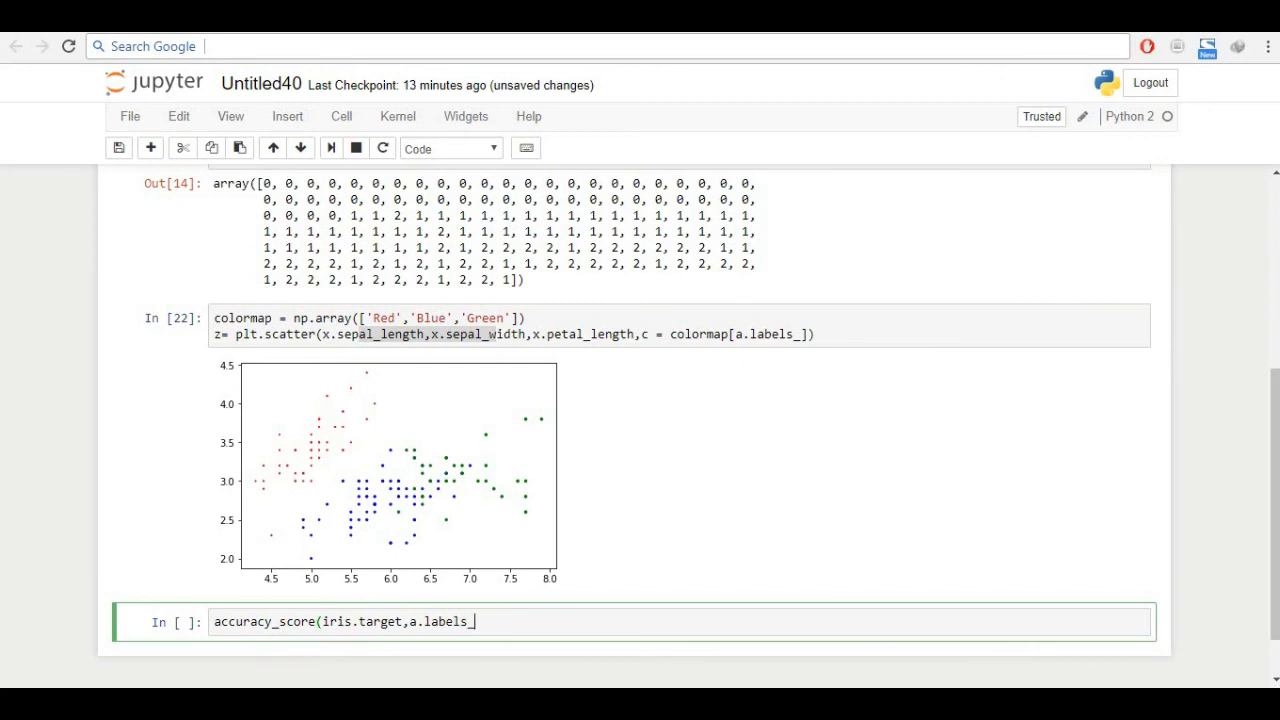
type(")")
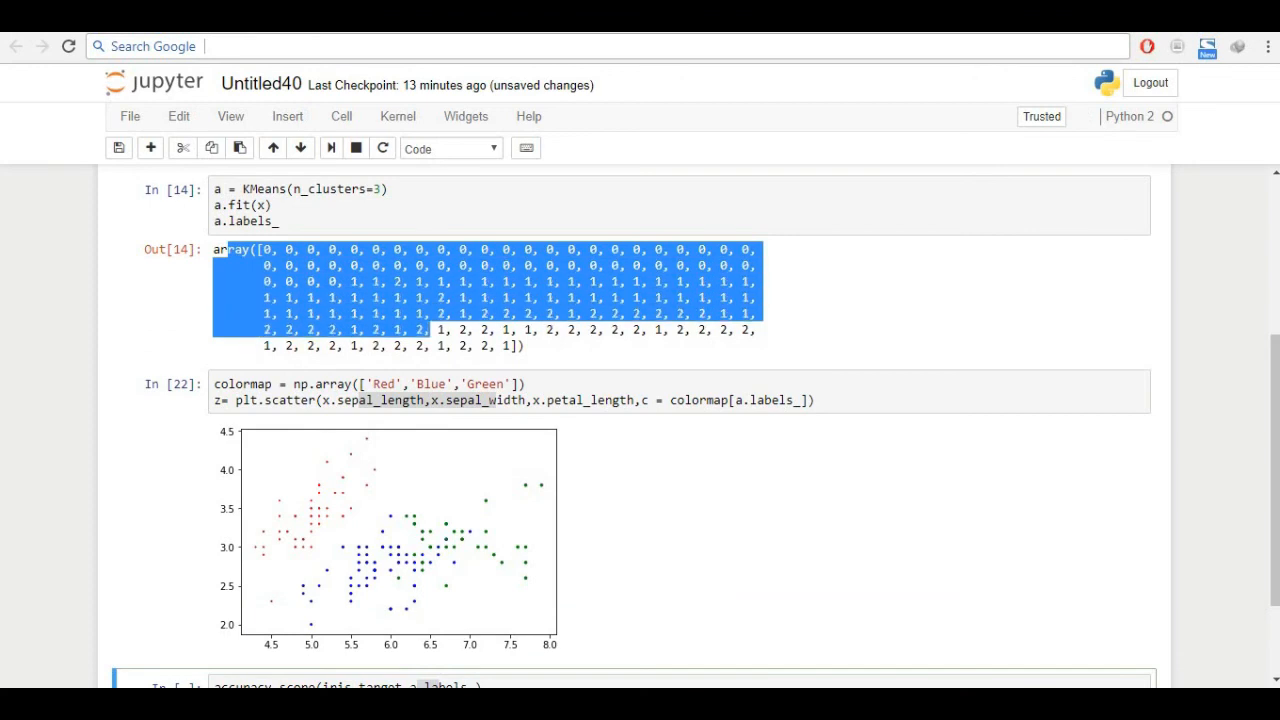
scroll("down", 3)
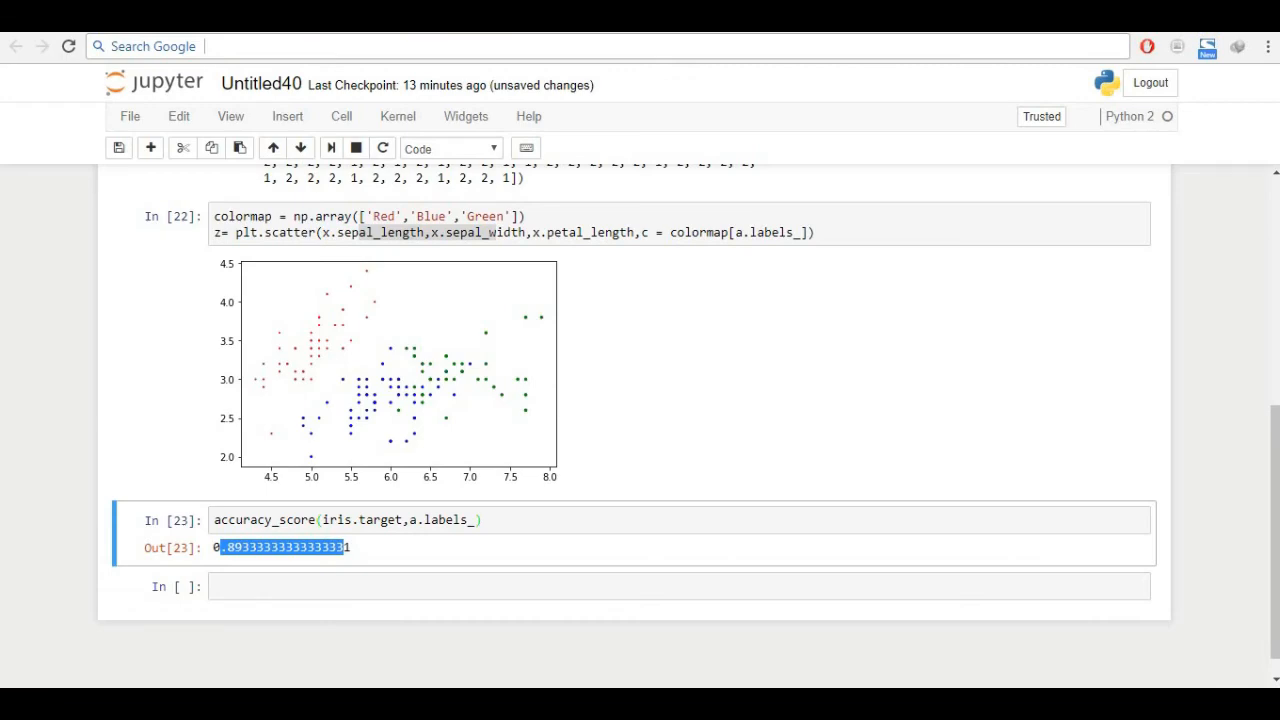
scroll("up", 3)
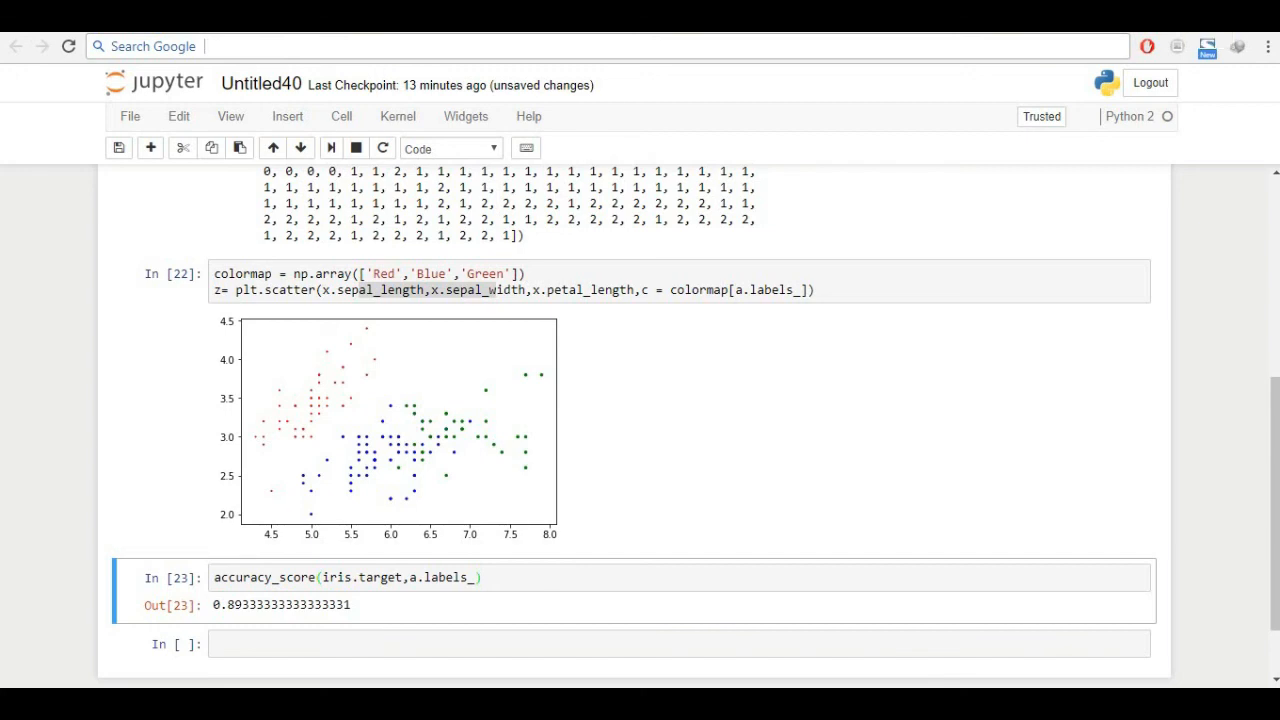
scroll("up", 3)
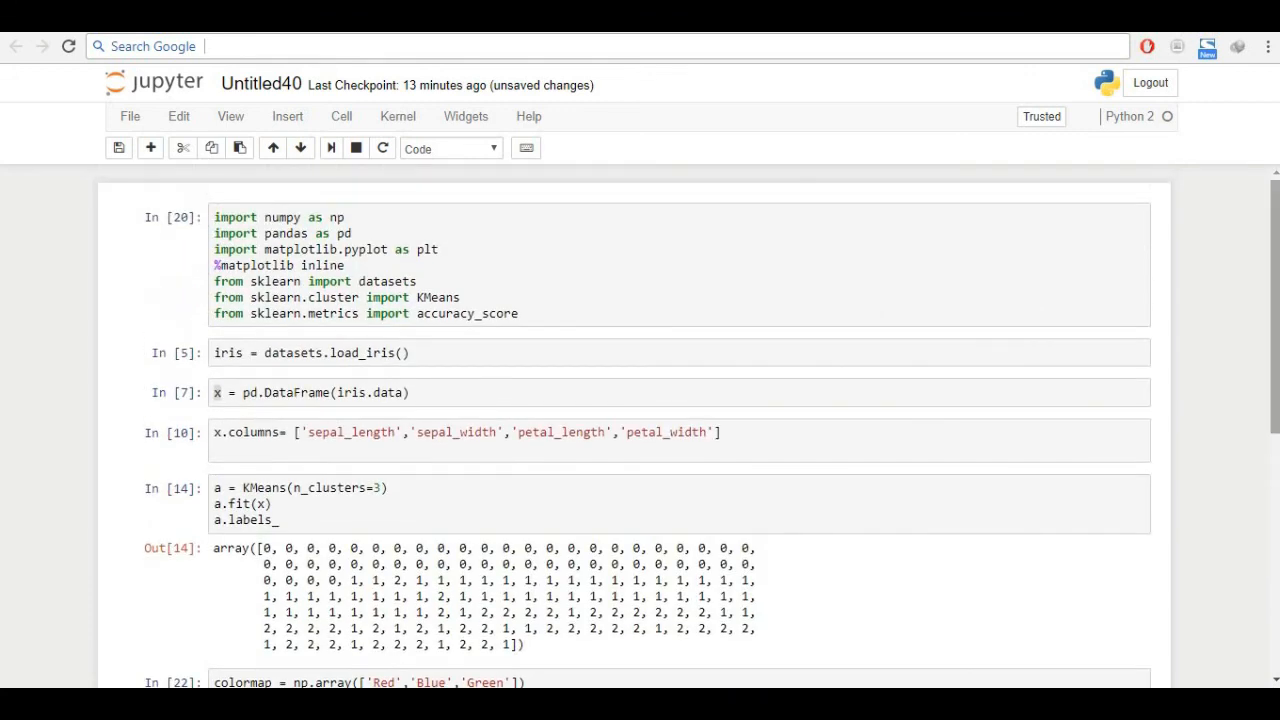